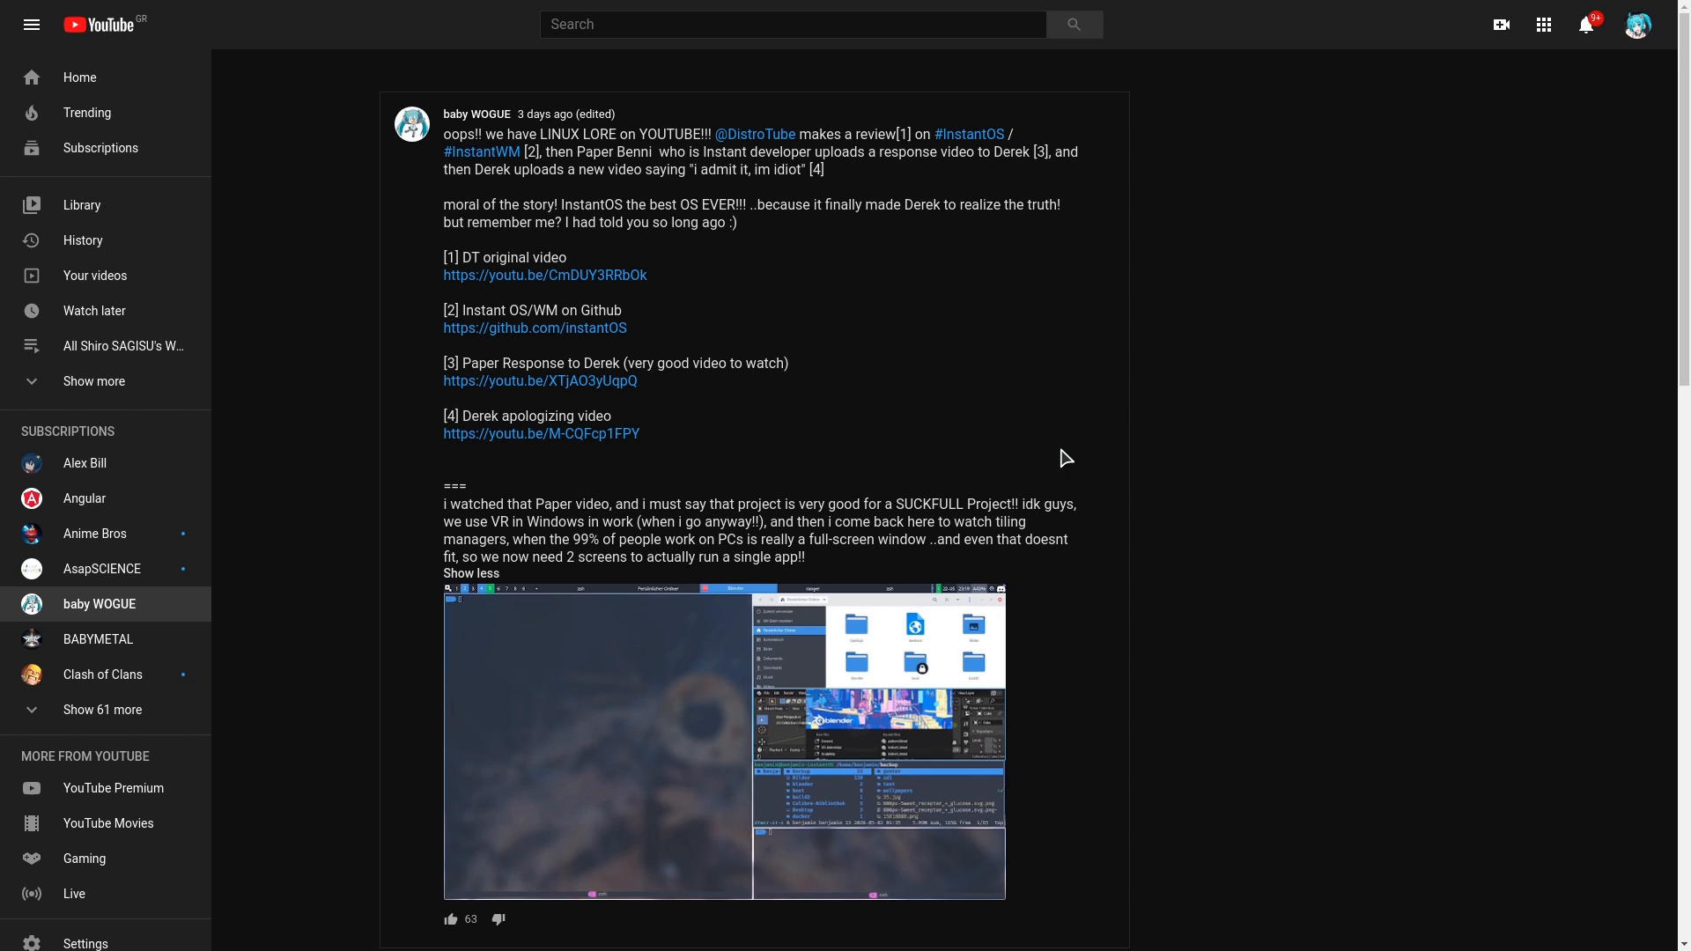
mouse_move(1027, 318)
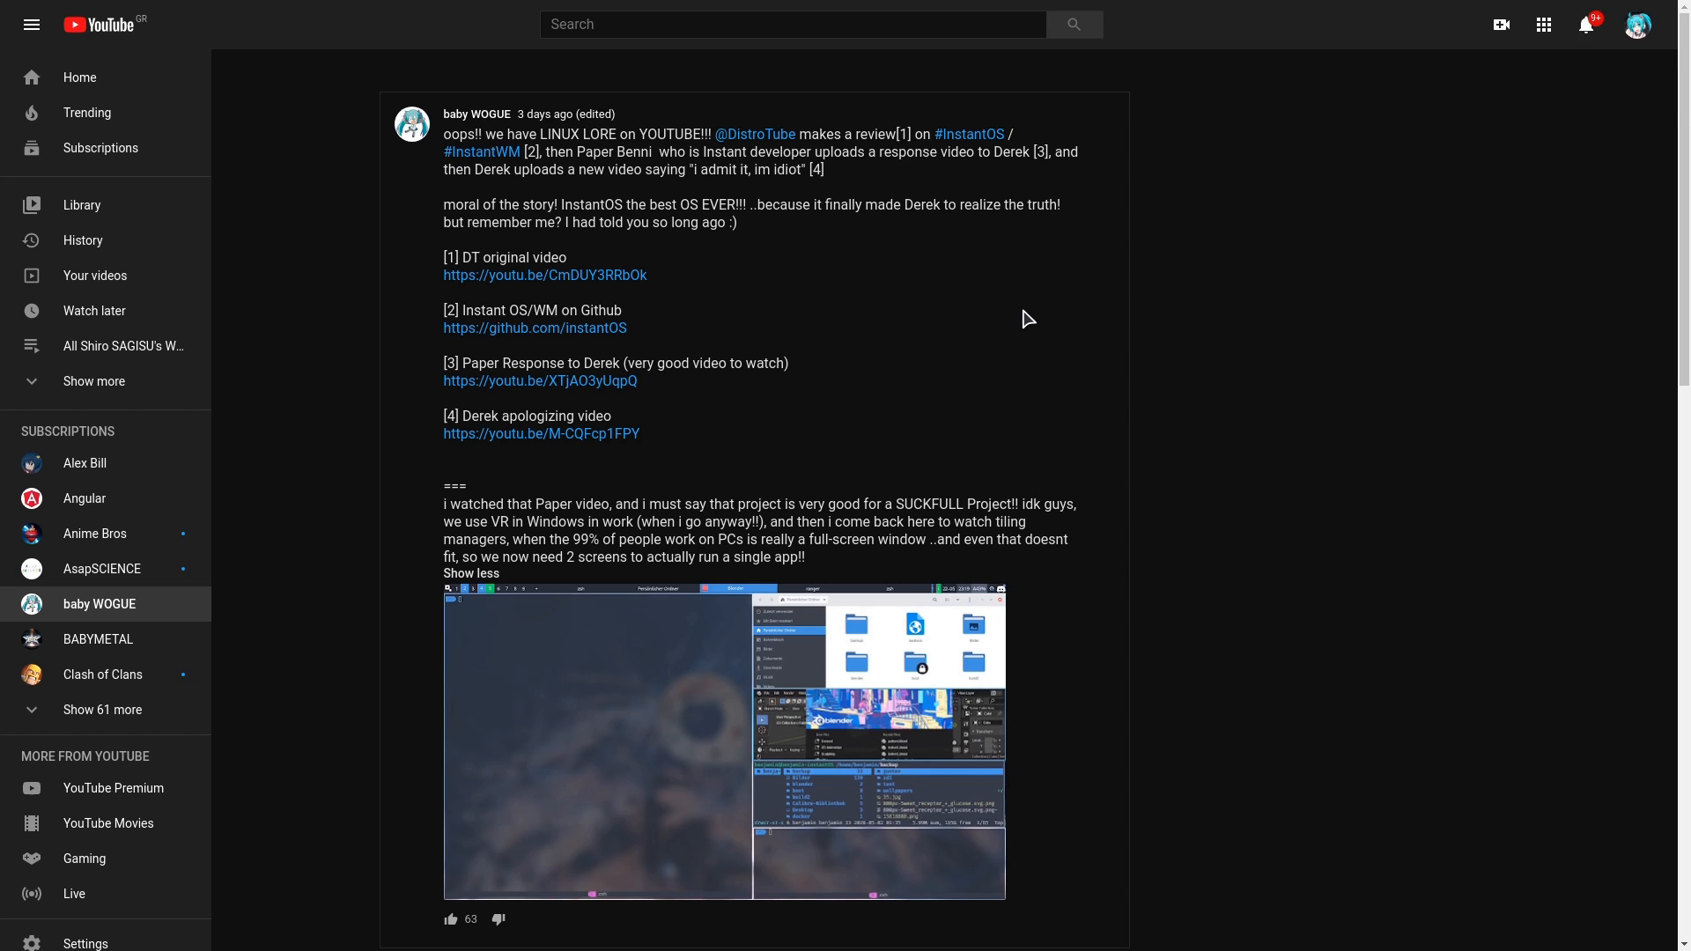
mouse_move(1354, 300)
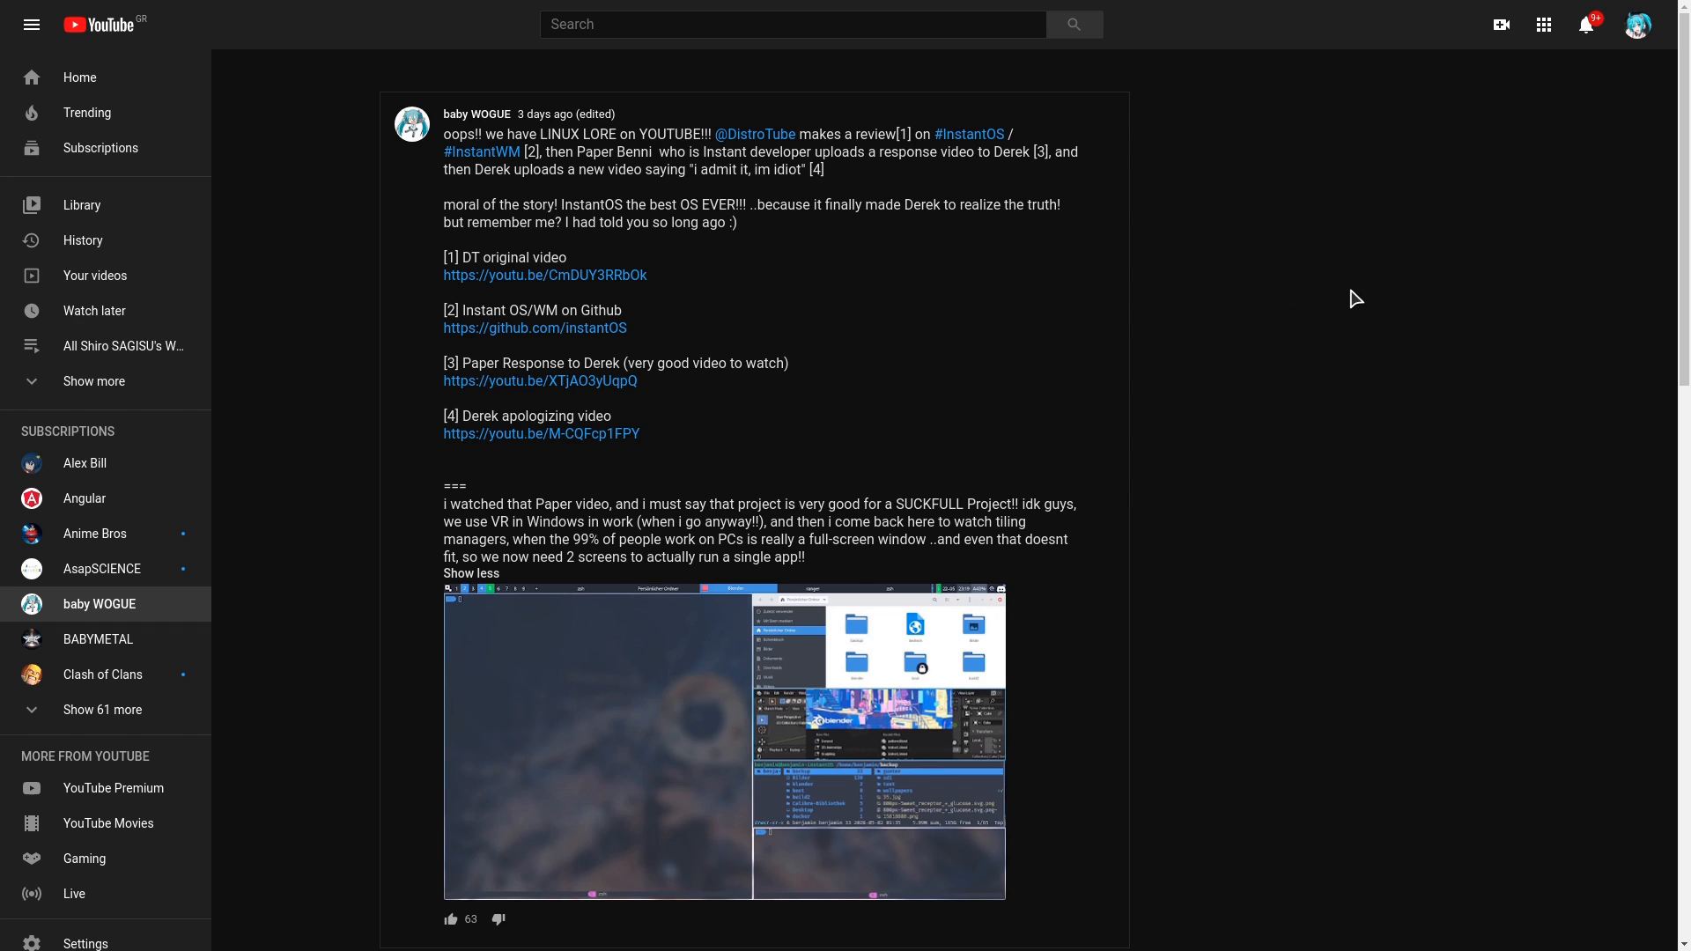
mouse_move(1387, 334)
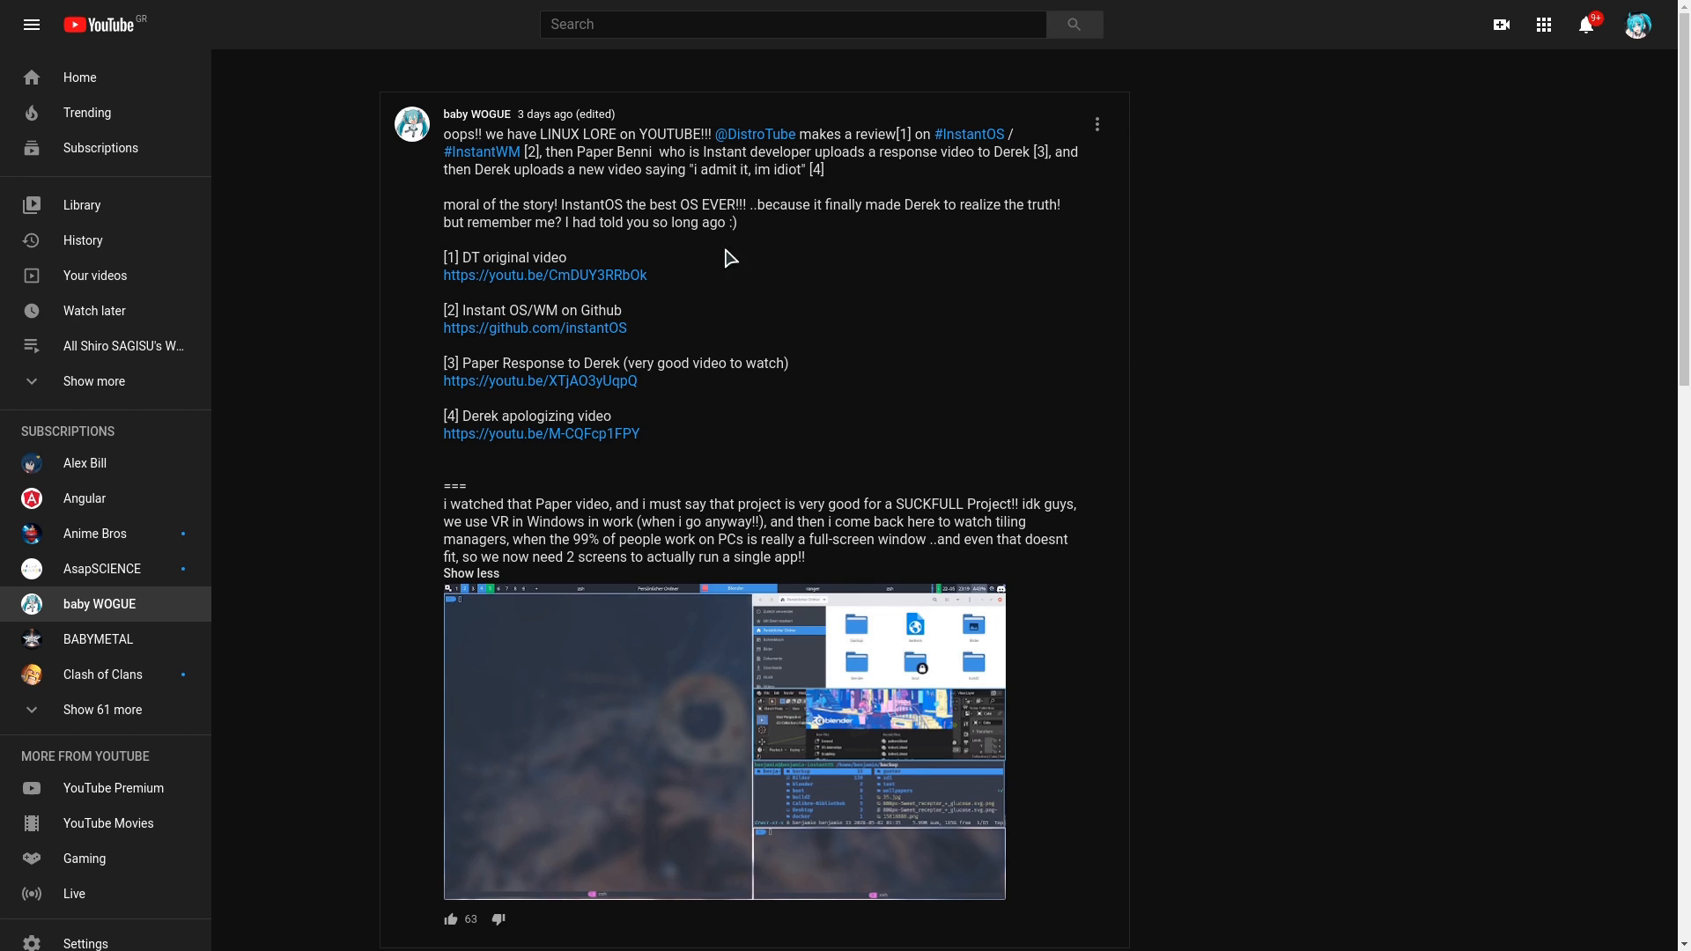
Move to the empty wallpaper workspace and launch Oracle VM VirtualBox Manager via a search for 'or'.
double_click(504, 258)
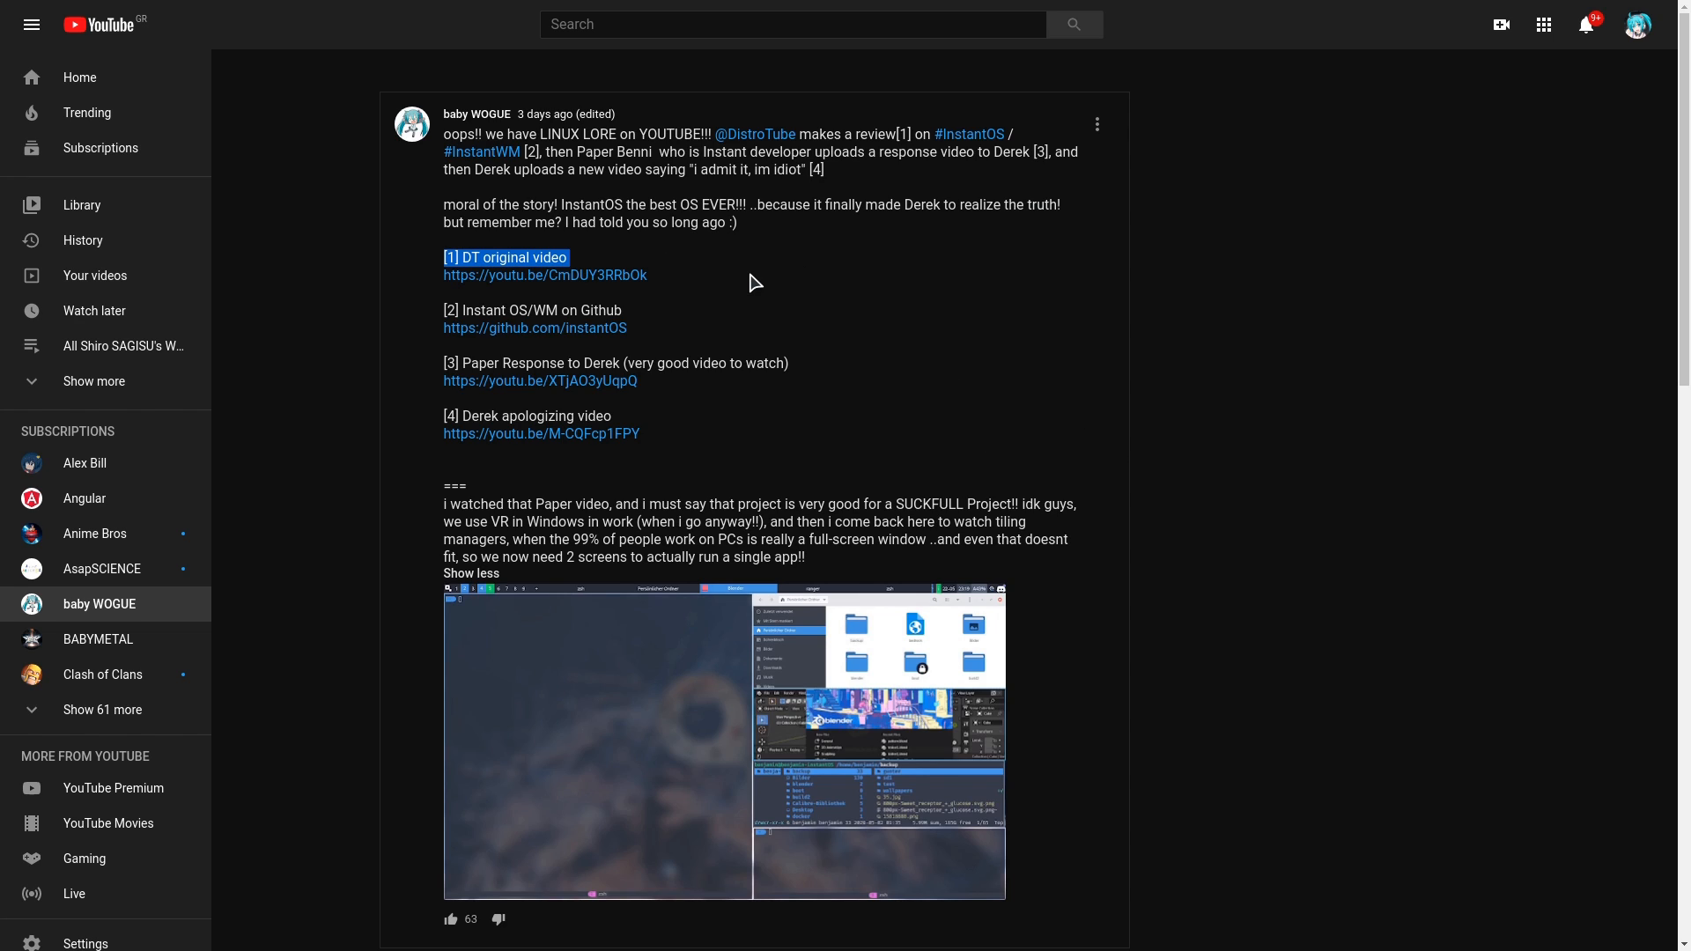
mouse_move(721, 313)
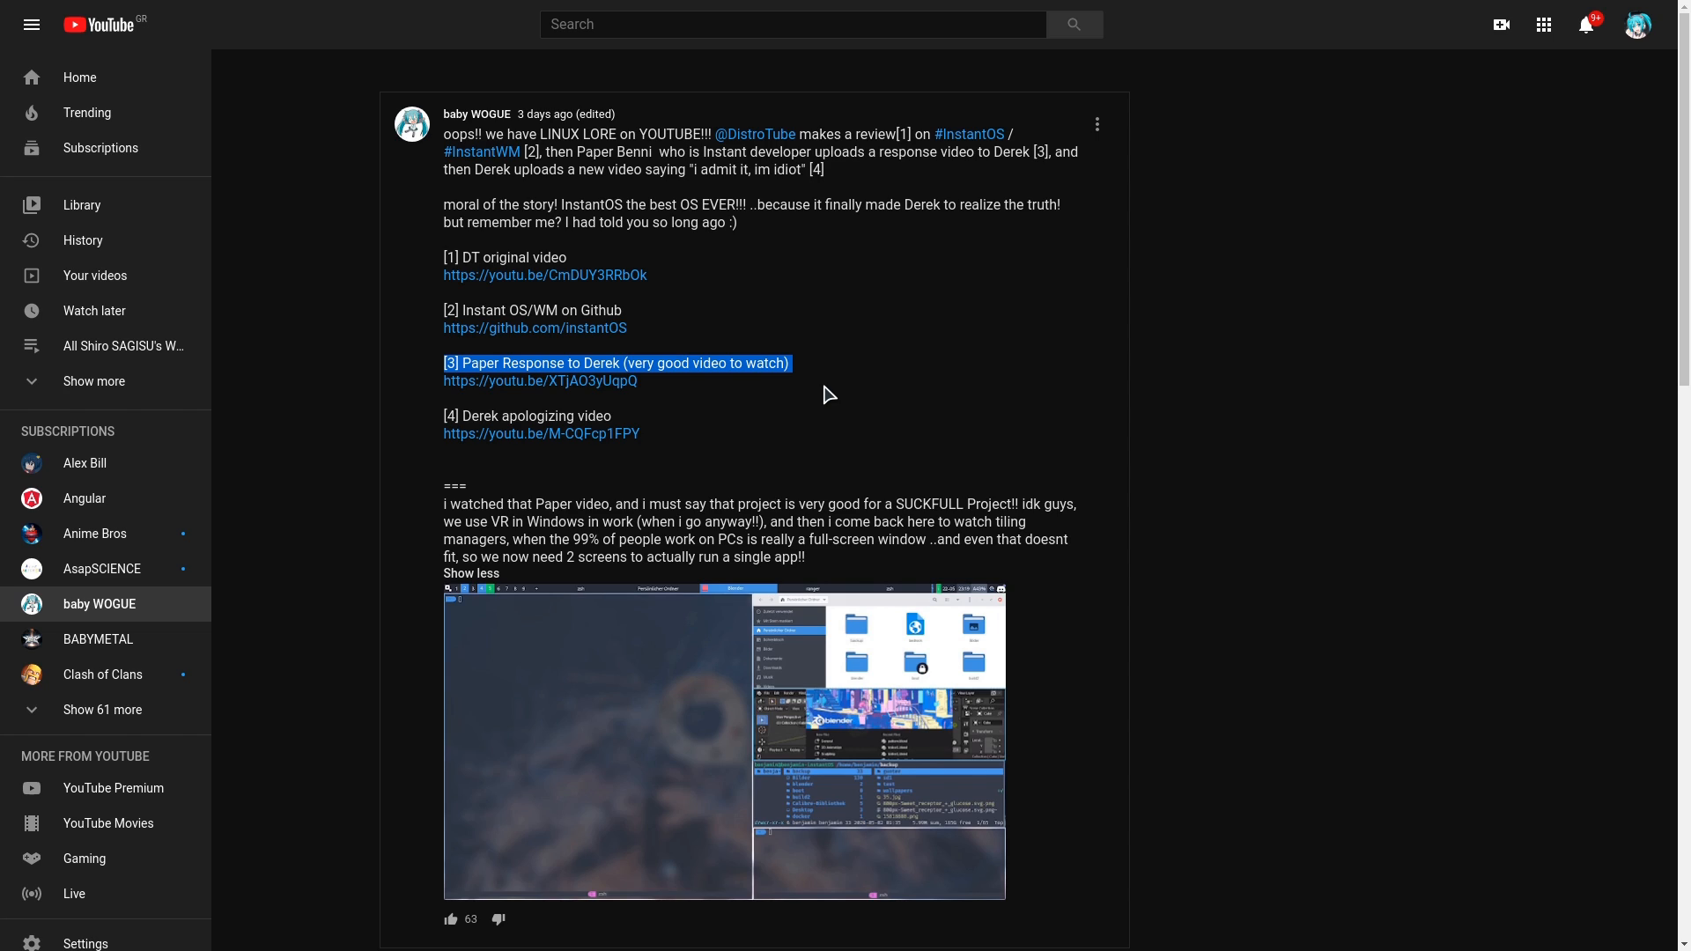
mouse_move(602, 418)
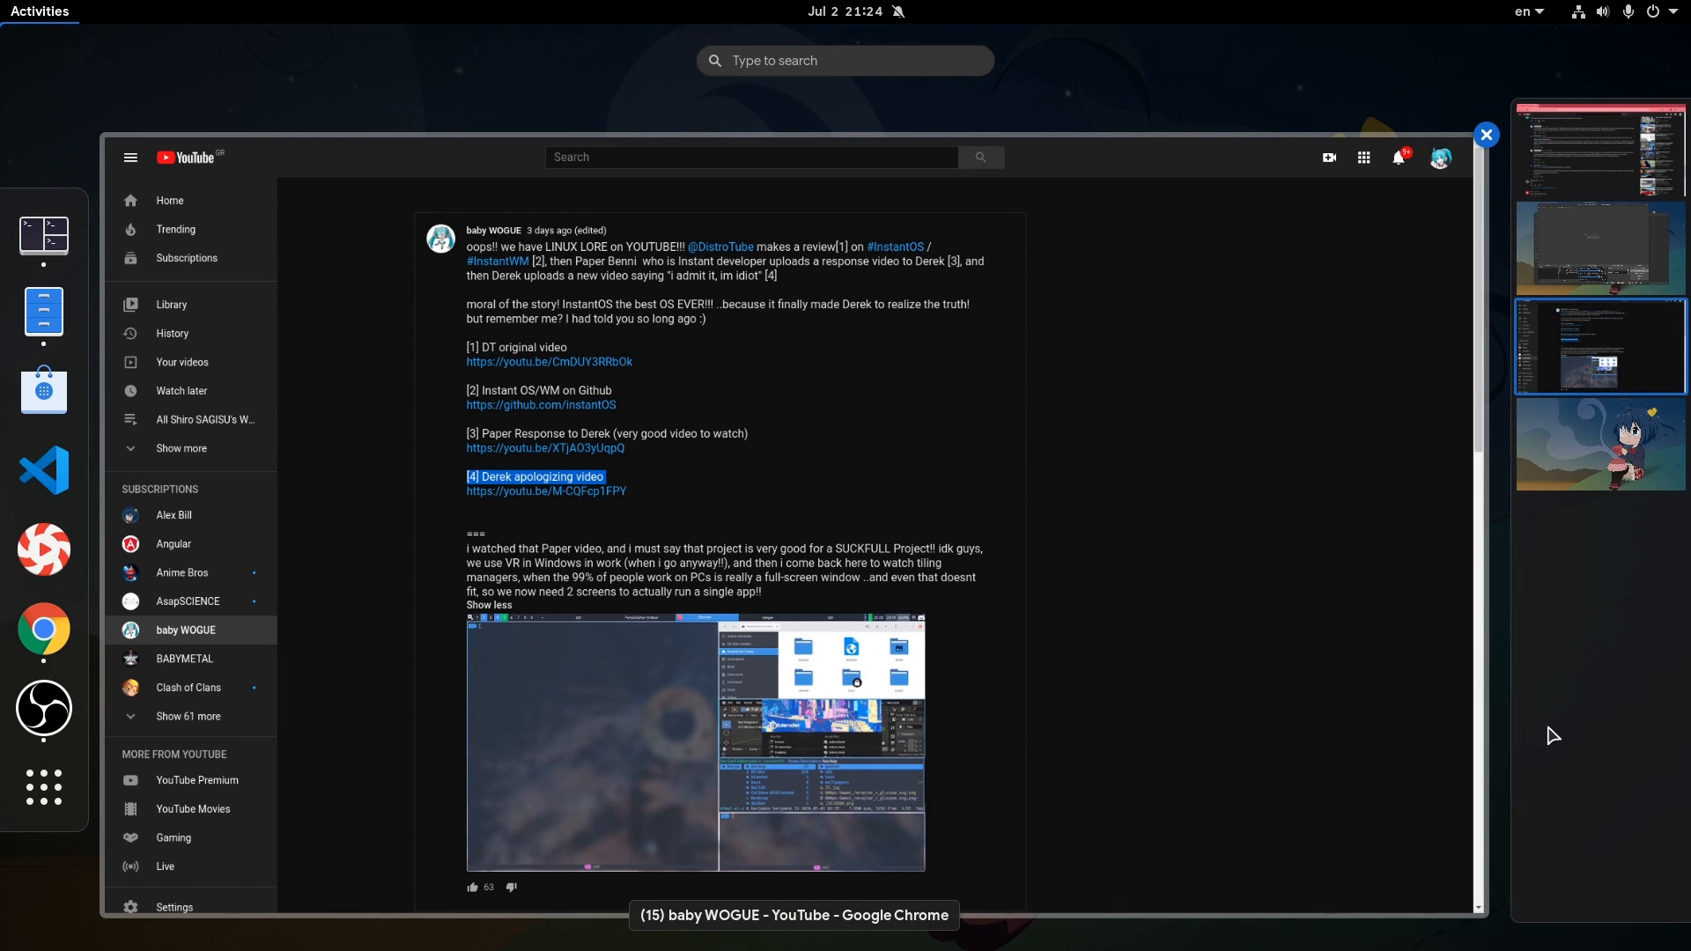
left_click(1487, 134)
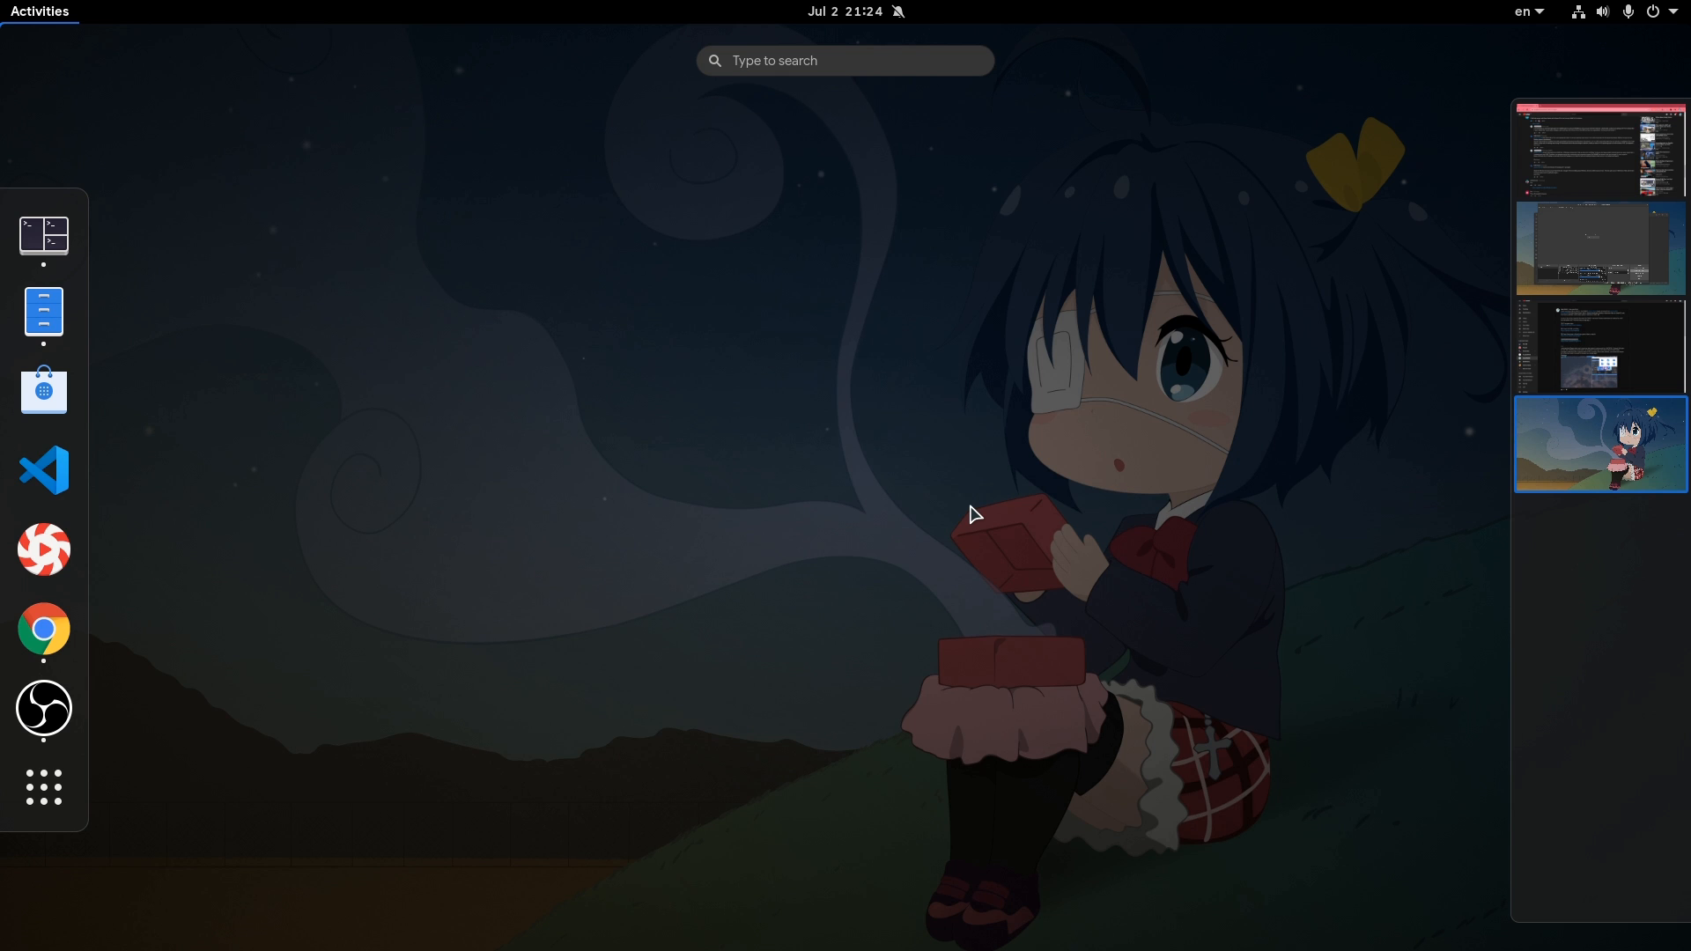
type("or")
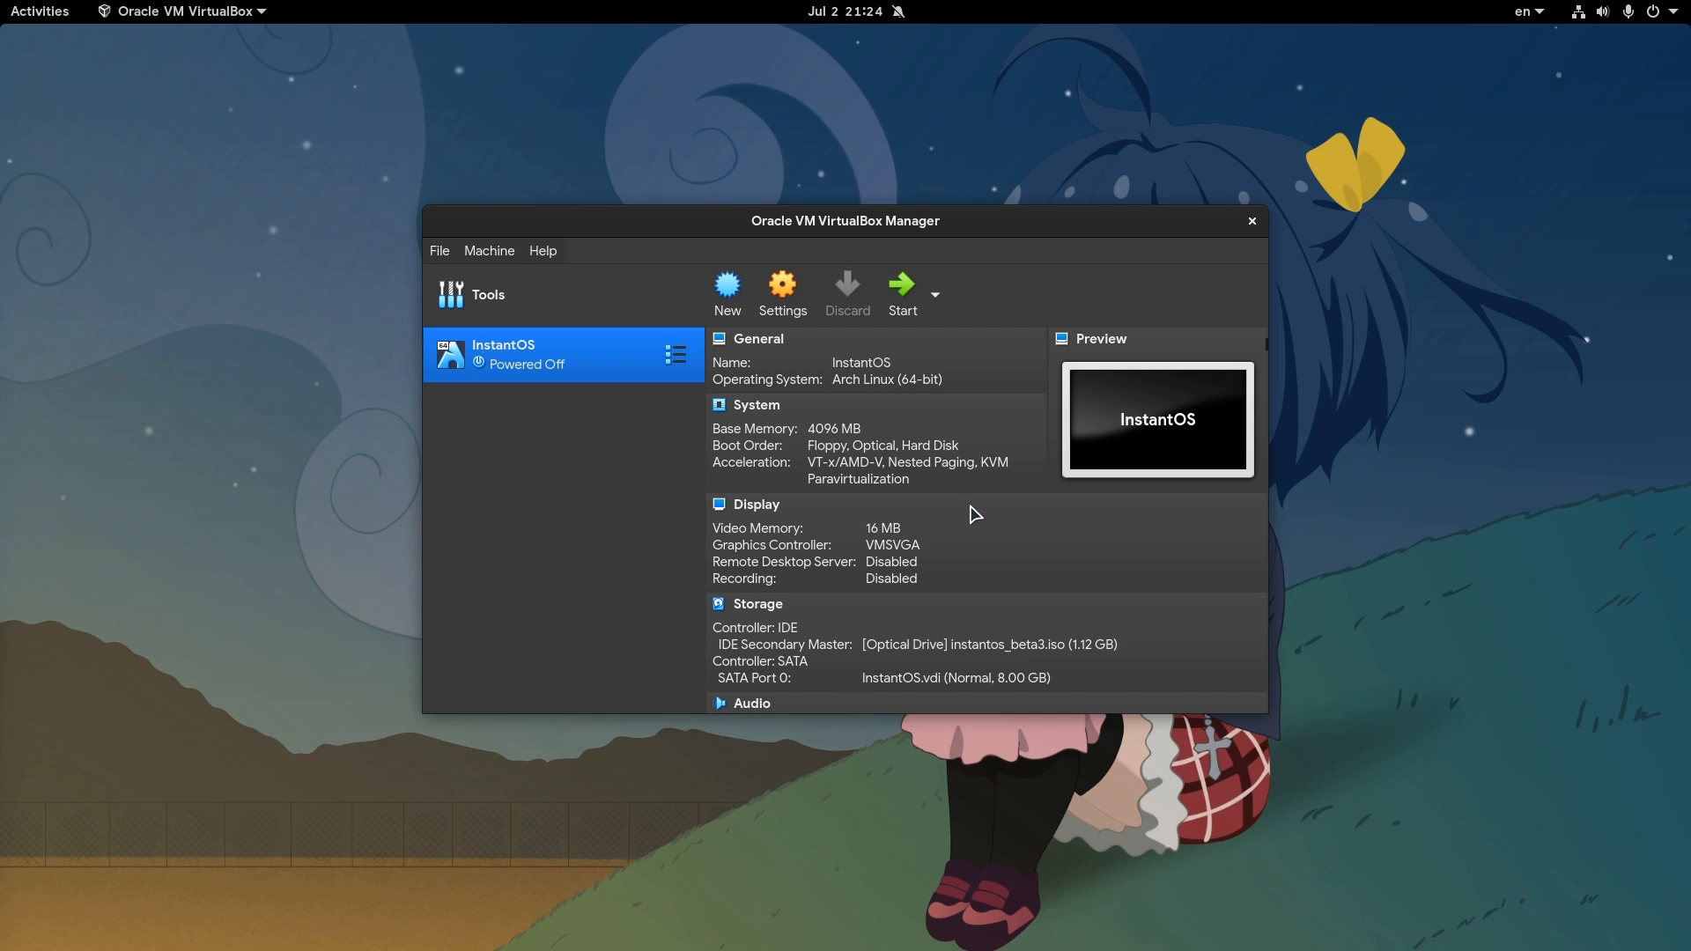
mouse_move(979, 505)
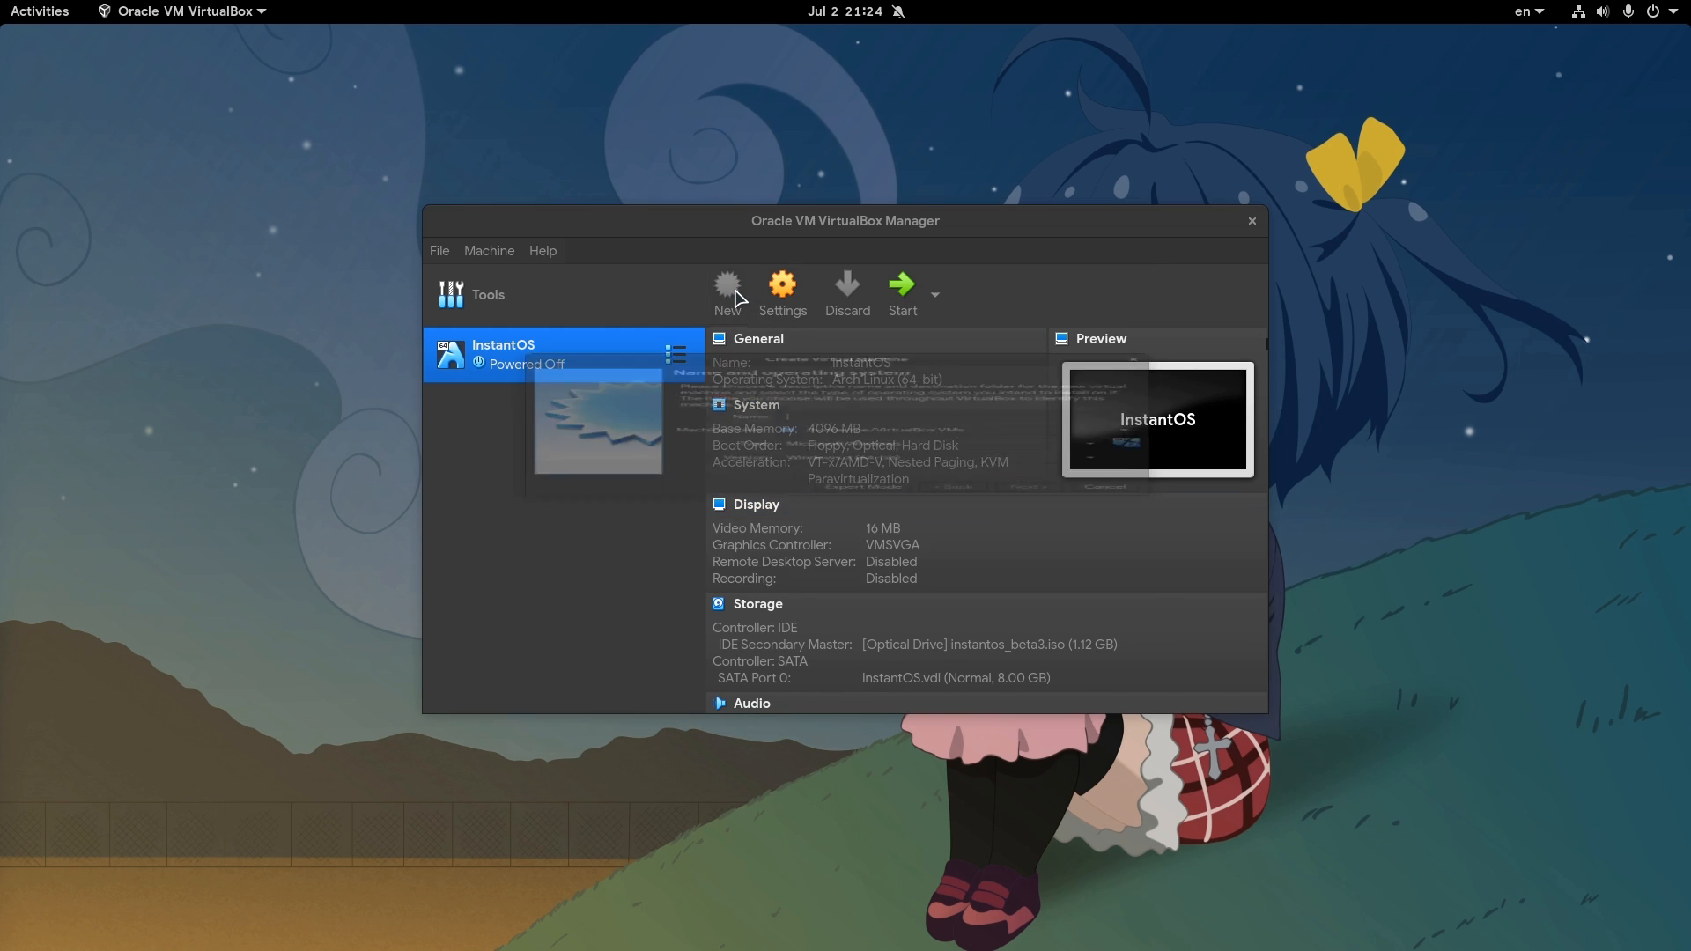
Create a new machine named 'Instant AGAIN!' as Linux / Arch Linux (64-bit) and reach the 4096 MB memory step.
left_click(729, 285)
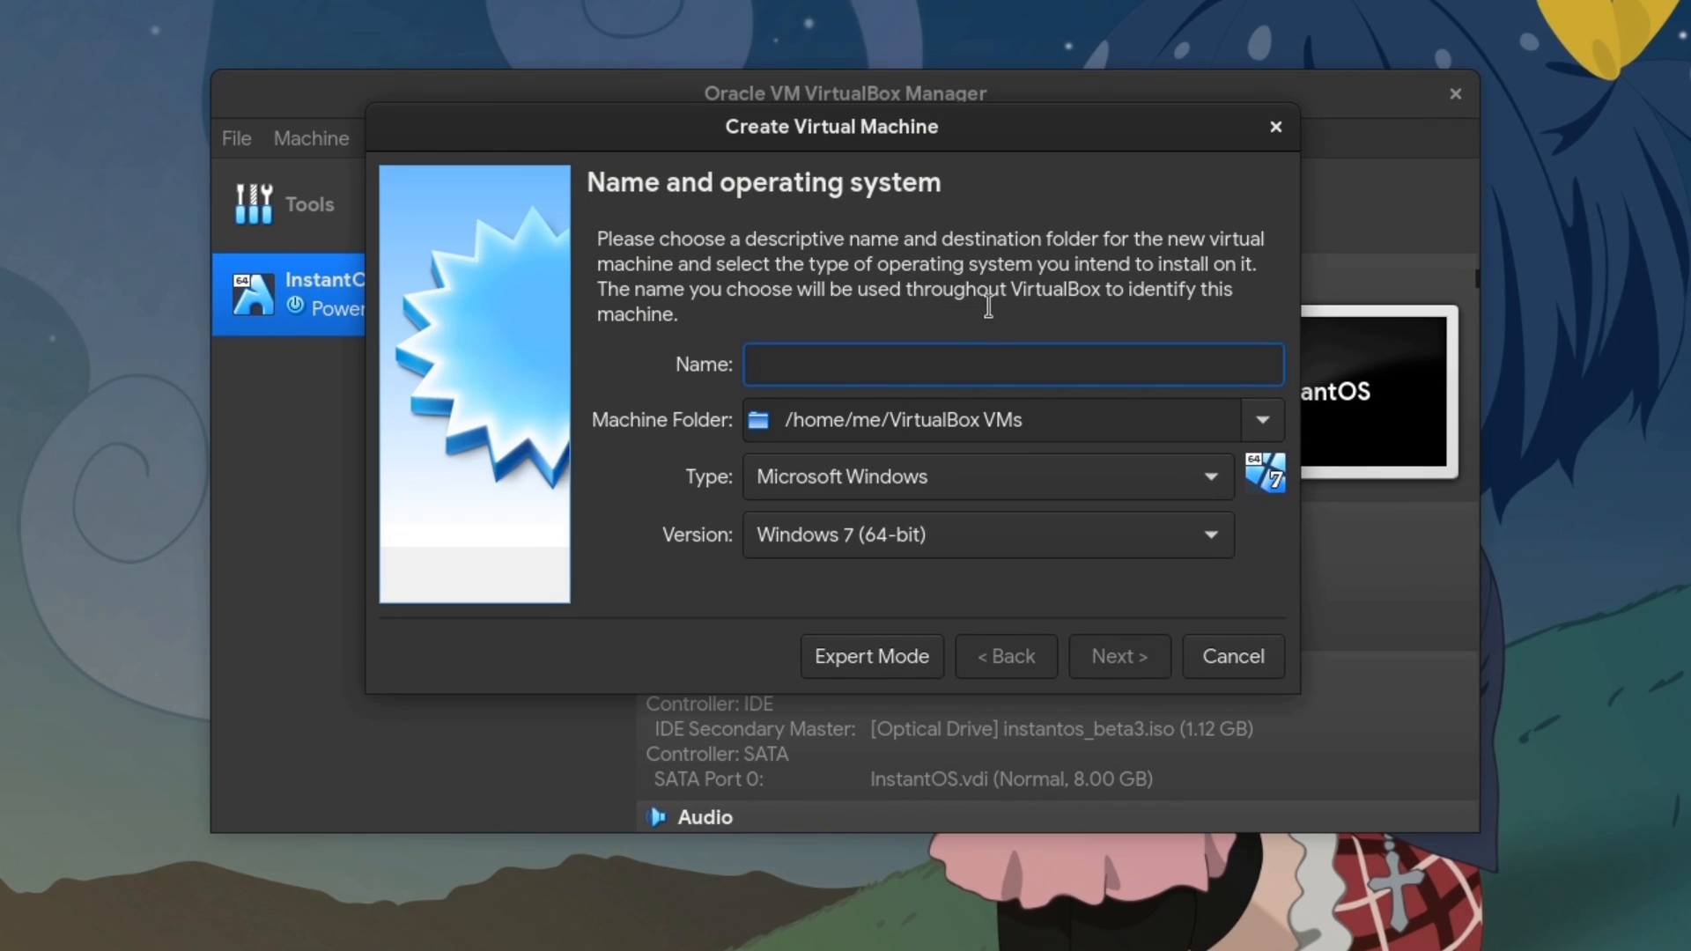
type("Instant AGAIN!")
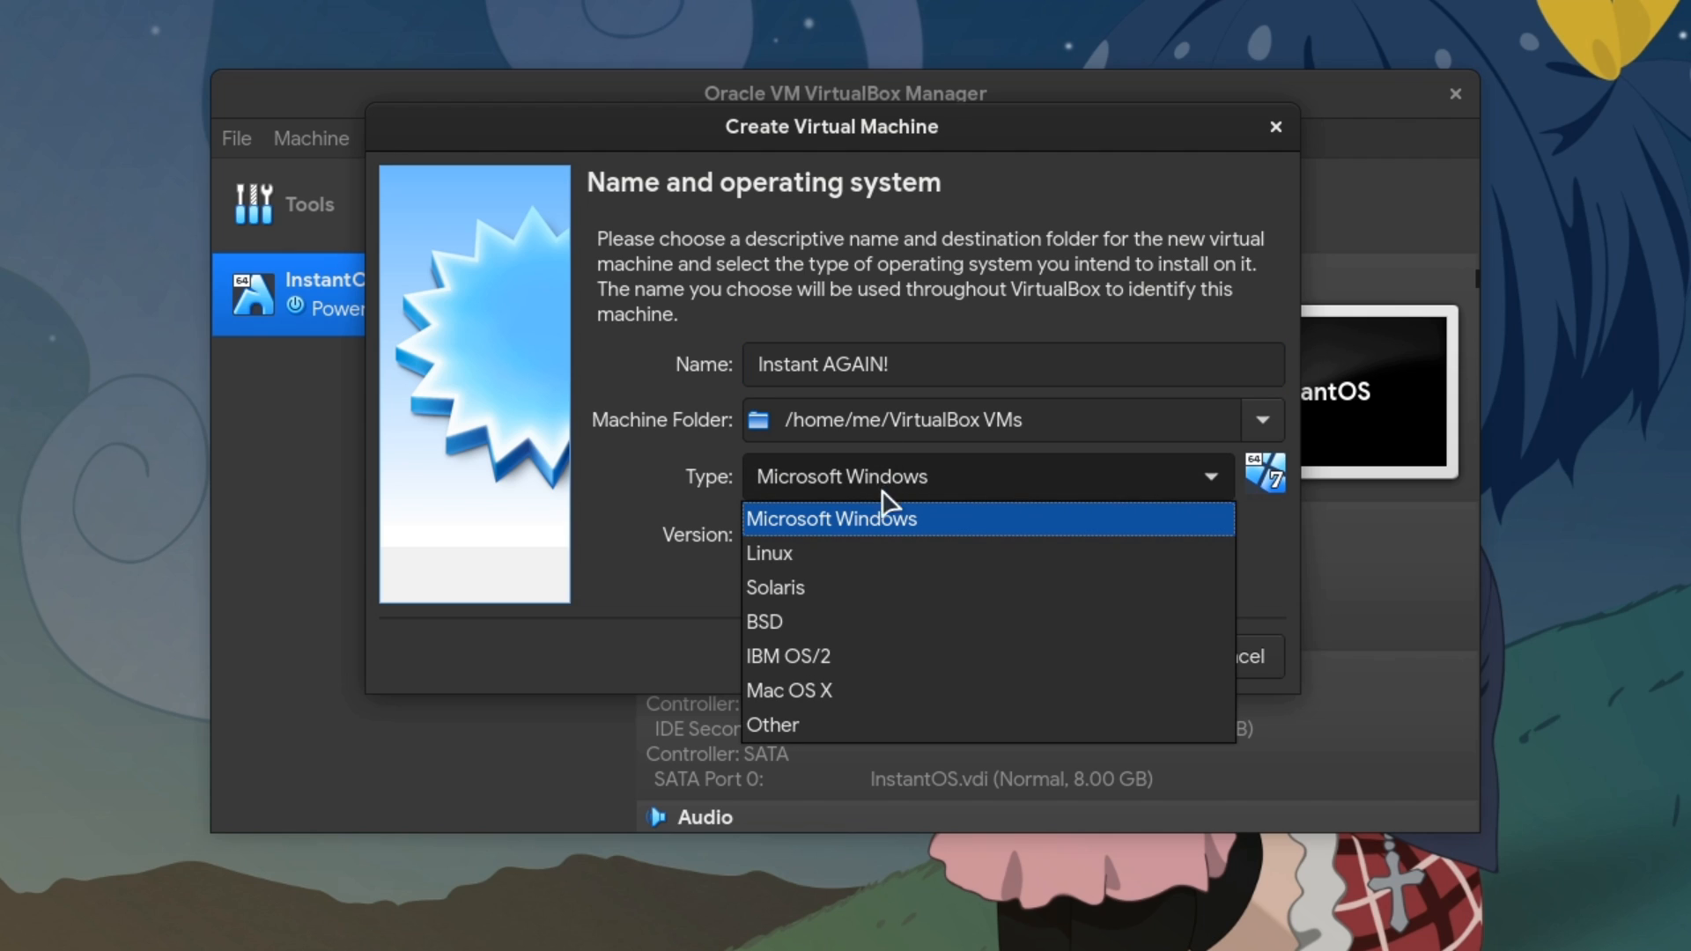
left_click(770, 553)
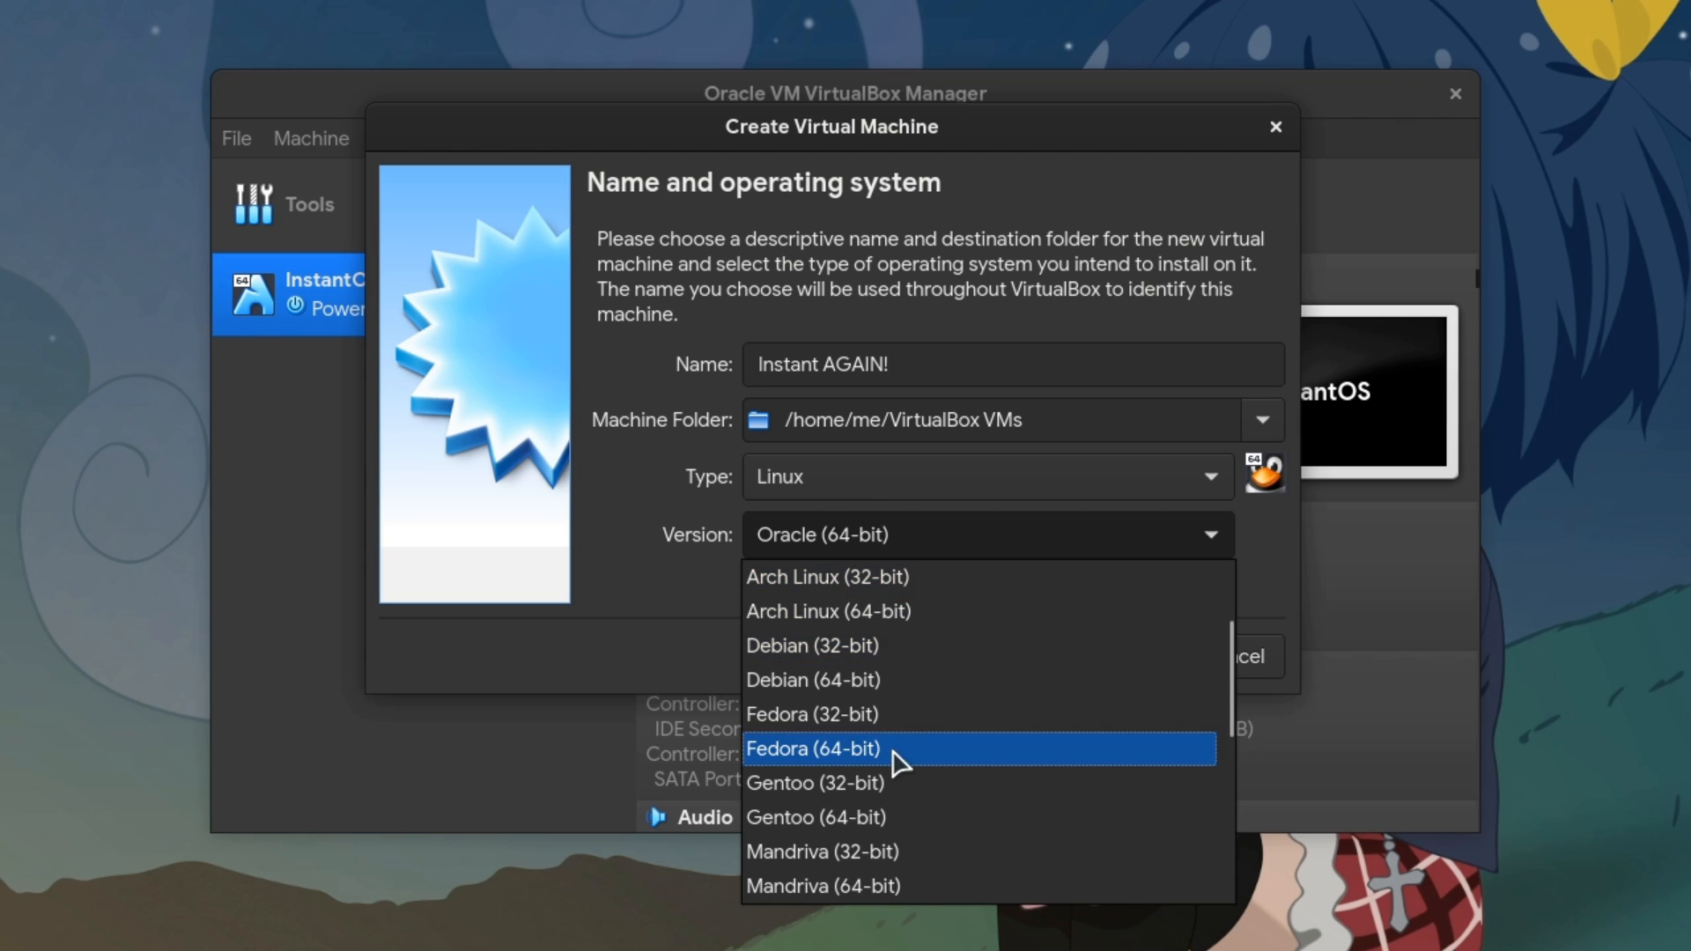
left_click(828, 611)
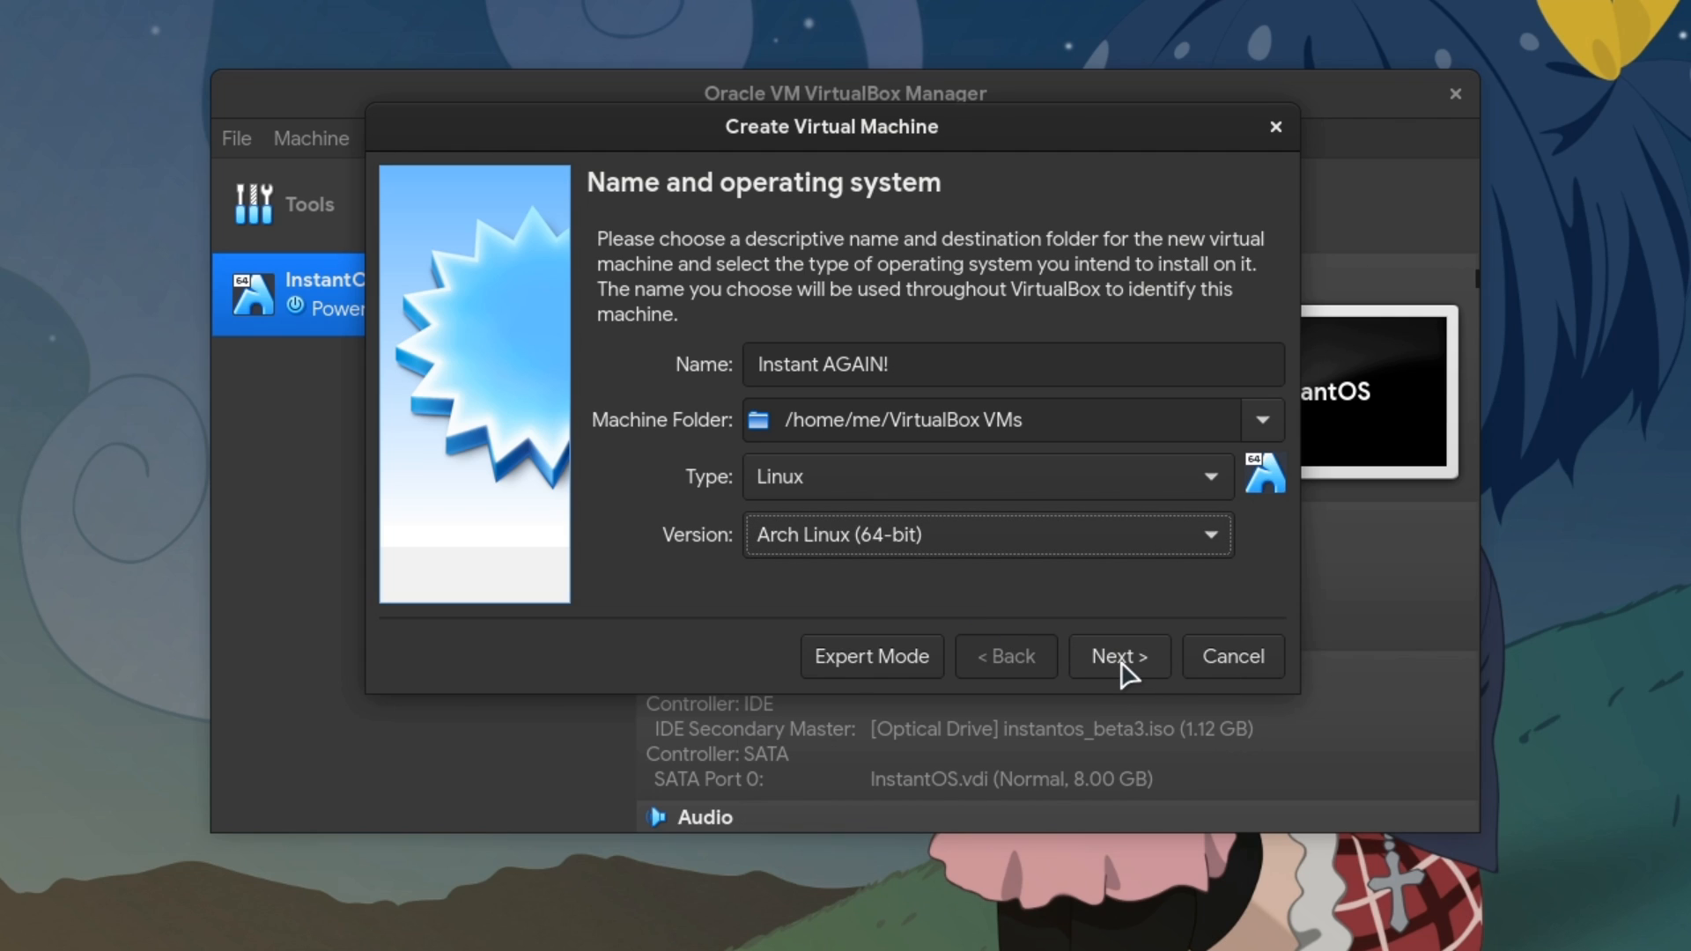
left_click(1118, 655)
type("4096")
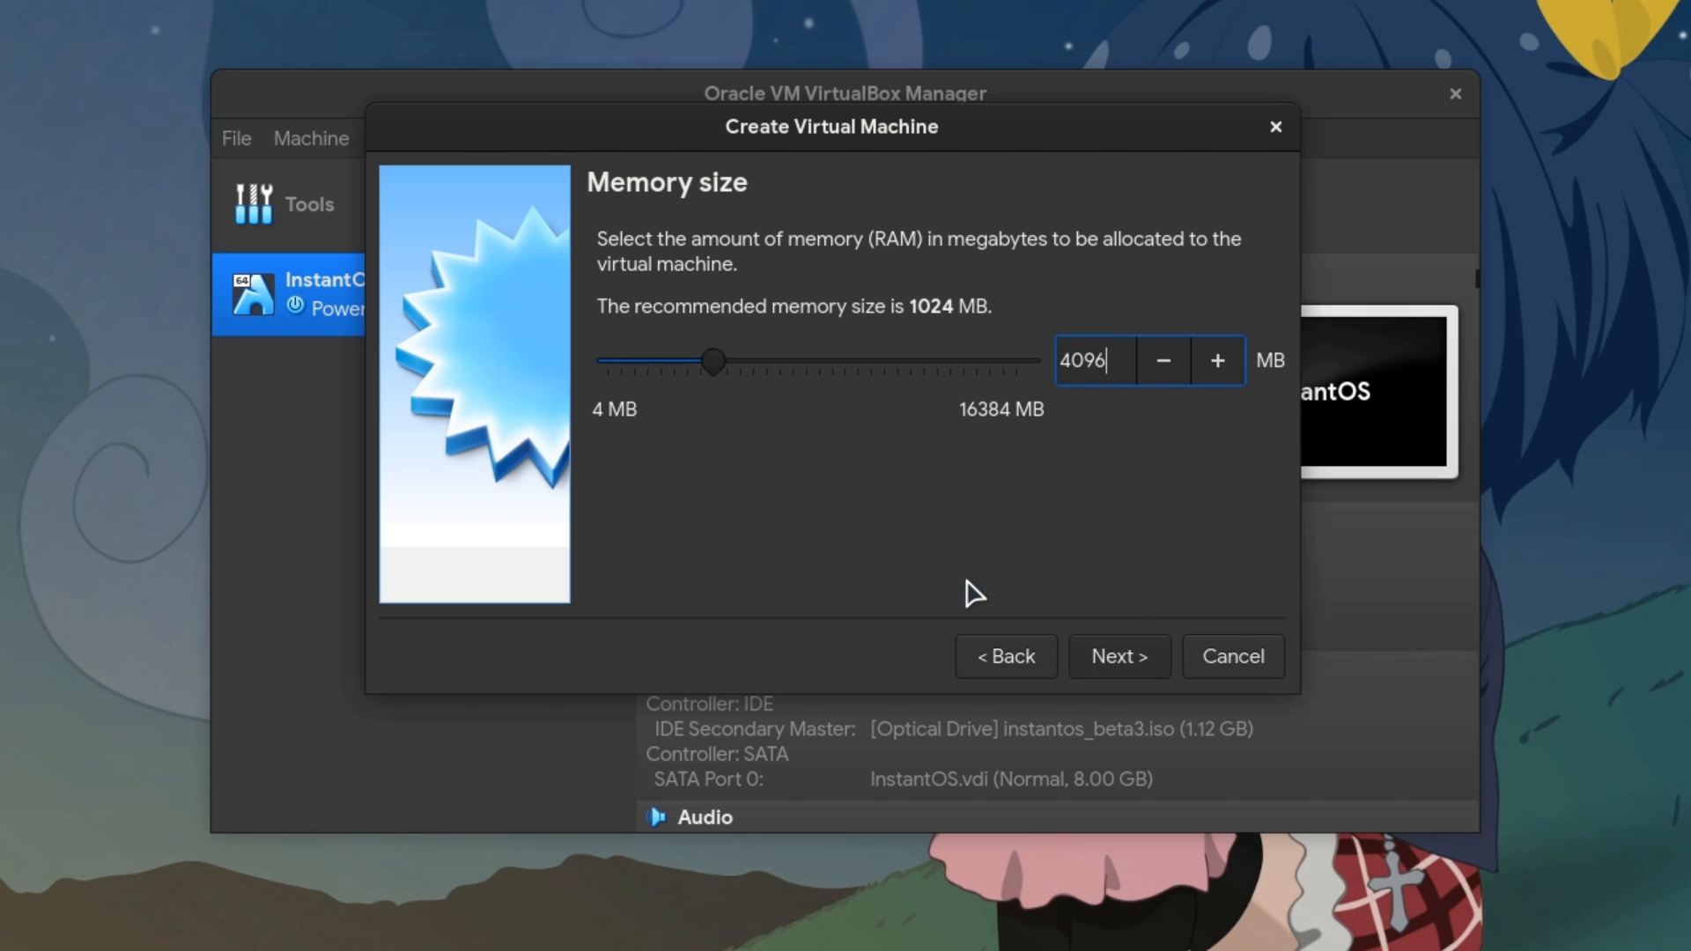
Keep 4096 MB memory and add a new 8 GB VDI disk, finishing the Instant AGAIN! machine.
left_click(1118, 656)
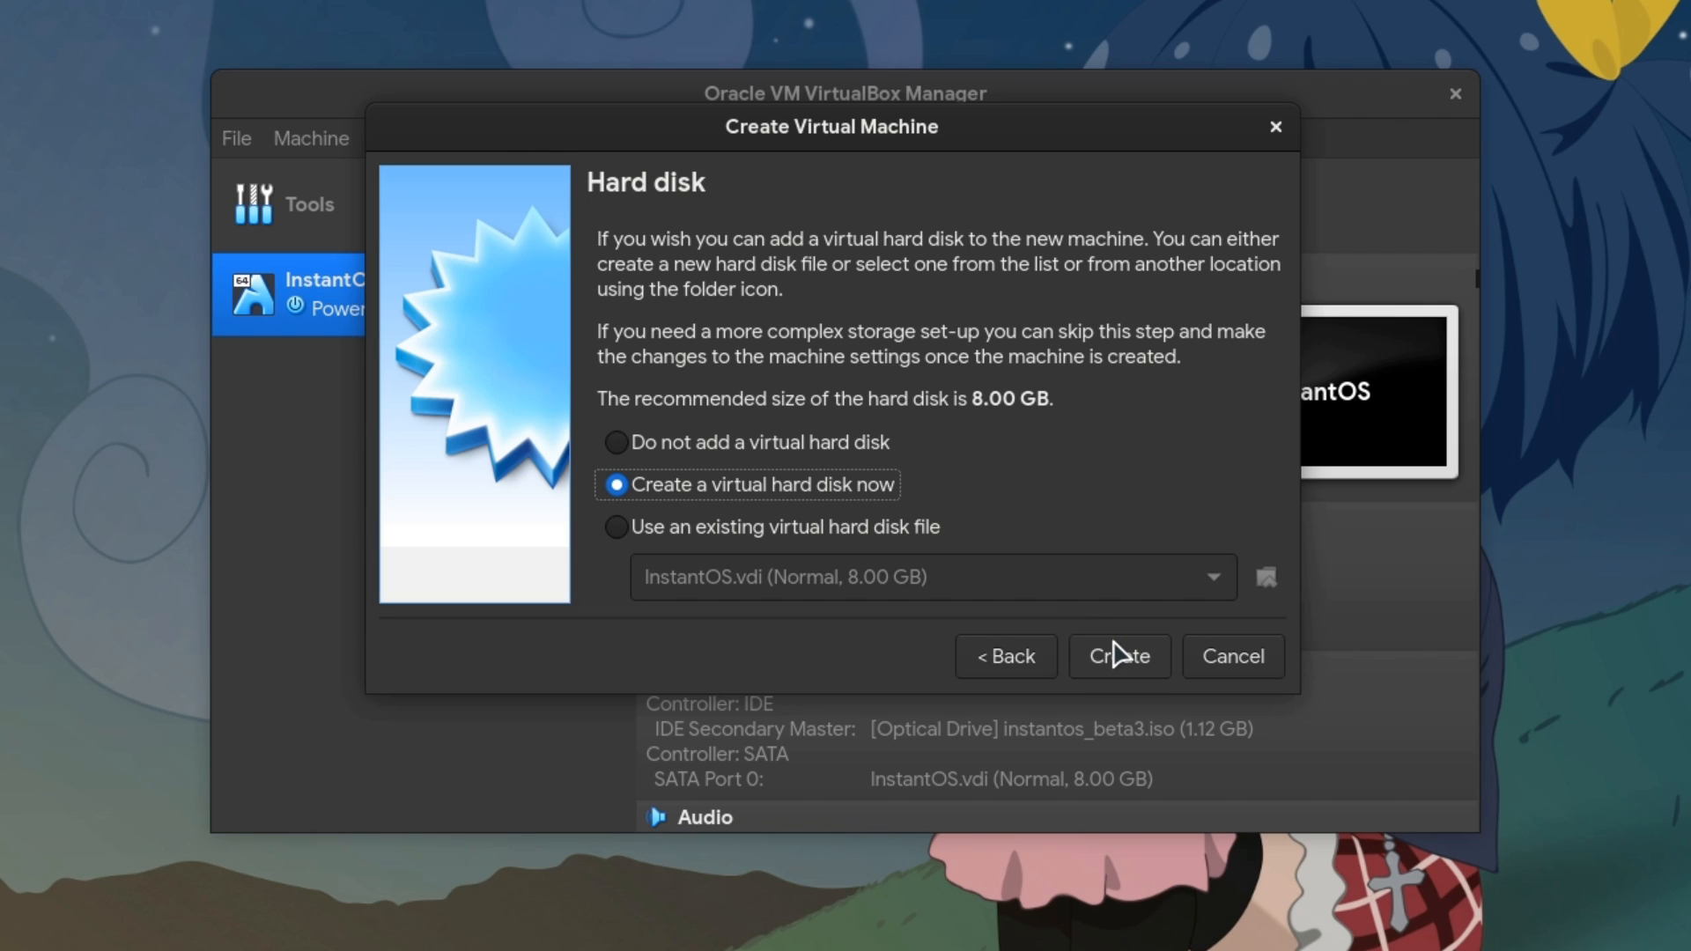
left_click(1118, 655)
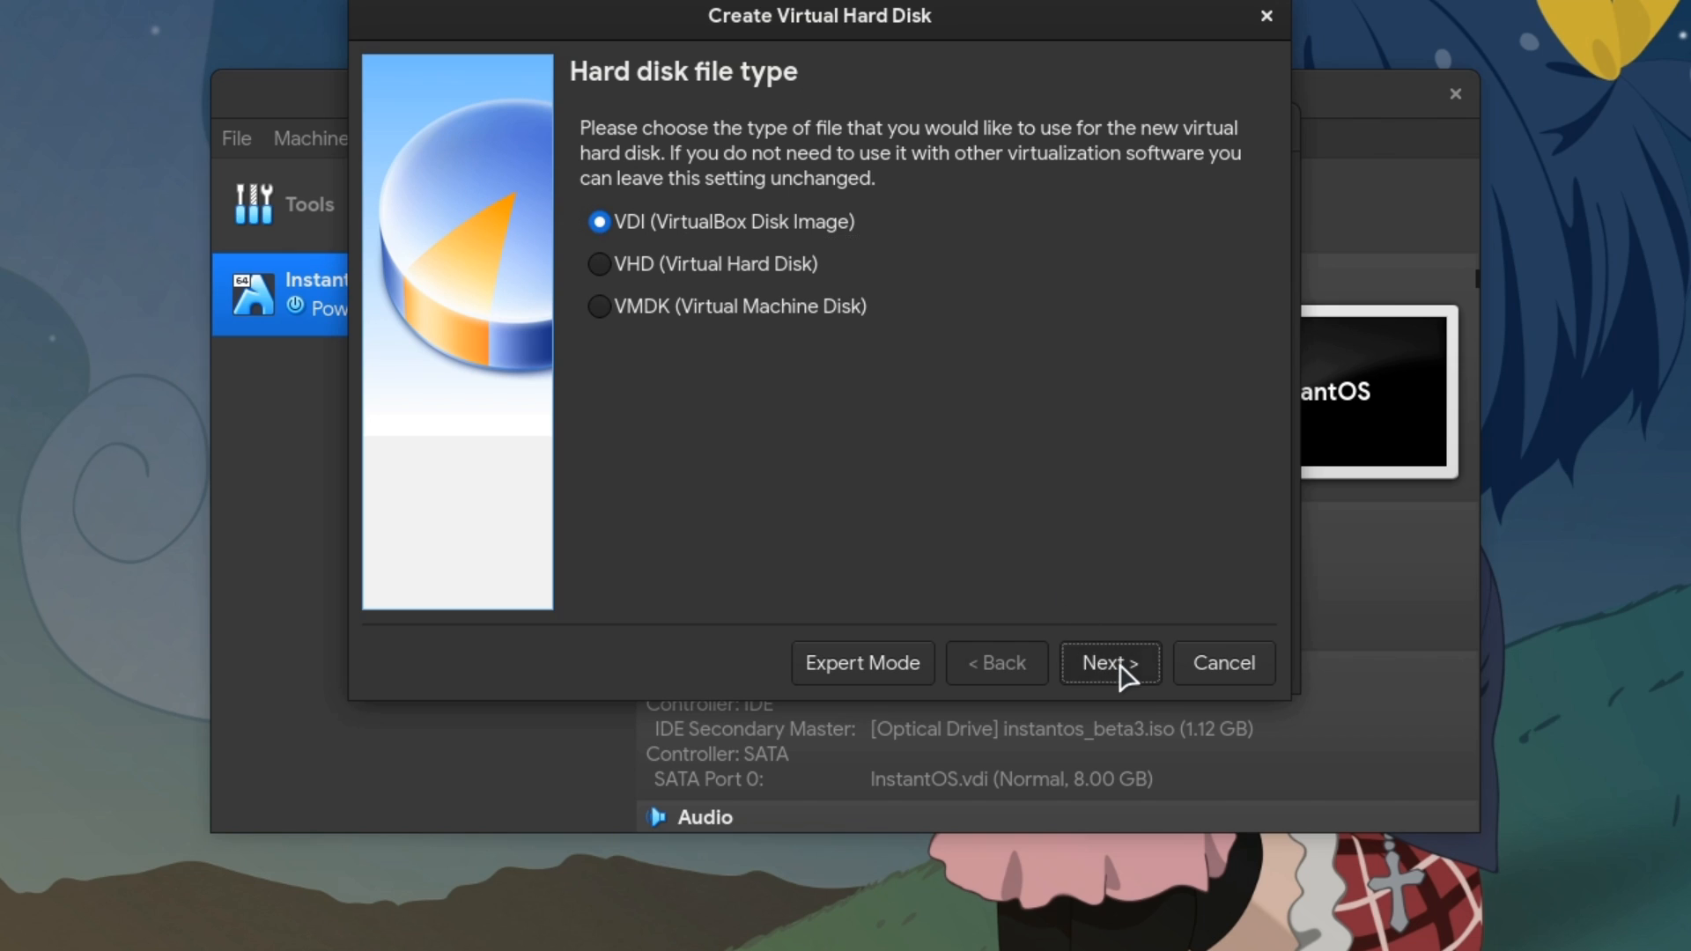
left_click(1108, 663)
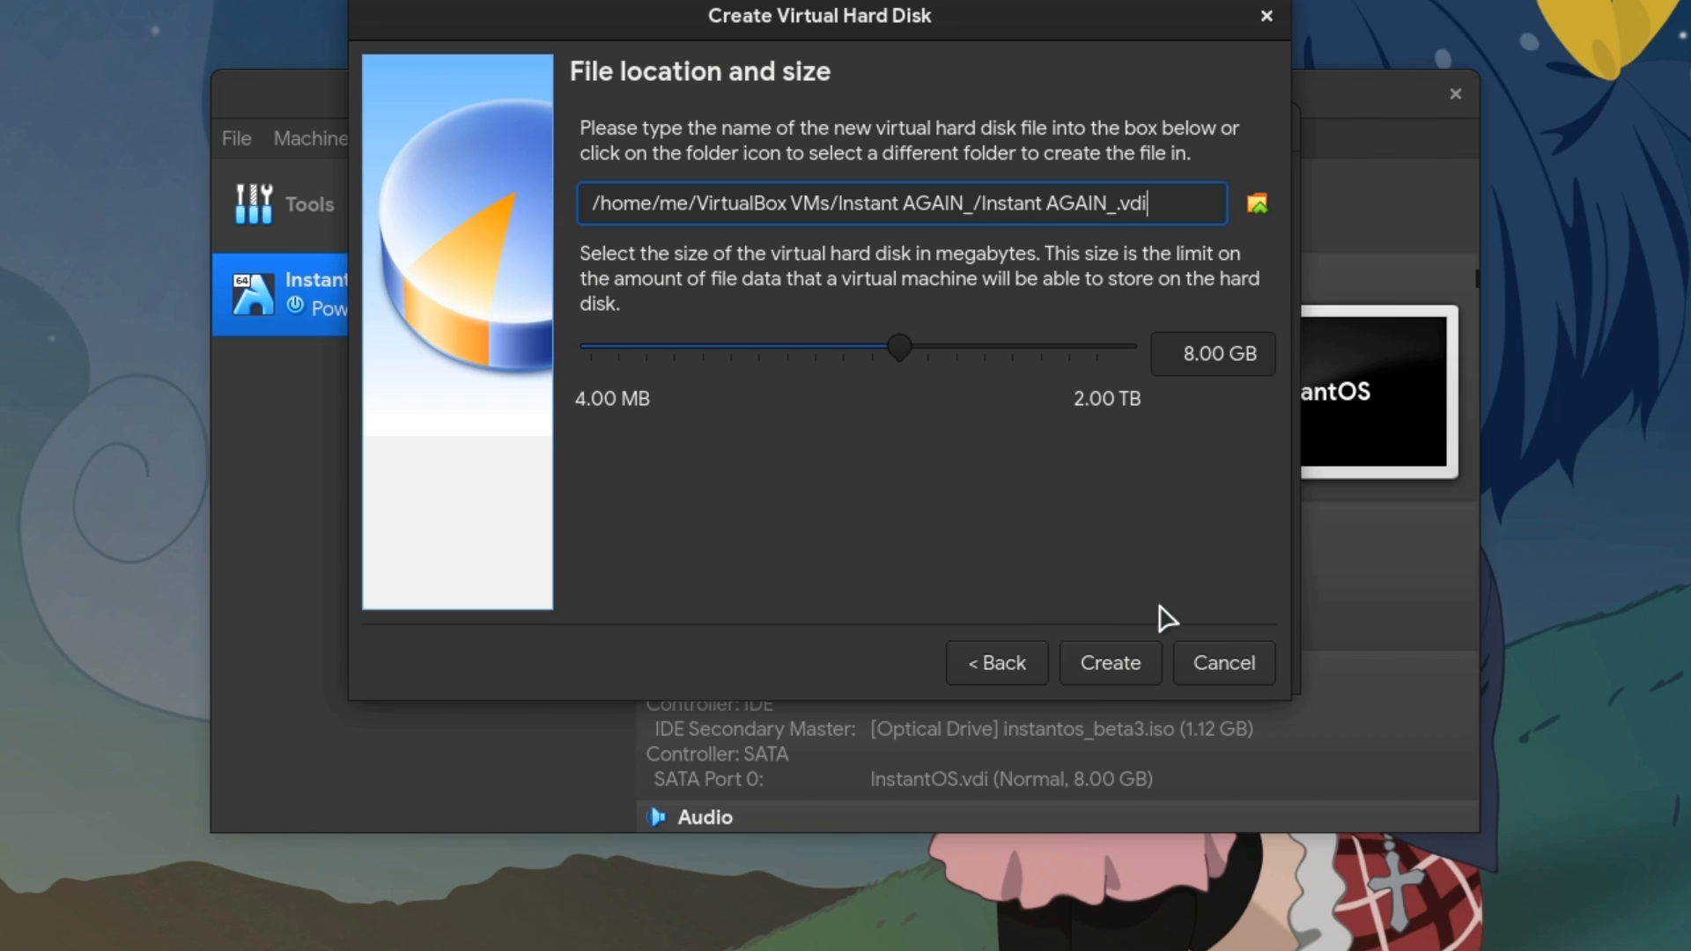
mouse_move(1180, 491)
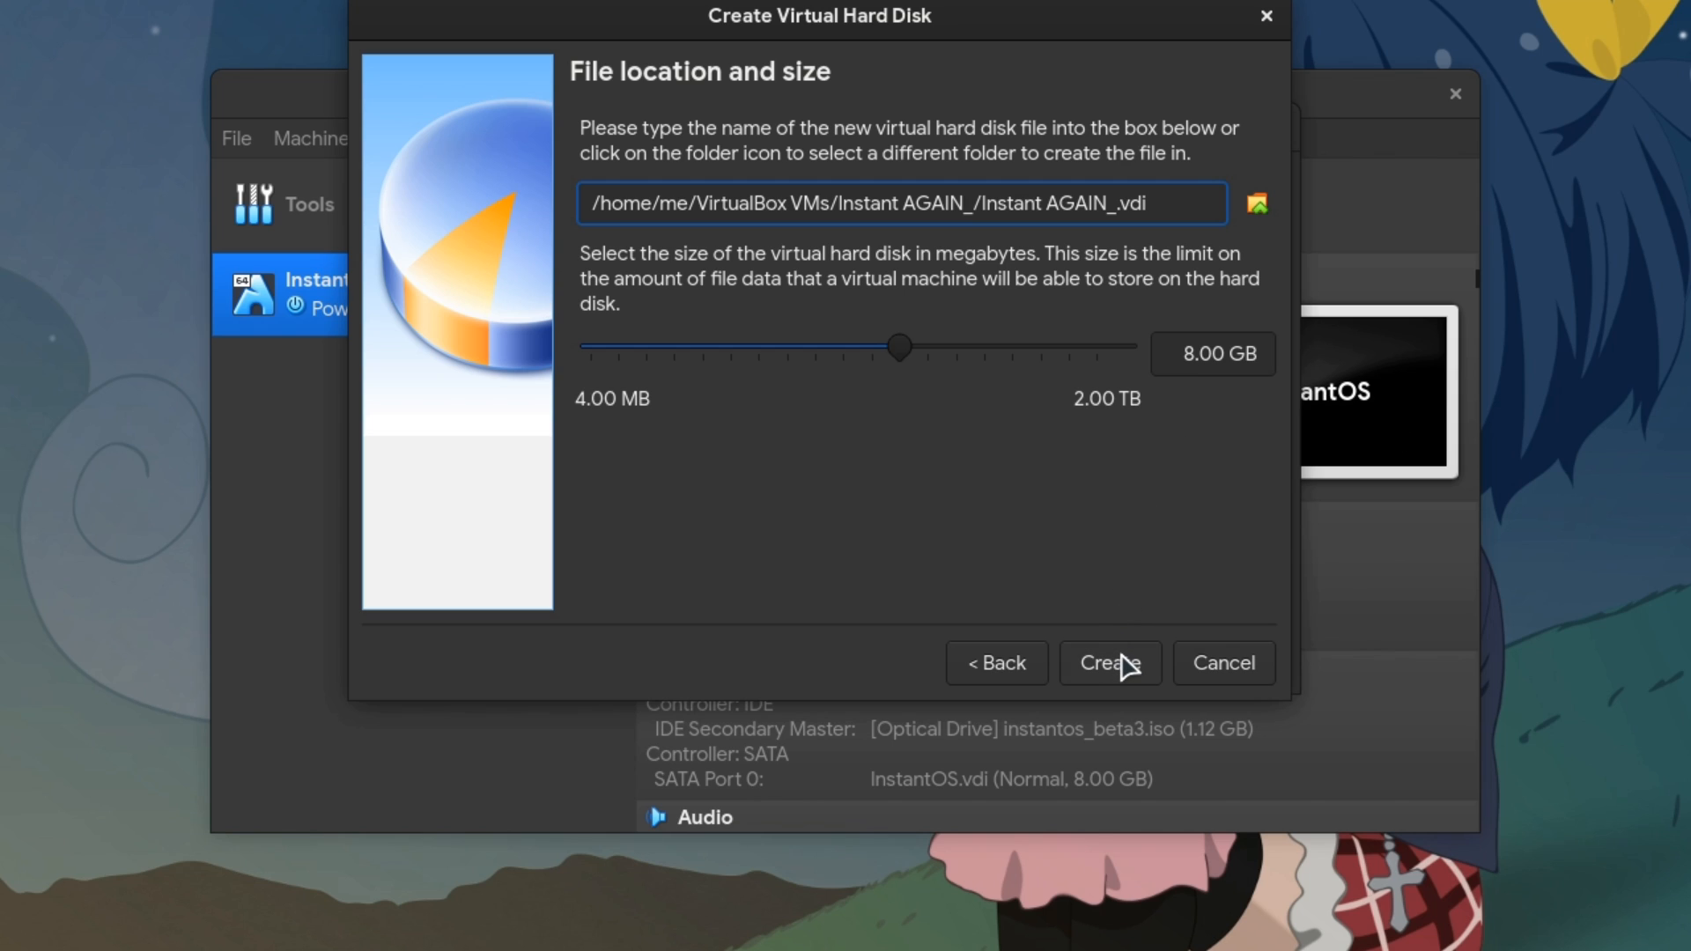
left_click(1109, 662)
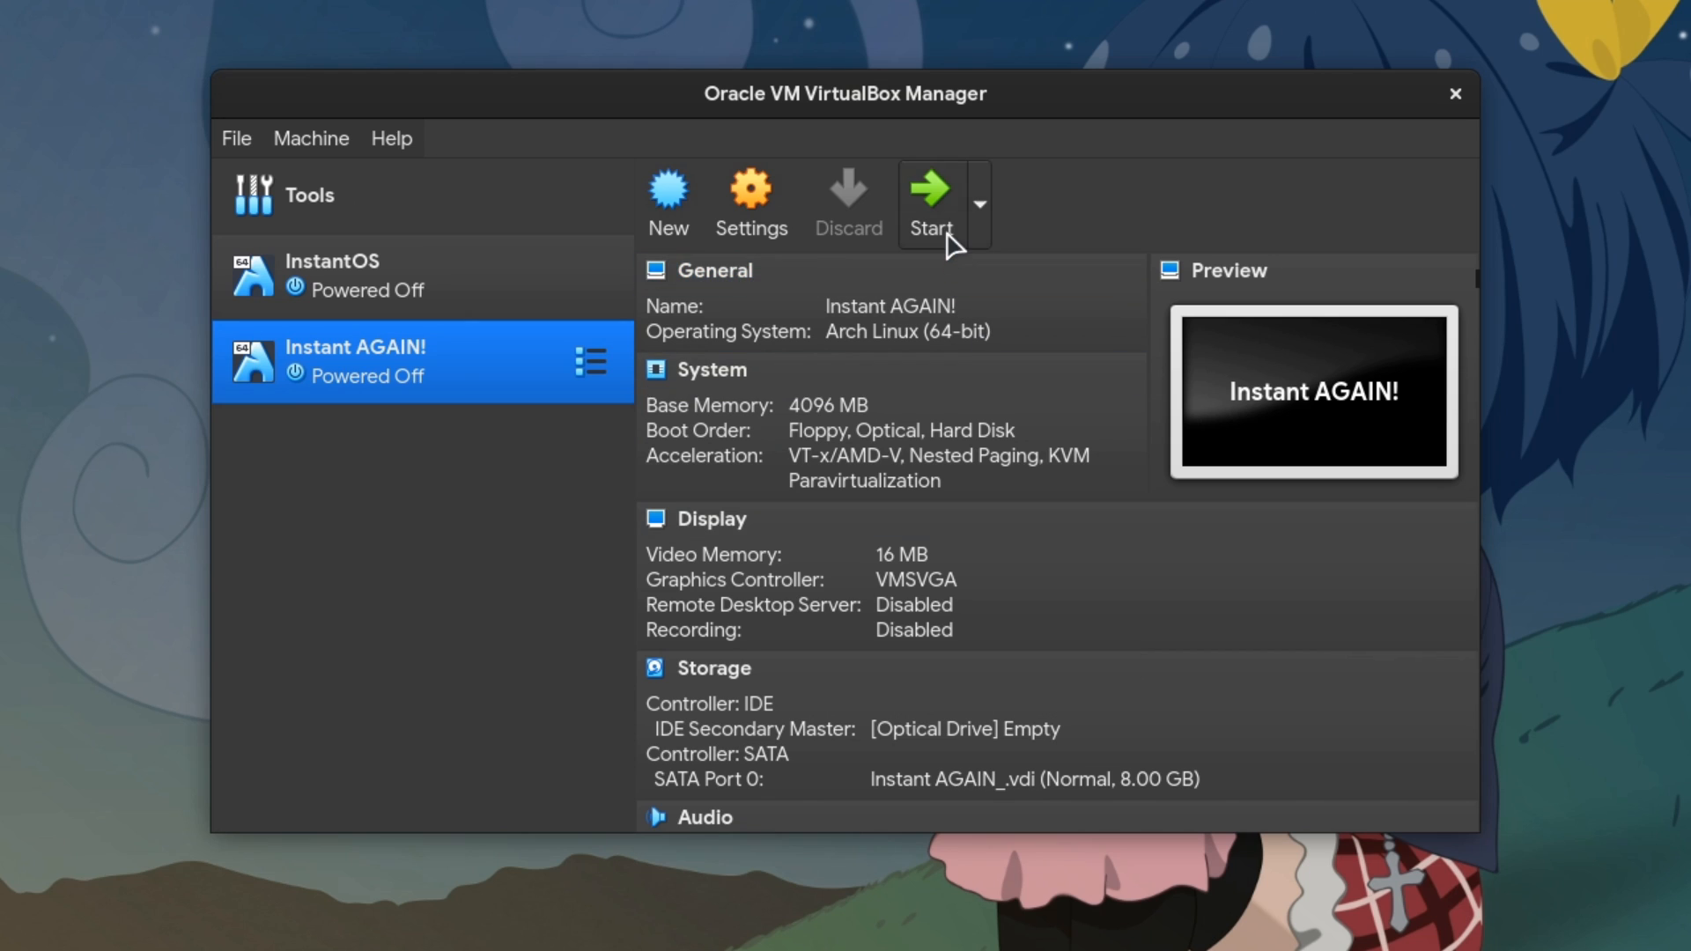
Start Instant AGAIN! with instantos_beta3.iso as the start-up disk.
left_click(930, 193)
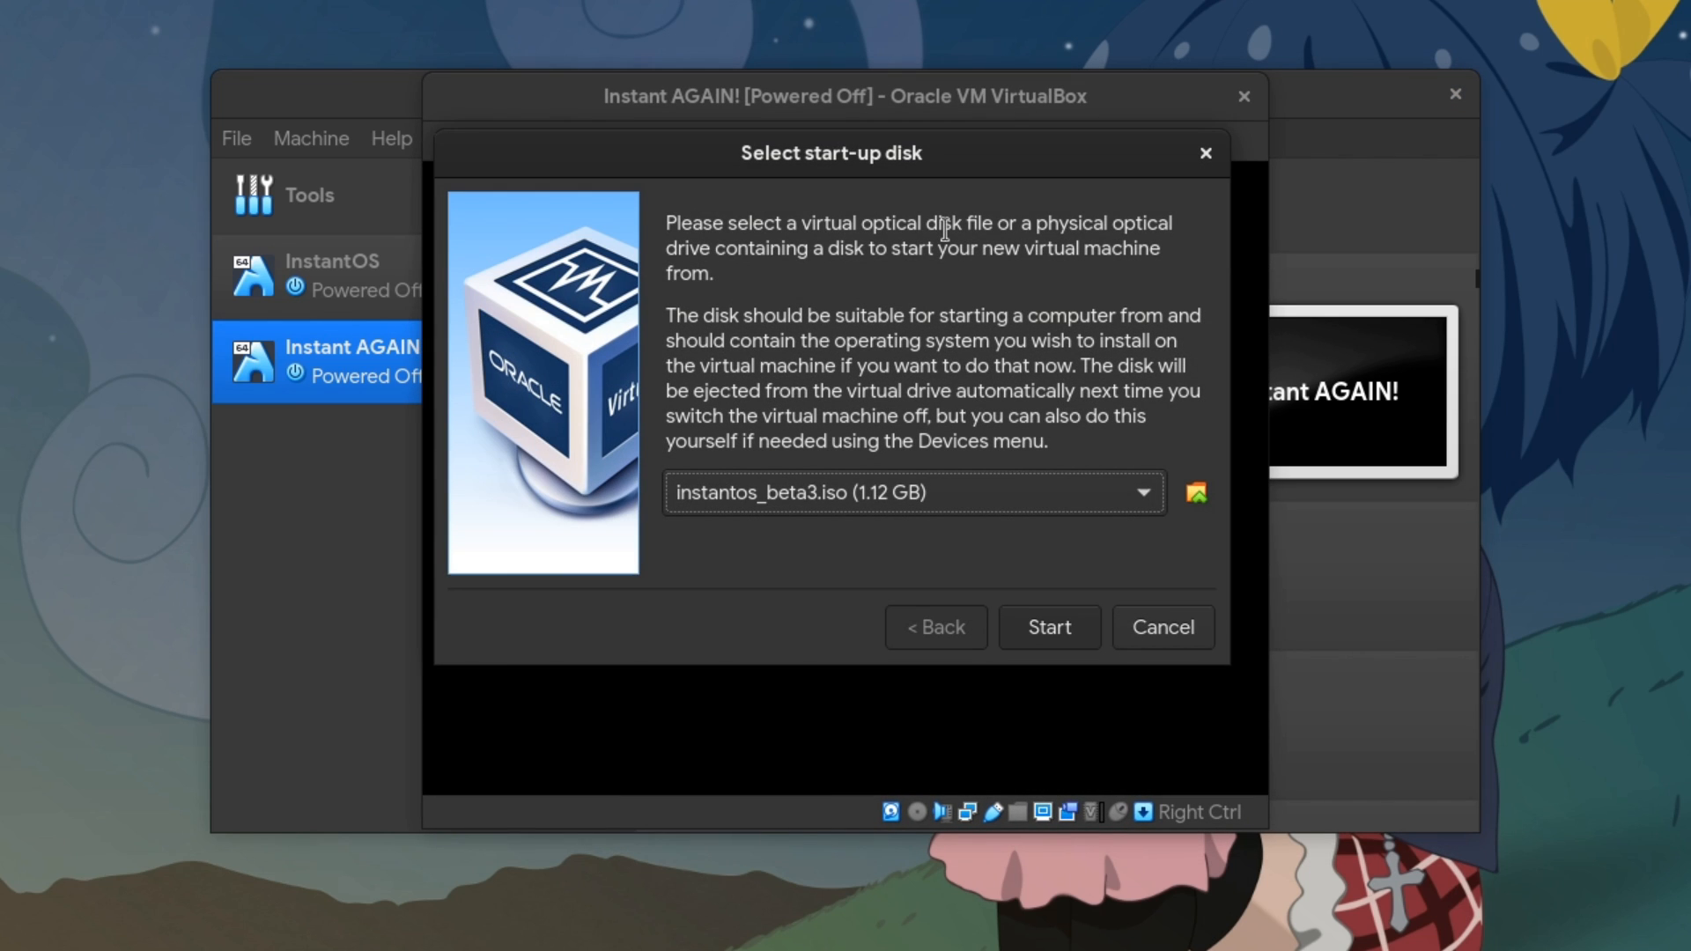
mouse_move(939, 525)
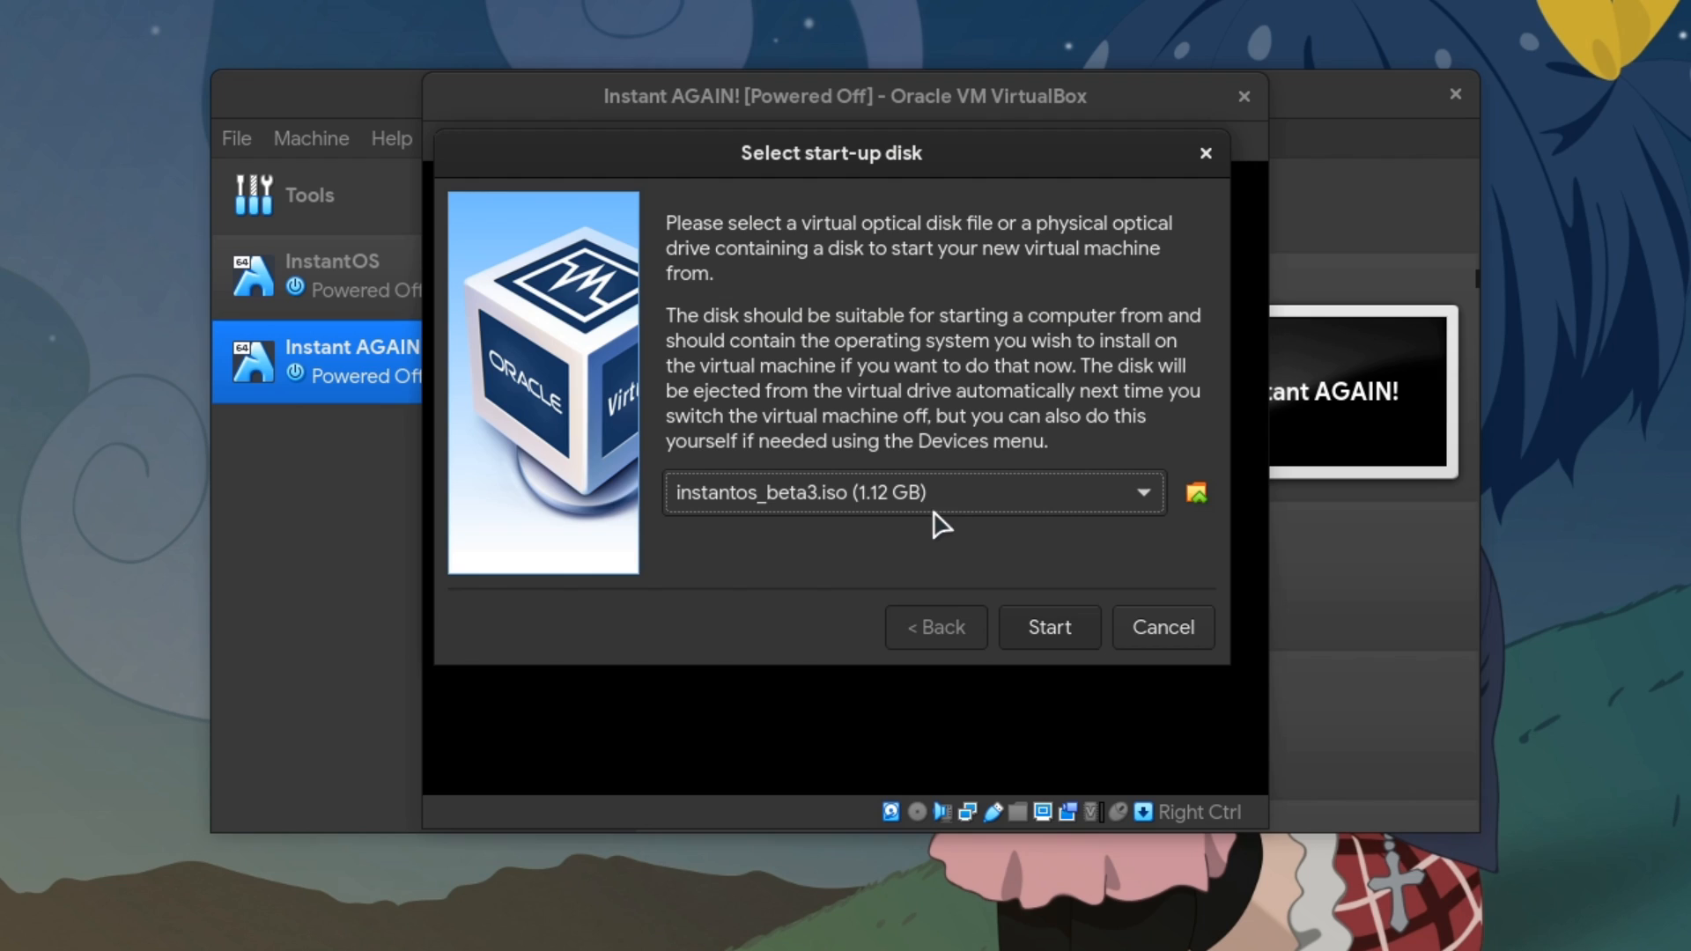
mouse_move(1014, 609)
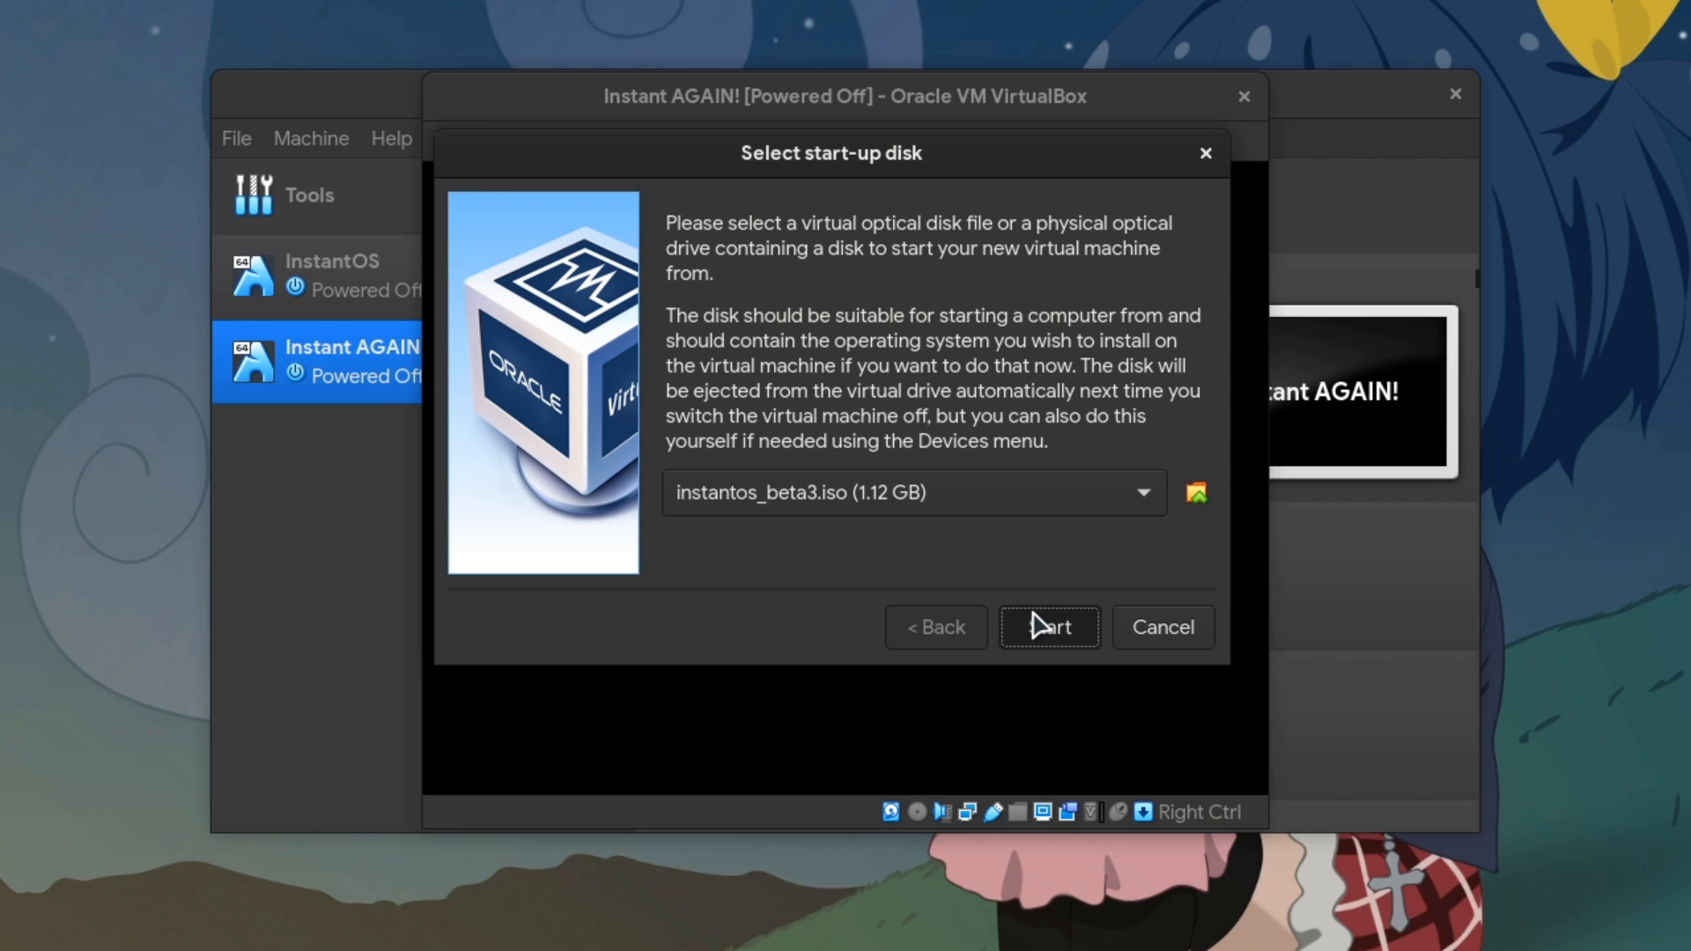
left_click(1046, 627)
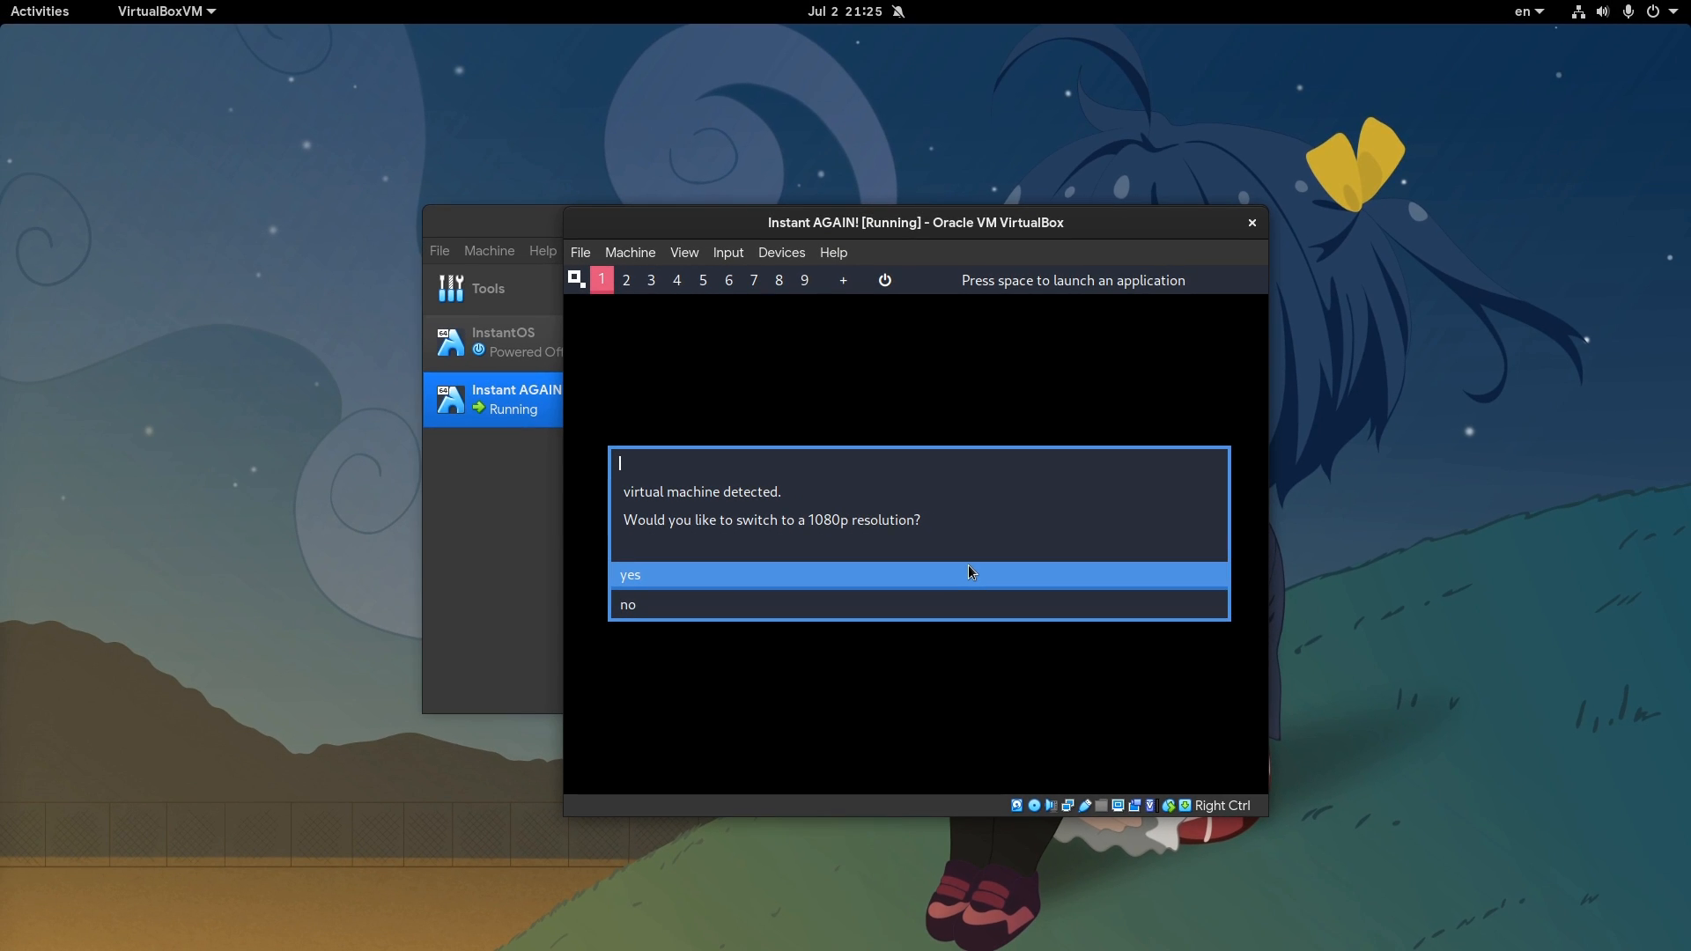
Accept the switch to 1080p and quit the Welcome to instantOS app.
left_click(630, 574)
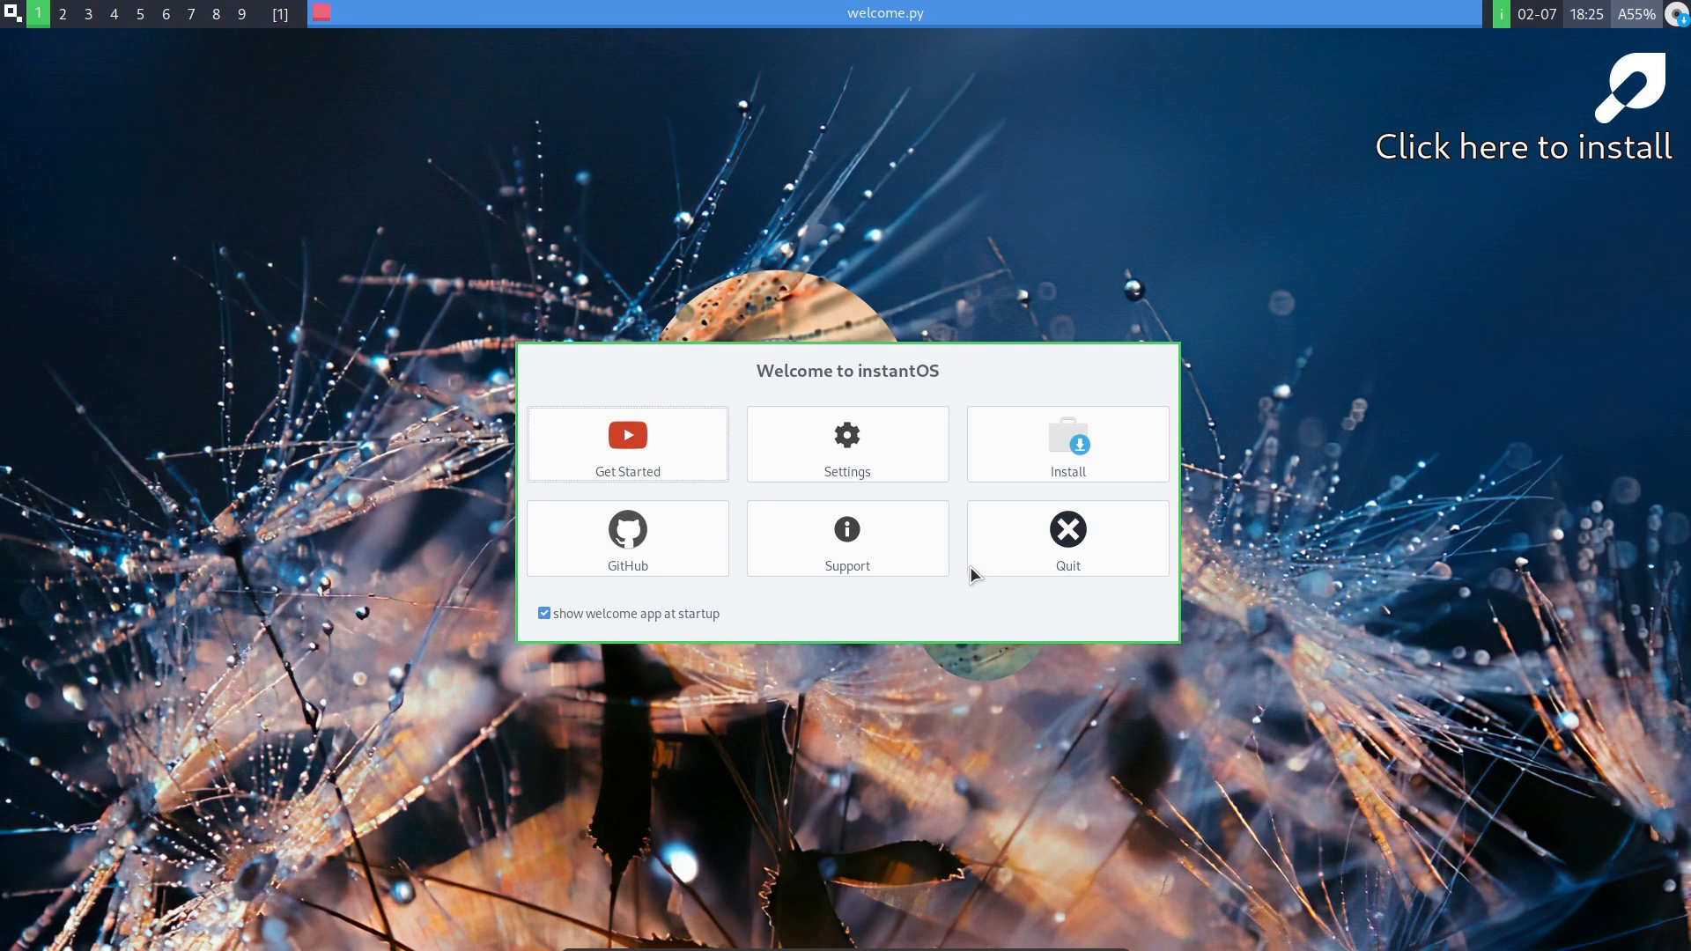
mouse_move(948, 453)
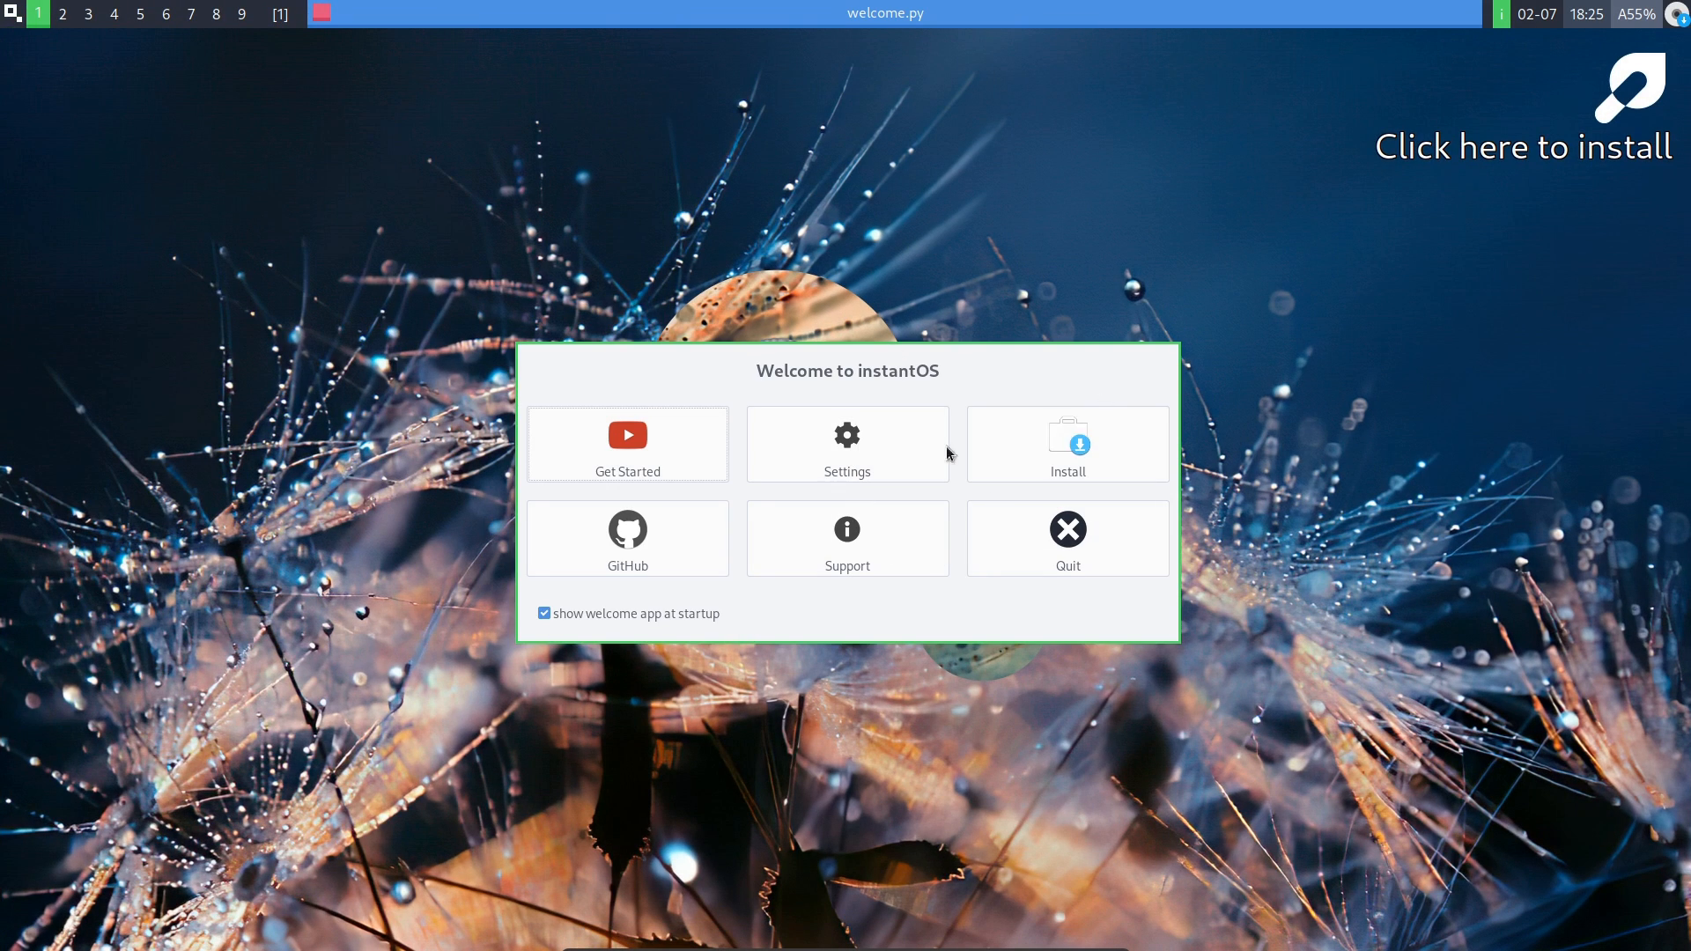
mouse_move(1067, 539)
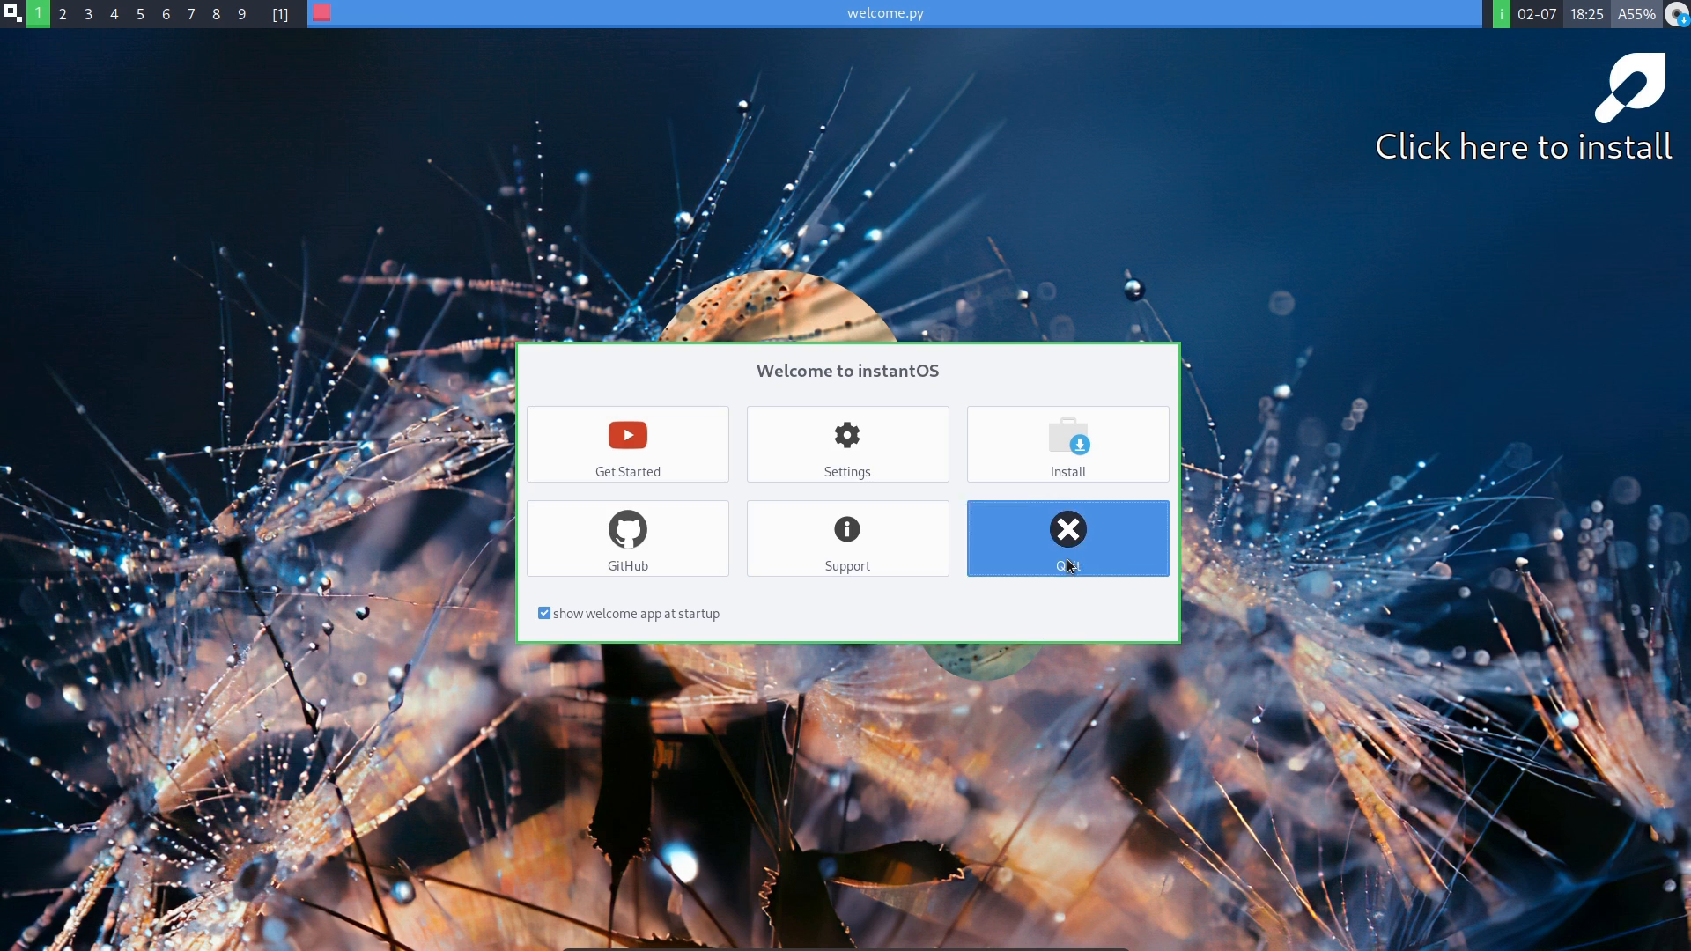
left_click(1066, 539)
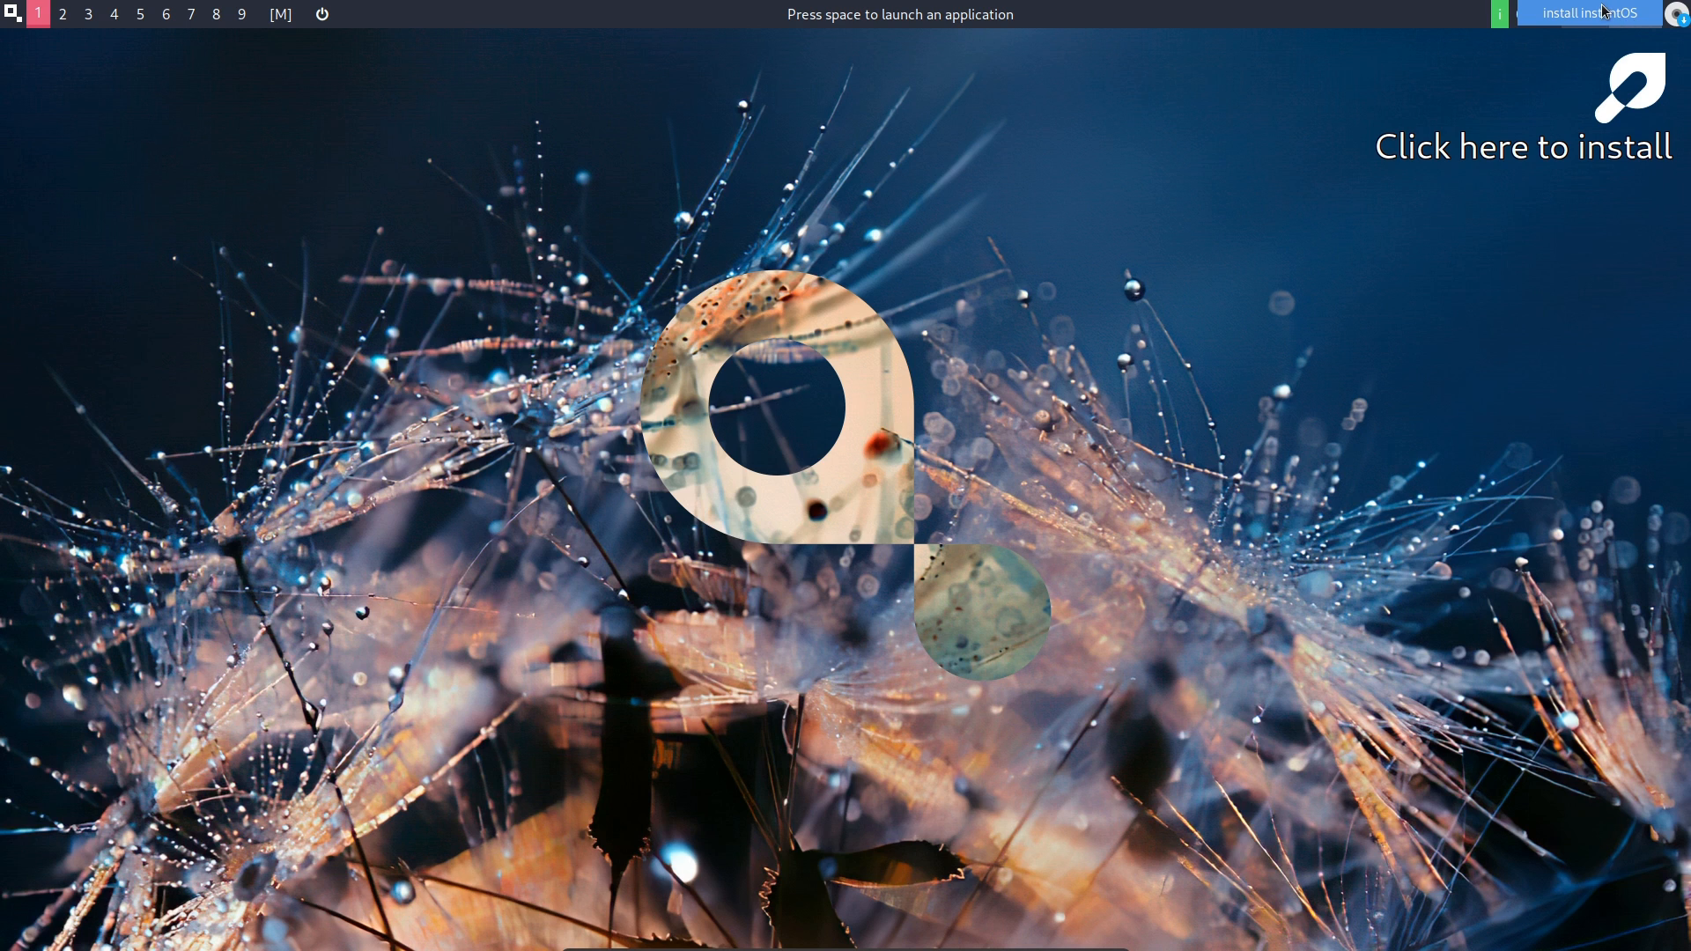
Launch 'install instantOS' from the top bar and confirm the preparing-installation notice.
left_click(1523, 148)
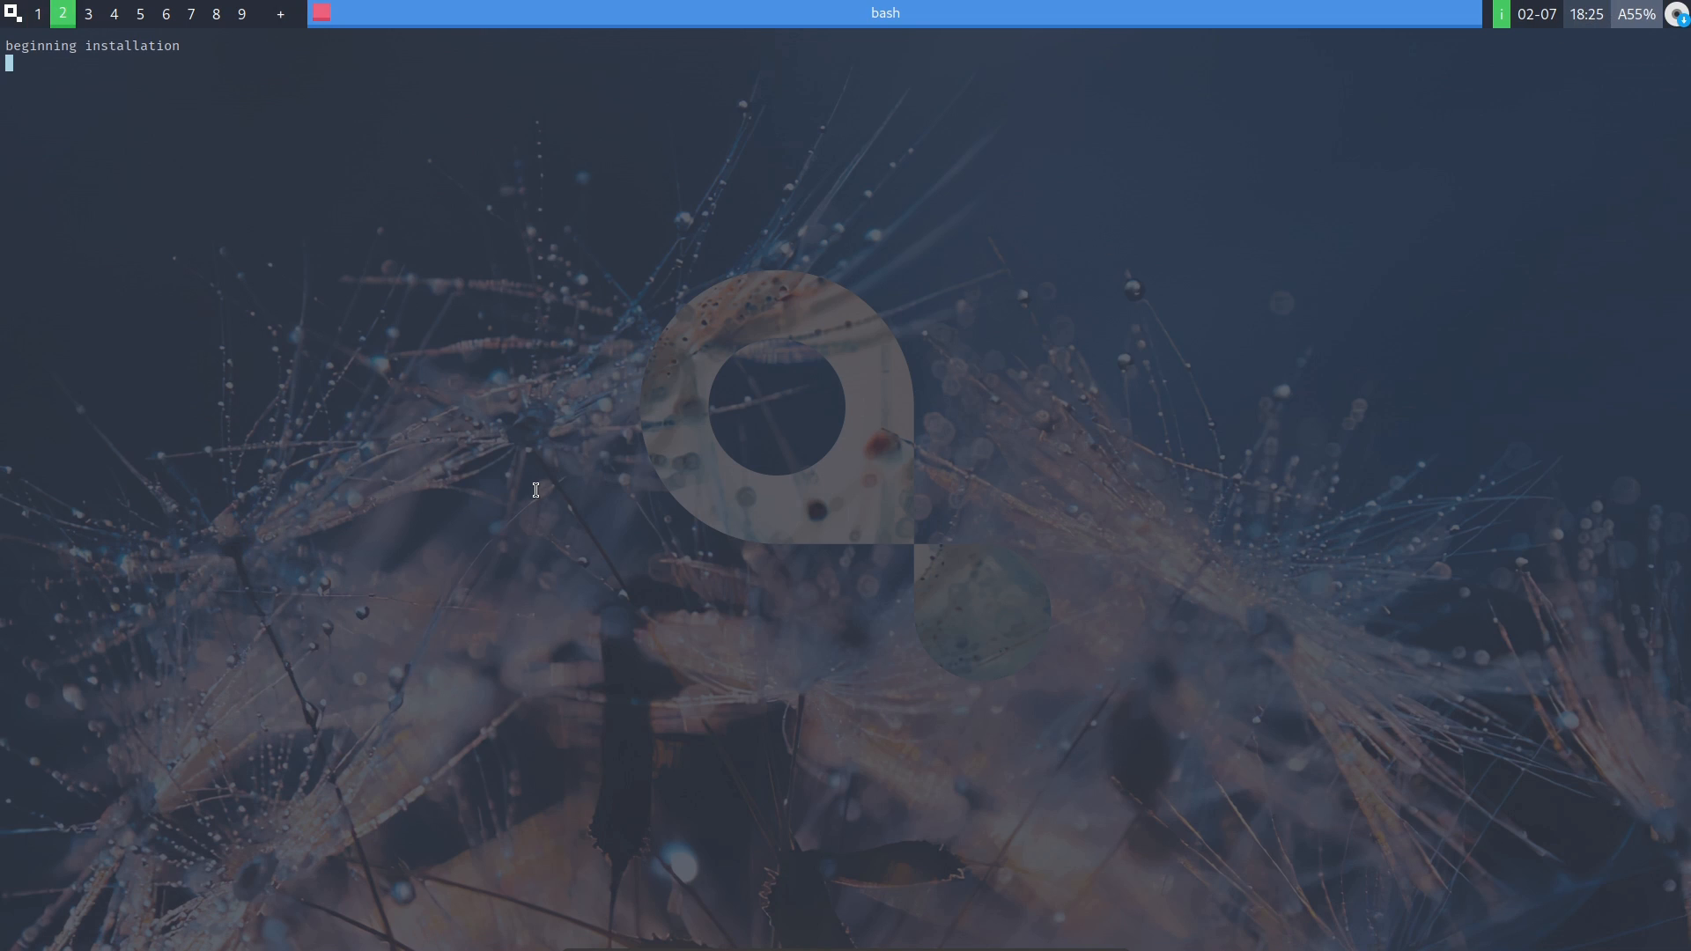
left_click(37, 14)
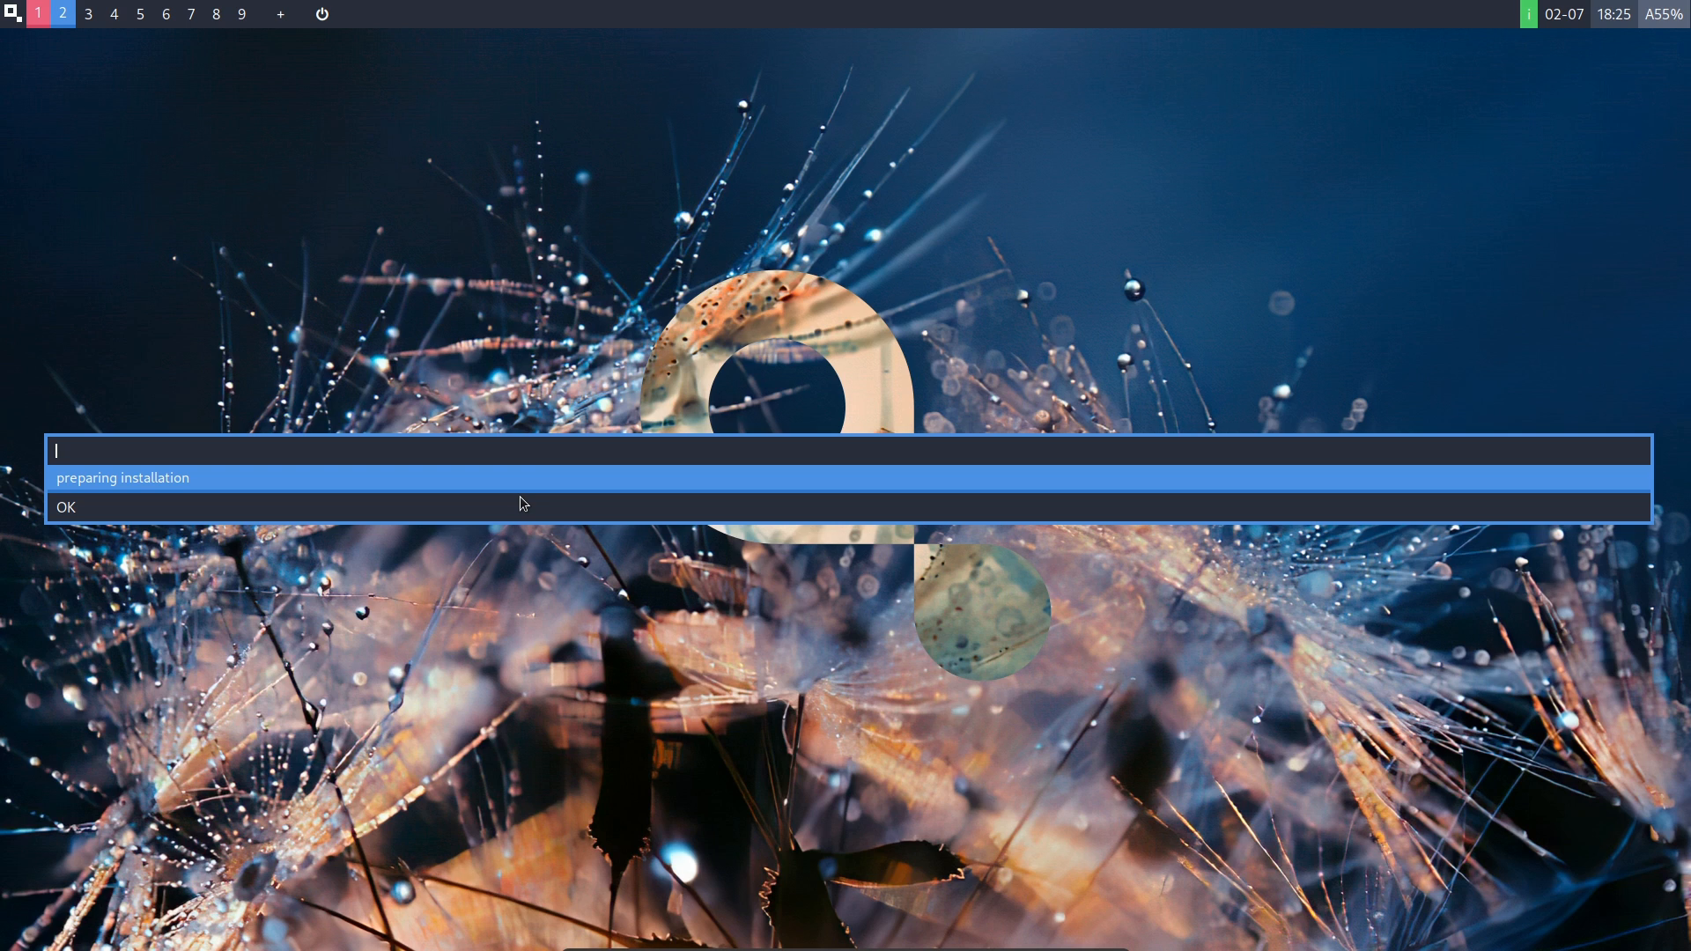
left_click(65, 508)
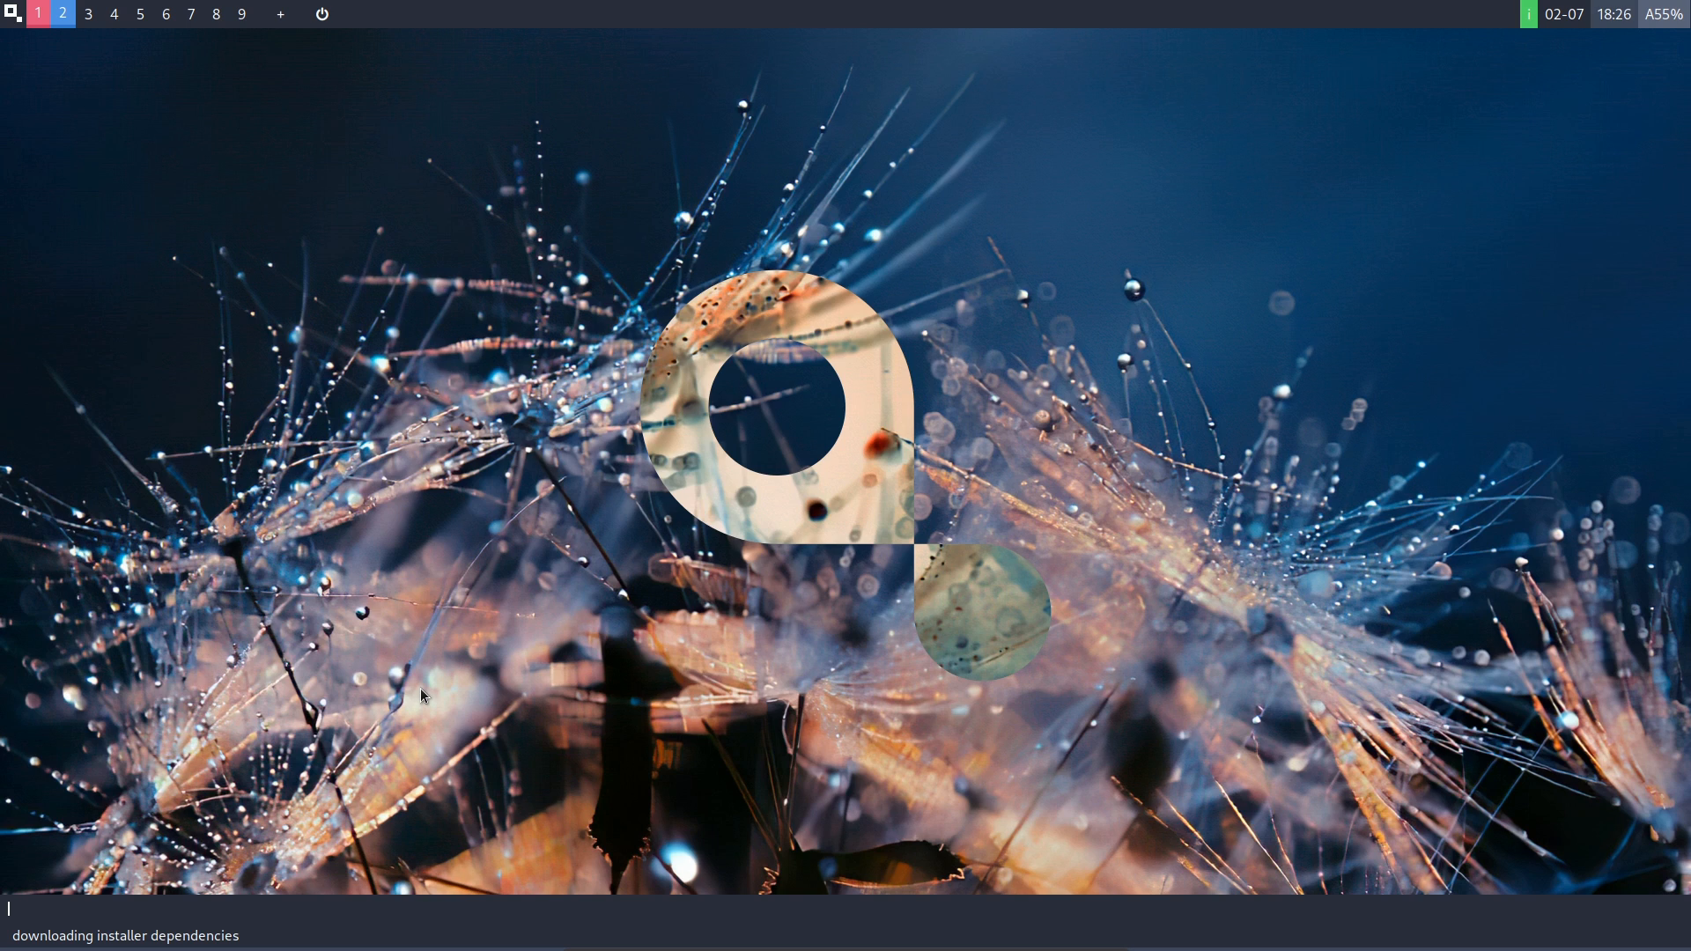
mouse_move(171, 919)
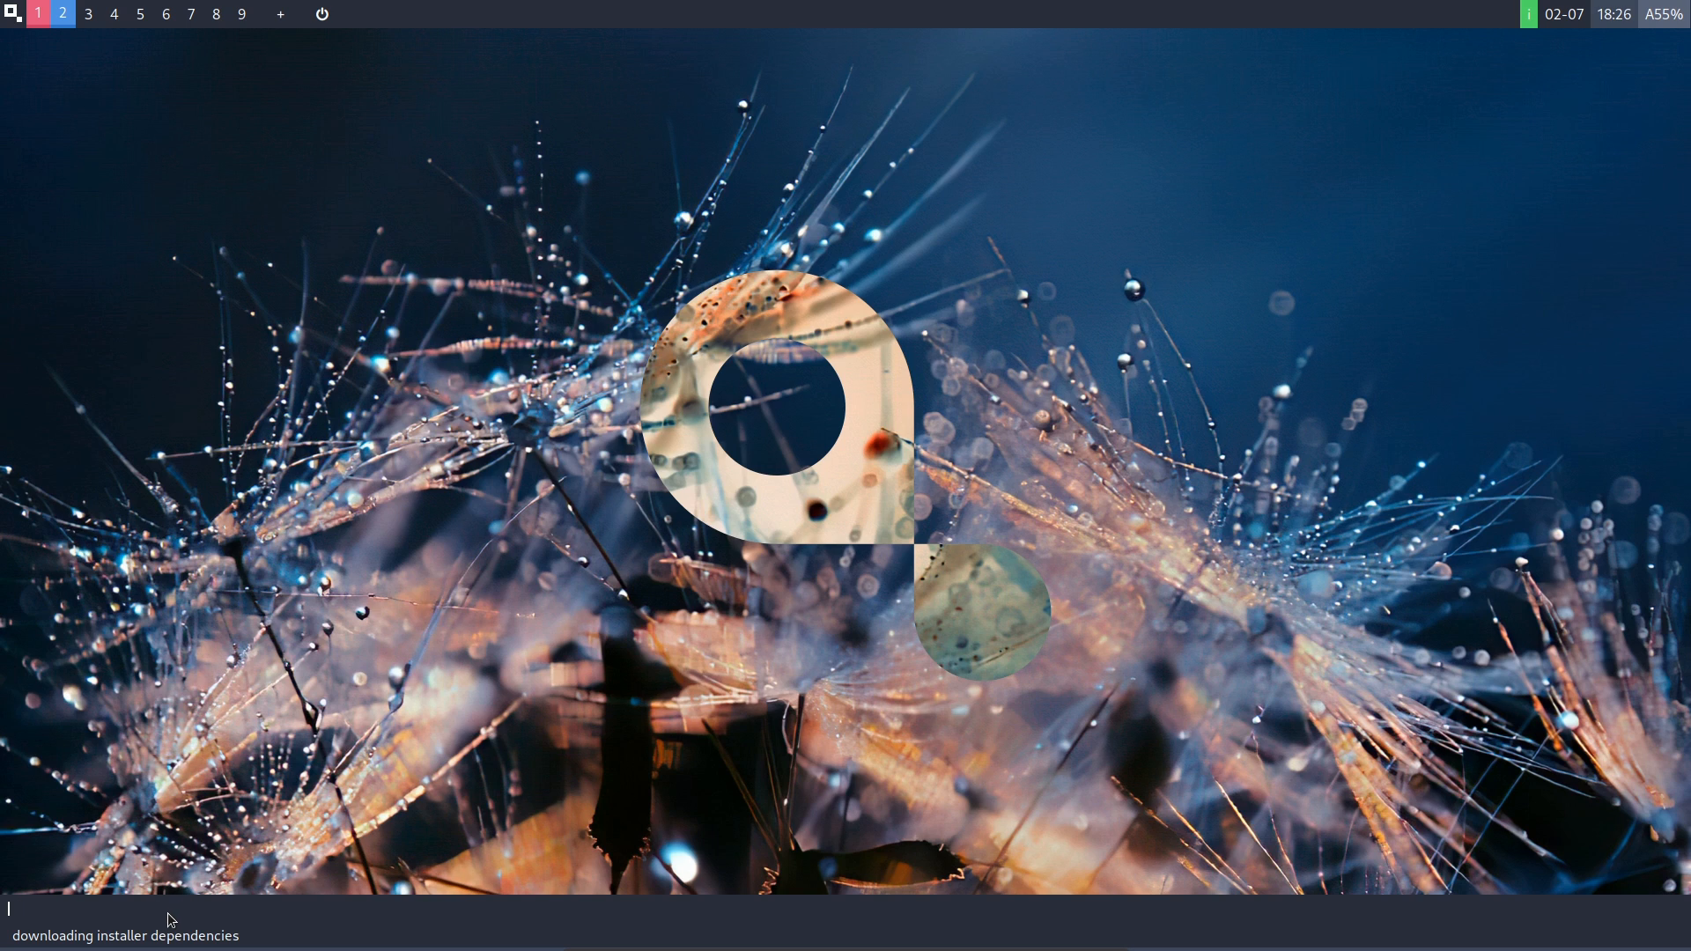
mouse_move(272, 923)
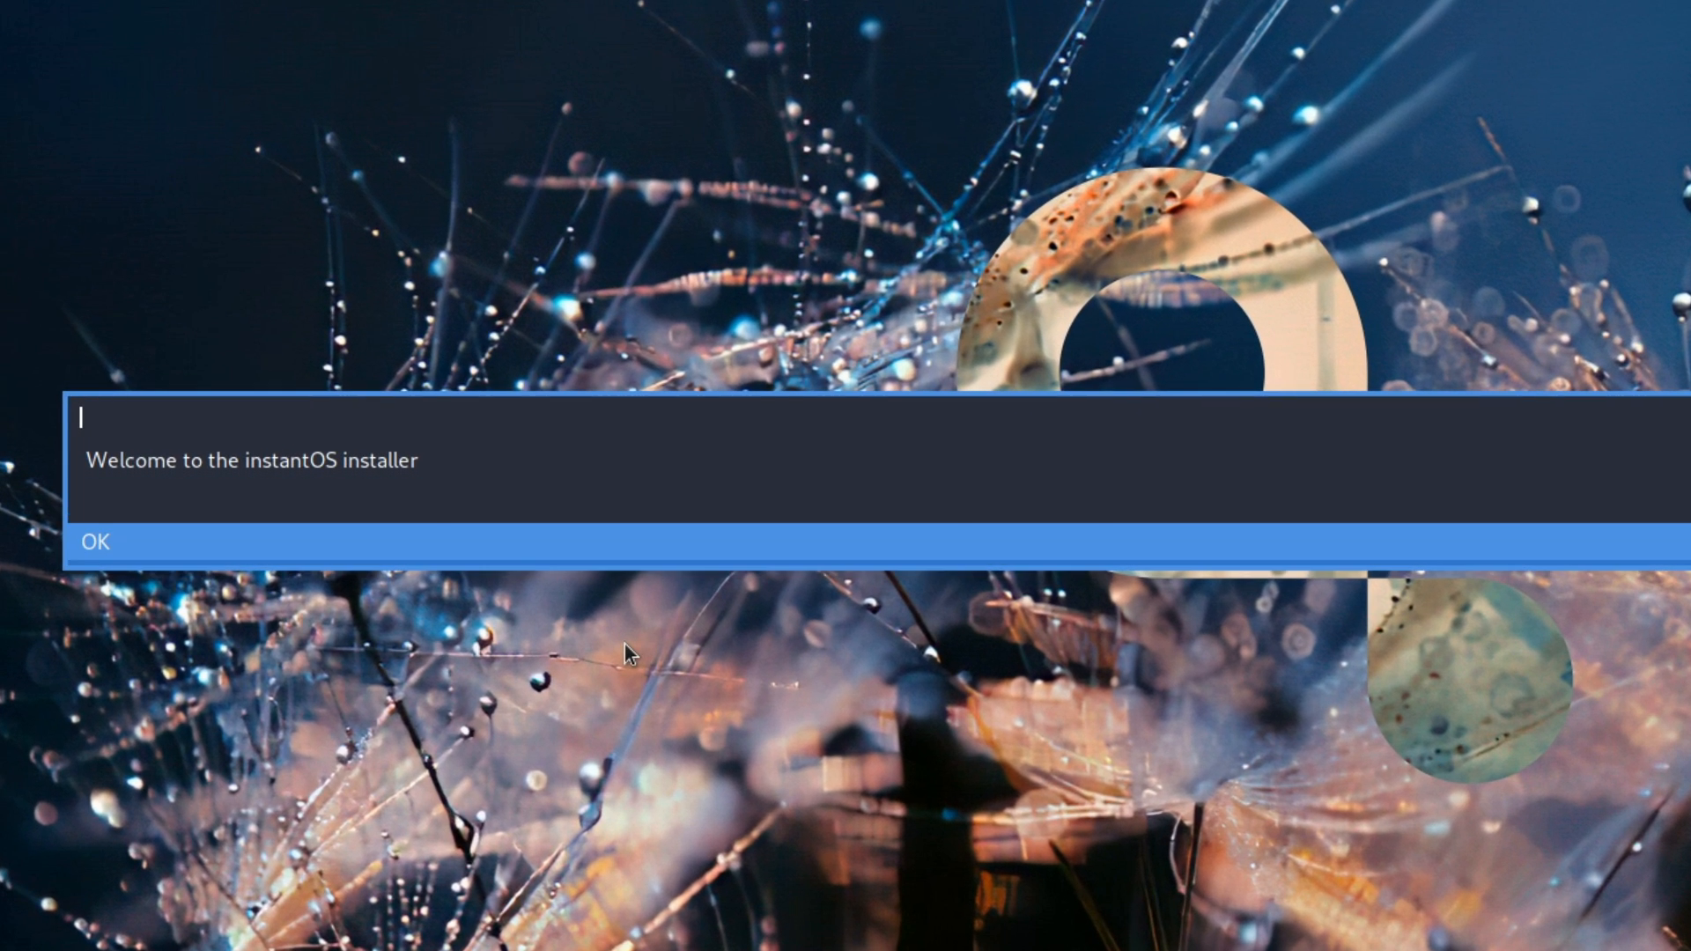
Answer the installer with english, arch ranking score mirrors, virtualbox hypervisor and the time zone region.
left_click(97, 541)
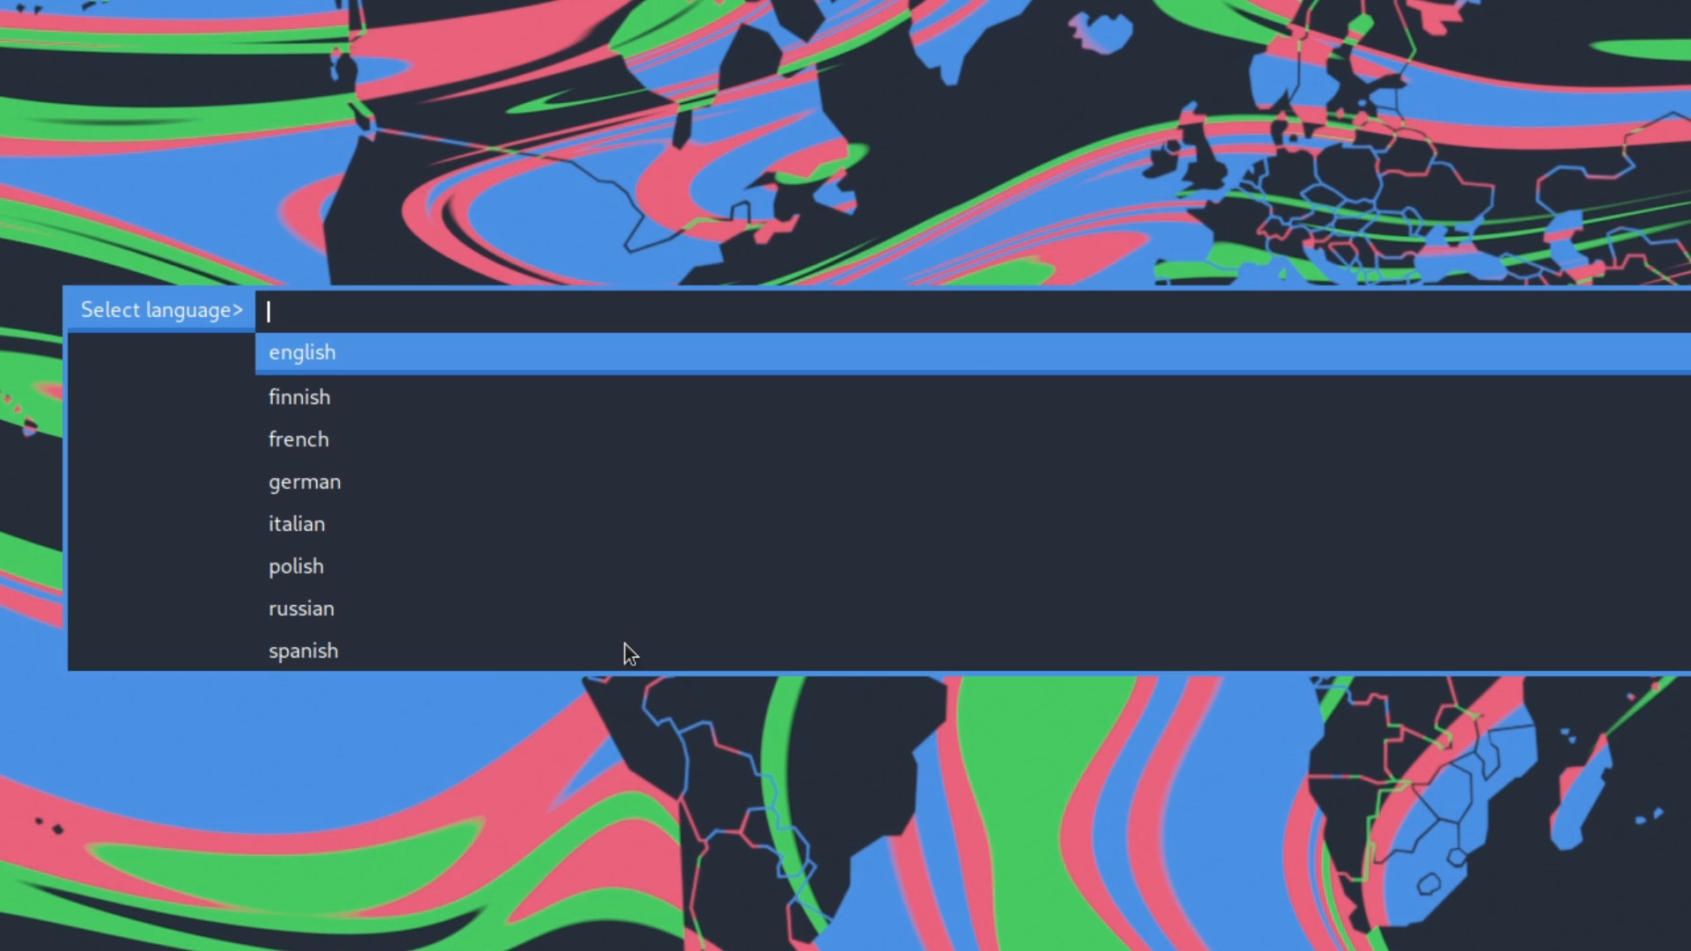
left_click(302, 352)
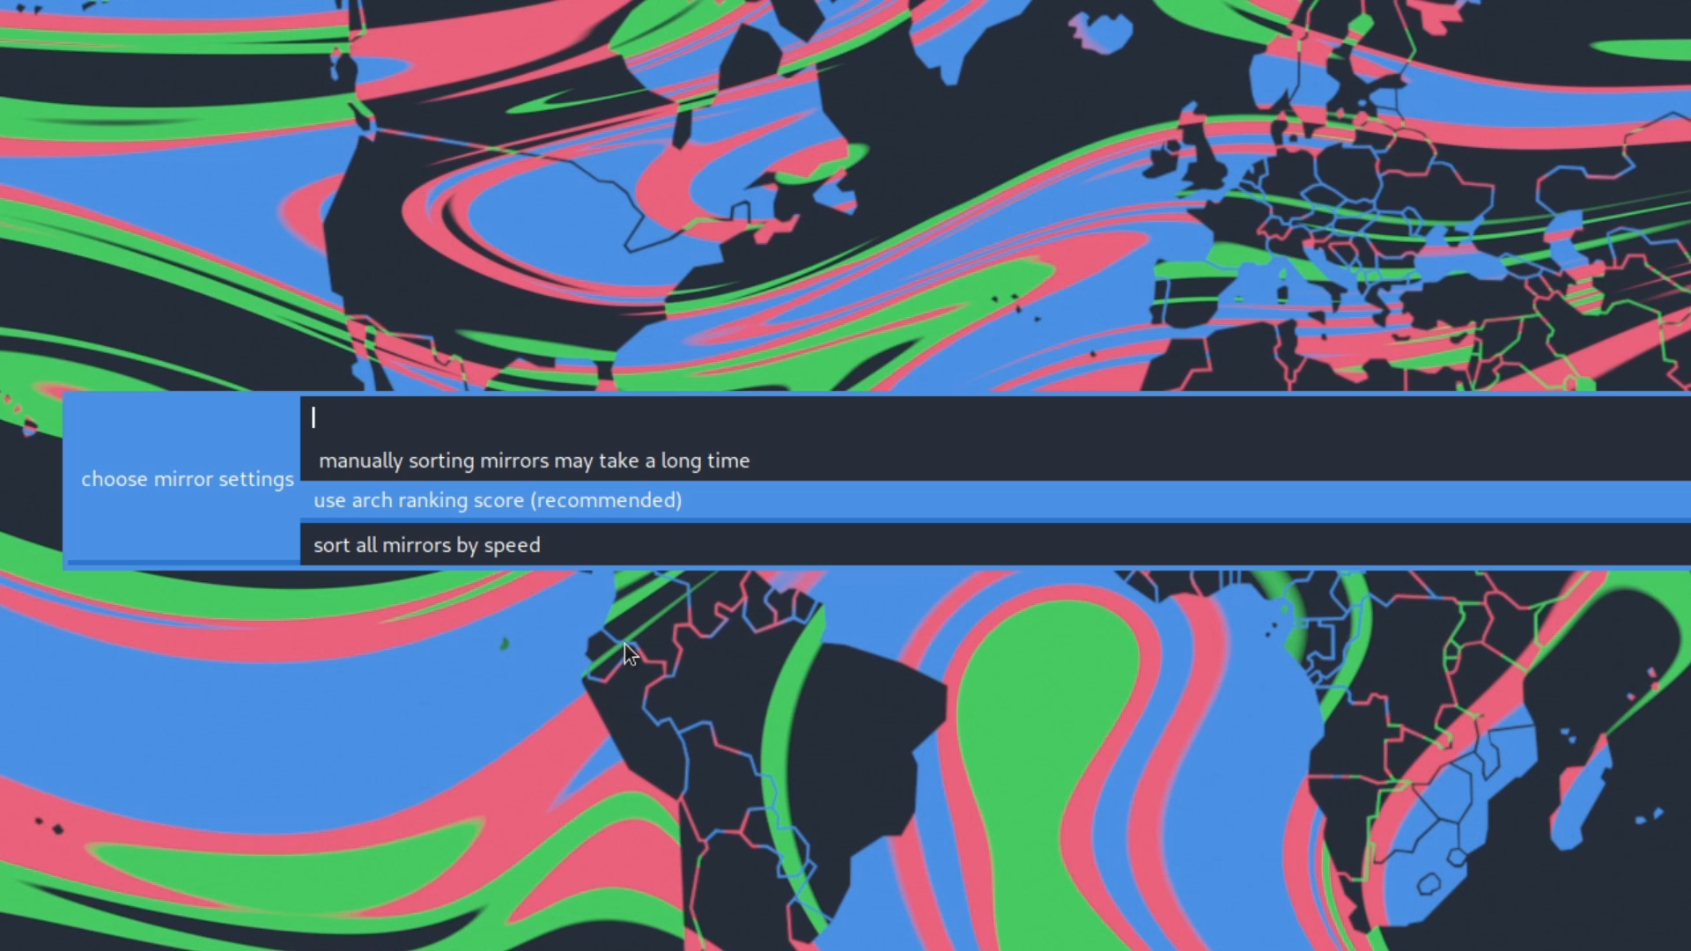
left_click(493, 500)
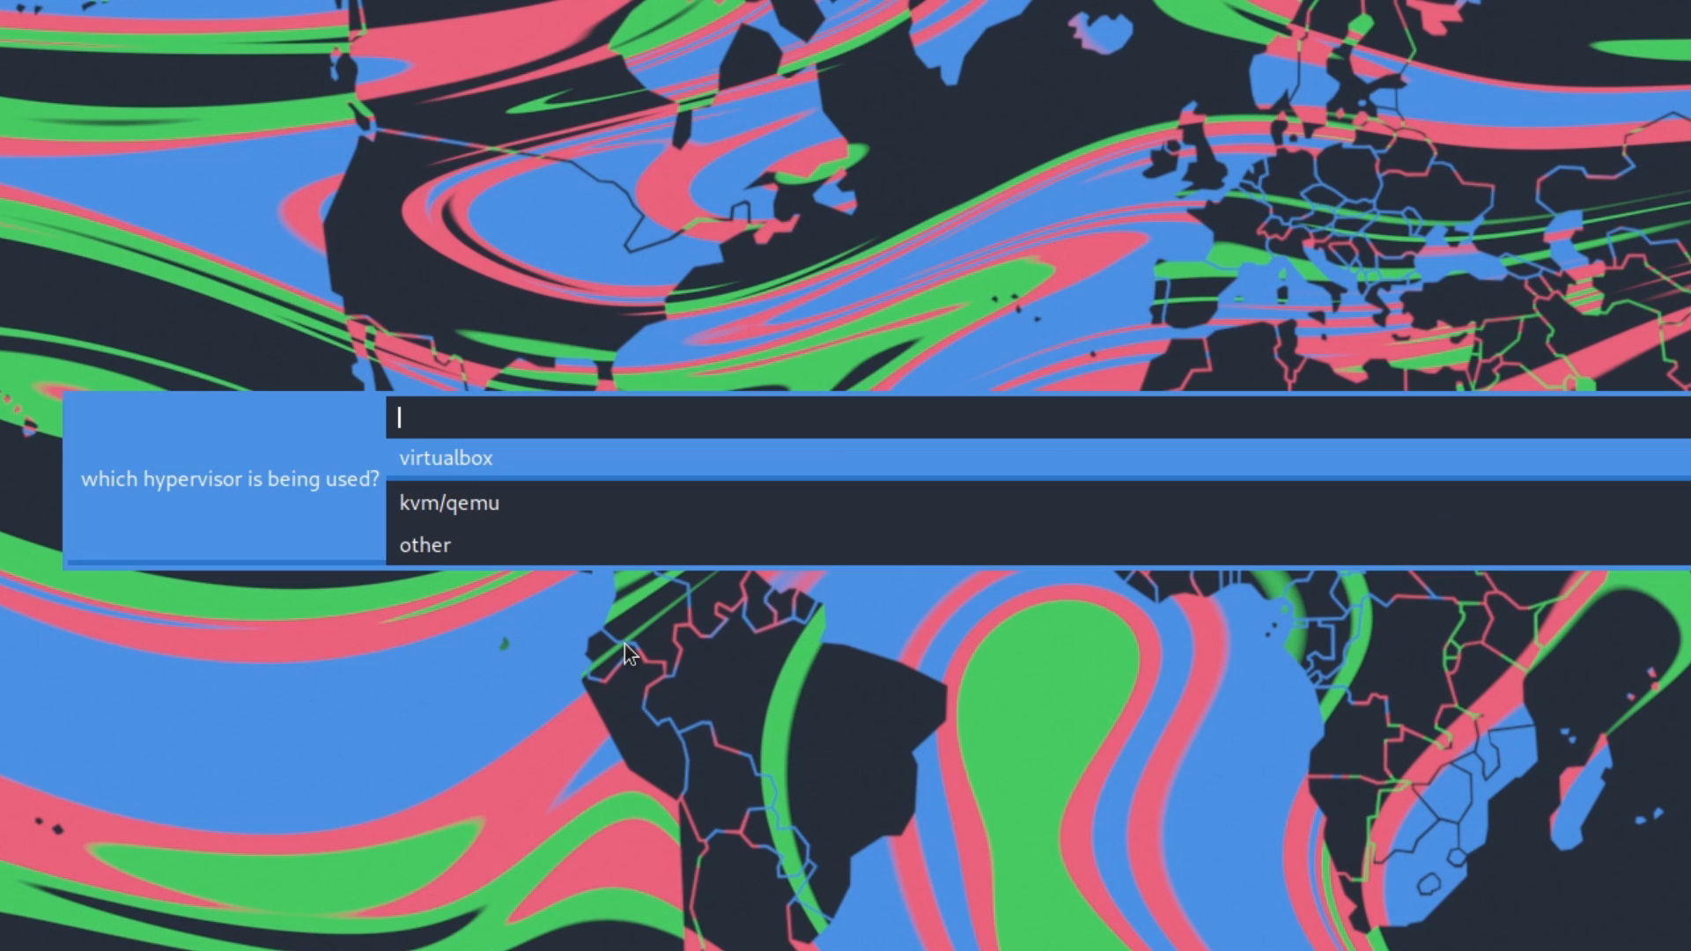
key("Down")
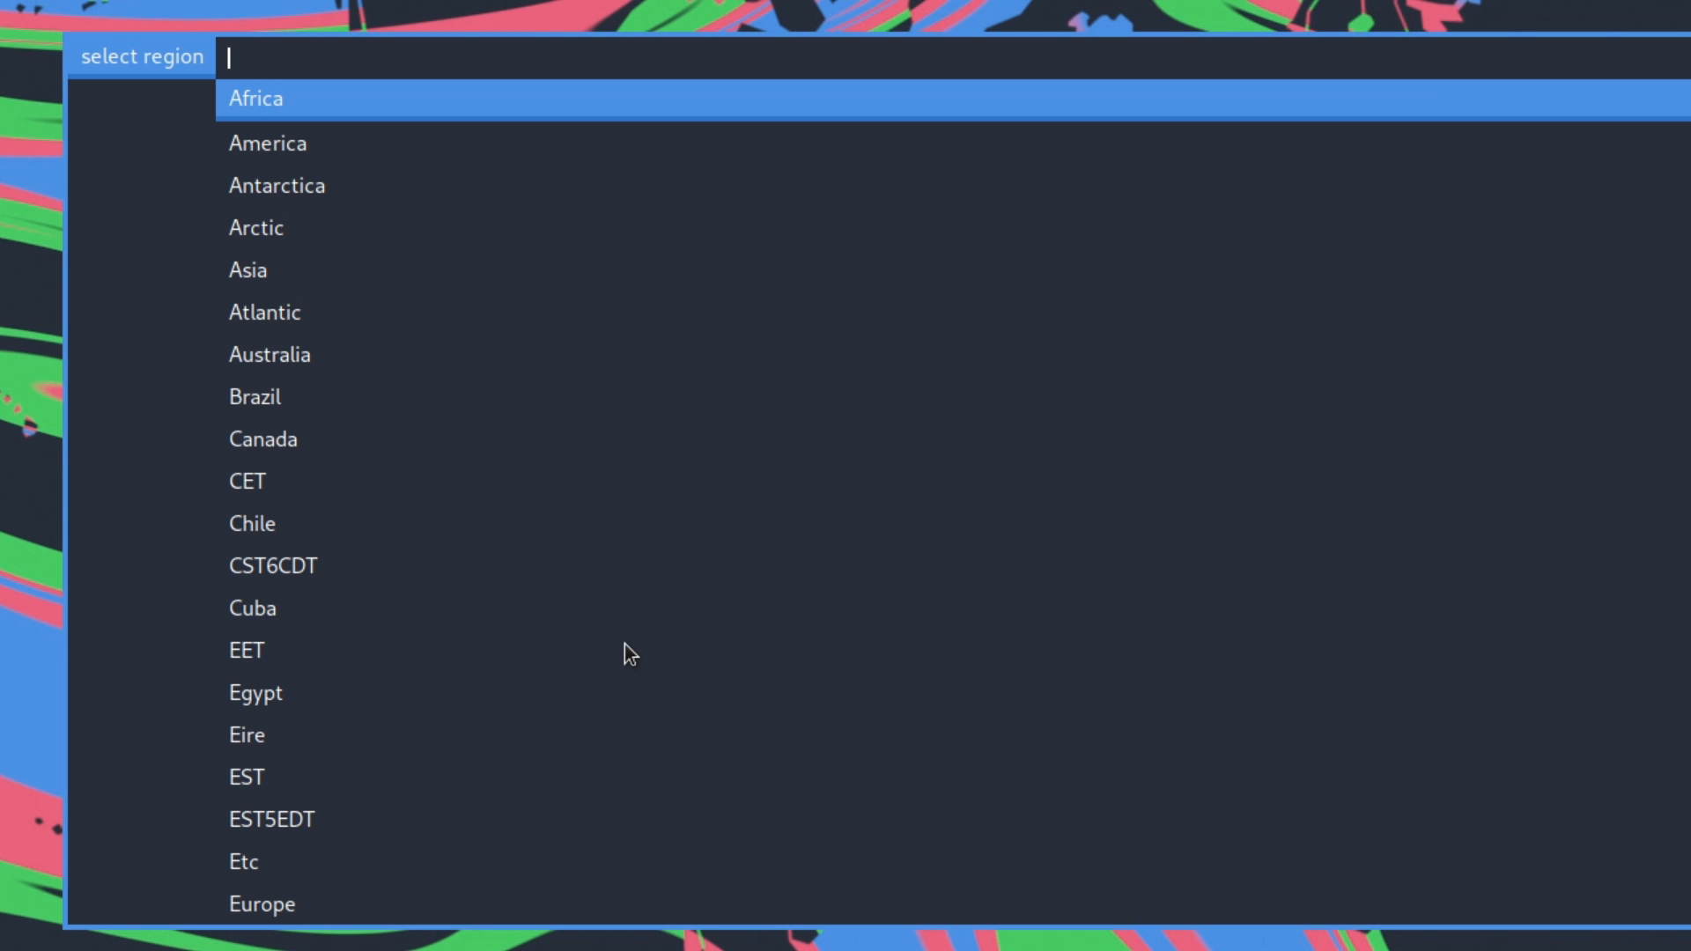
left_click(263, 904)
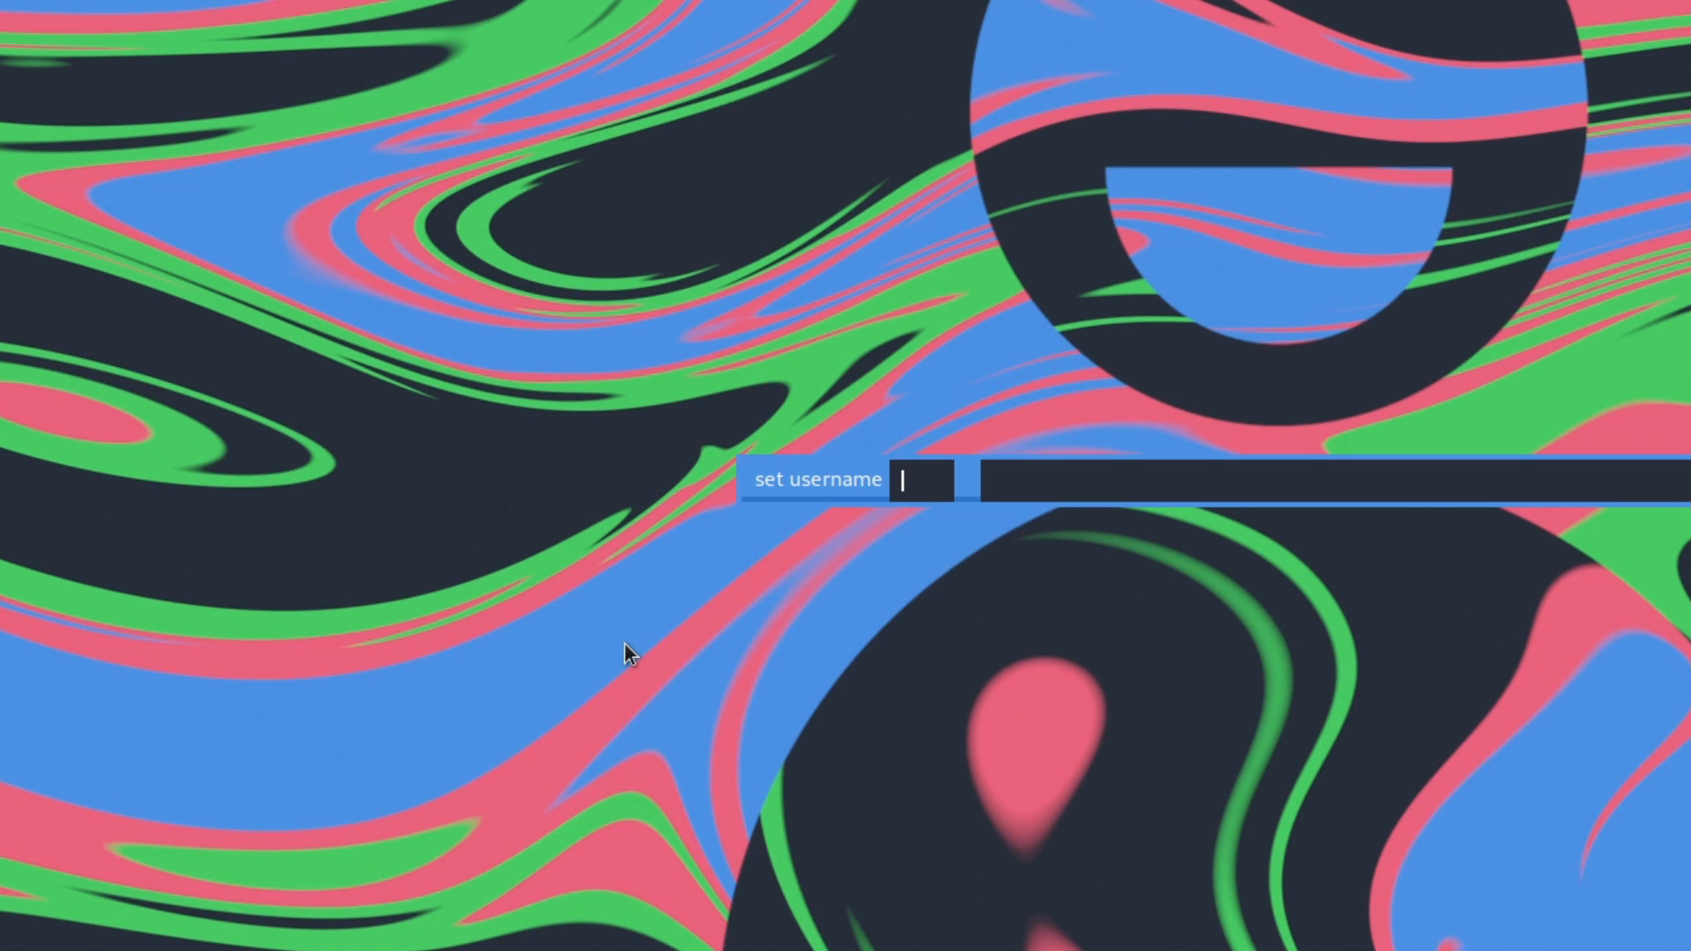
type("me")
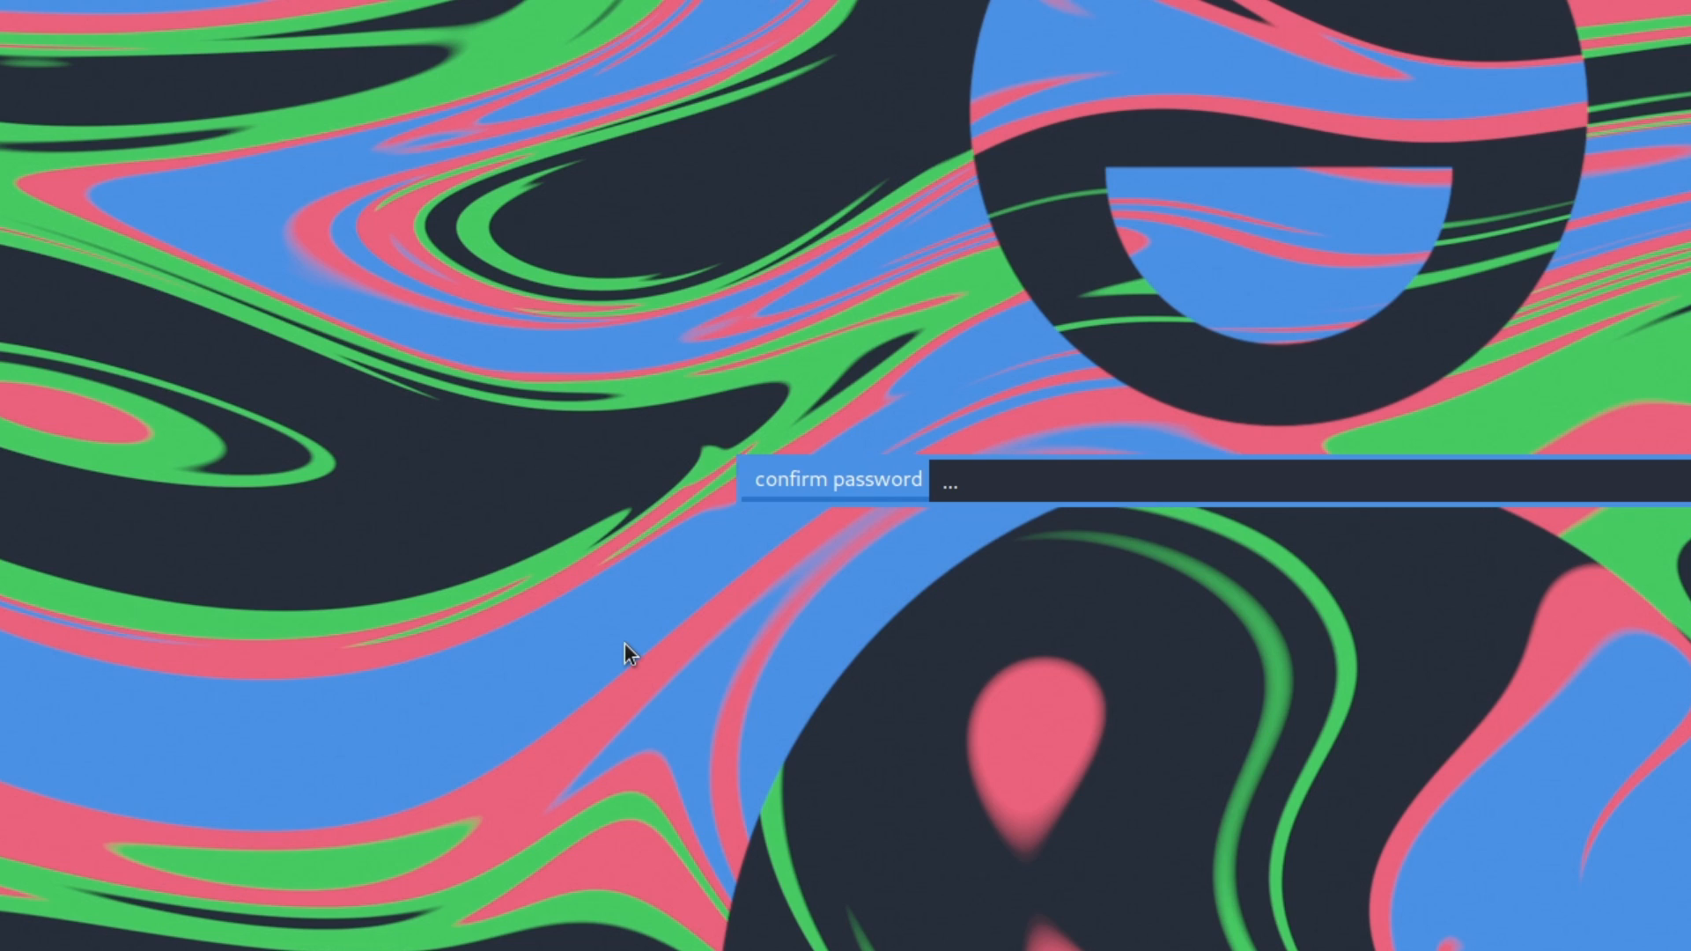
type("Instant")
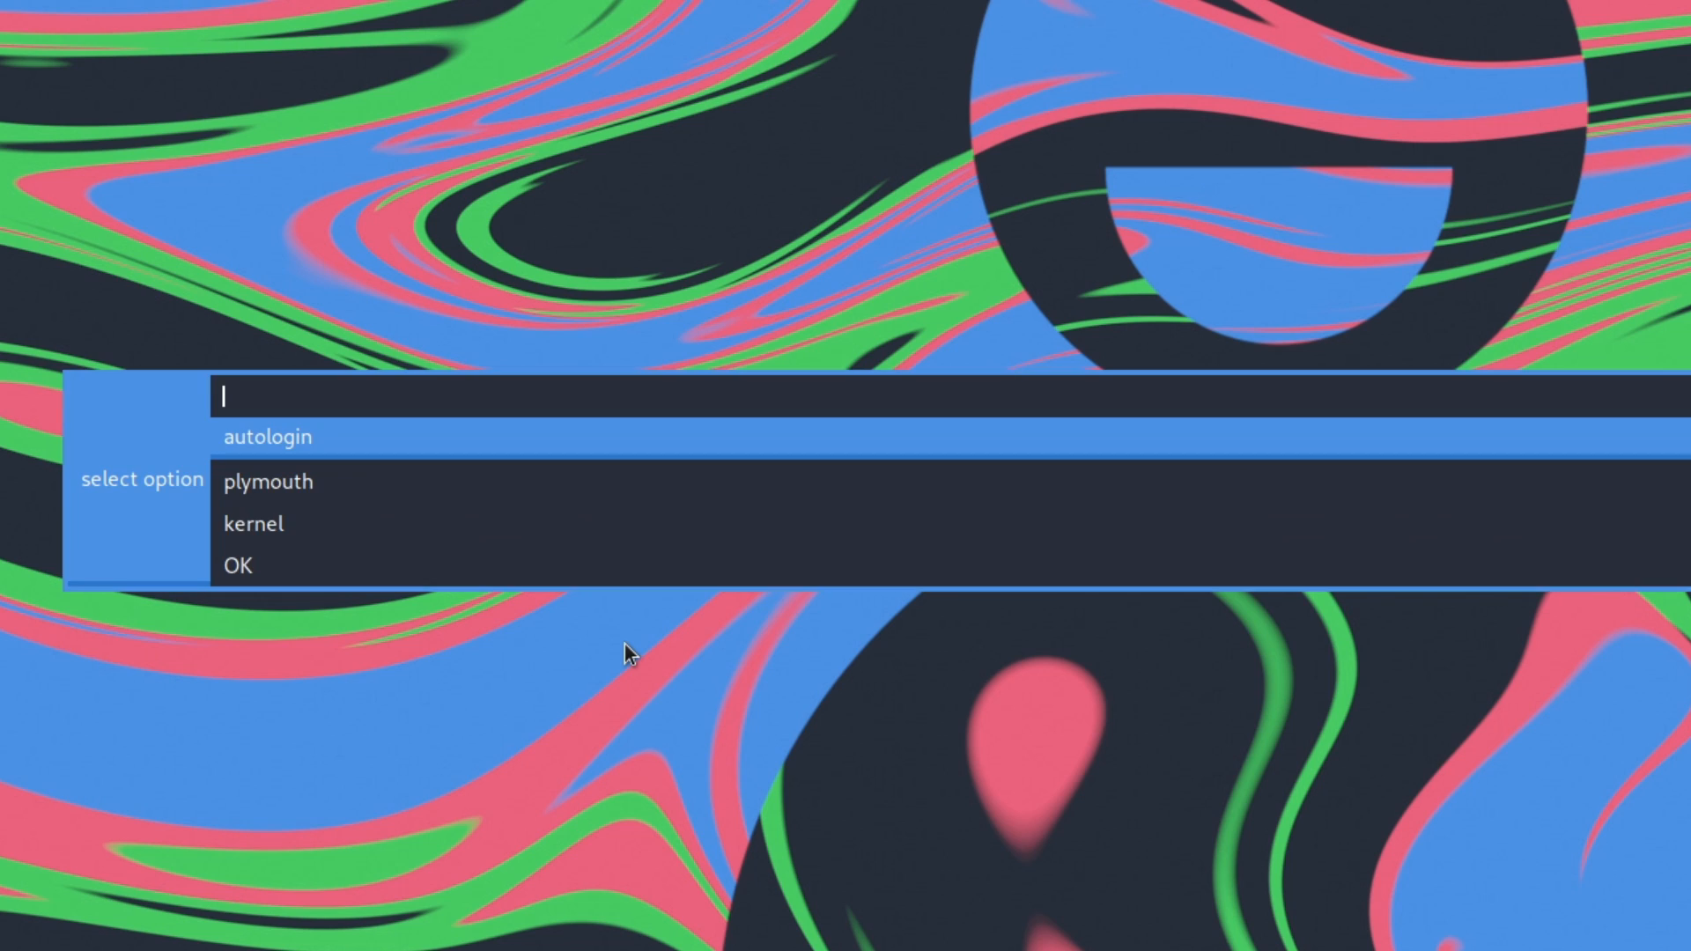
Choose OK in the extra options menu to reach the installation summary.
key("Down")
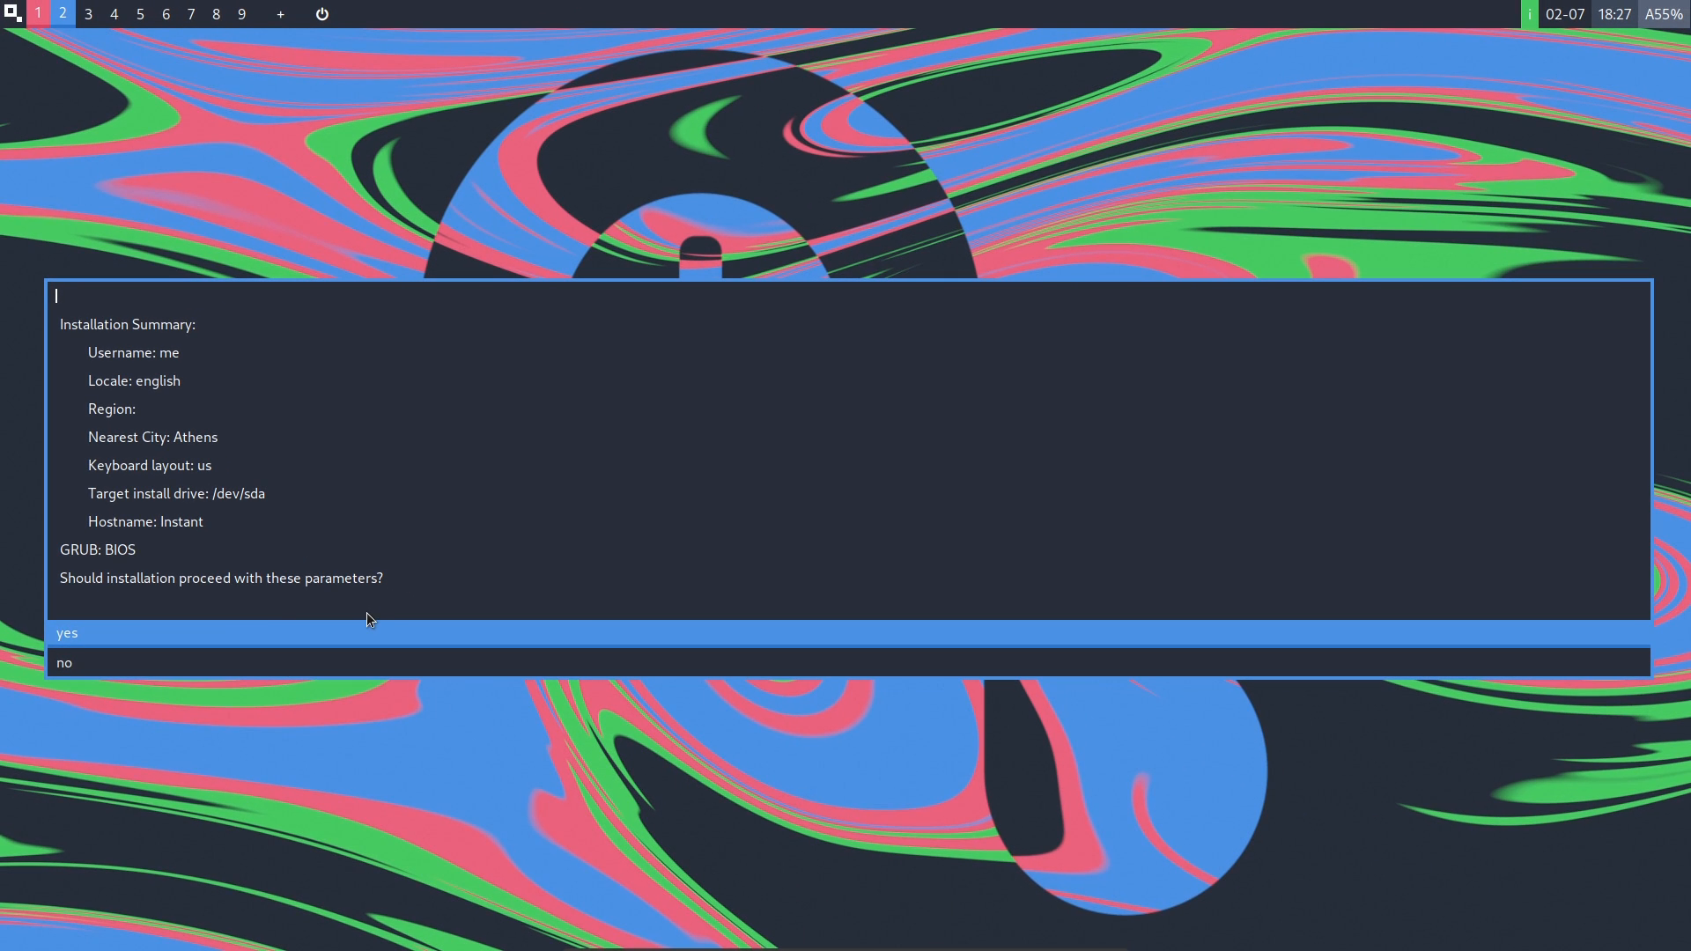
Approve the /dev/sda GRUB BIOS summary so base packages install, then bring up the application launcher.
left_click(67, 632)
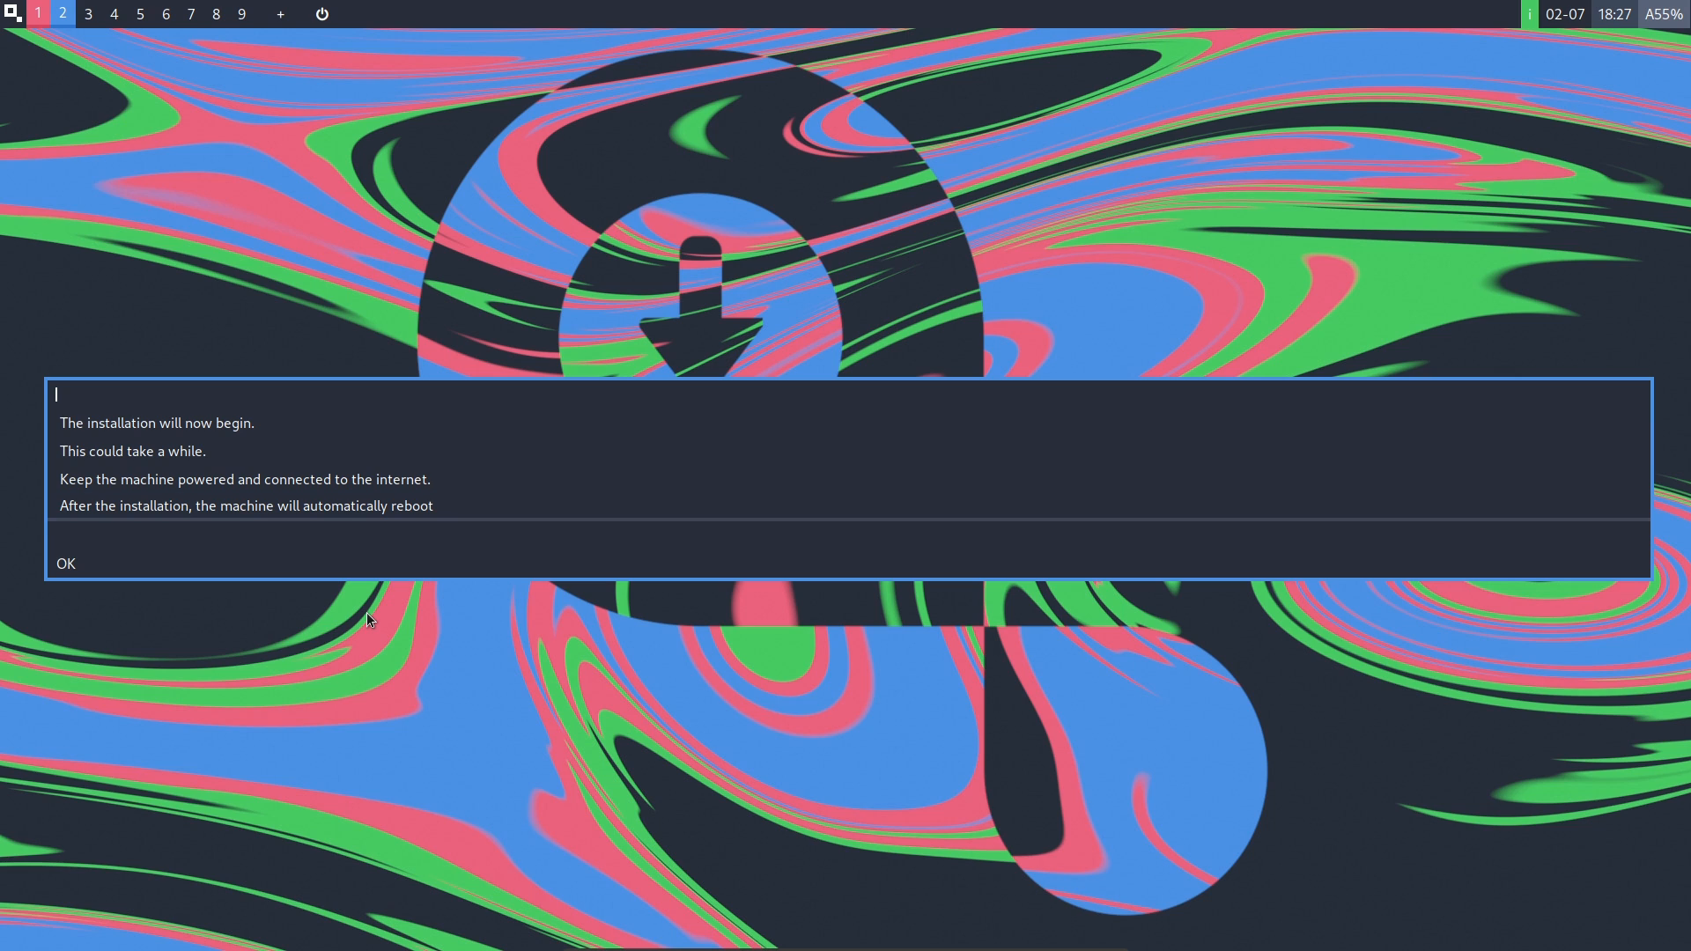
left_click(65, 563)
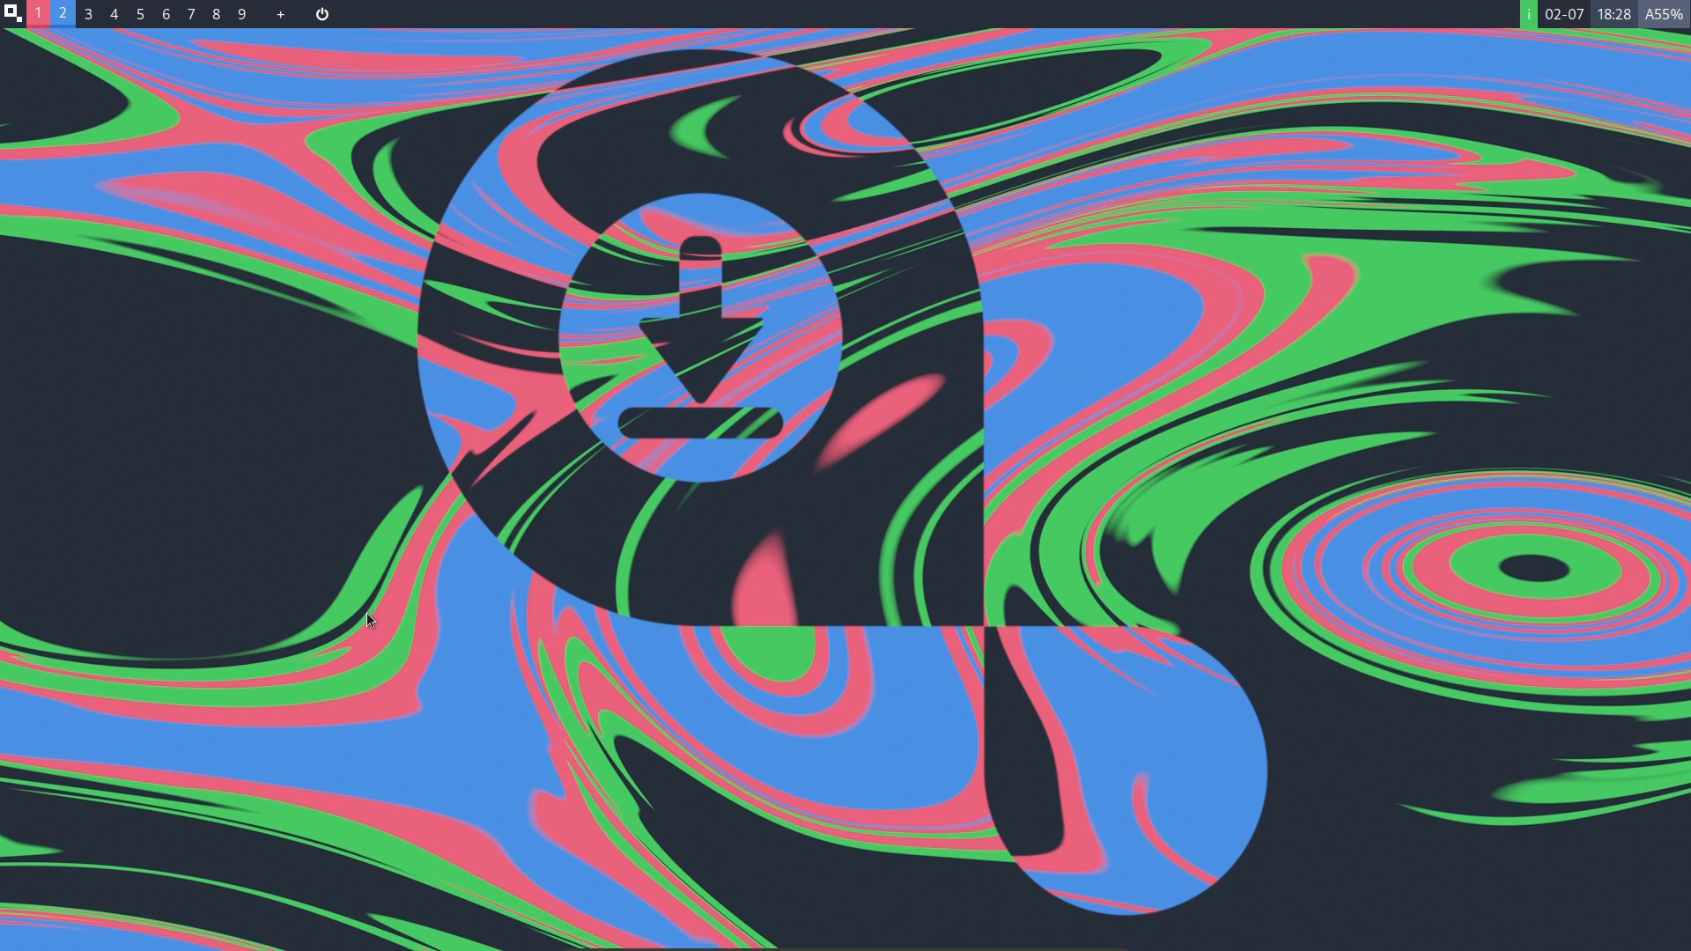
mouse_move(301, 661)
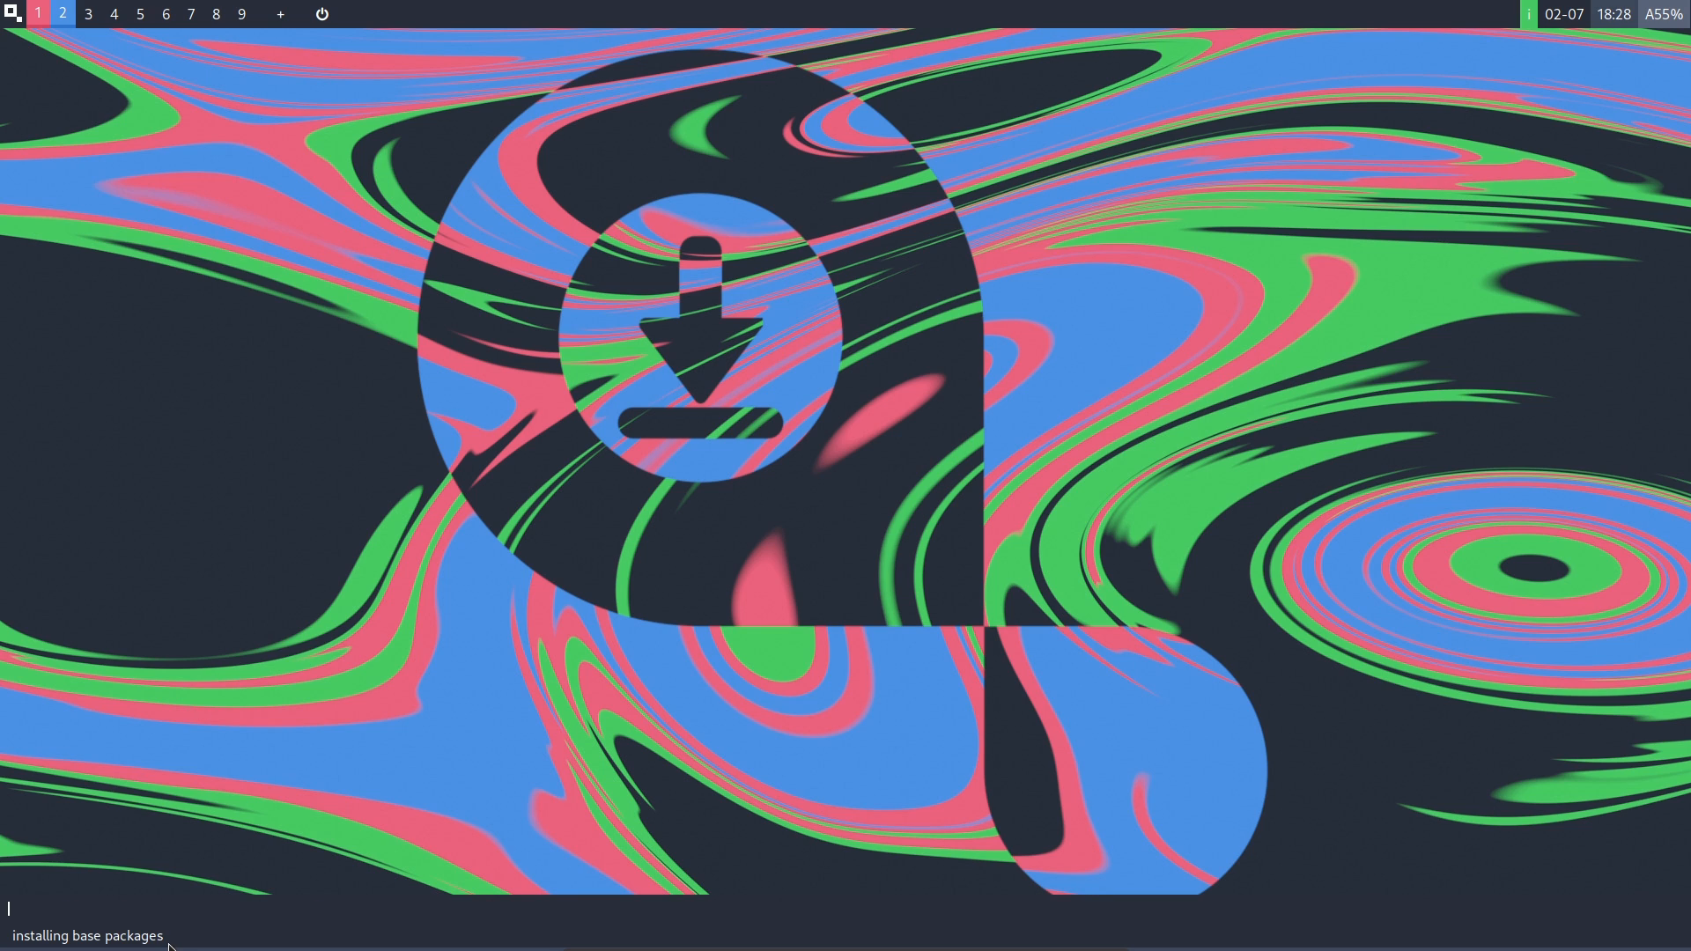
mouse_move(206, 941)
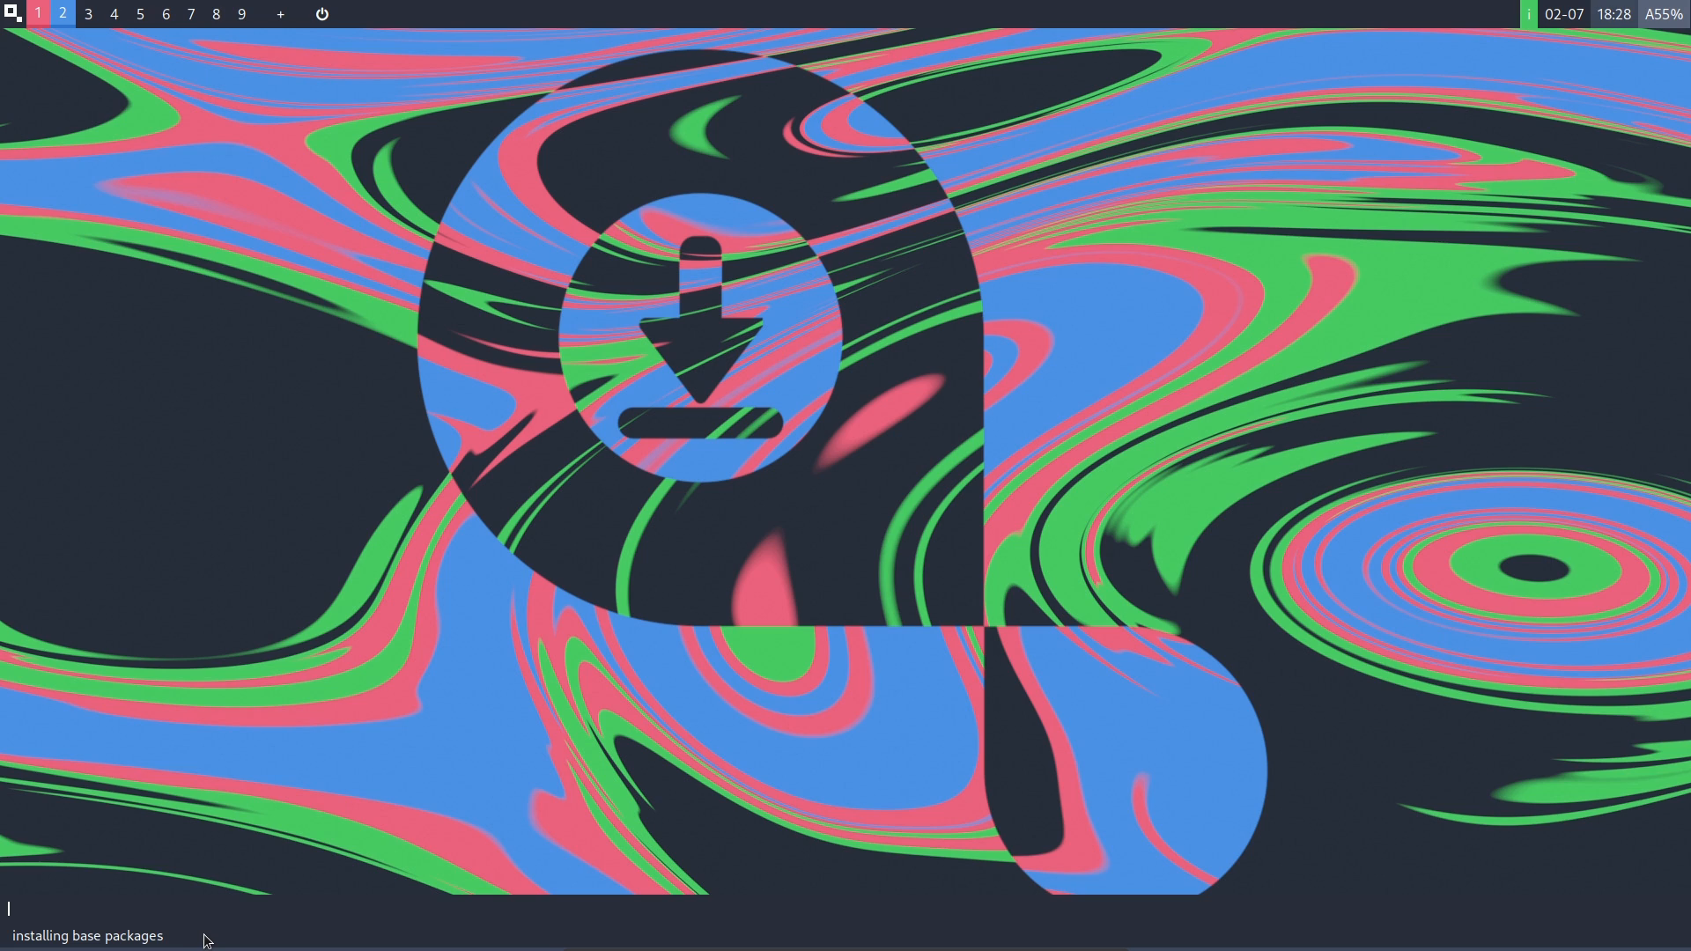
mouse_move(104, 65)
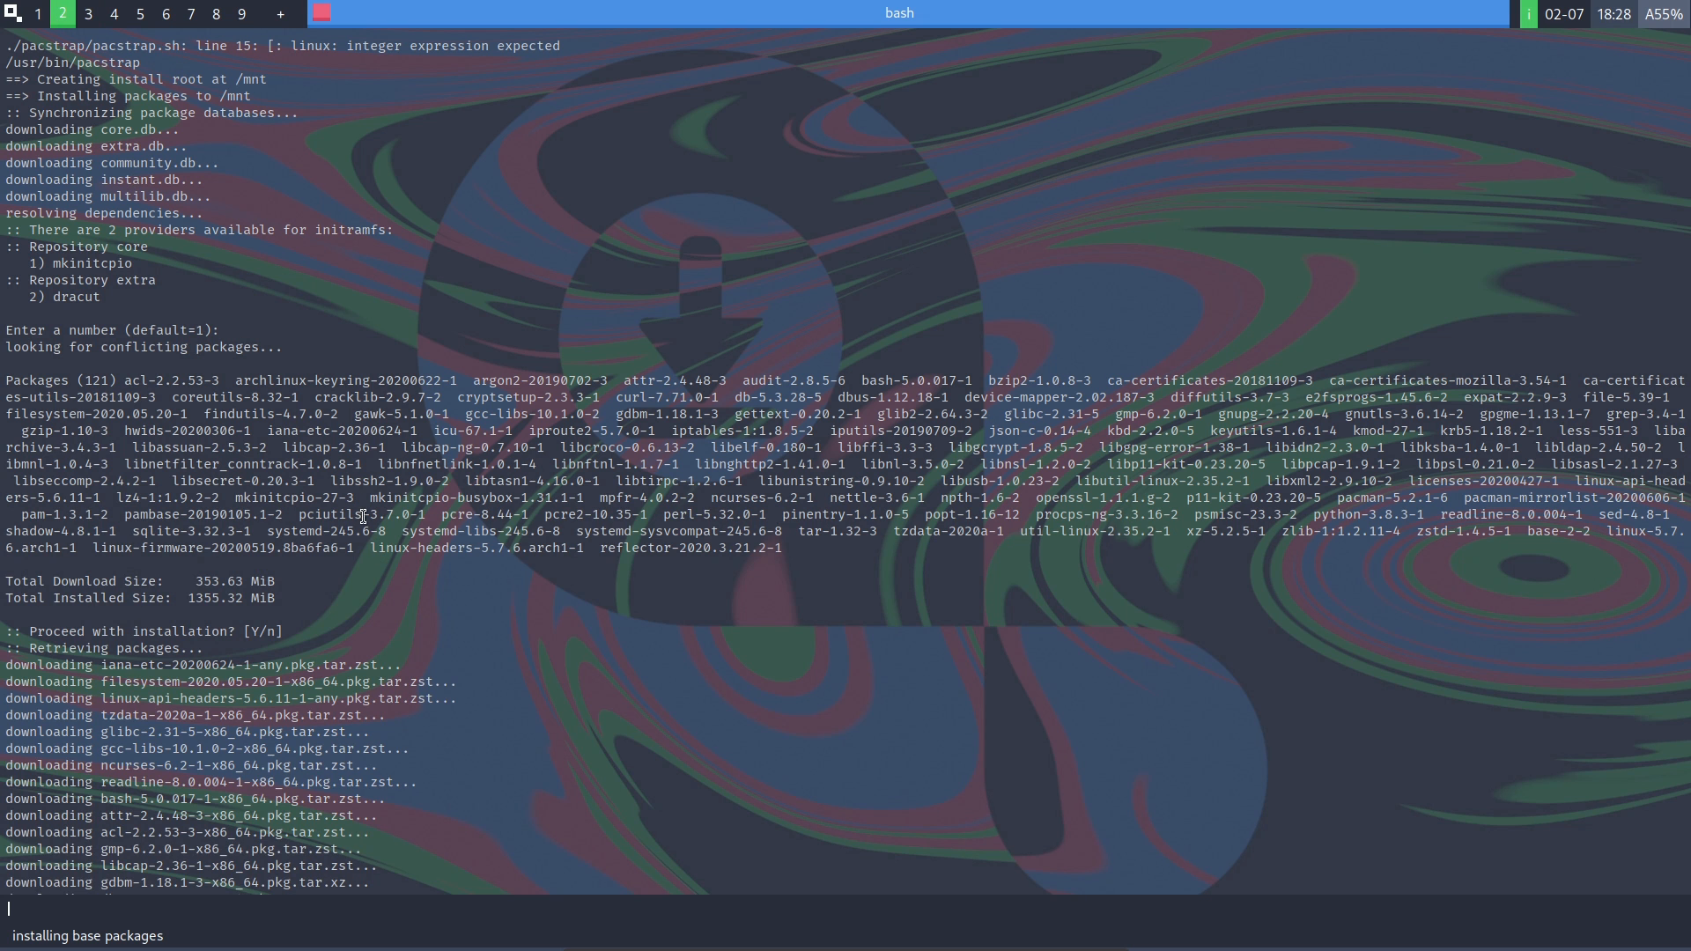
left_click(88, 15)
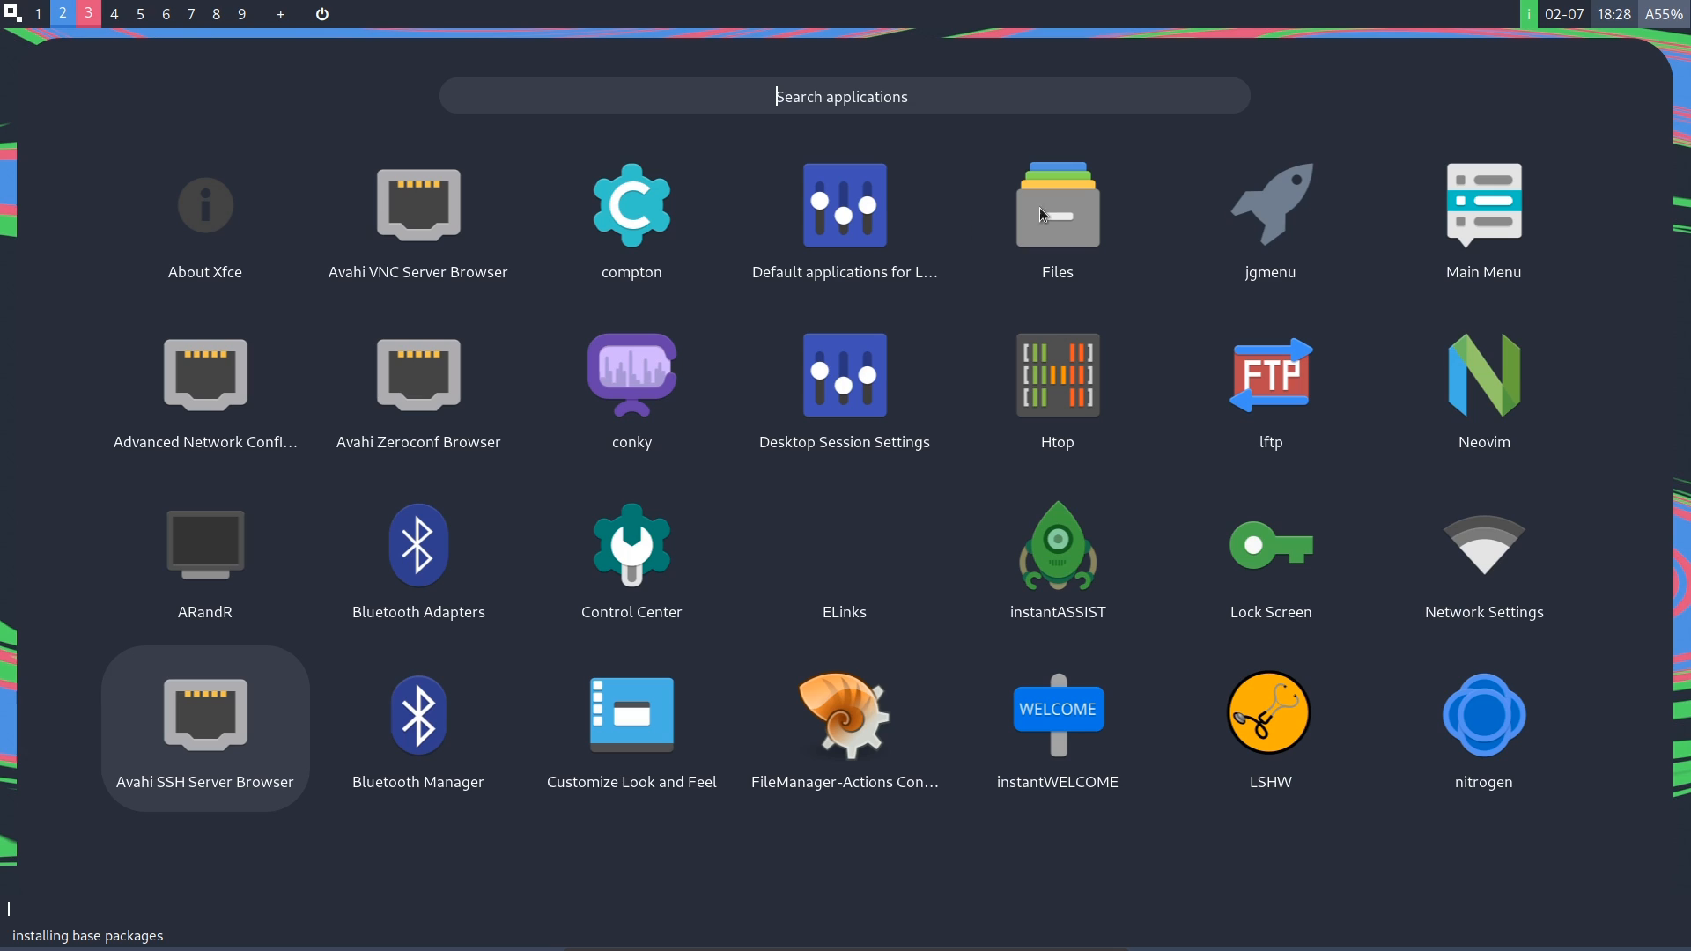
mouse_move(835, 71)
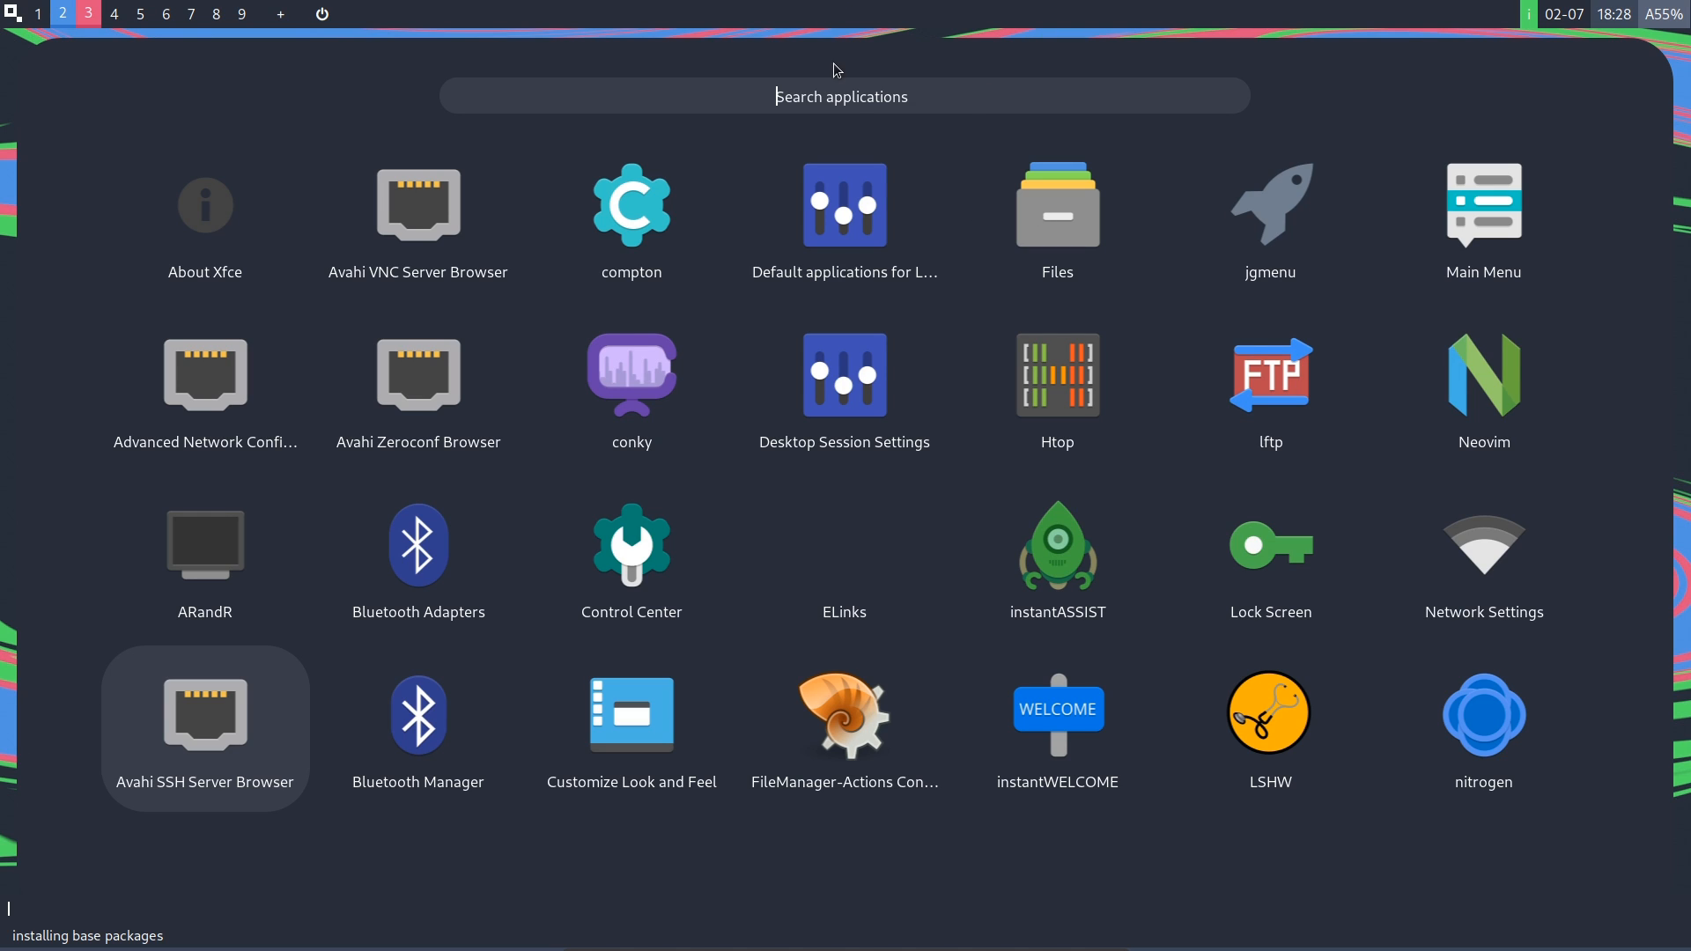
mouse_move(863, 130)
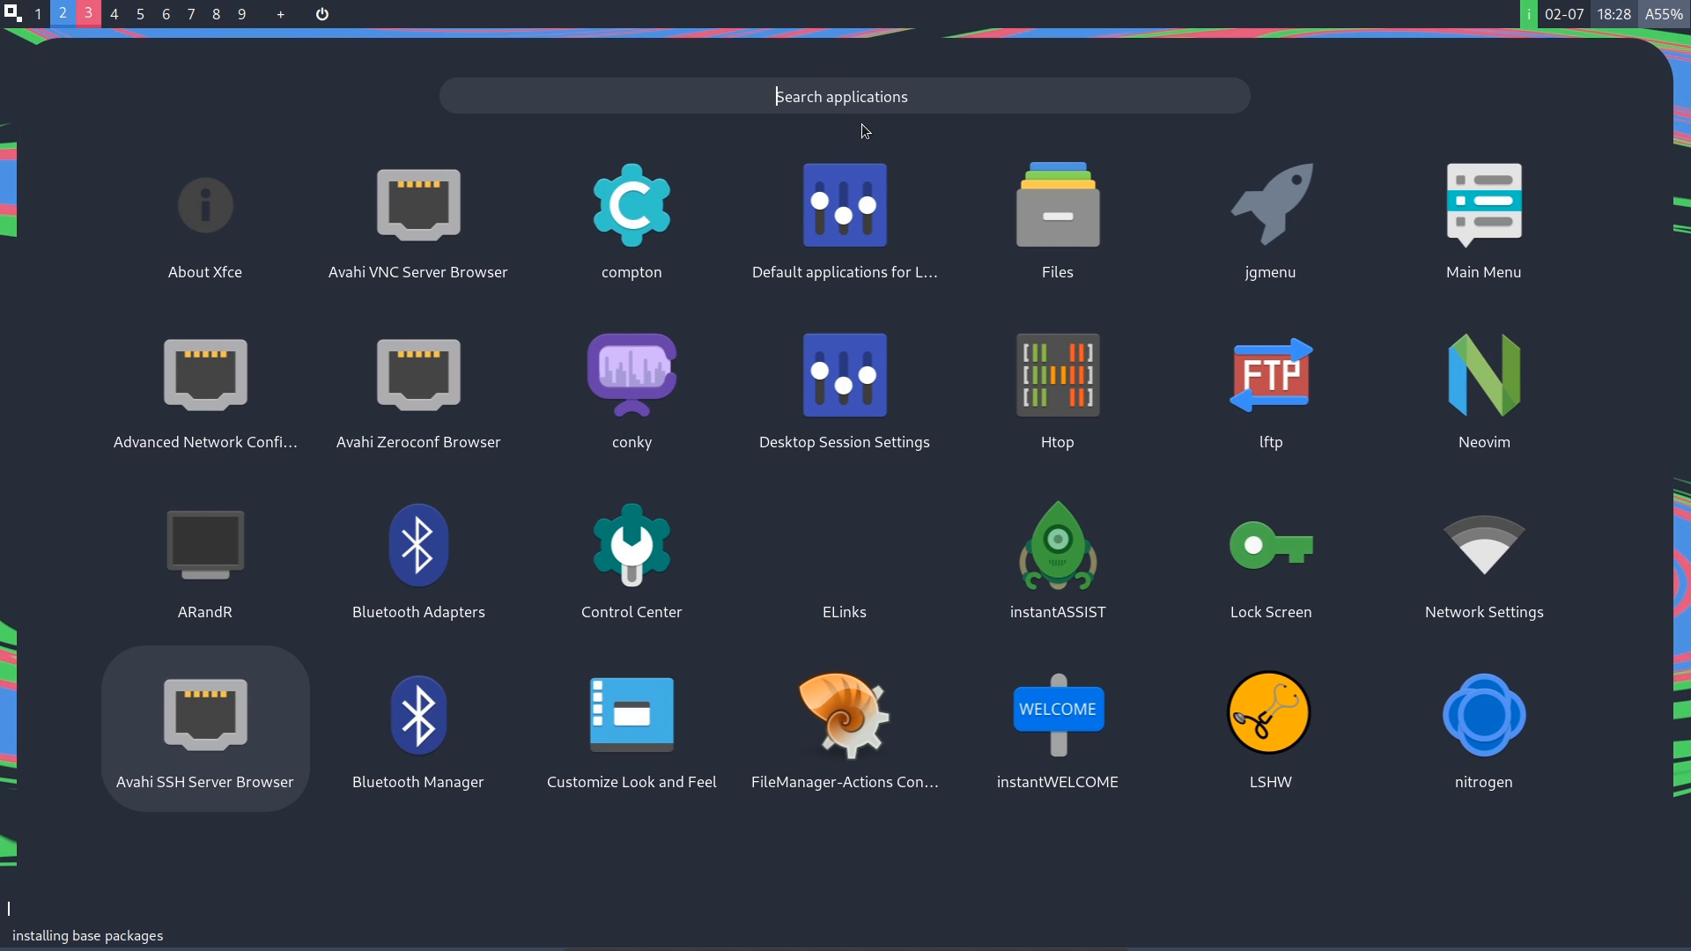
Search the application launcher for 'st', correct it to 'ter' to list terminal apps.
type("st")
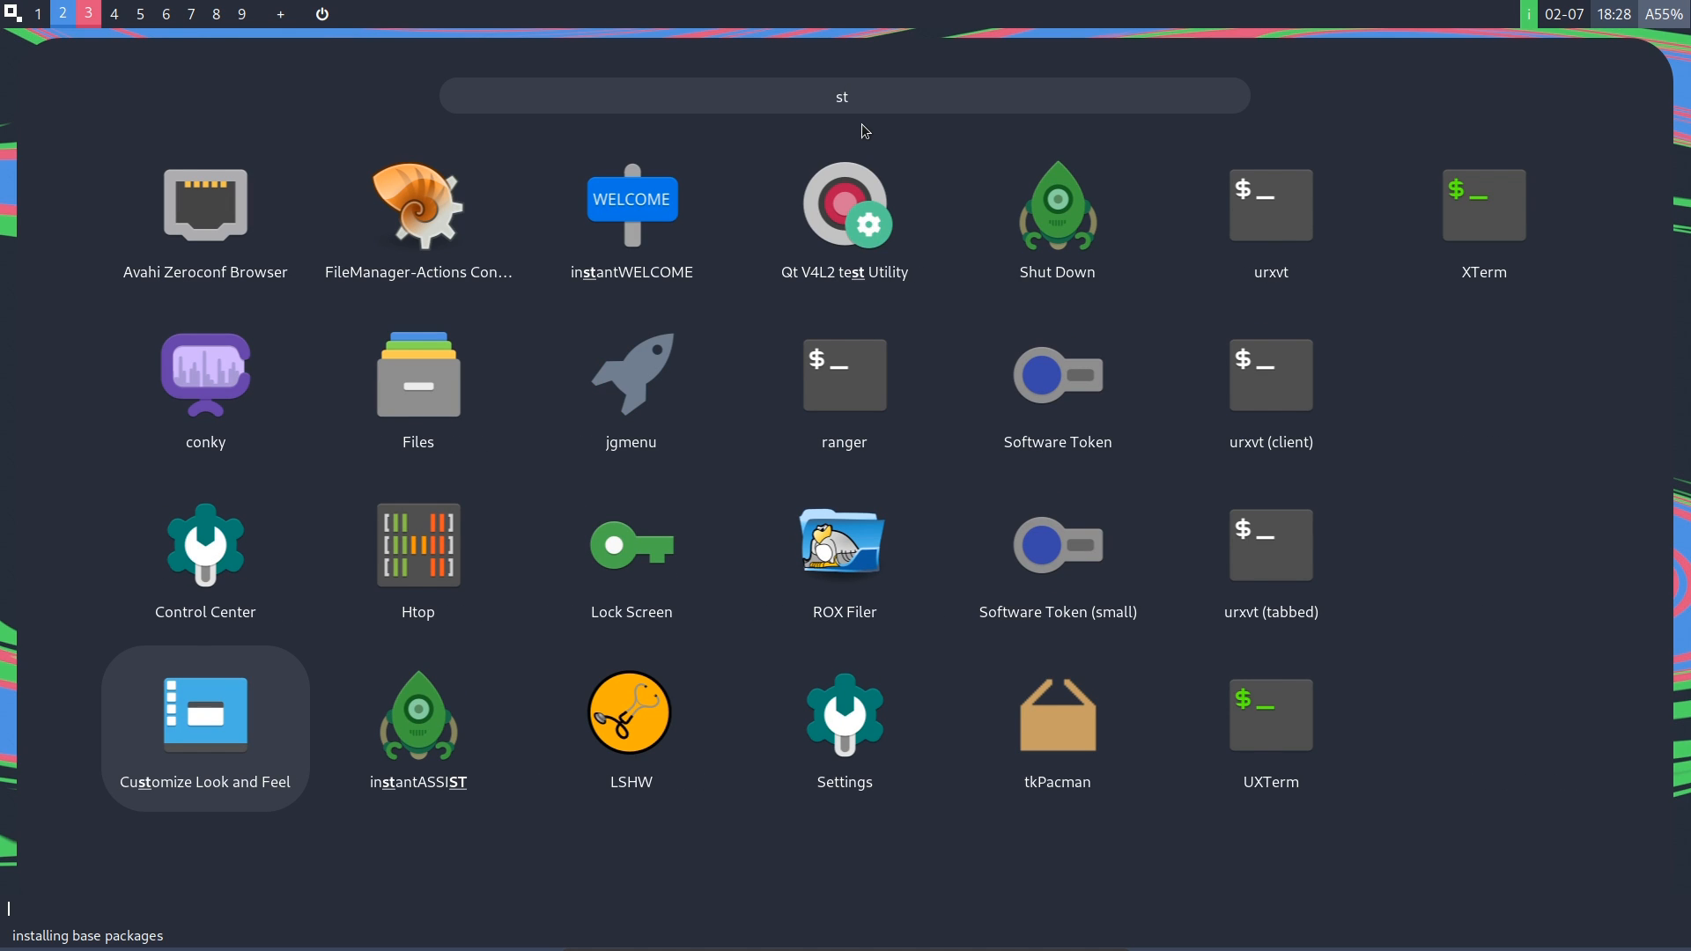
key("Backspace")
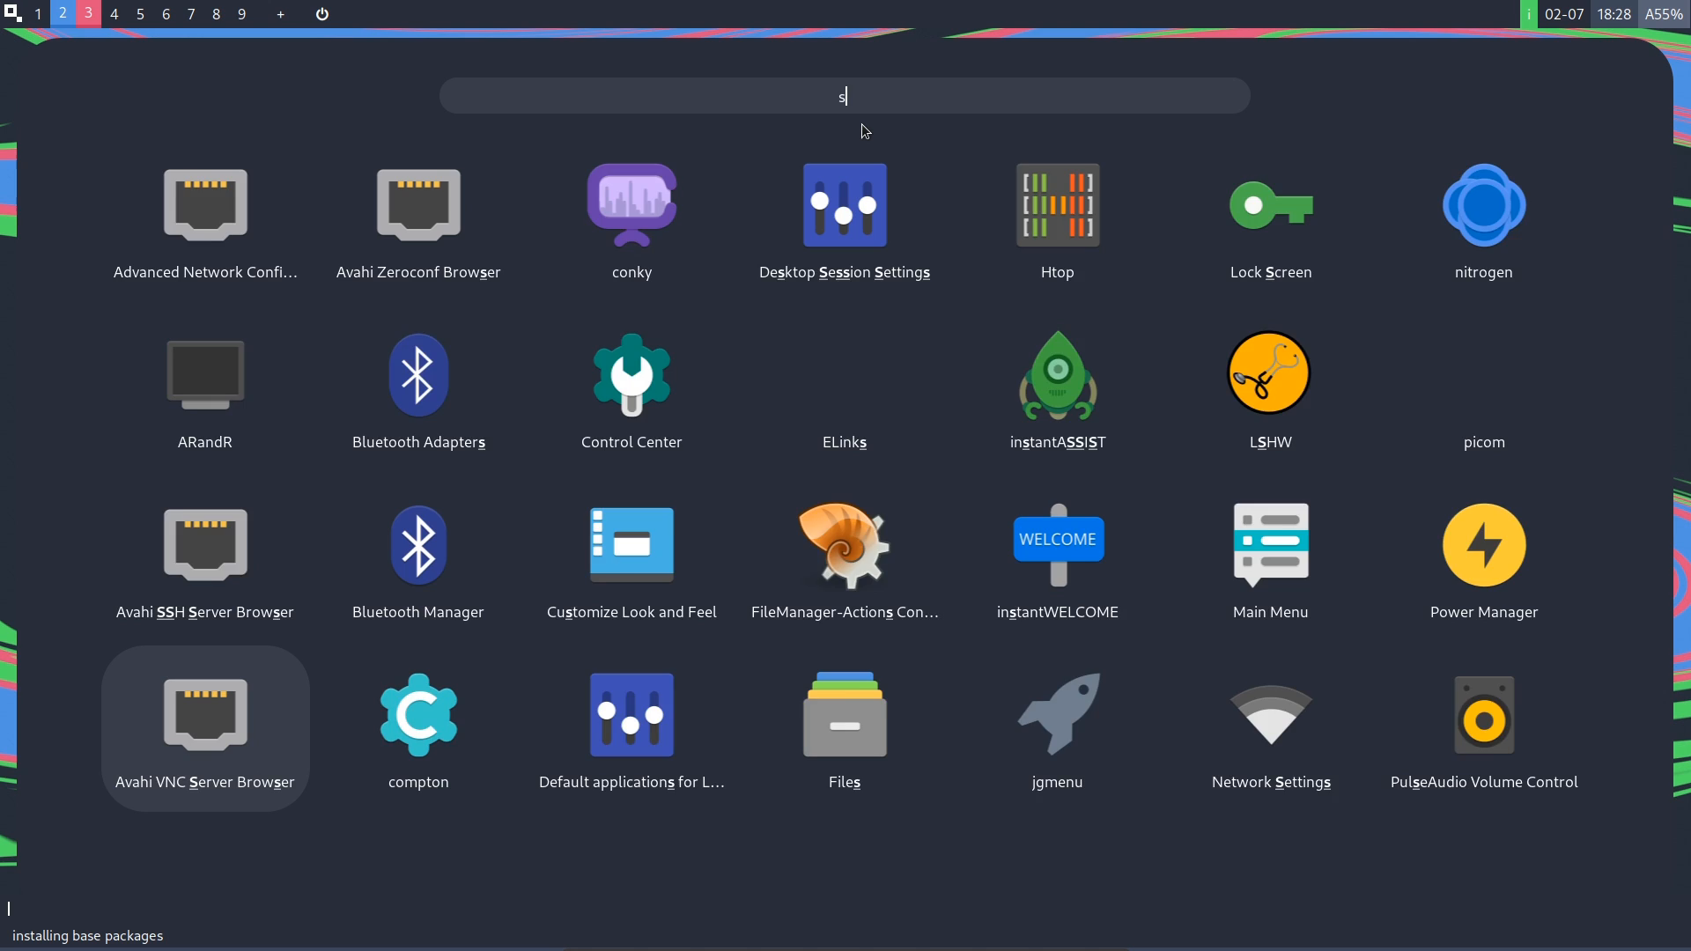
type("ter")
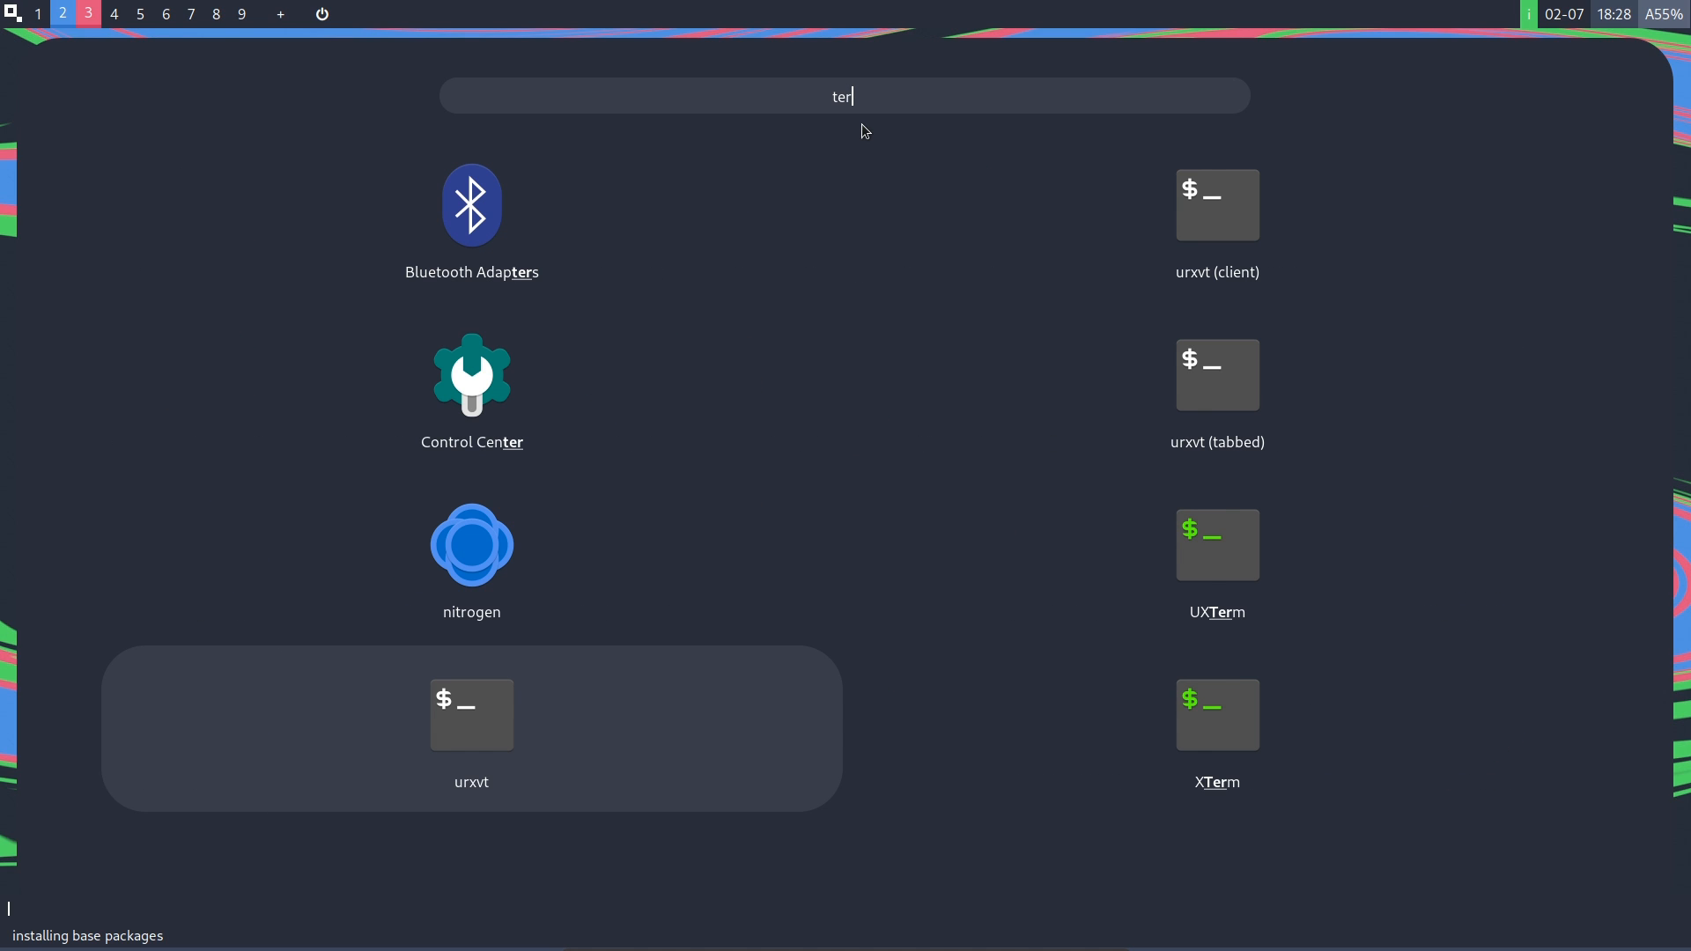
mouse_move(1168, 262)
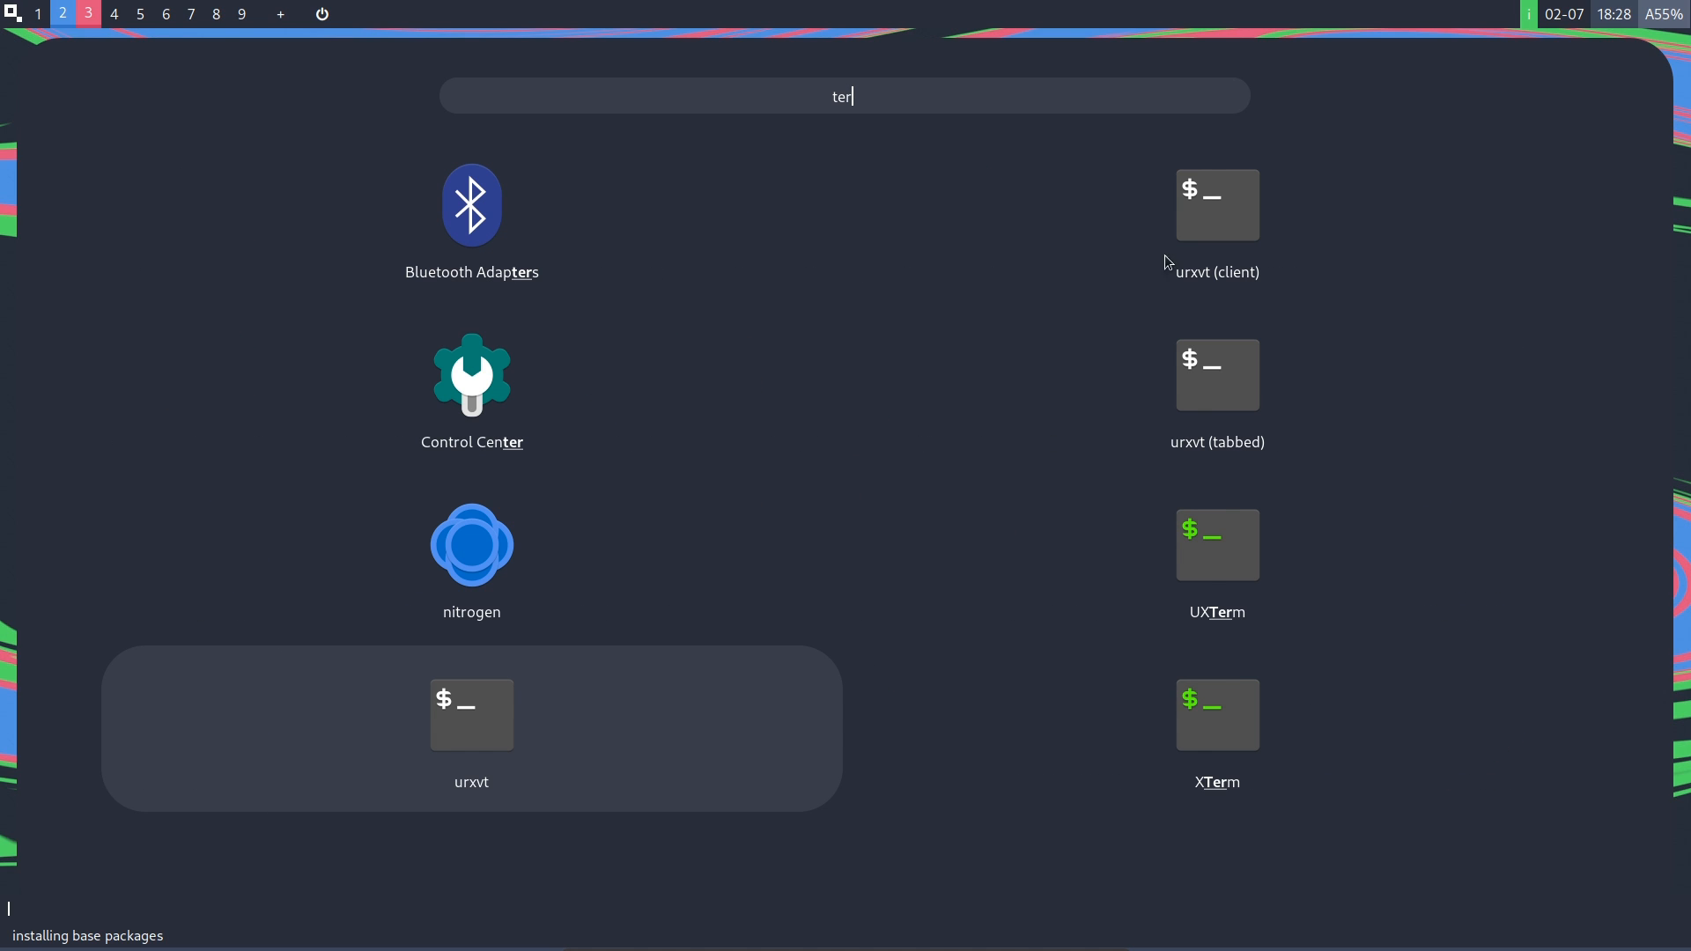
mouse_move(955, 21)
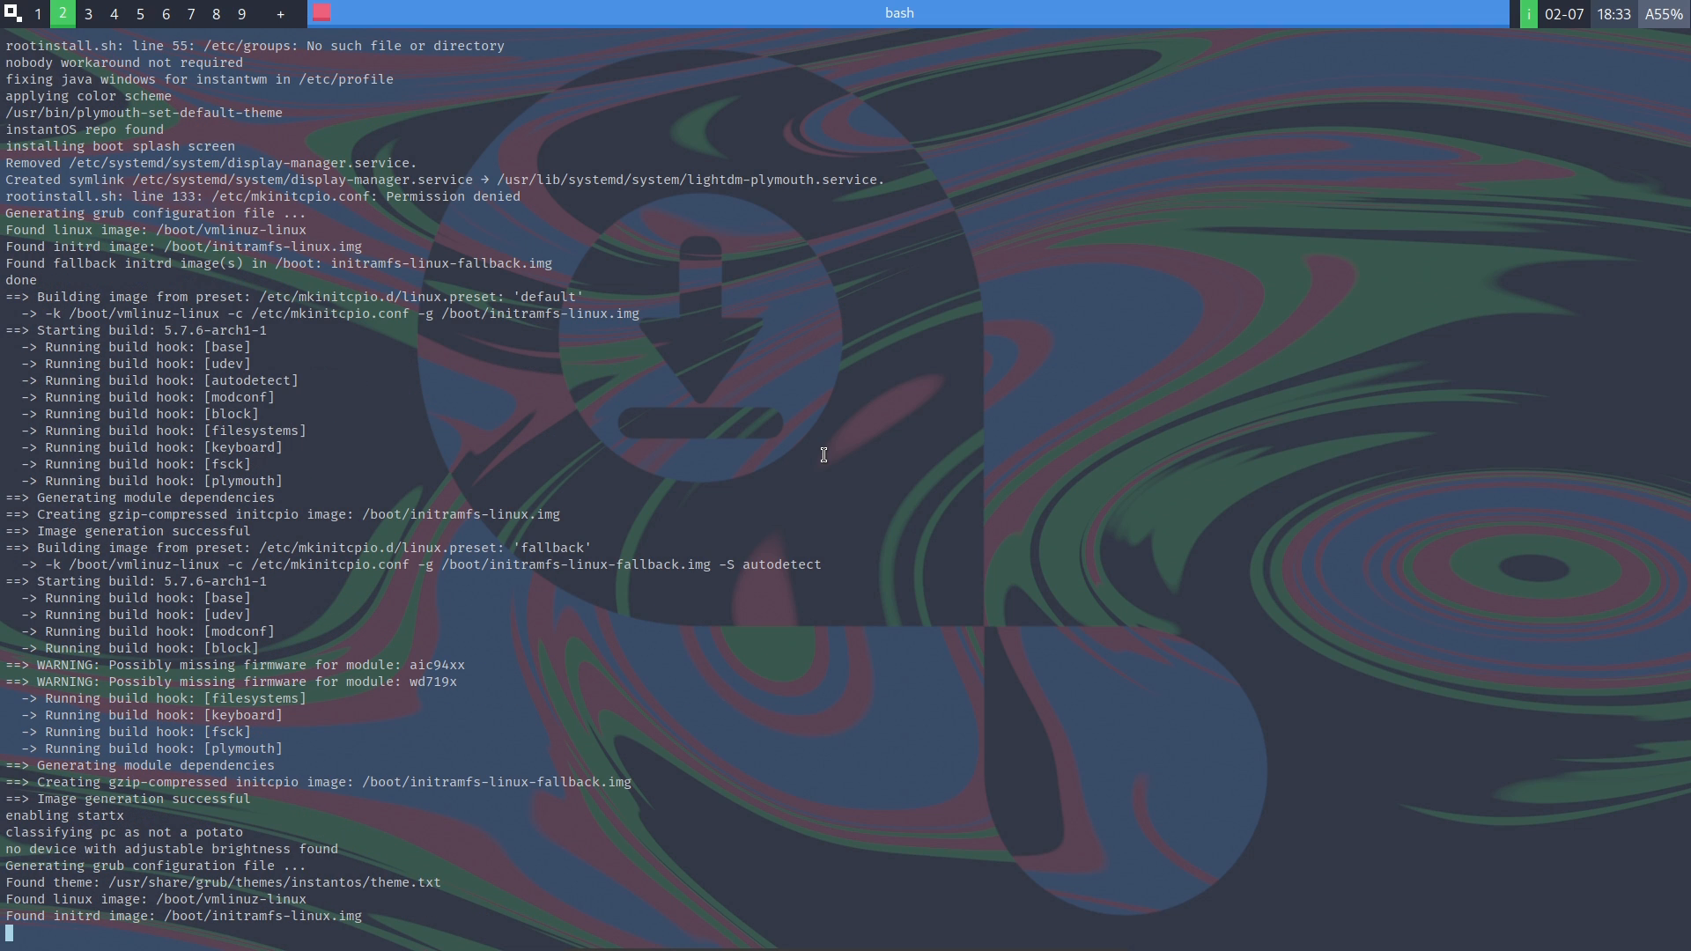
scroll("down", 3)
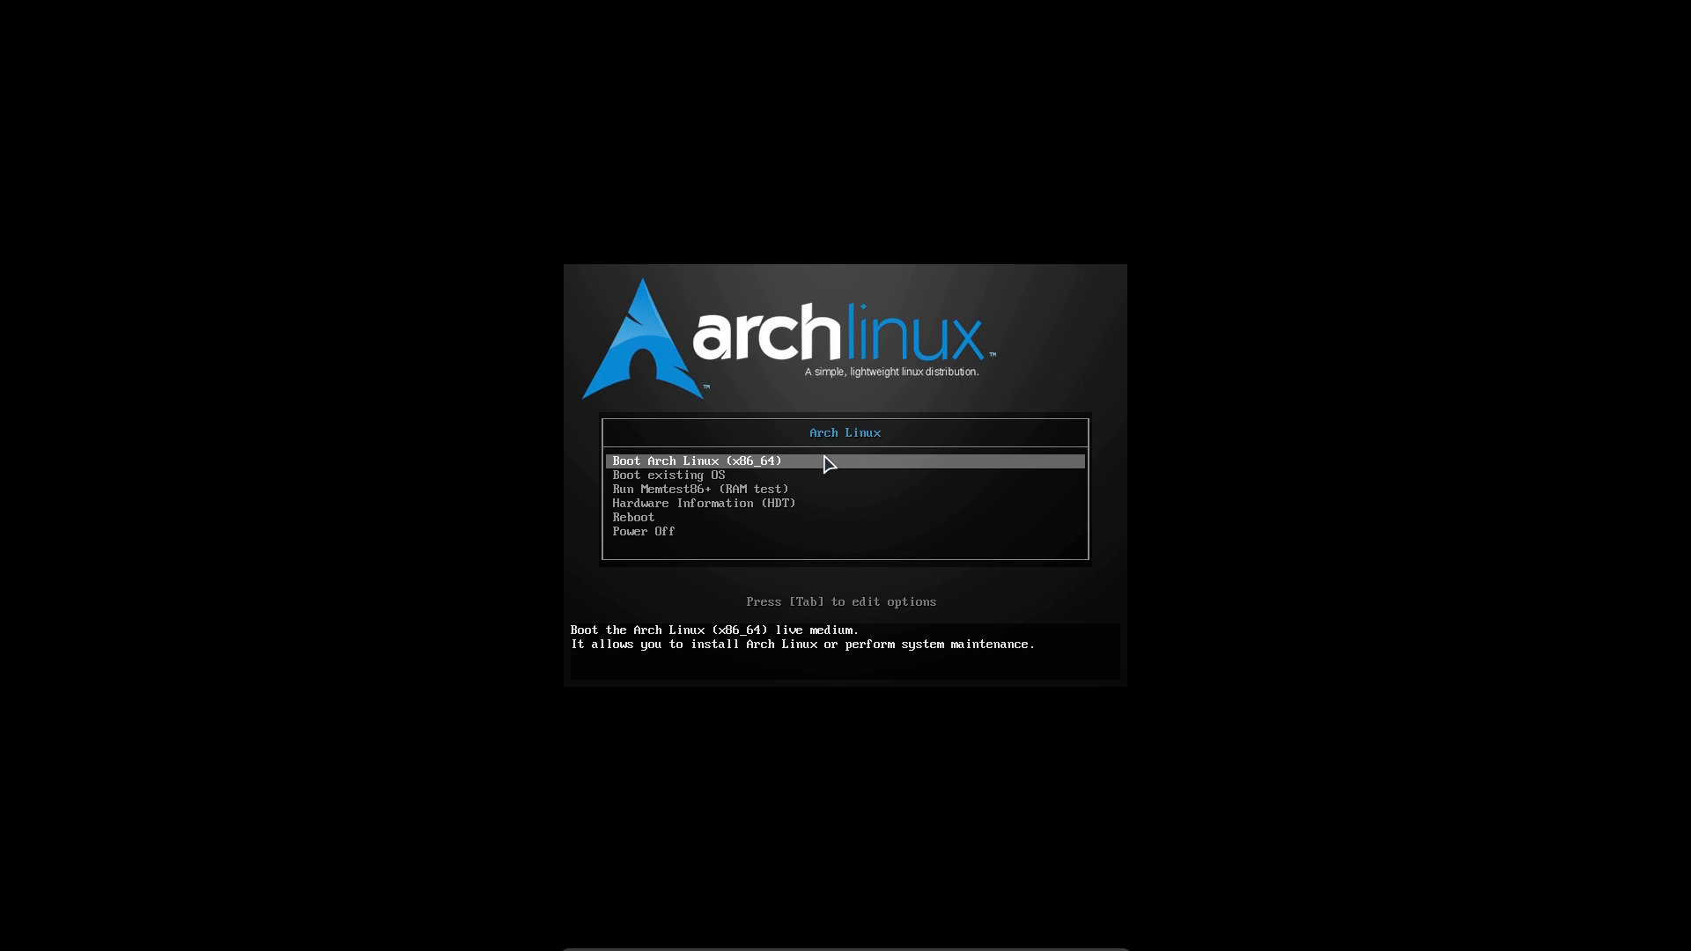
Boot Arch Linux from the live menu and accept the 1080p resolution prompt.
key("Down")
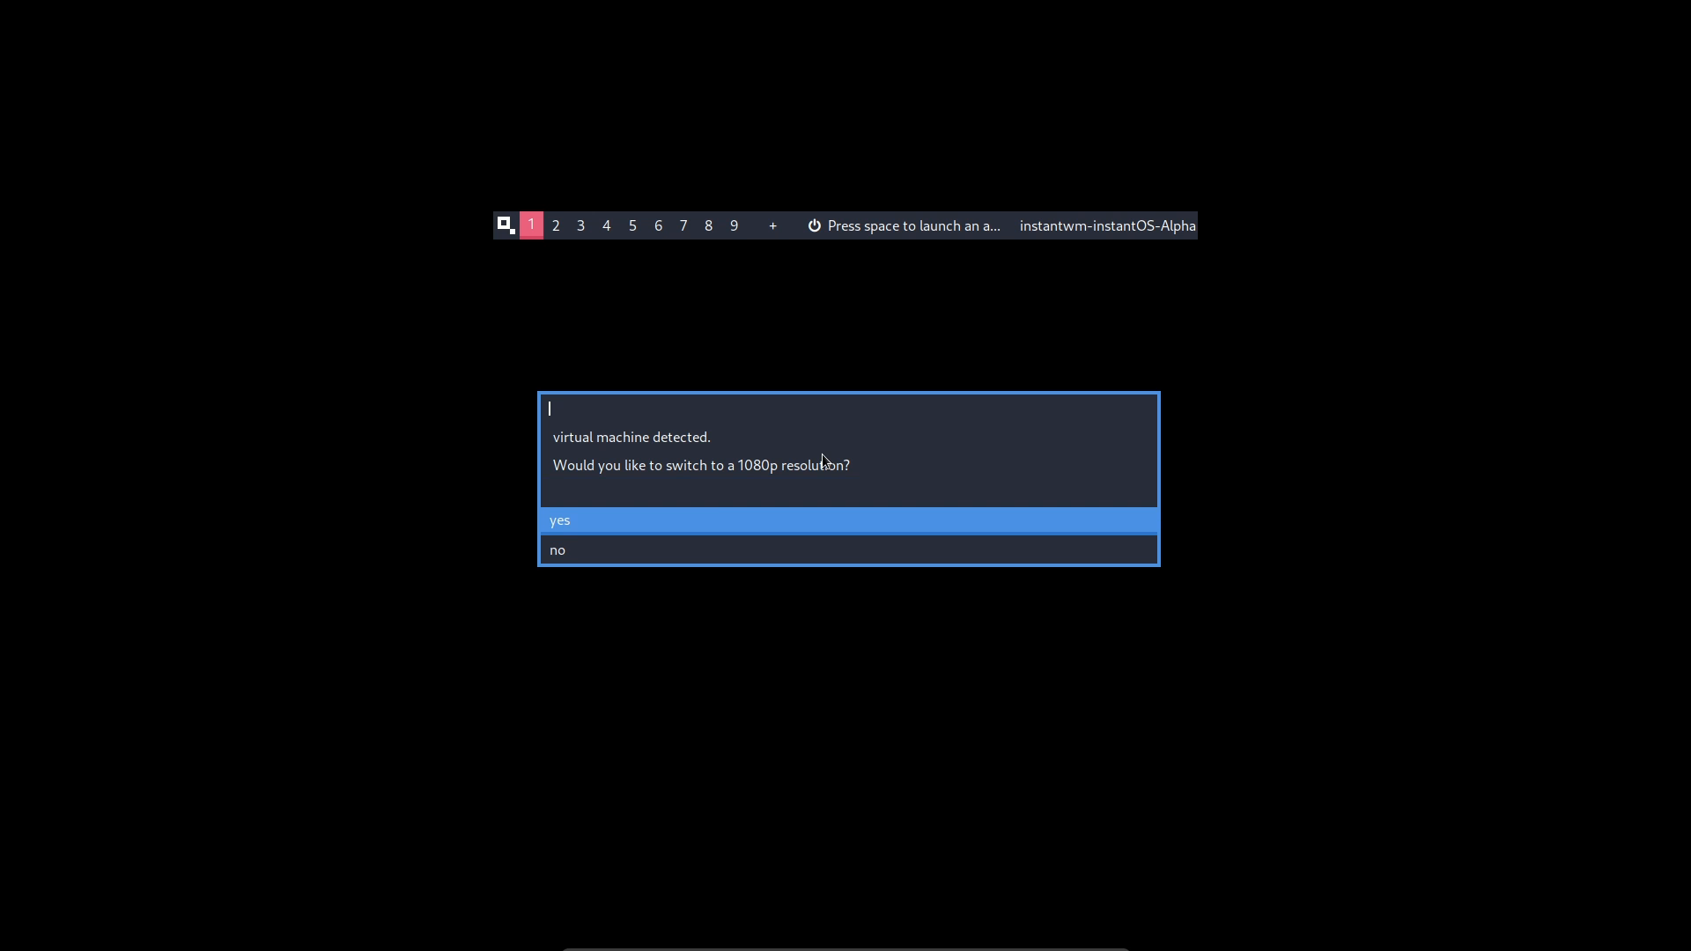
left_click(560, 519)
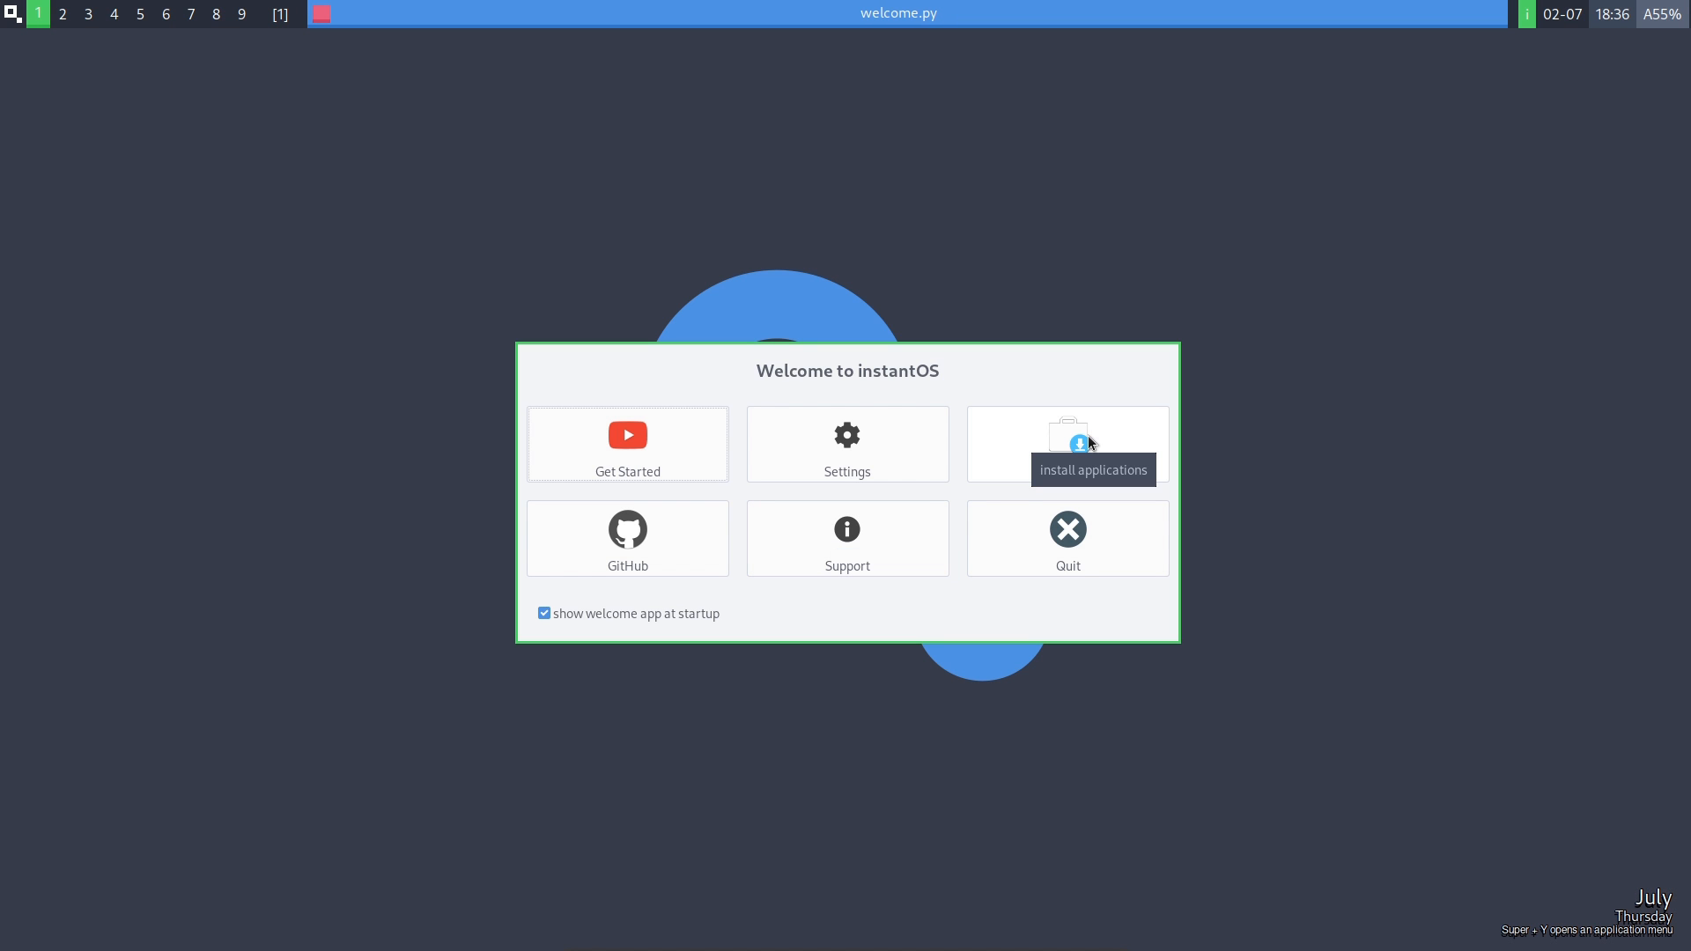
mouse_move(1015, 199)
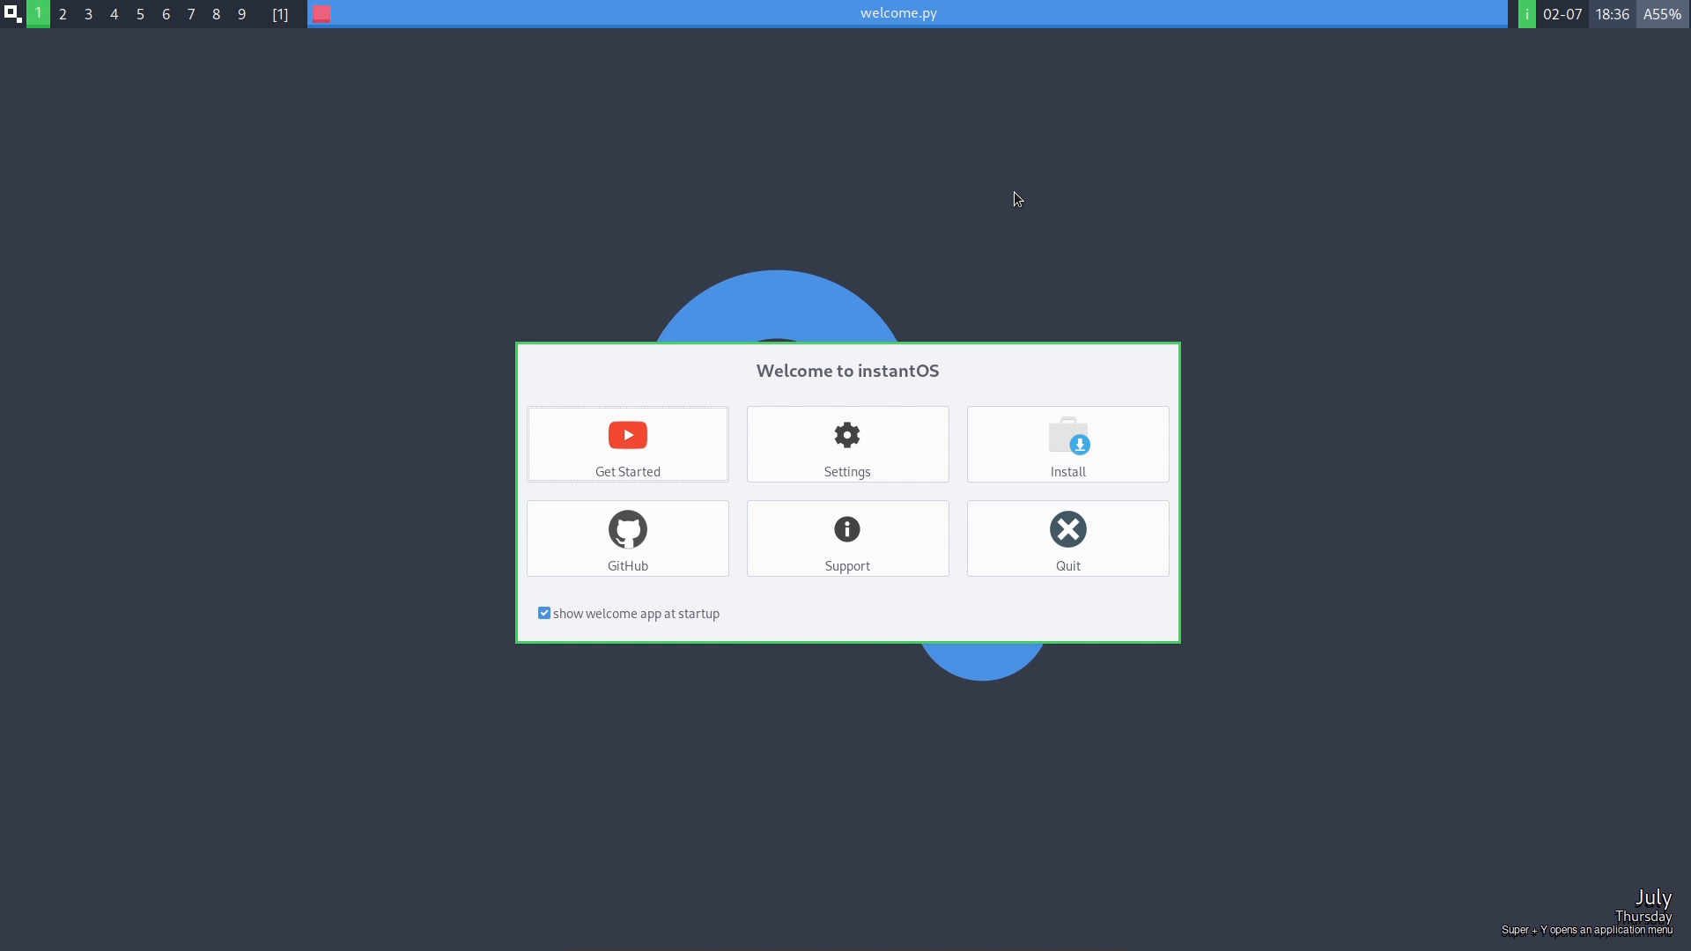
mouse_move(770, 486)
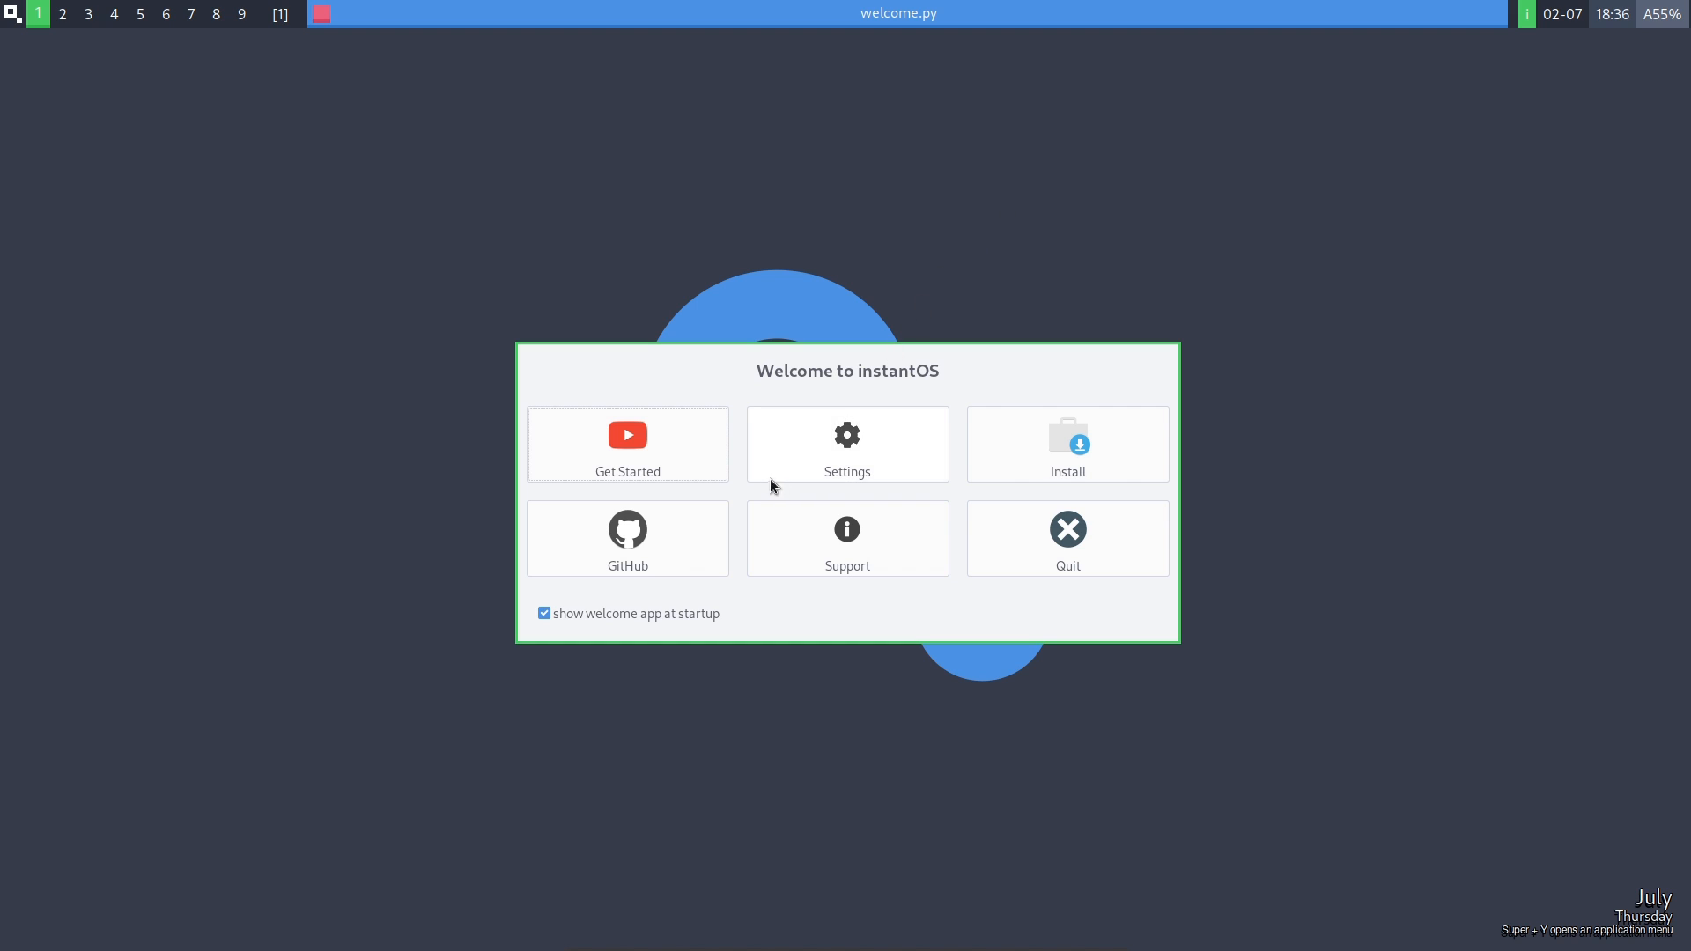
mouse_move(1065, 444)
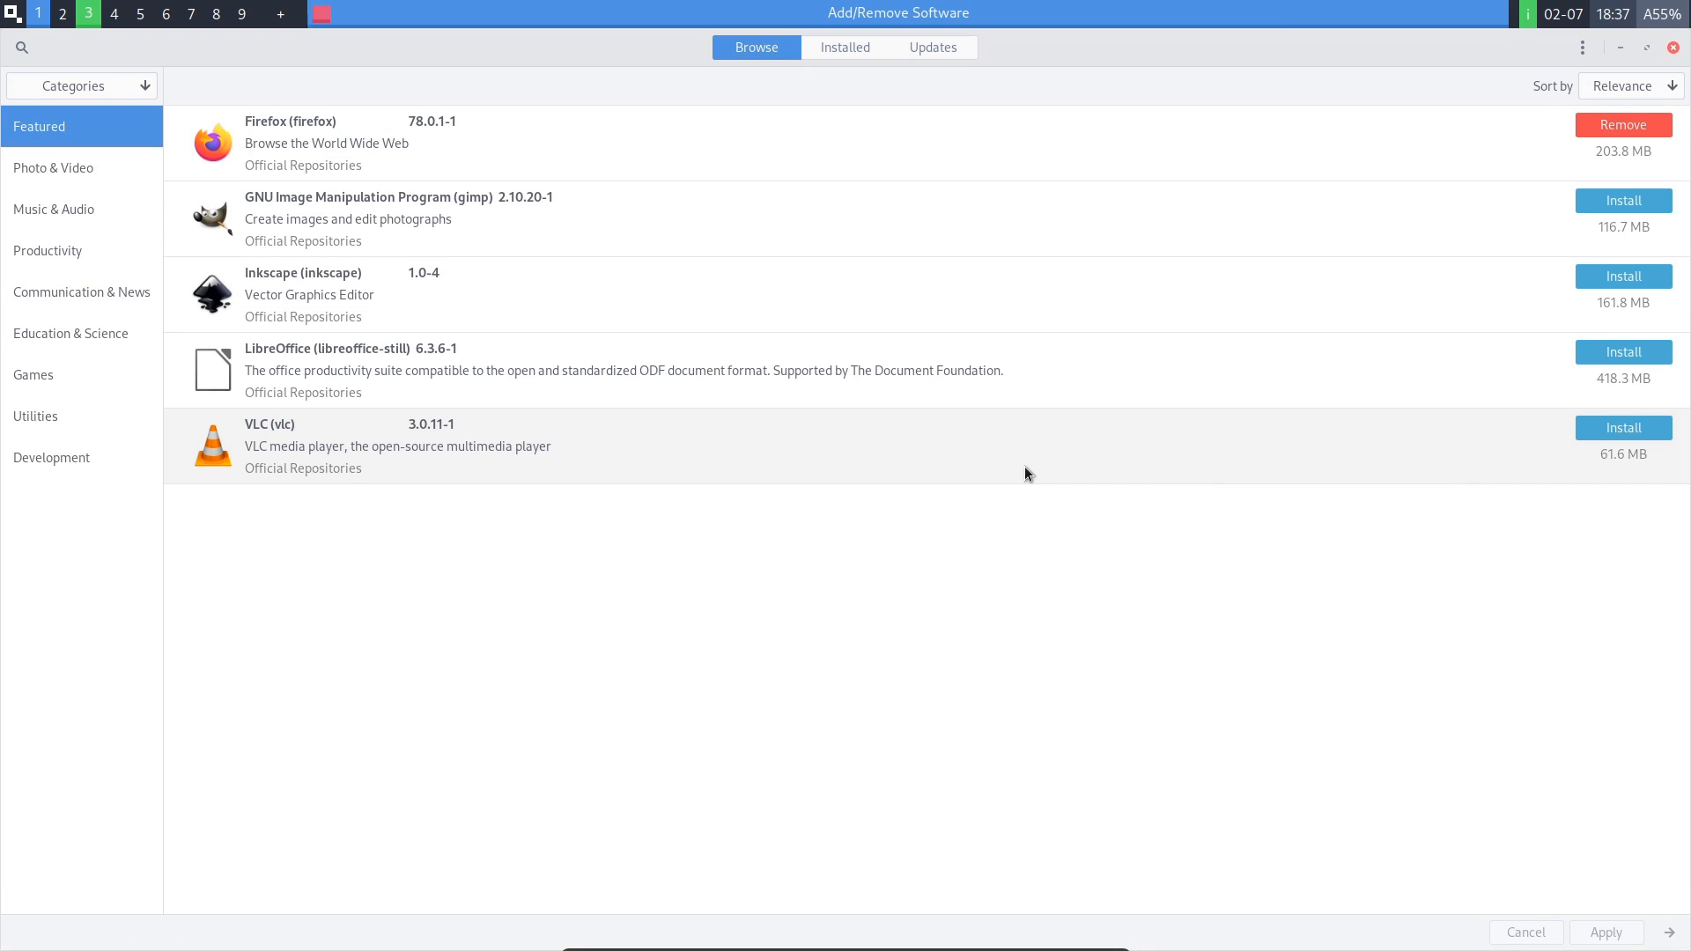
mouse_move(752, 141)
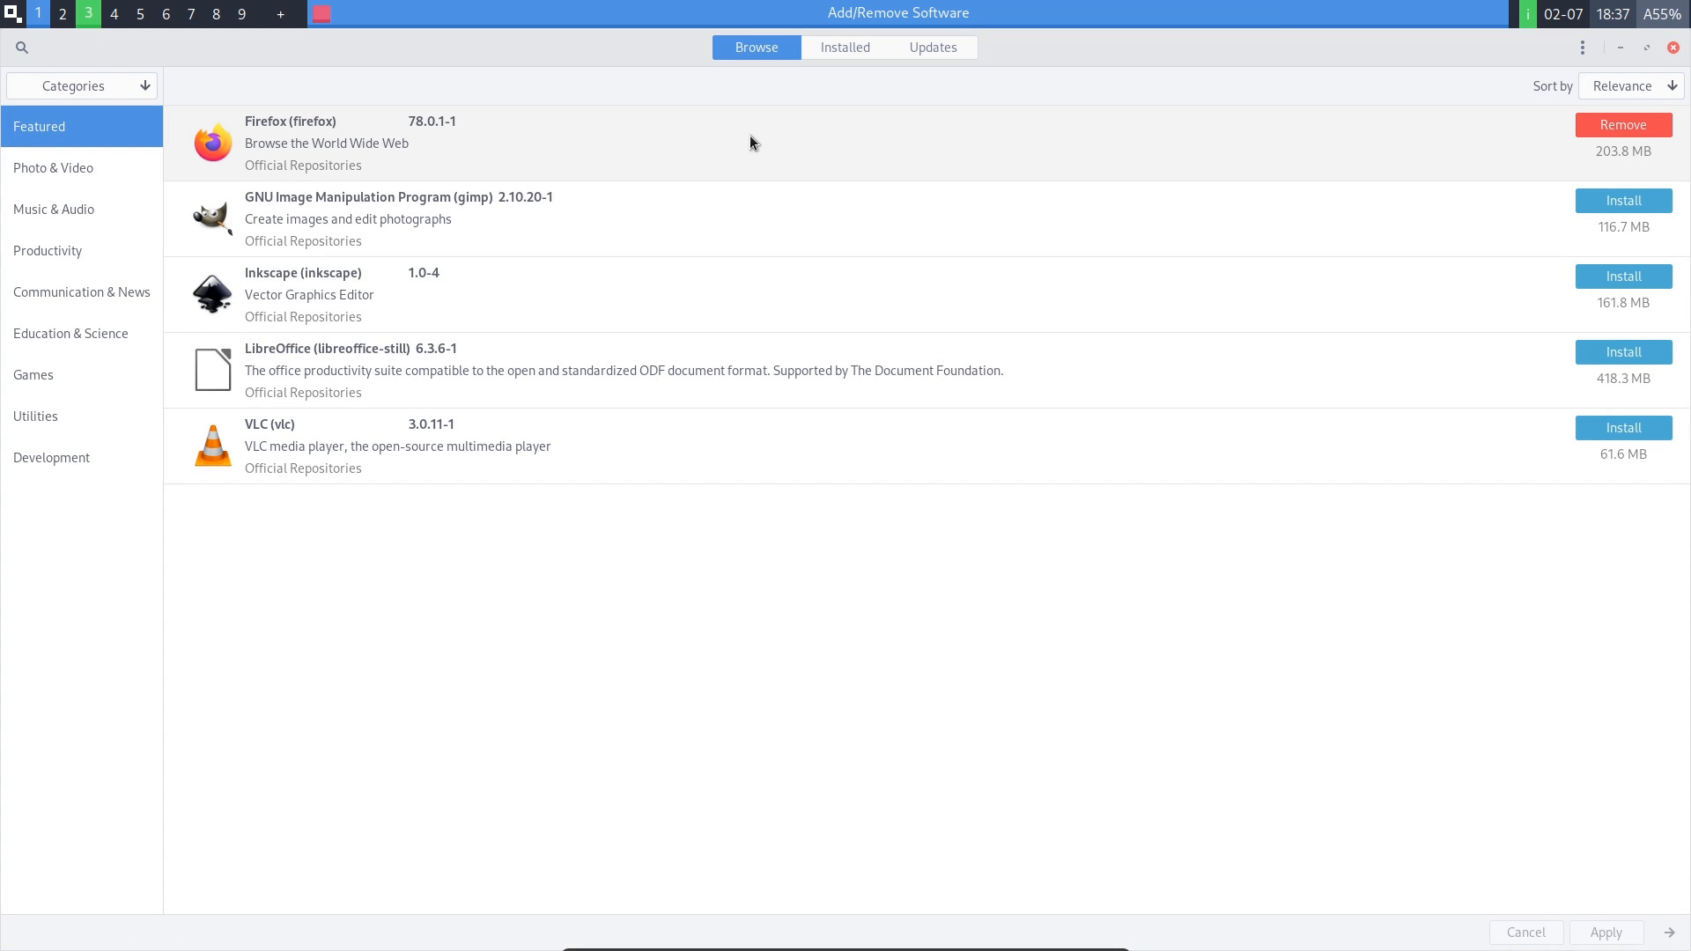
Hide the Add/Remove Software window to reveal the beach-wallpaper desktop.
left_click(844, 46)
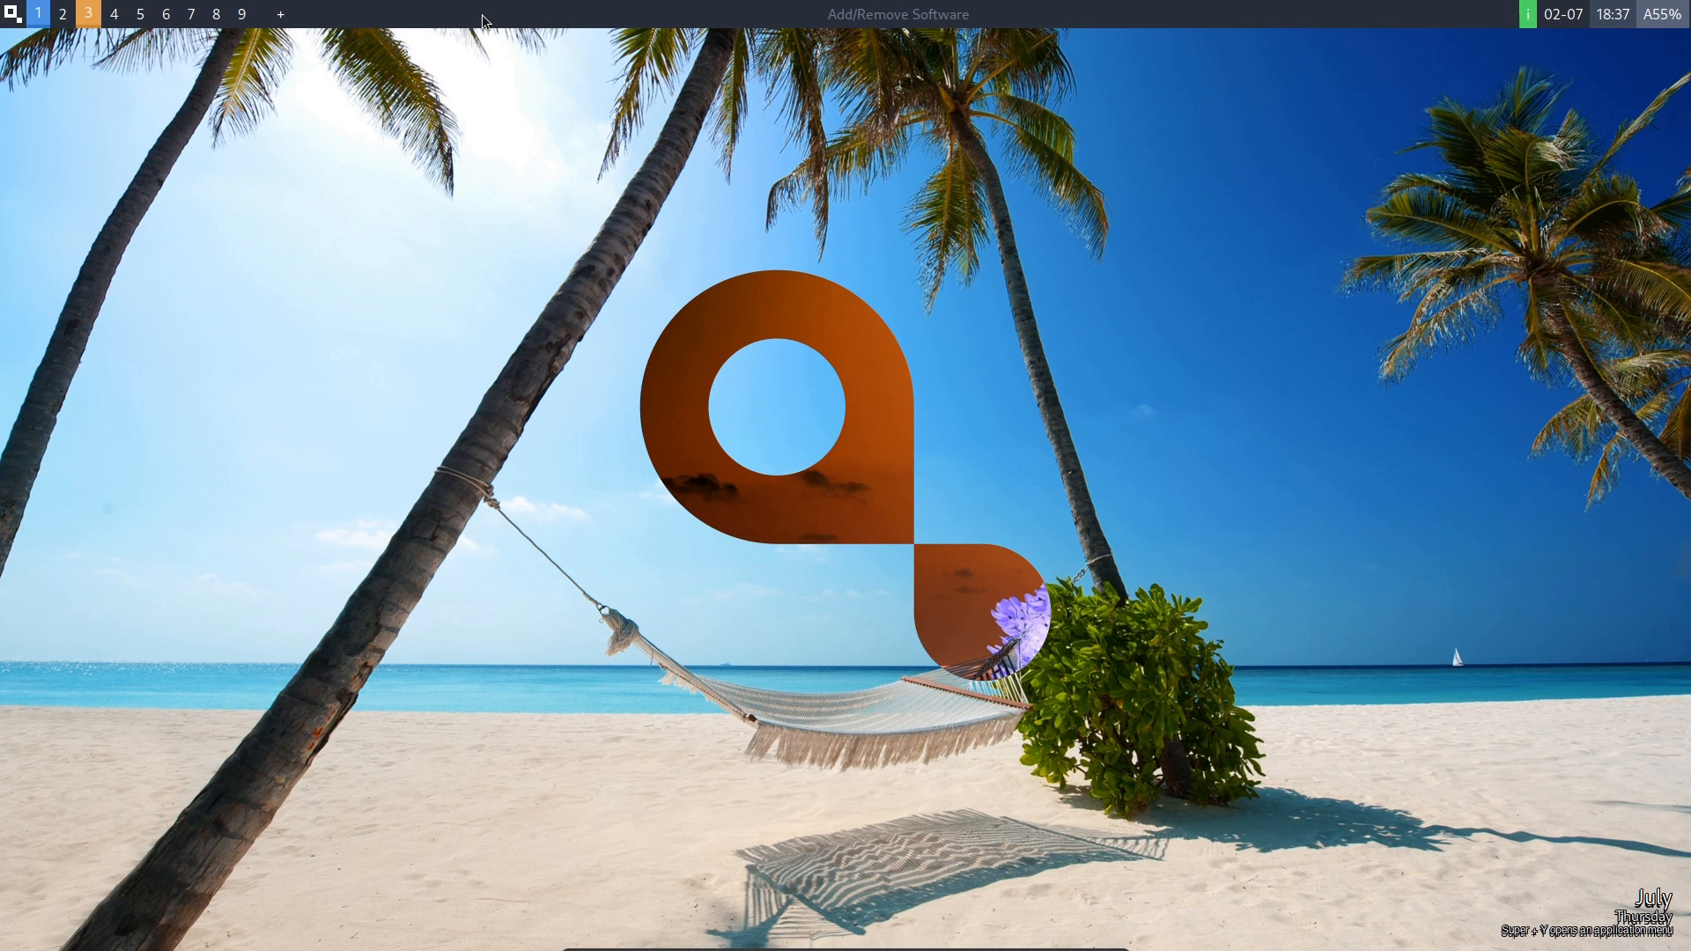
mouse_move(520, 198)
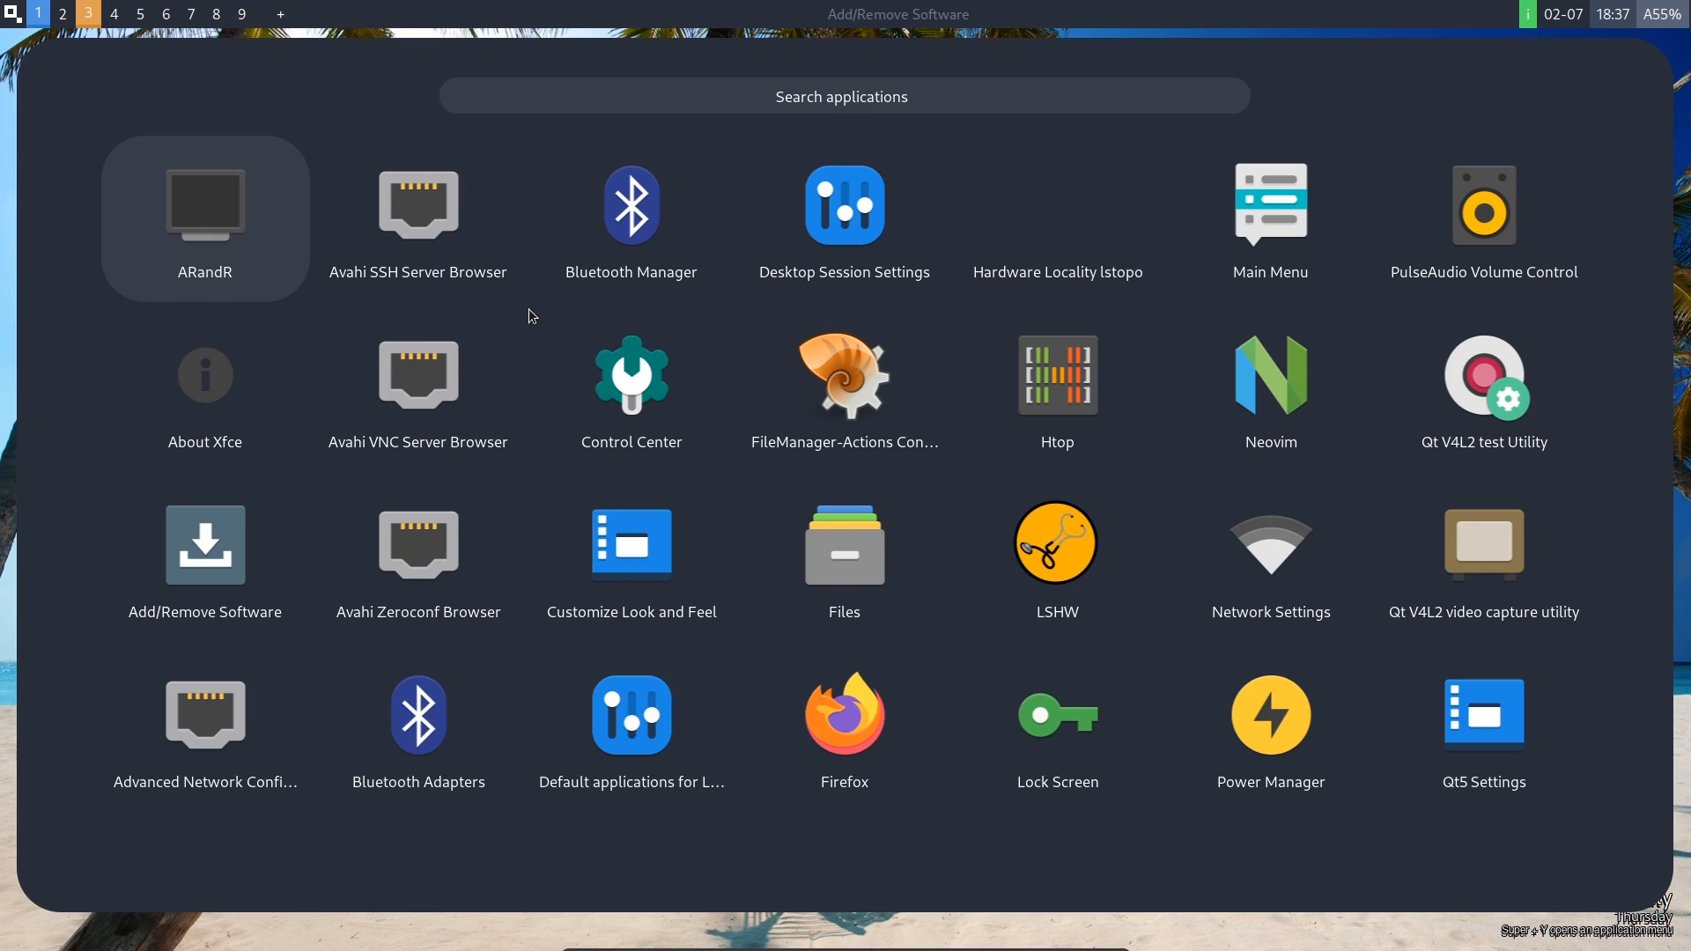
mouse_move(583, 583)
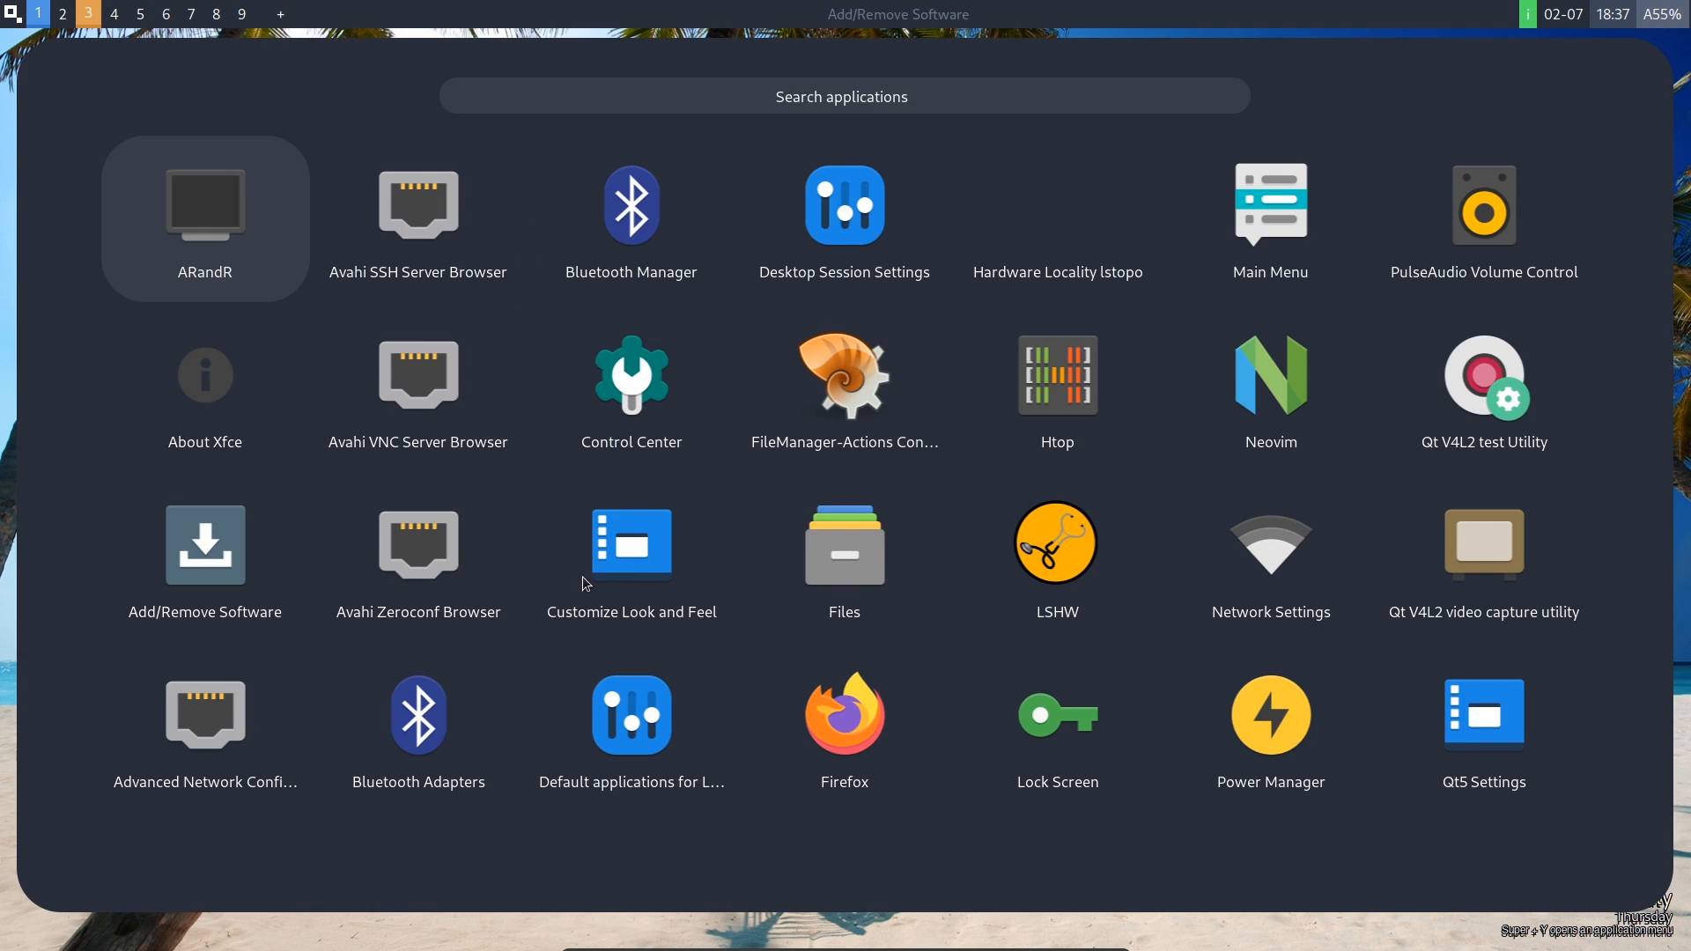
Launch Customize Look and Feel from the application launcher.
left_click(630, 544)
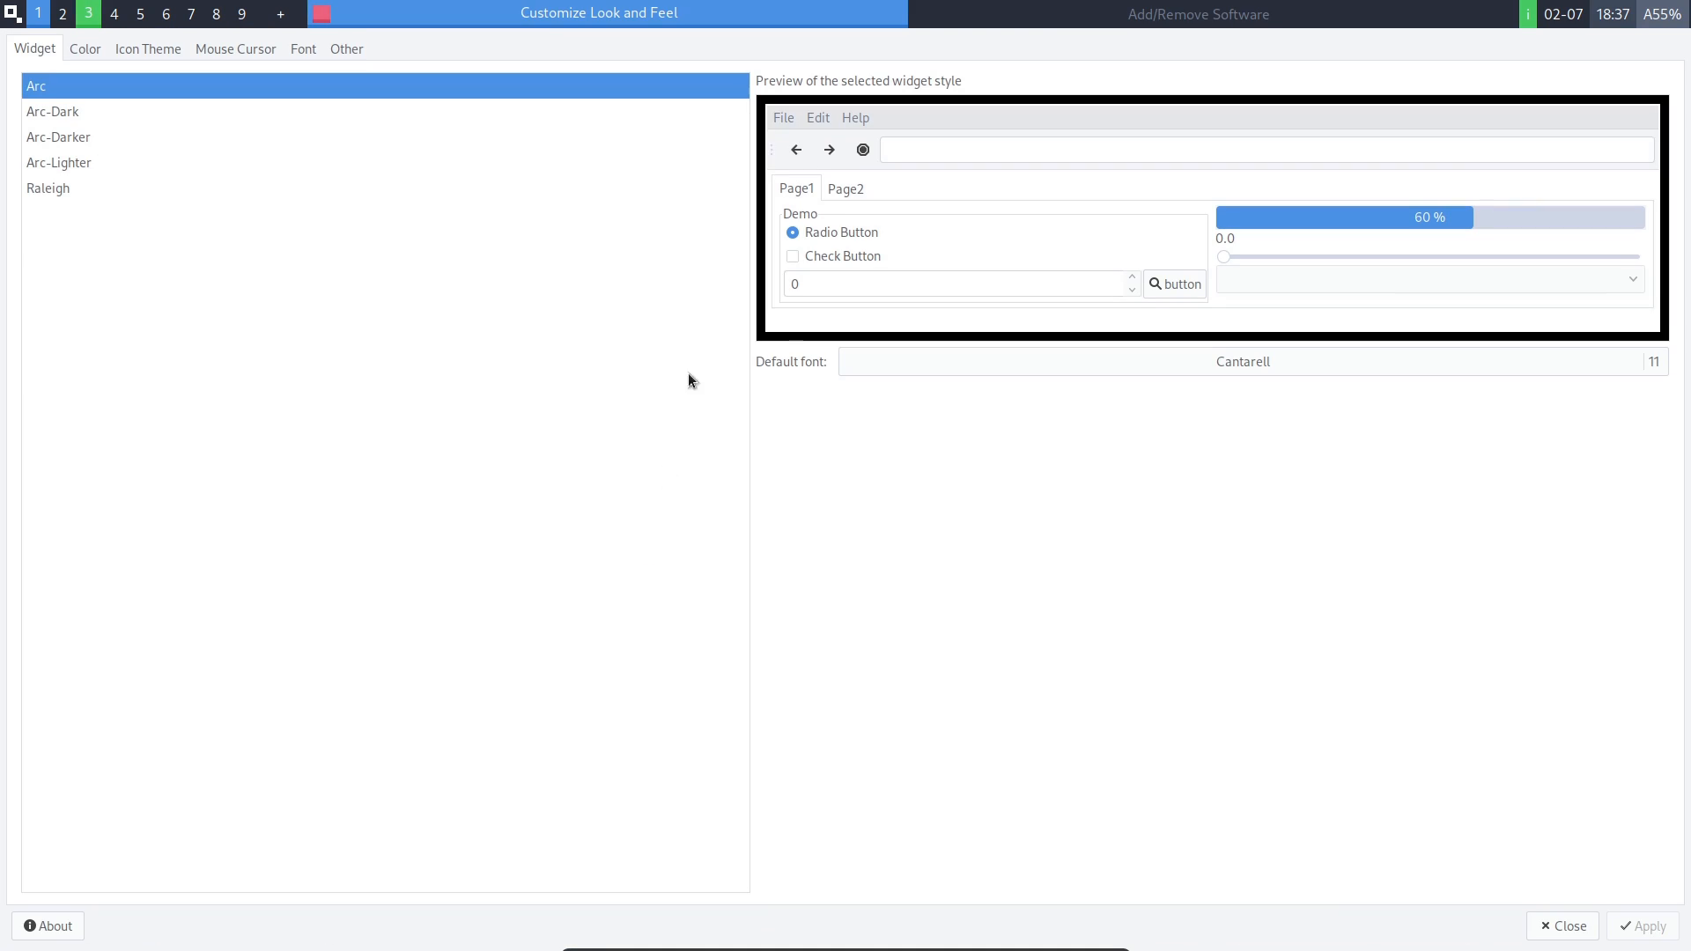
Select Arc-Dark as the widget style in the Widget tab.
left_click(51, 111)
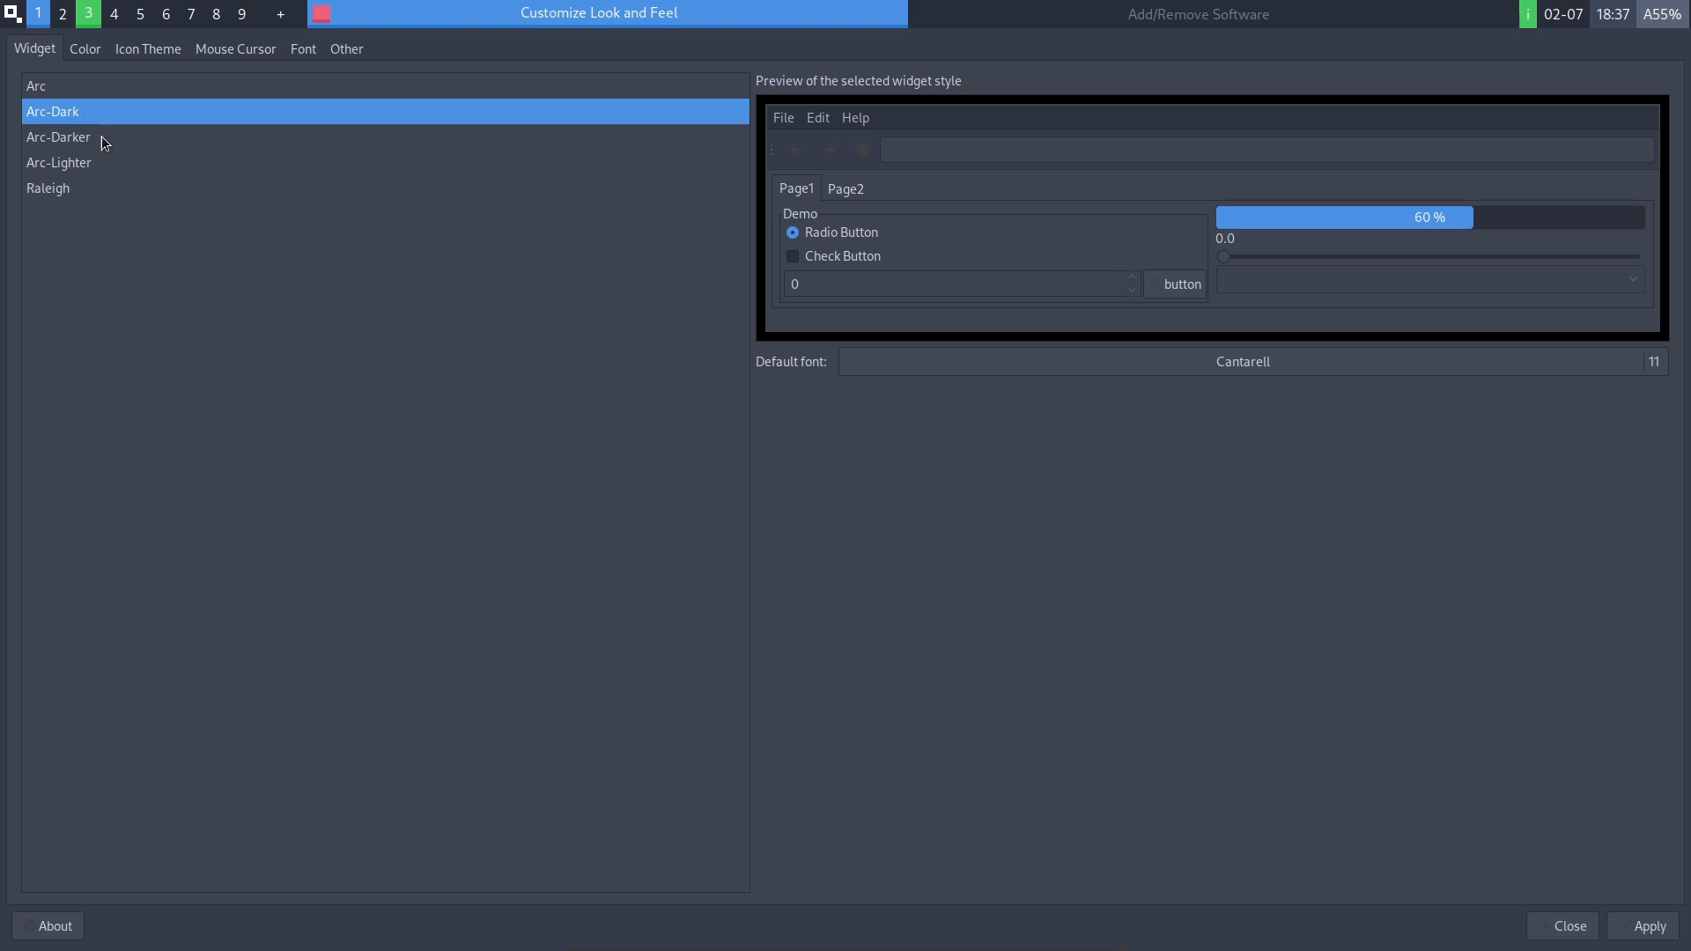
mouse_move(197, 195)
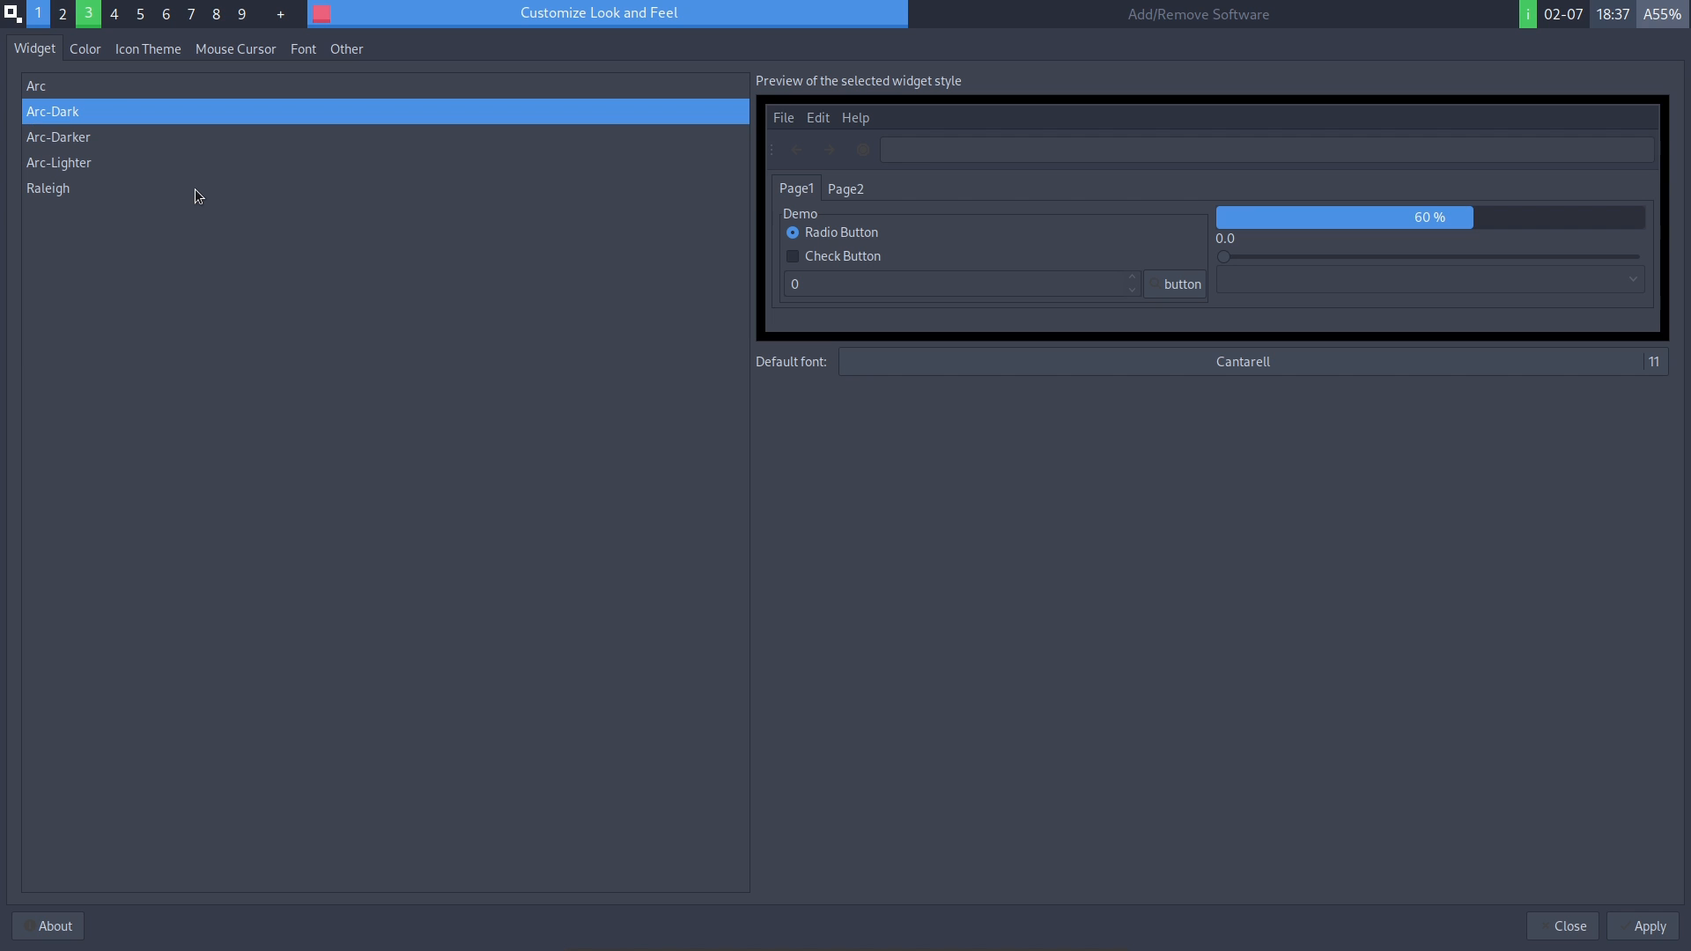
mouse_move(1656, 86)
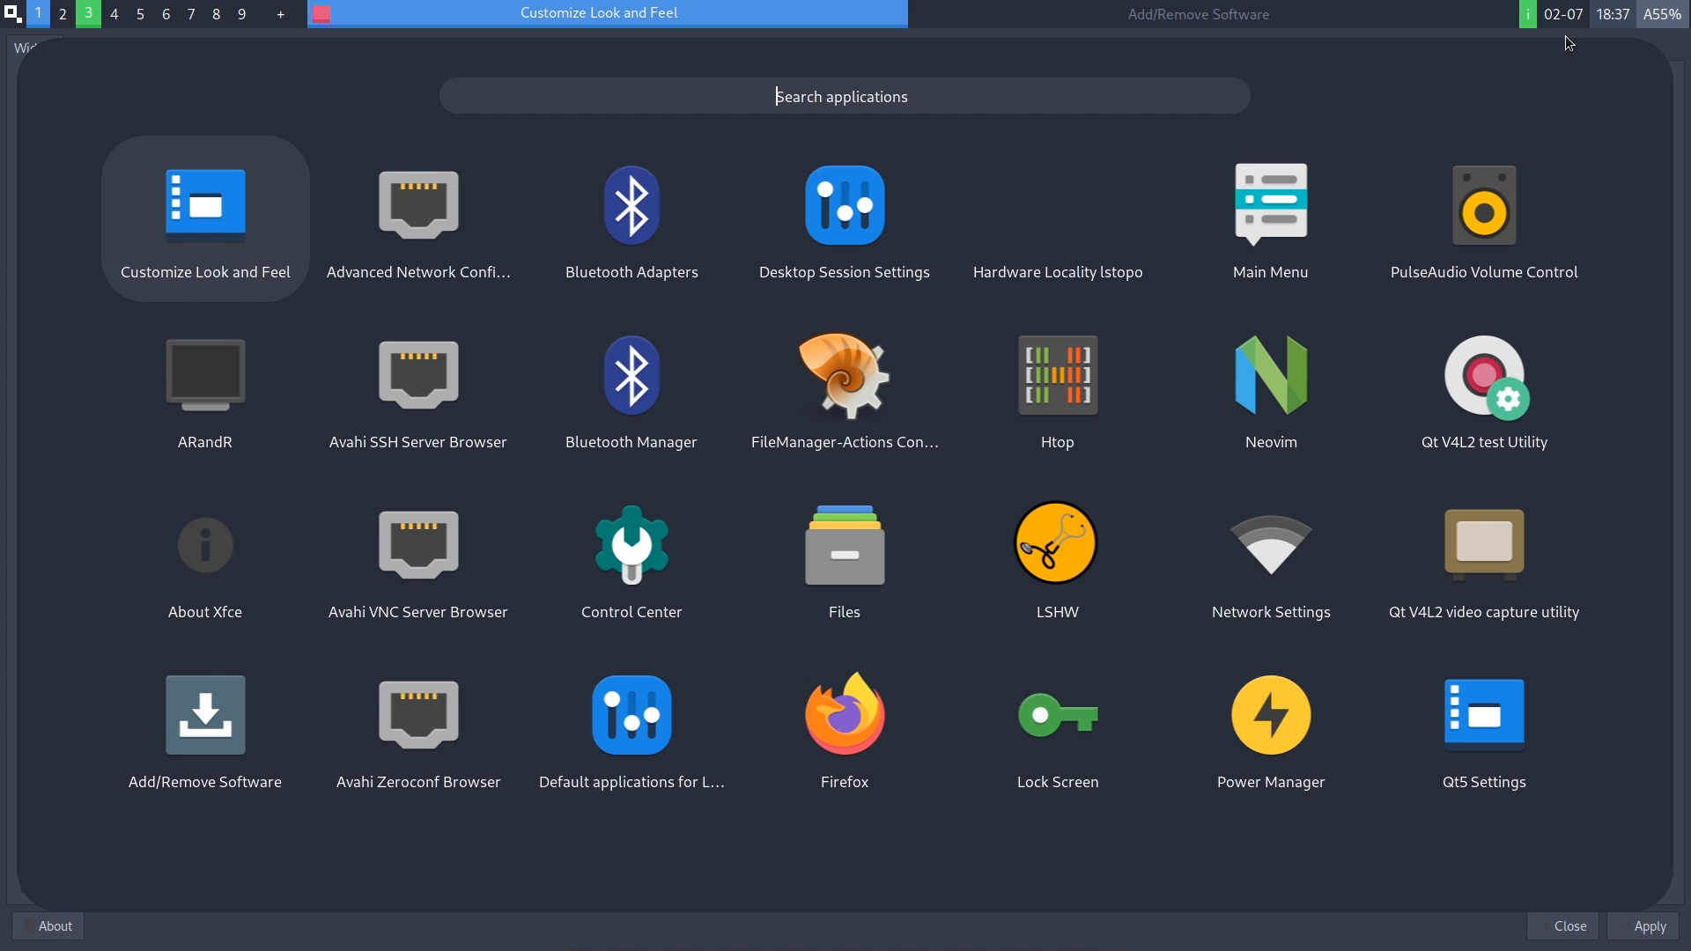
Search the launcher for settings and launch instantsettings beside Customize Look and Feel.
type("sett")
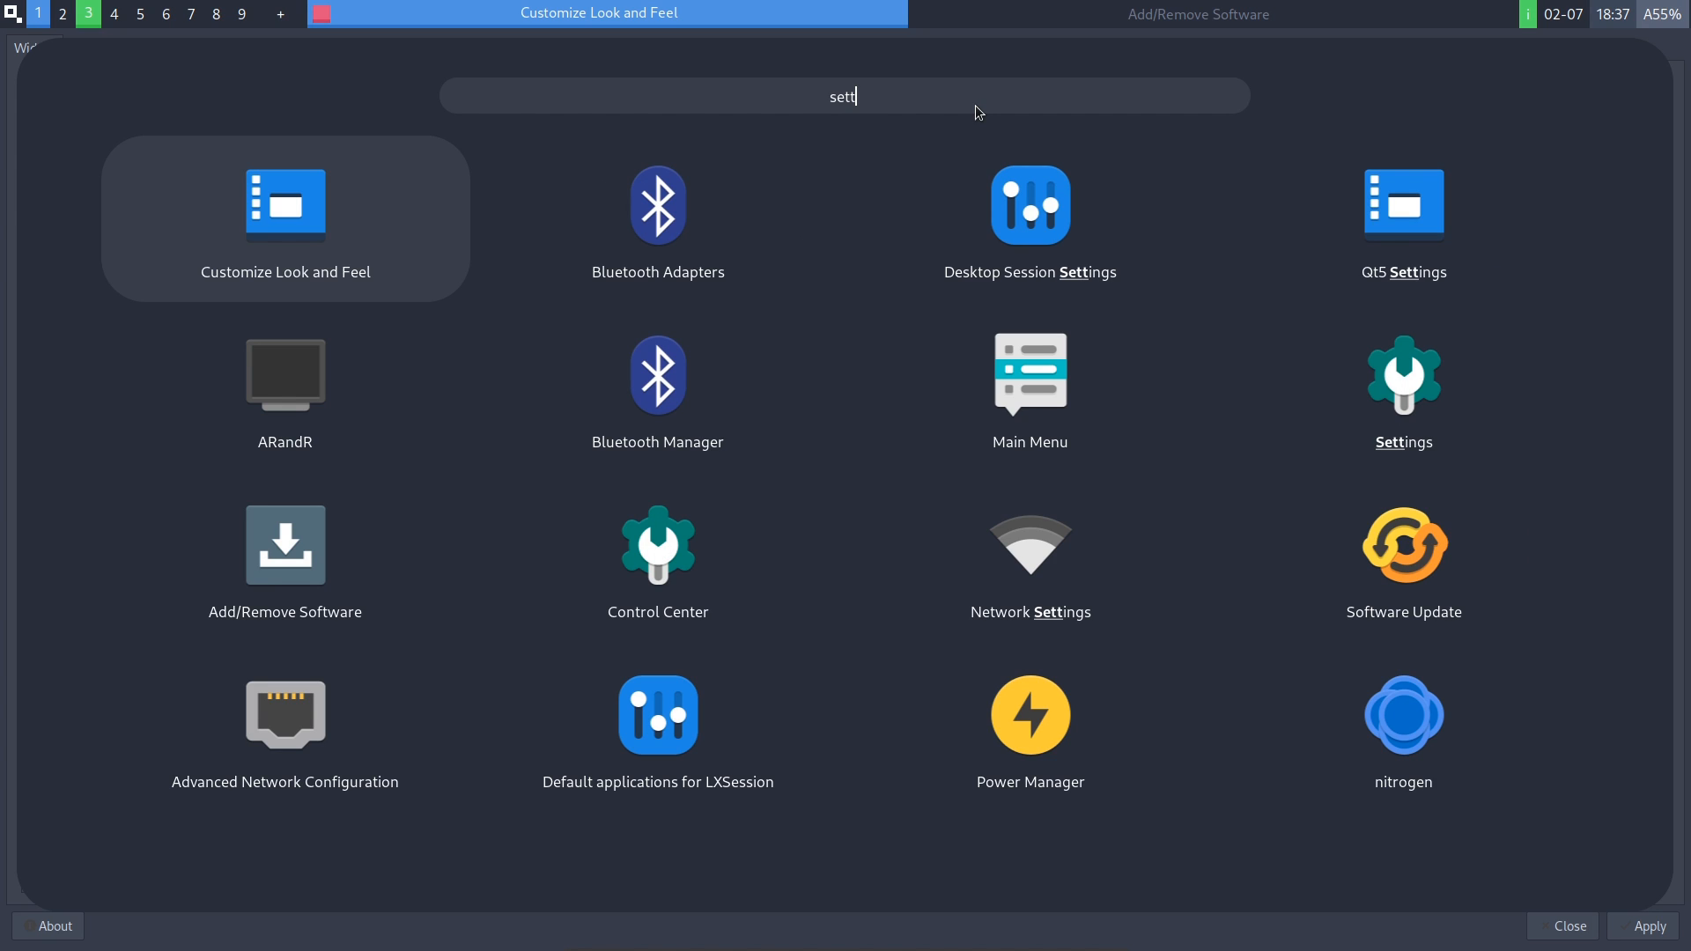
mouse_move(782, 561)
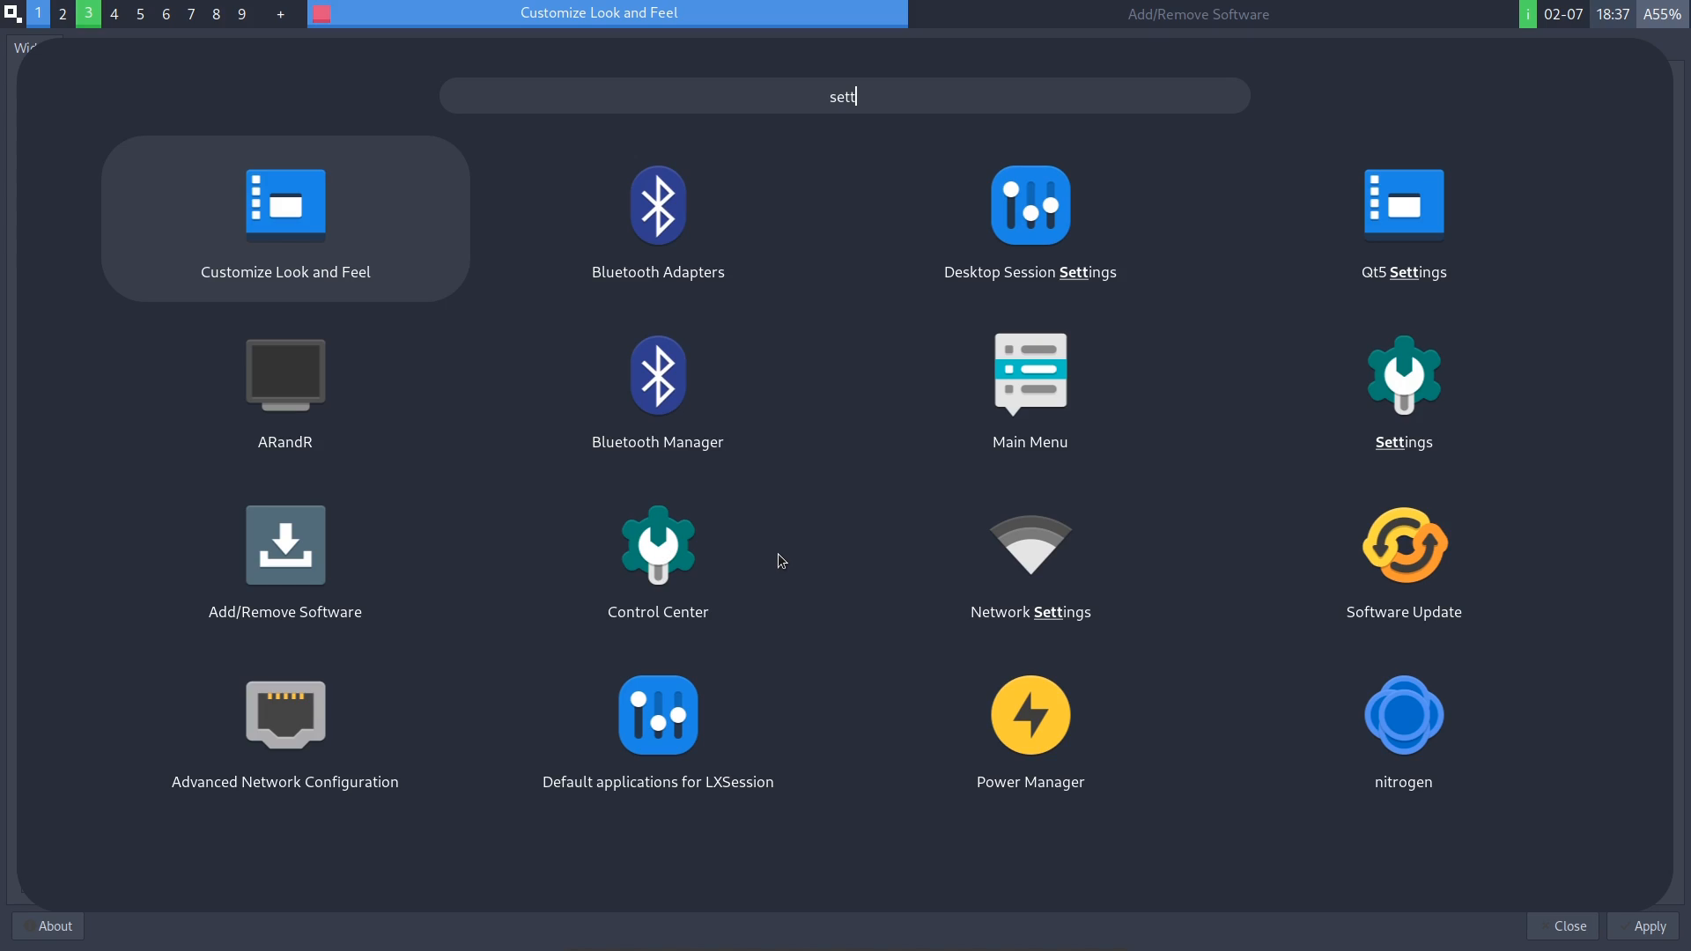
key("BackSpace")
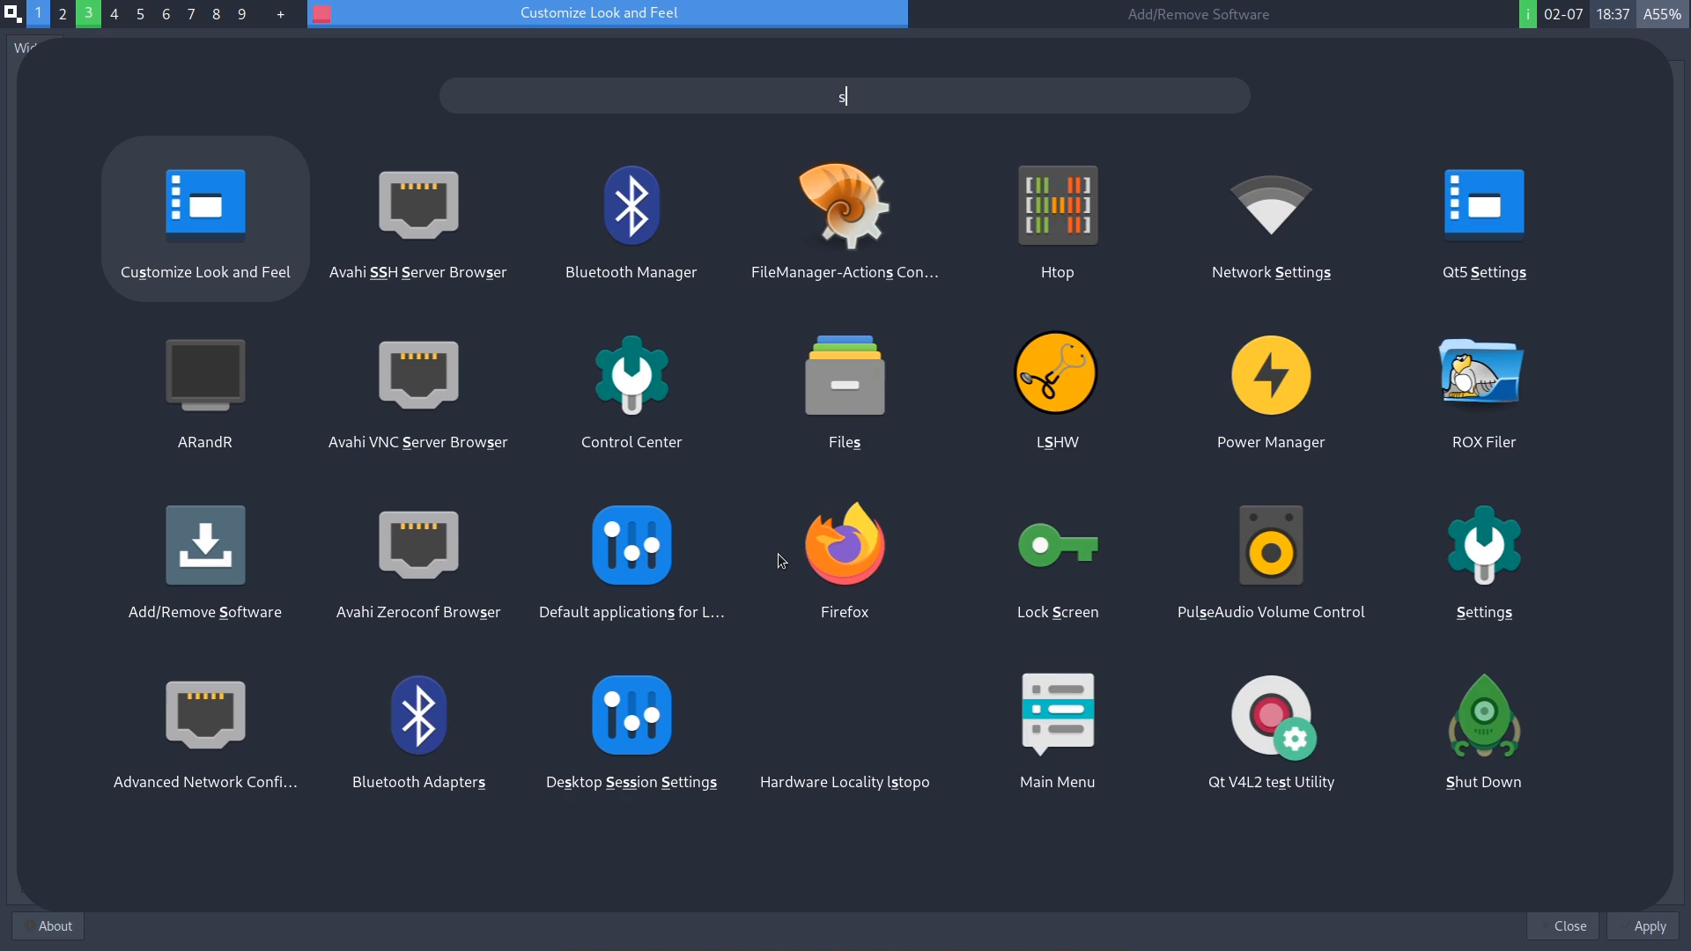
type("ont")
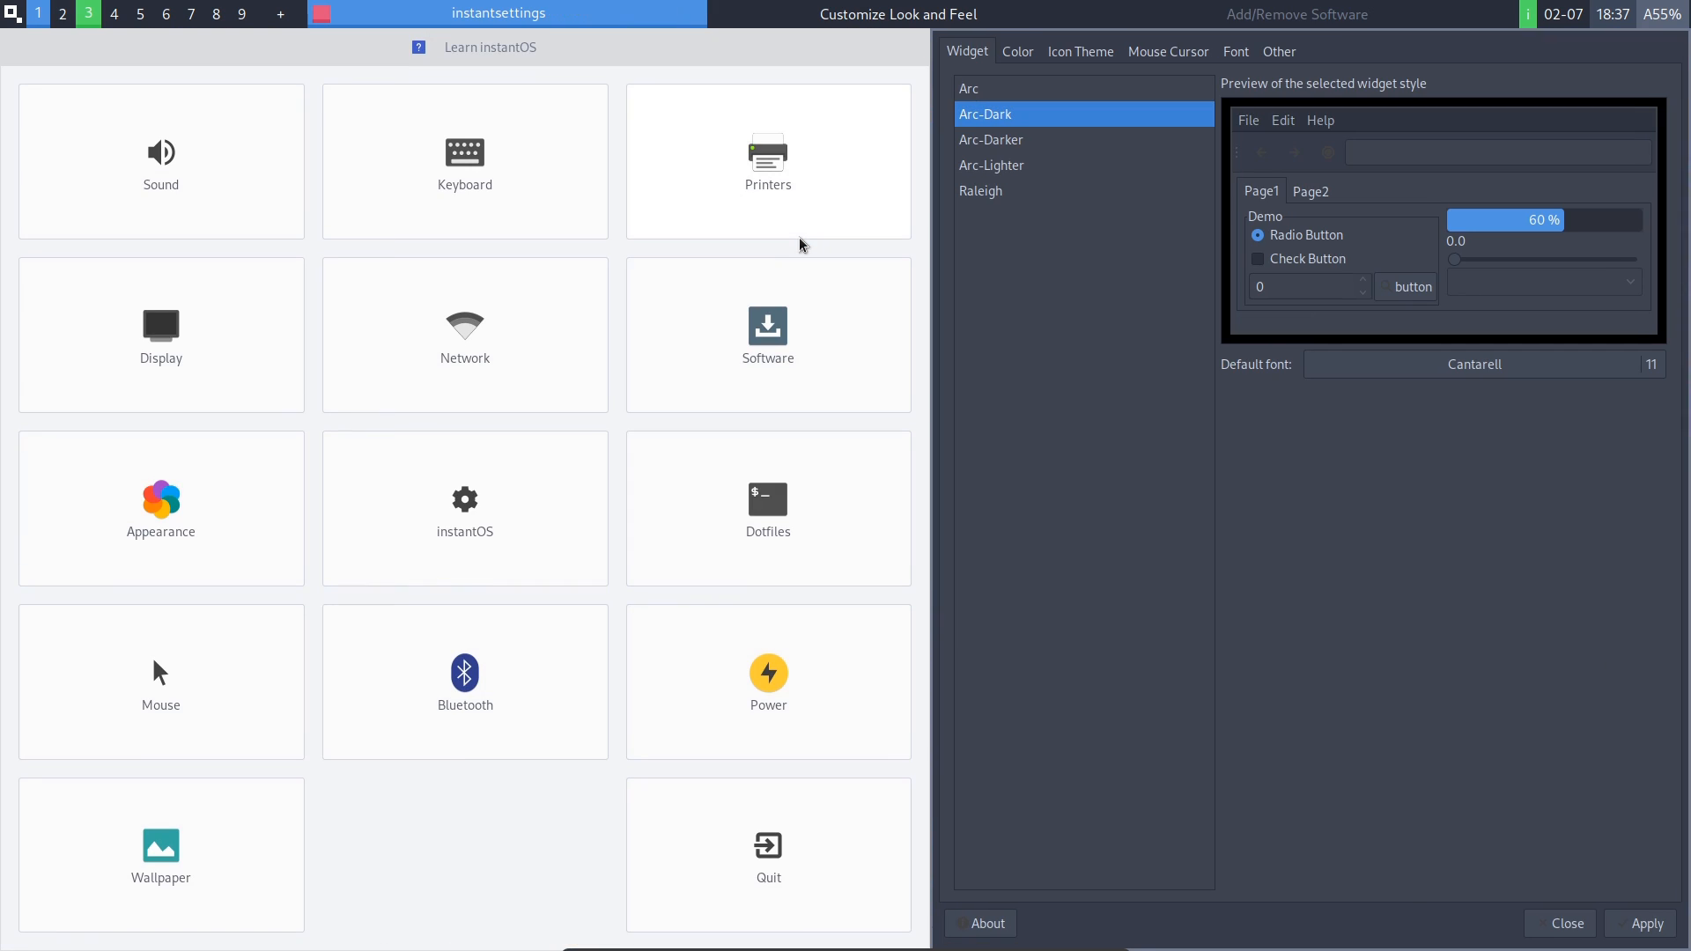
mouse_move(492, 553)
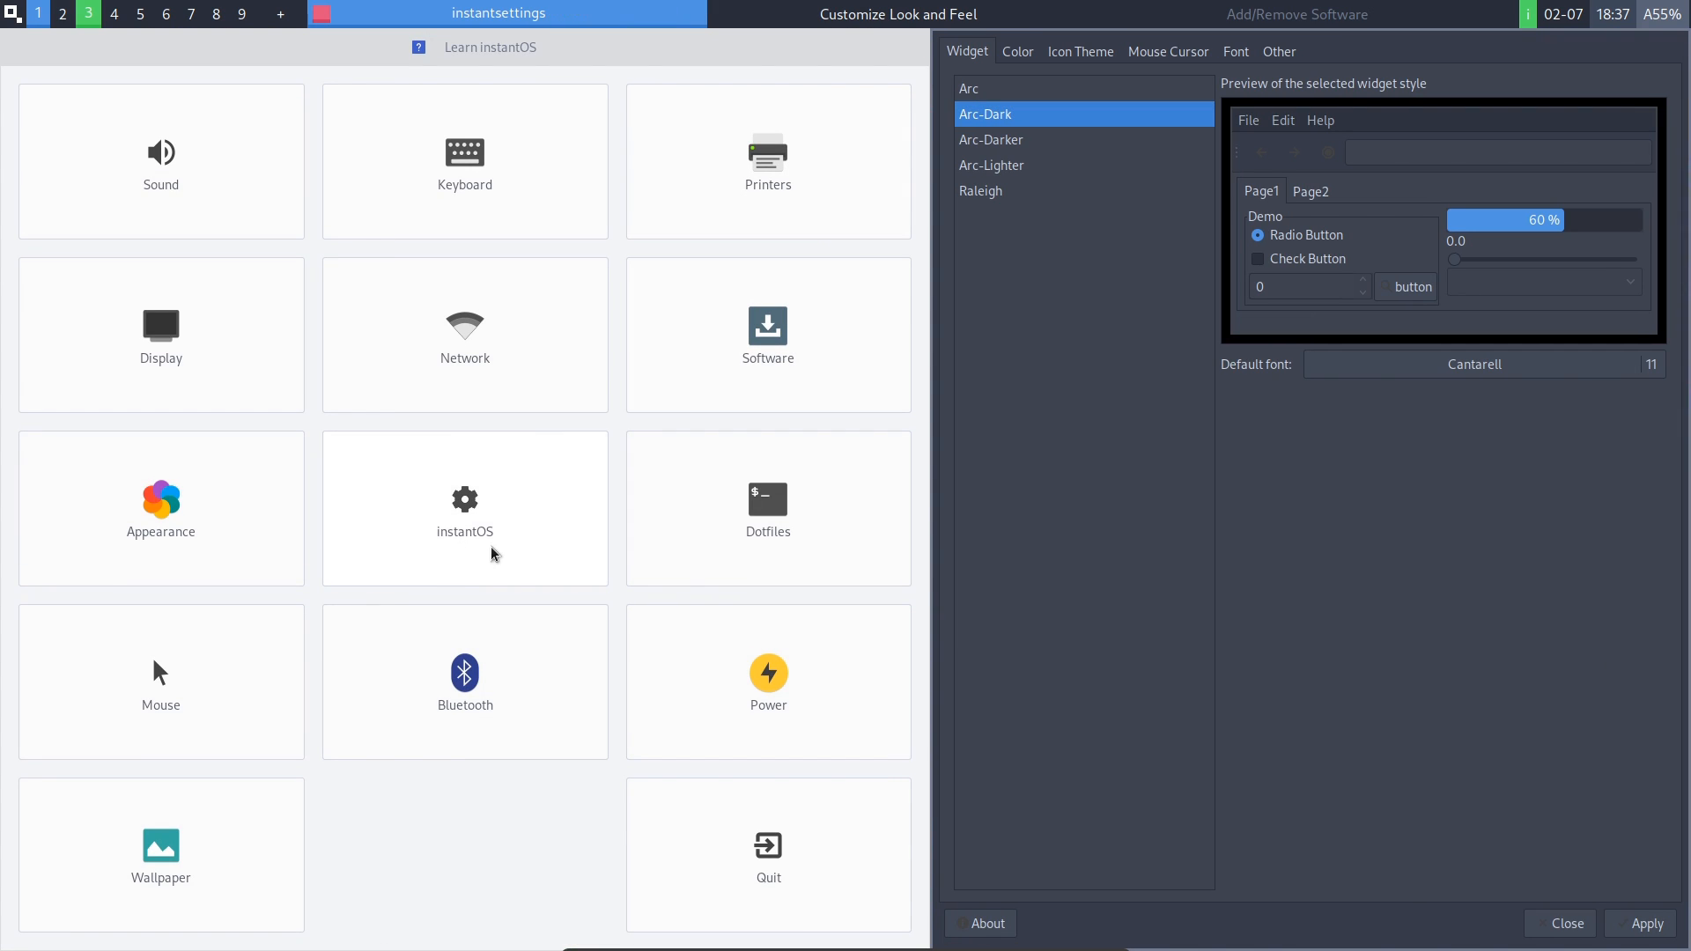
mouse_move(544, 497)
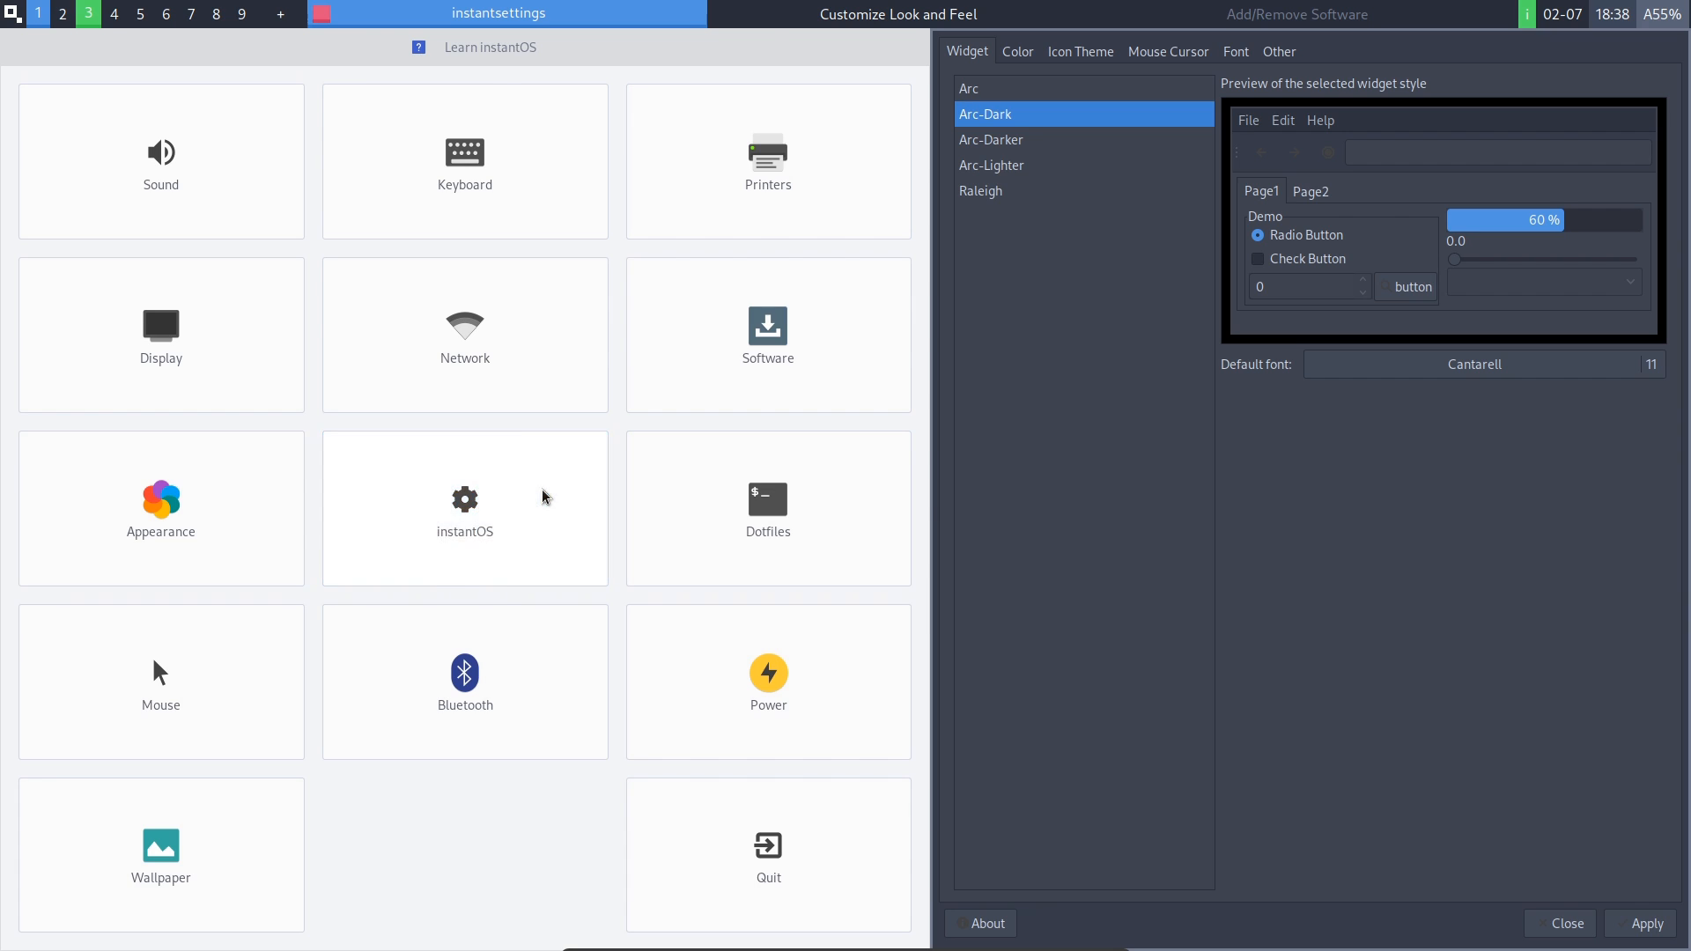
Open the instantOS tile to show the theming, Wifi widget and Conky toggles.
left_click(463, 507)
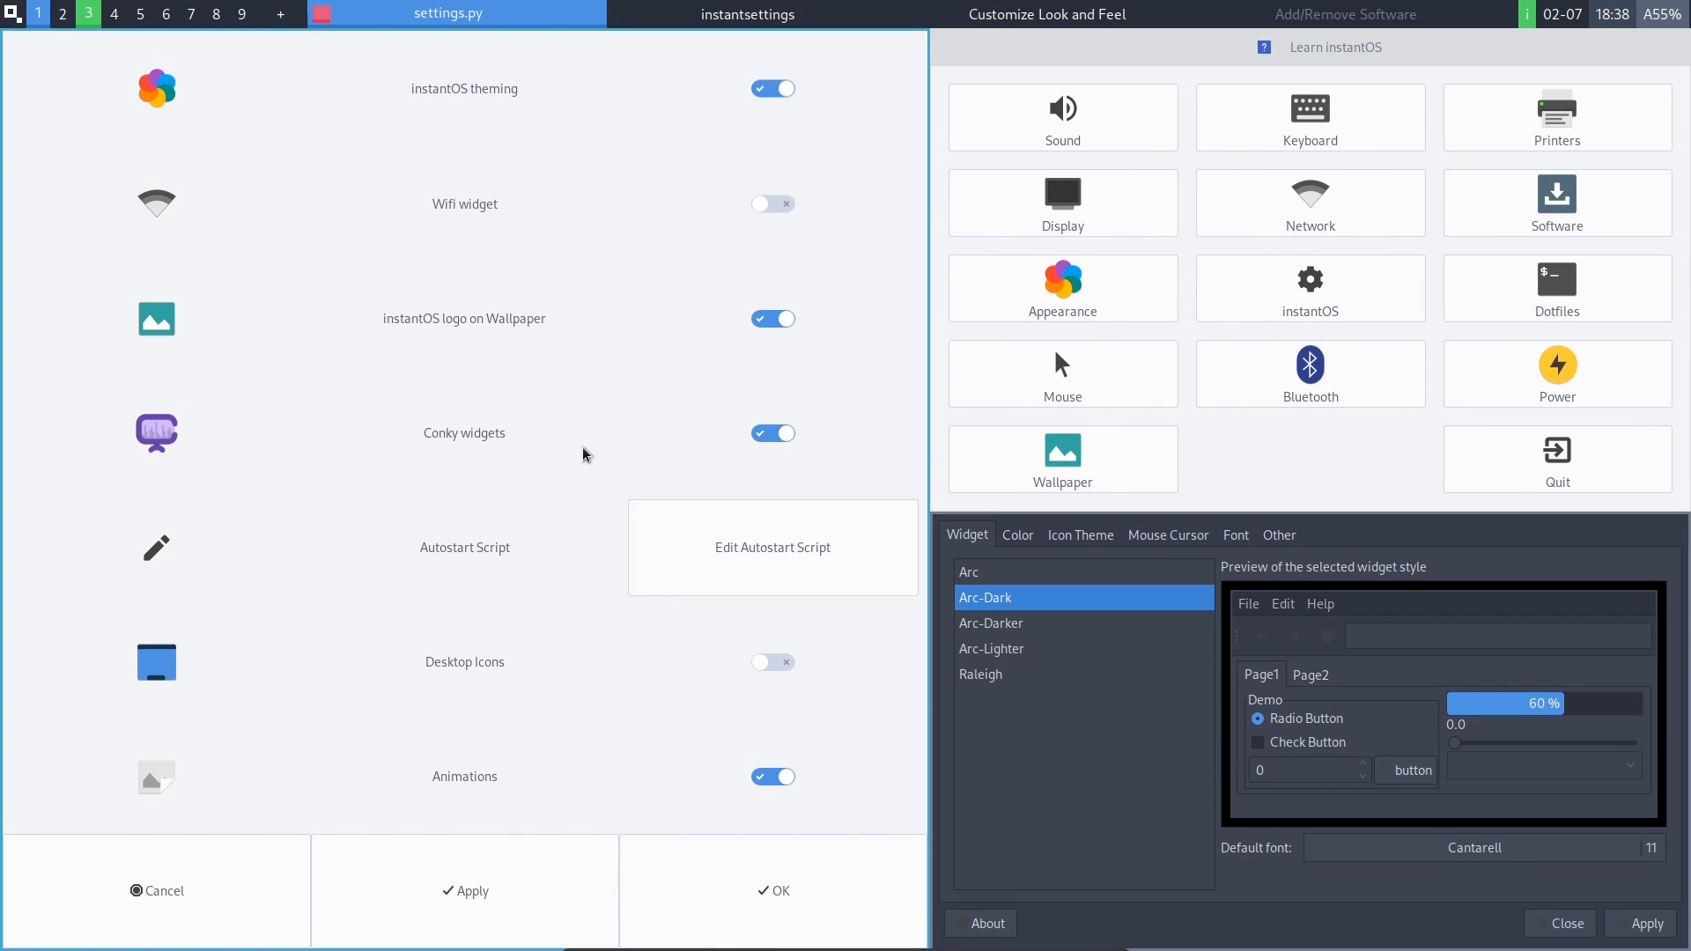
mouse_move(550, 118)
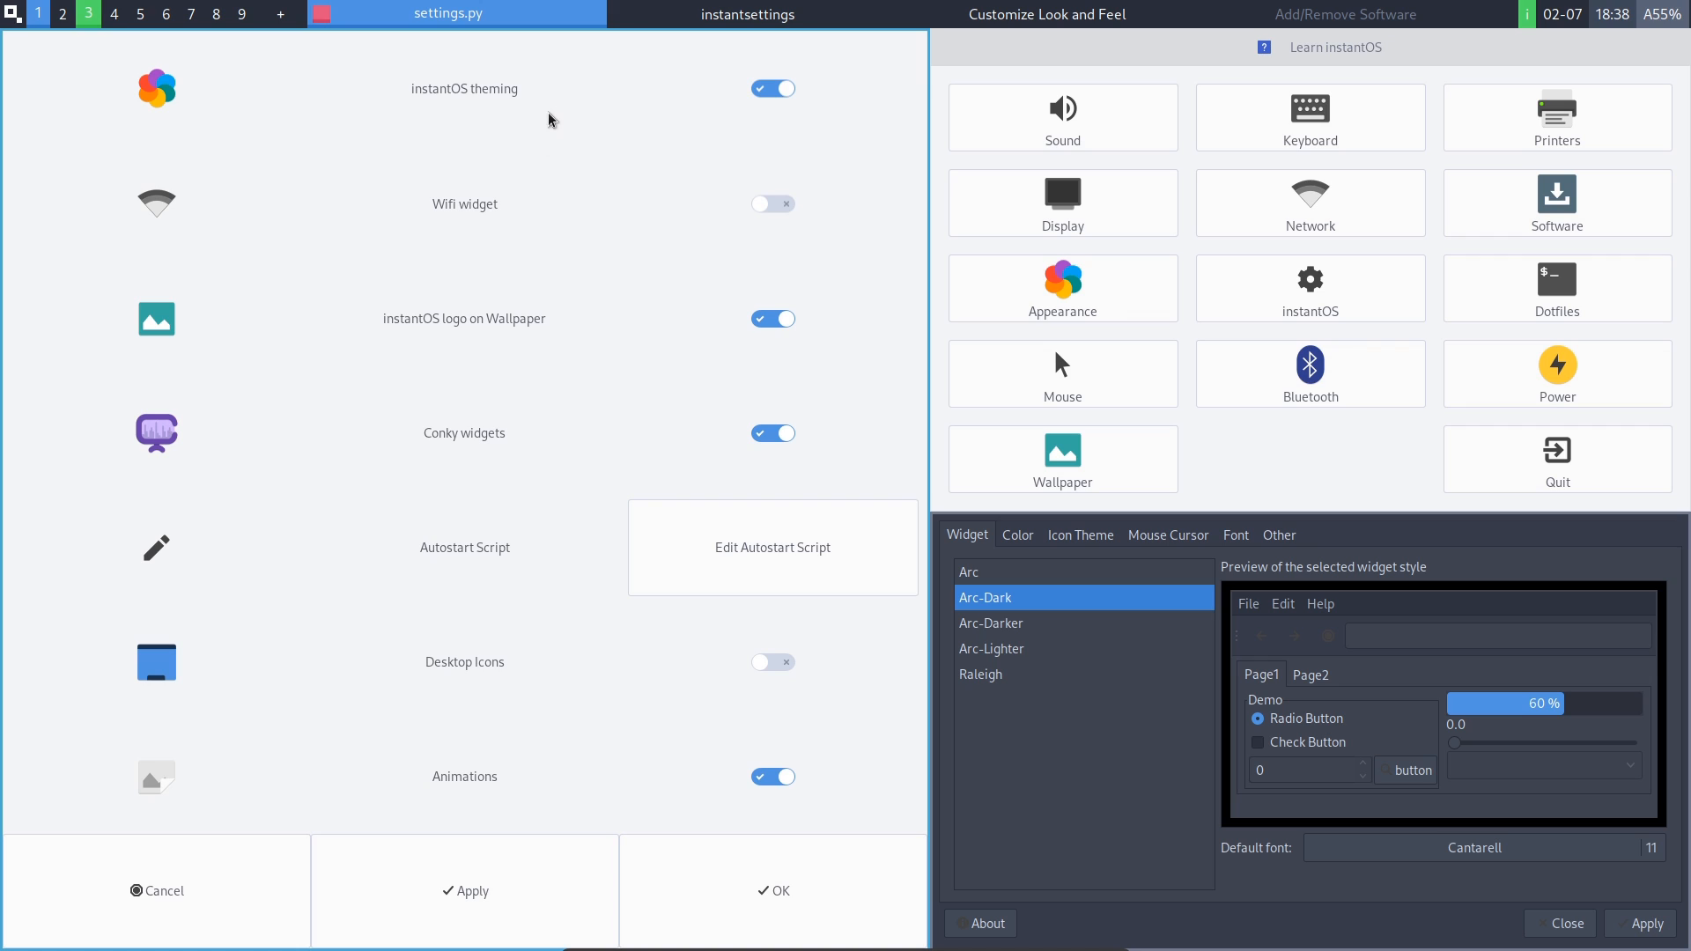
mouse_move(487, 664)
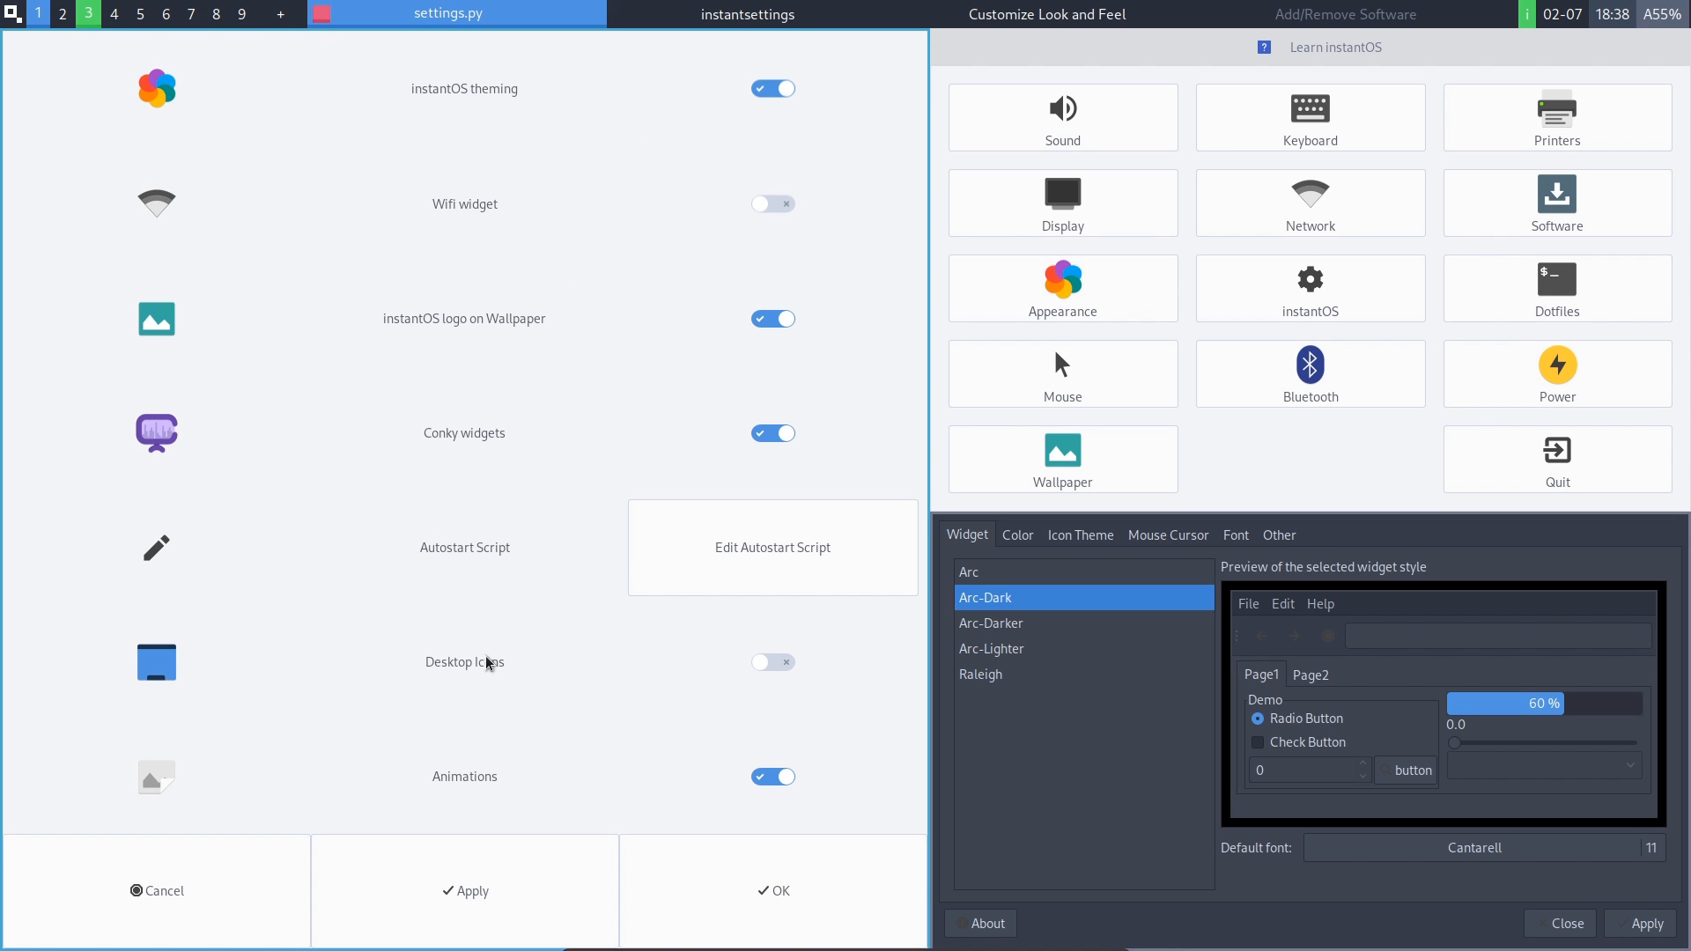
mouse_move(259, 898)
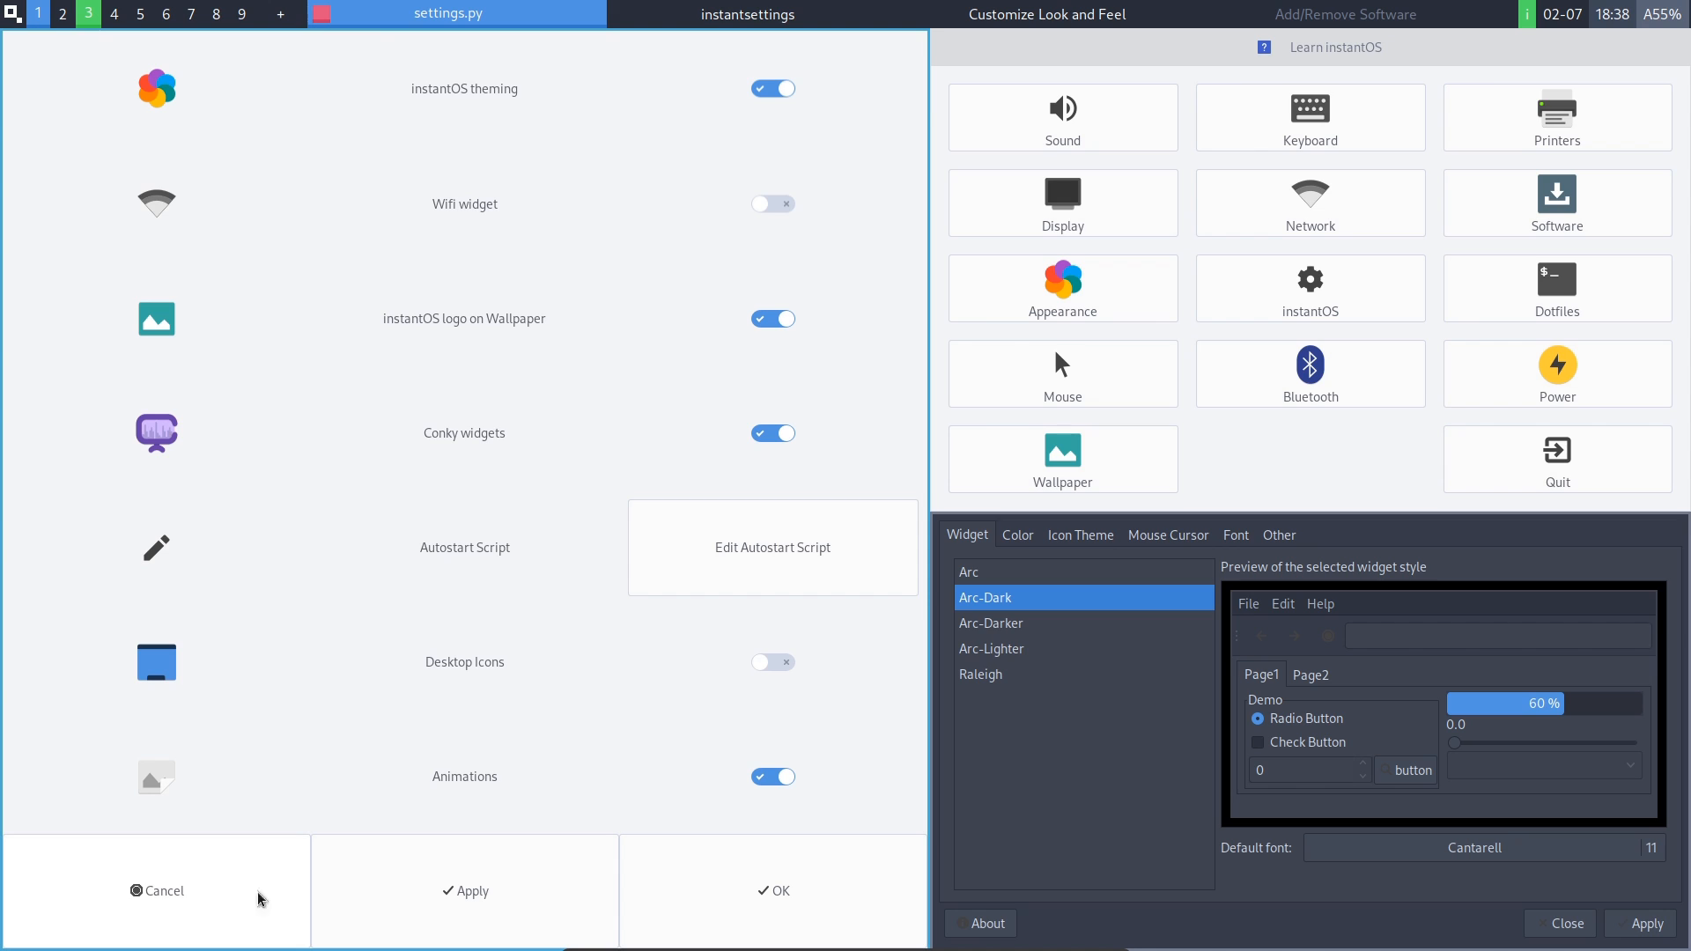
mouse_move(807, 935)
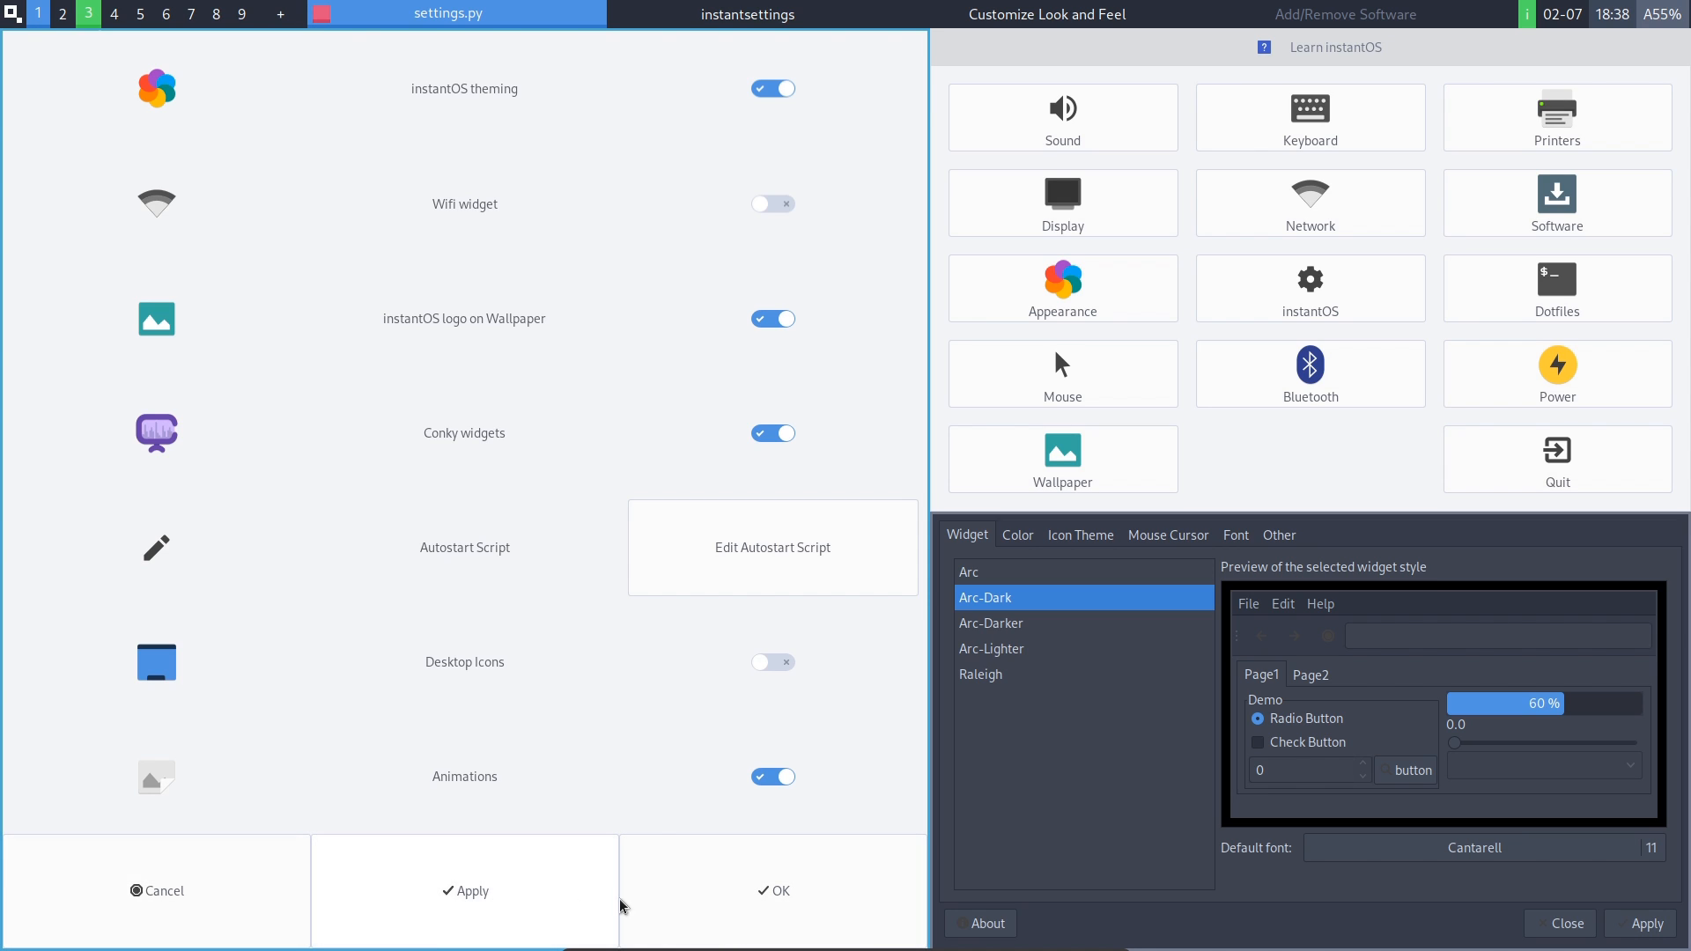
mouse_move(662, 923)
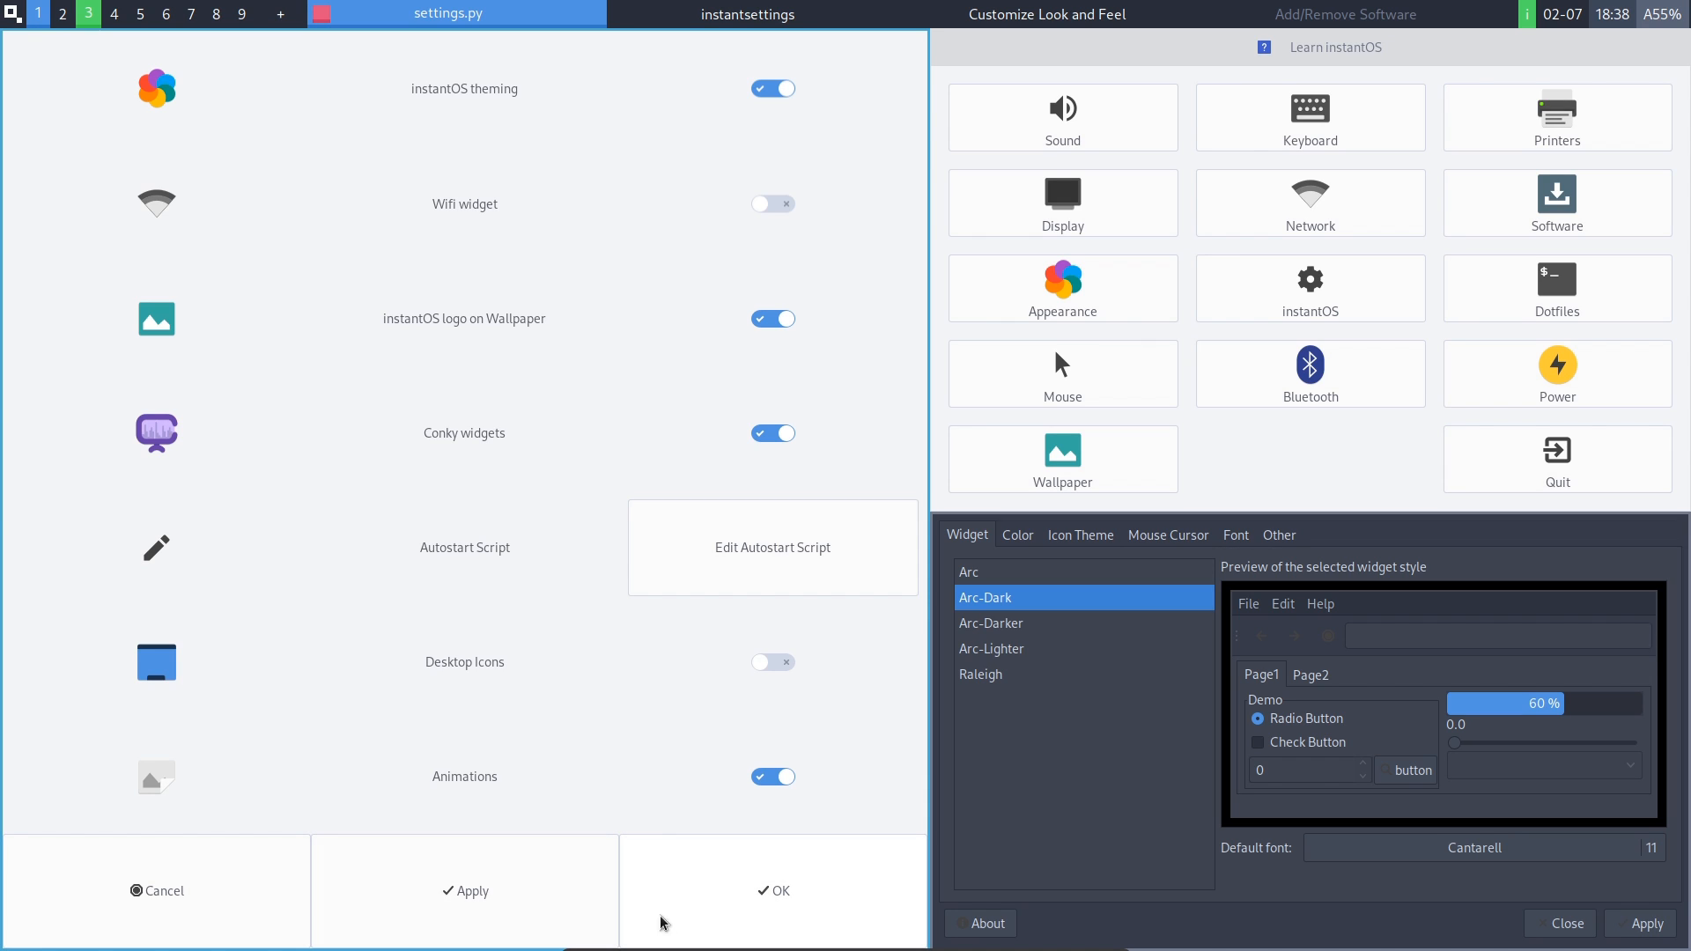
mouse_move(526, 914)
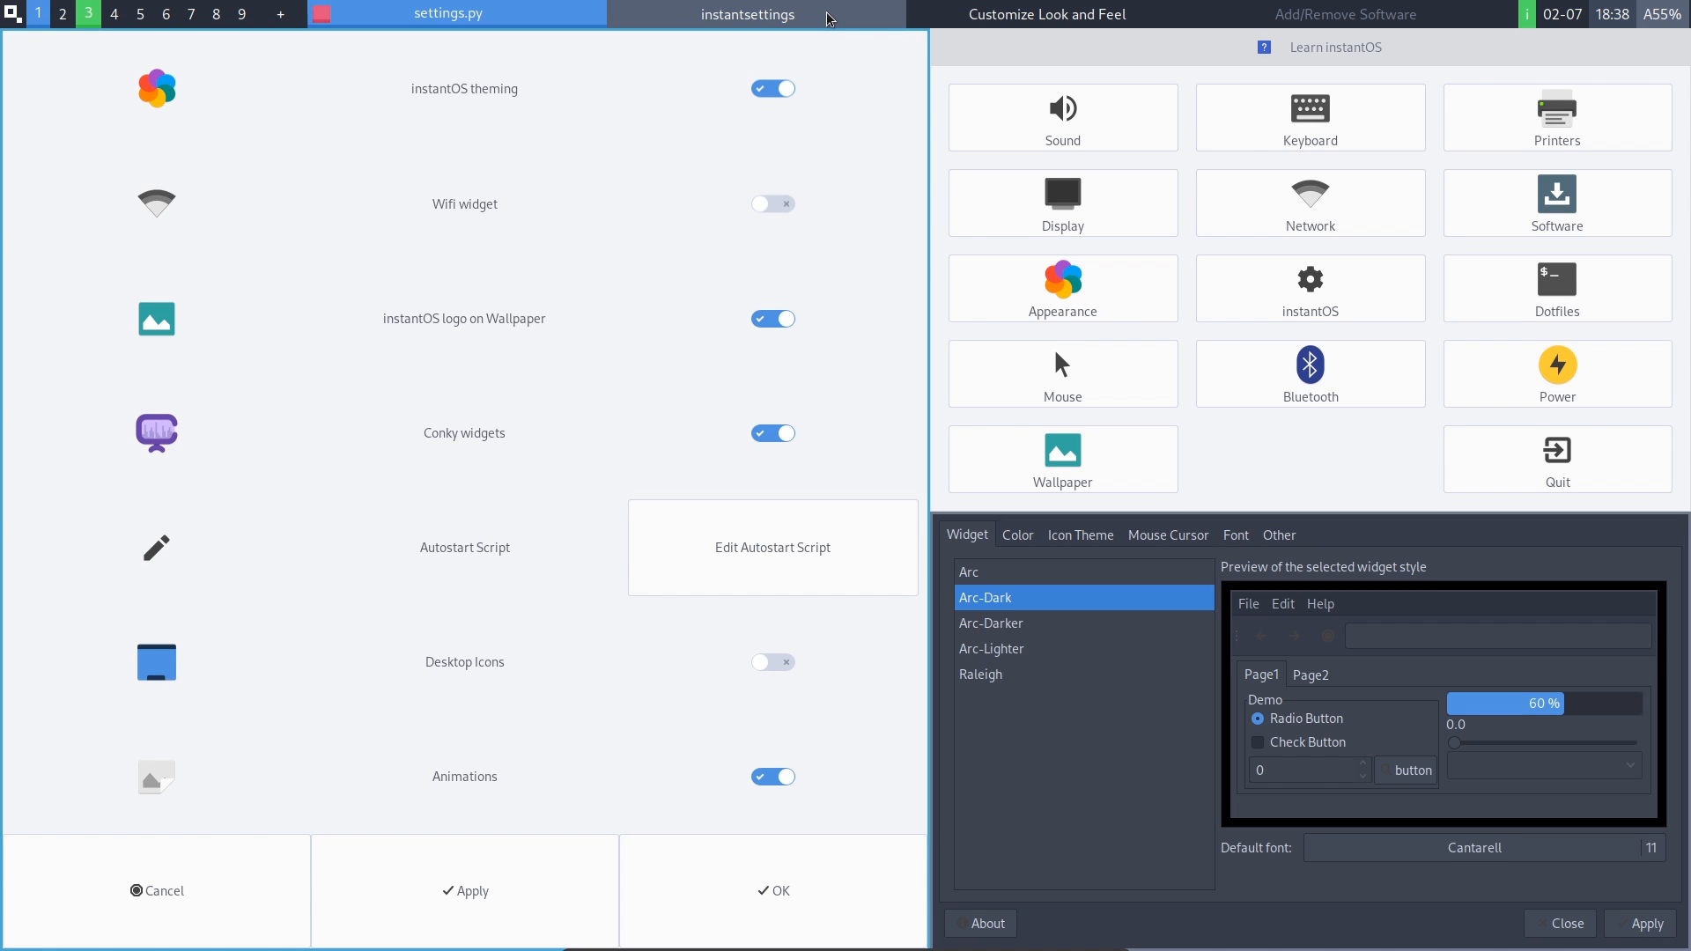
Read the keybindings reference from the instantOS menu, then bring up the application grid.
left_click(12, 14)
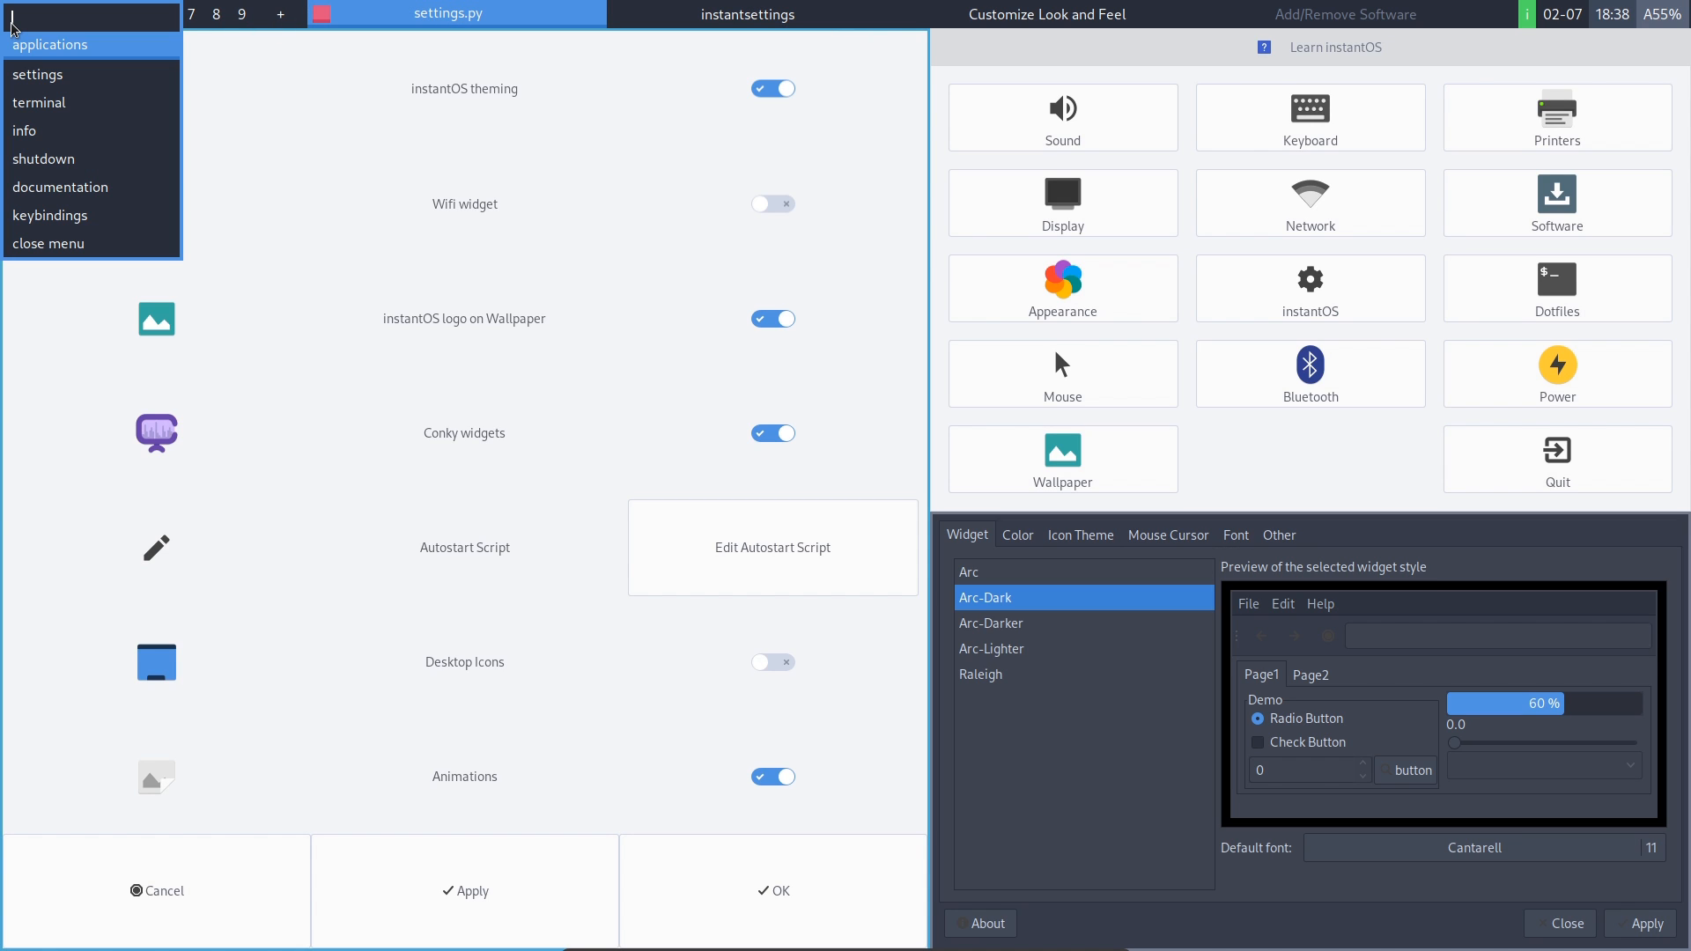
mouse_move(41, 72)
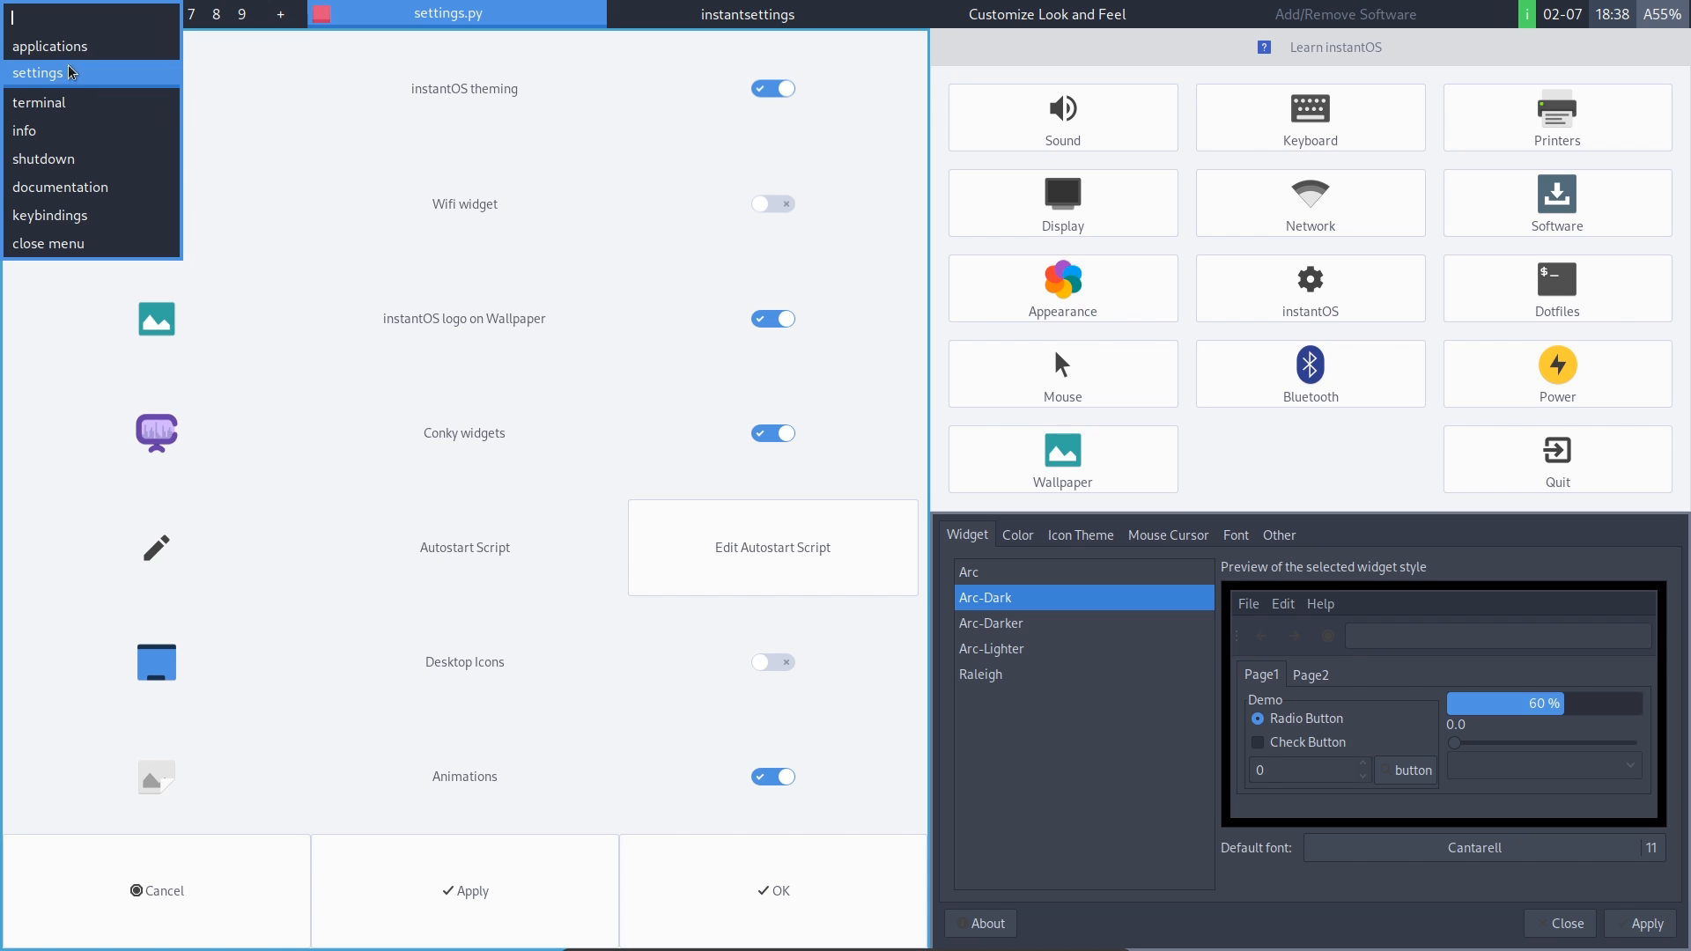
mouse_move(88, 128)
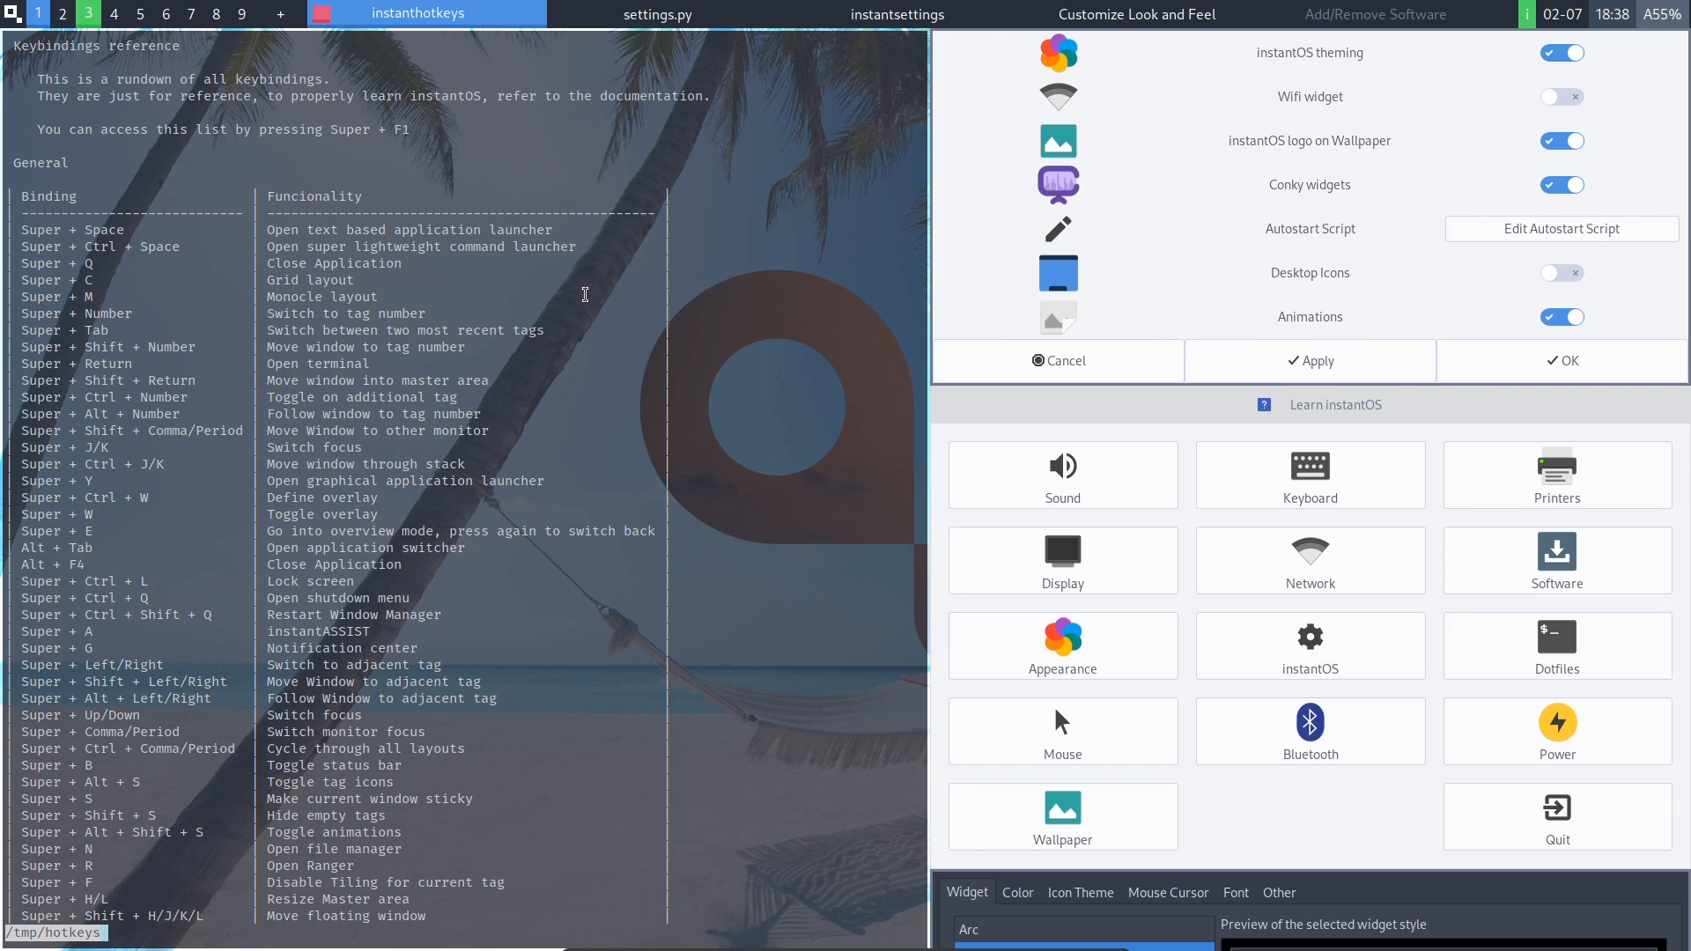
scroll("down", 3)
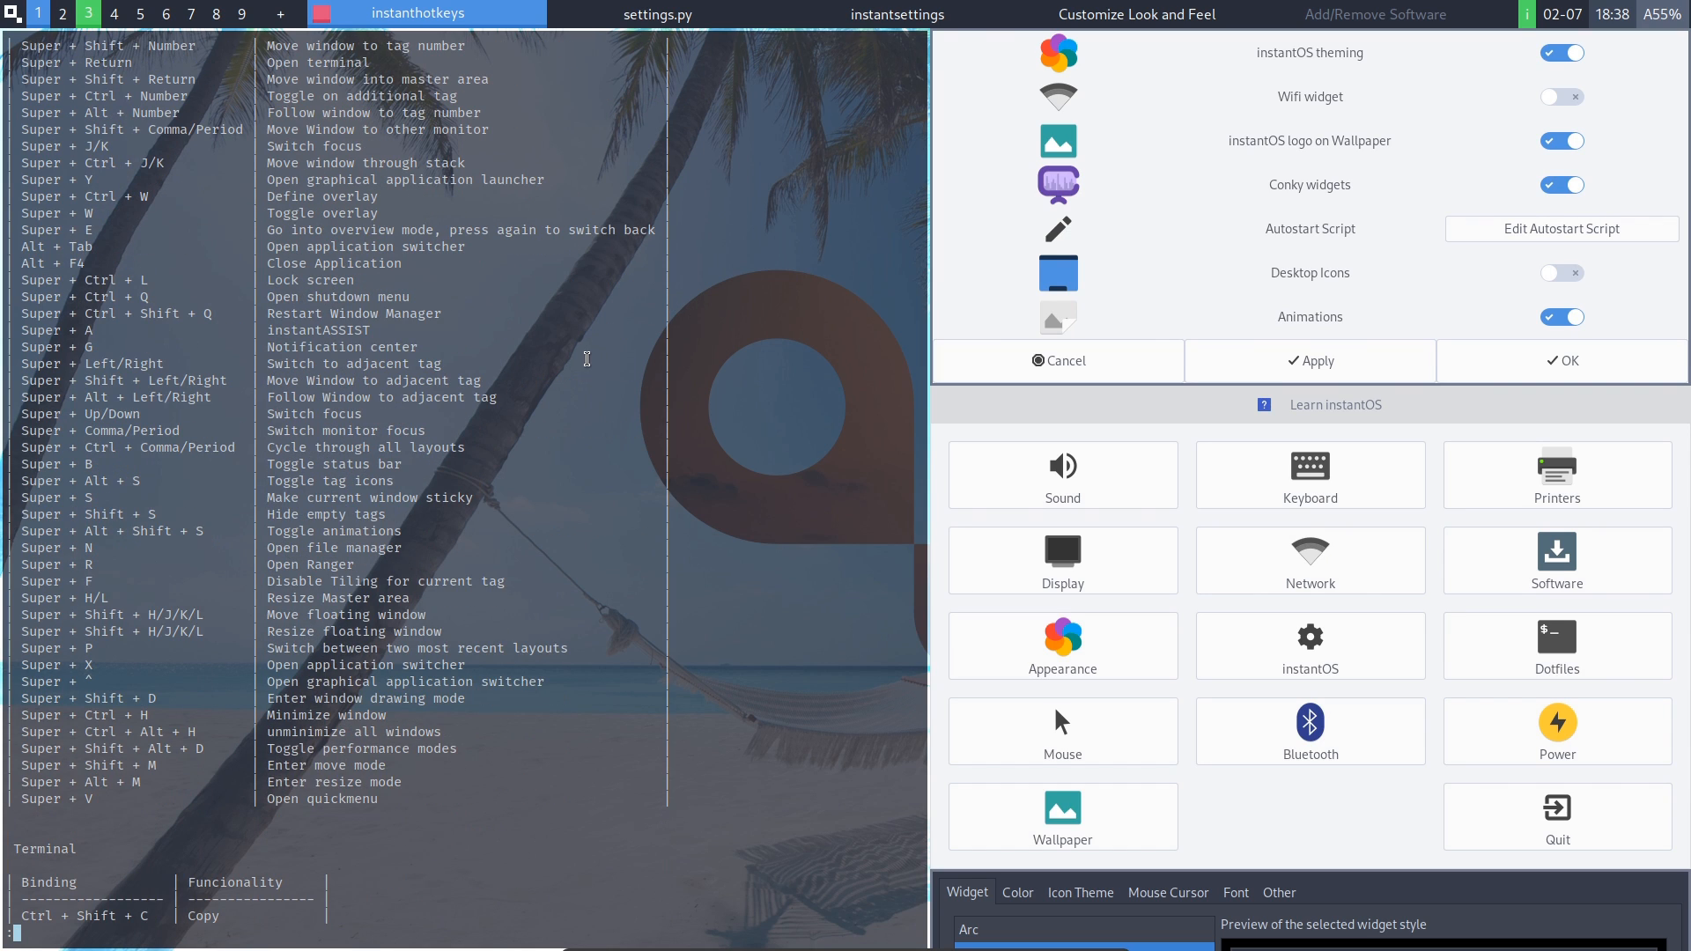
scroll("down", 3)
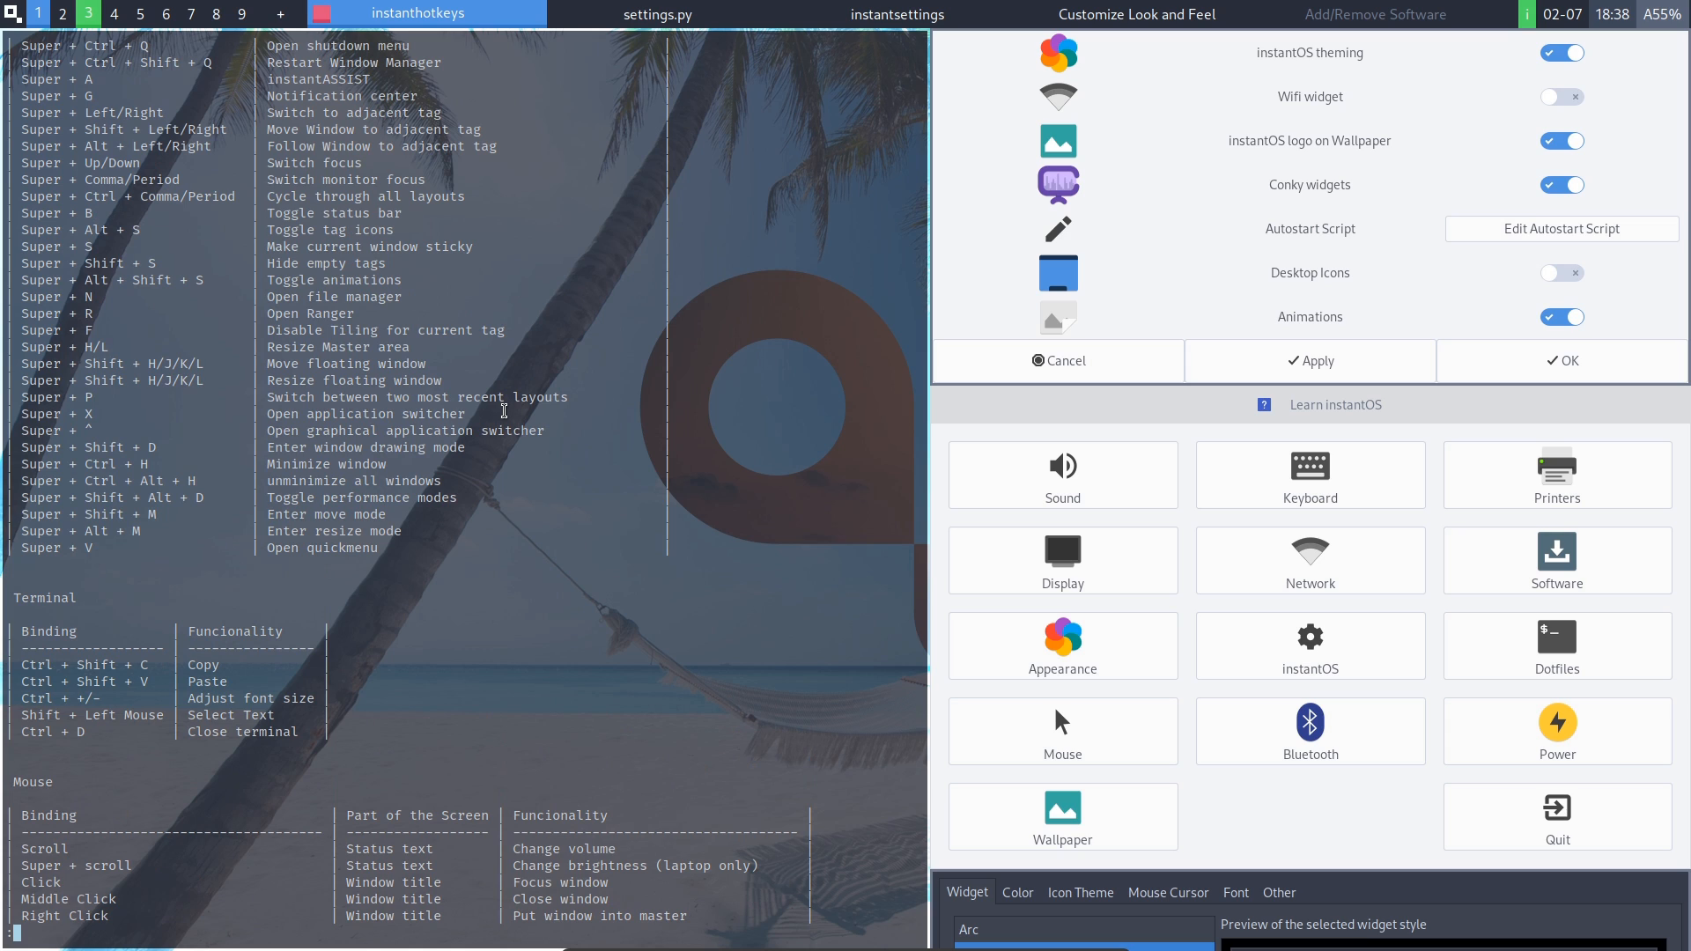
left_click(113, 14)
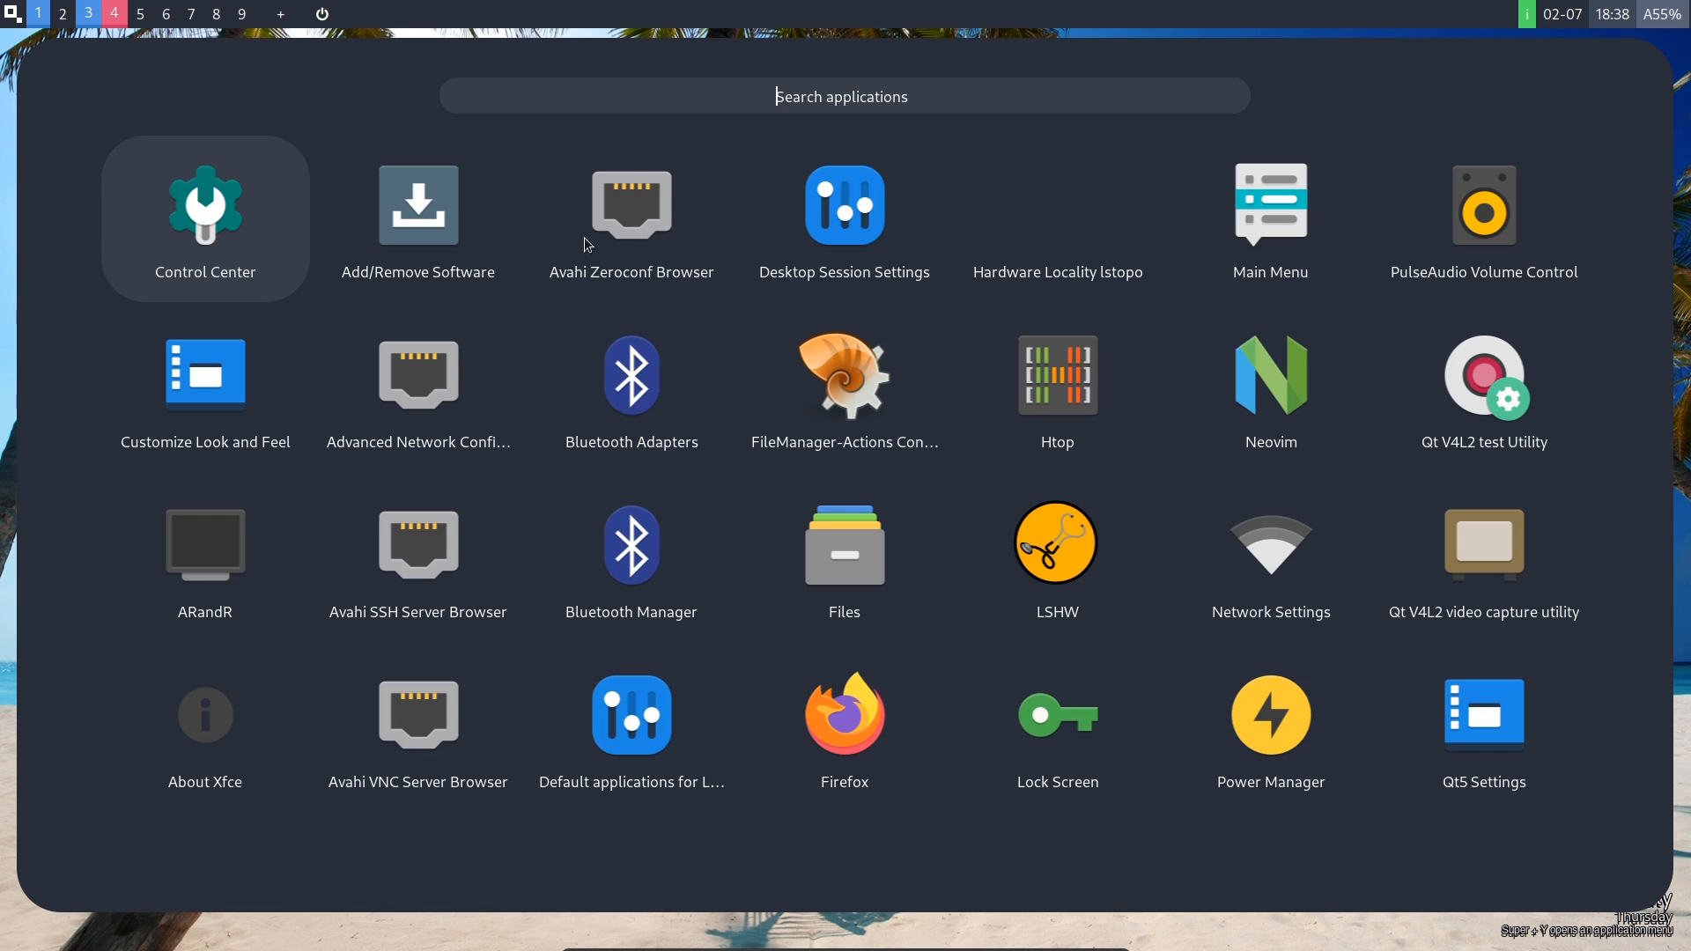
Launch the st terminal via a 'term' search and dismiss its quick info with Don't show again.
type("term")
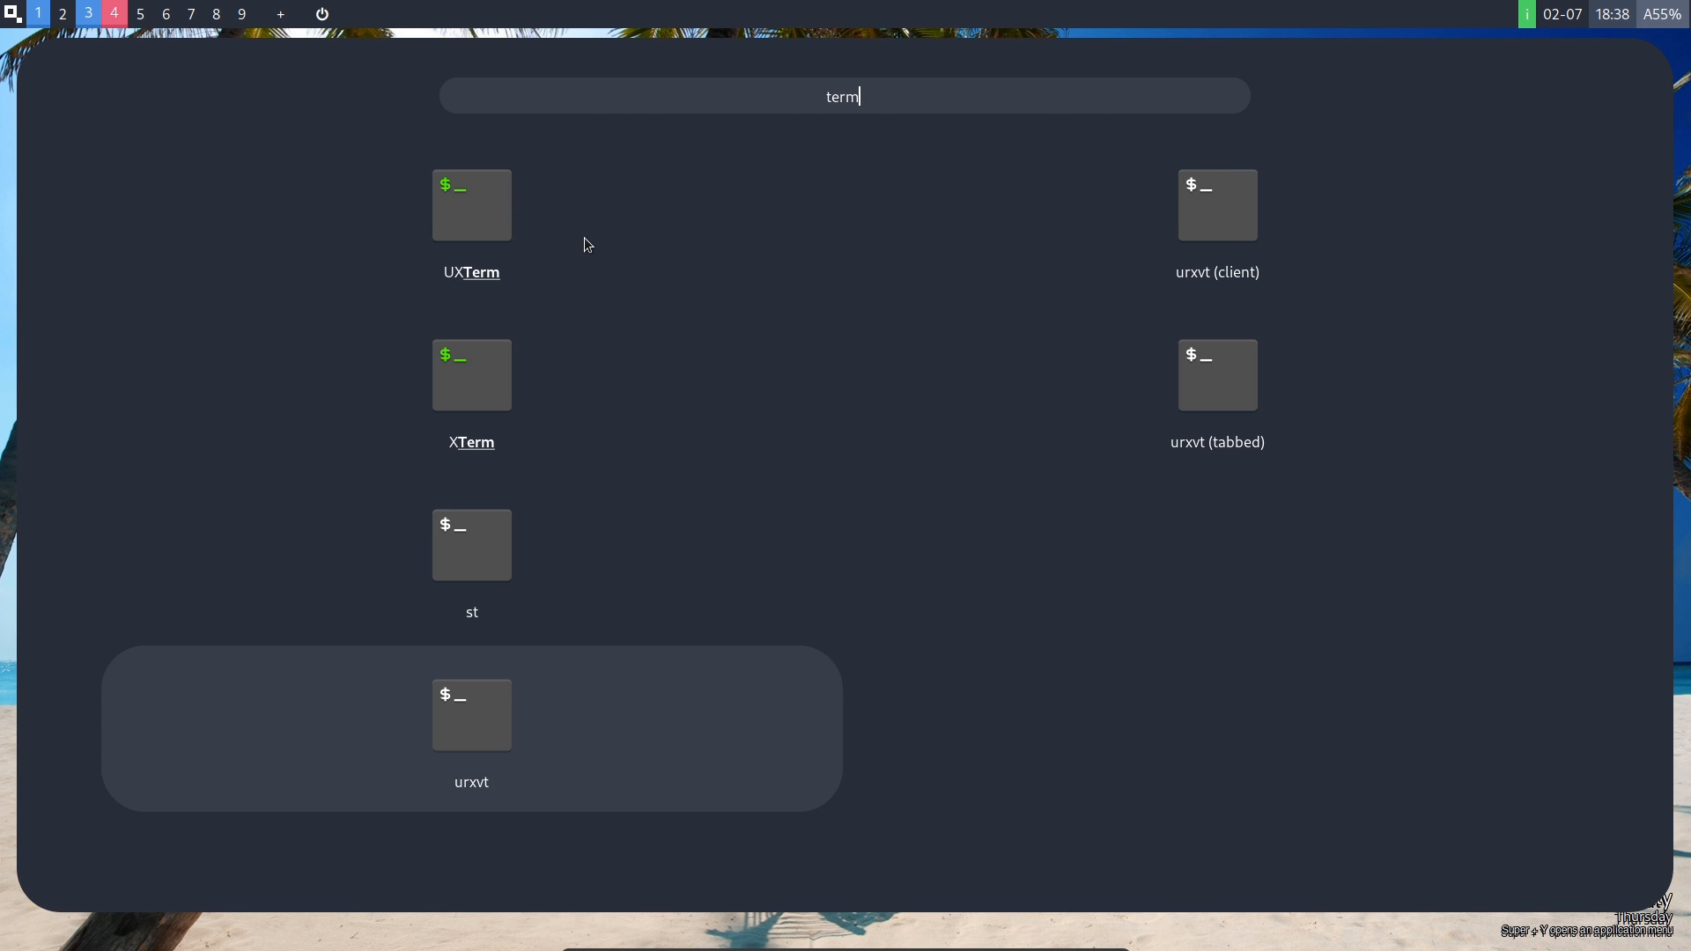
key("Up")
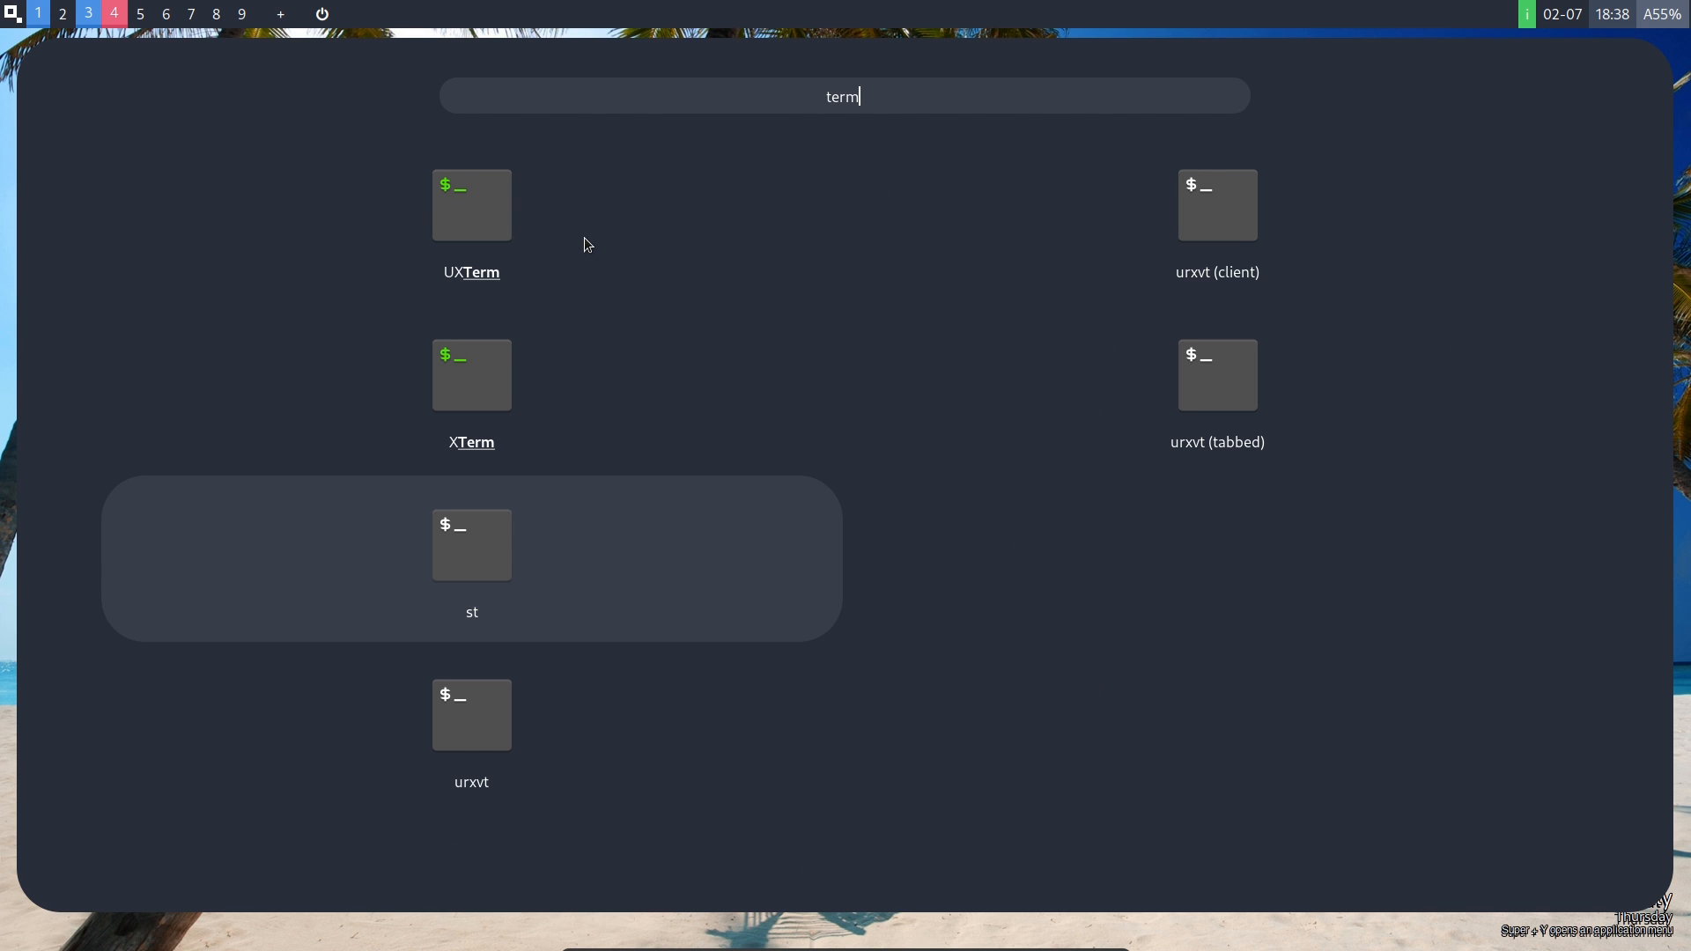
left_click(472, 558)
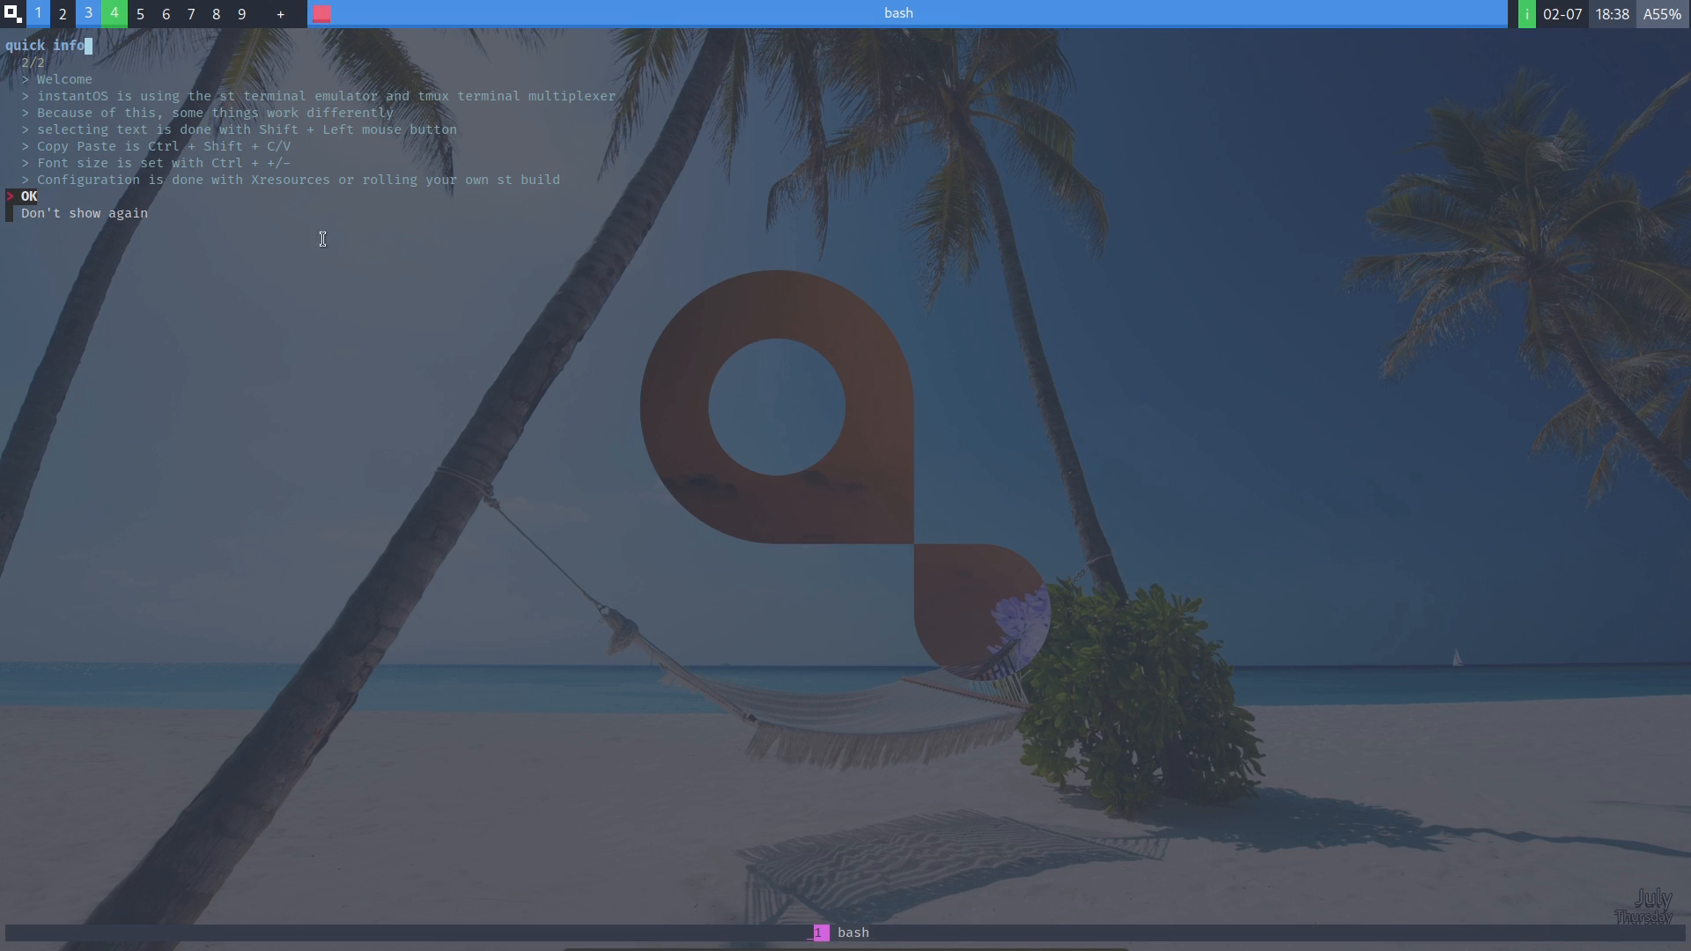
mouse_move(302, 183)
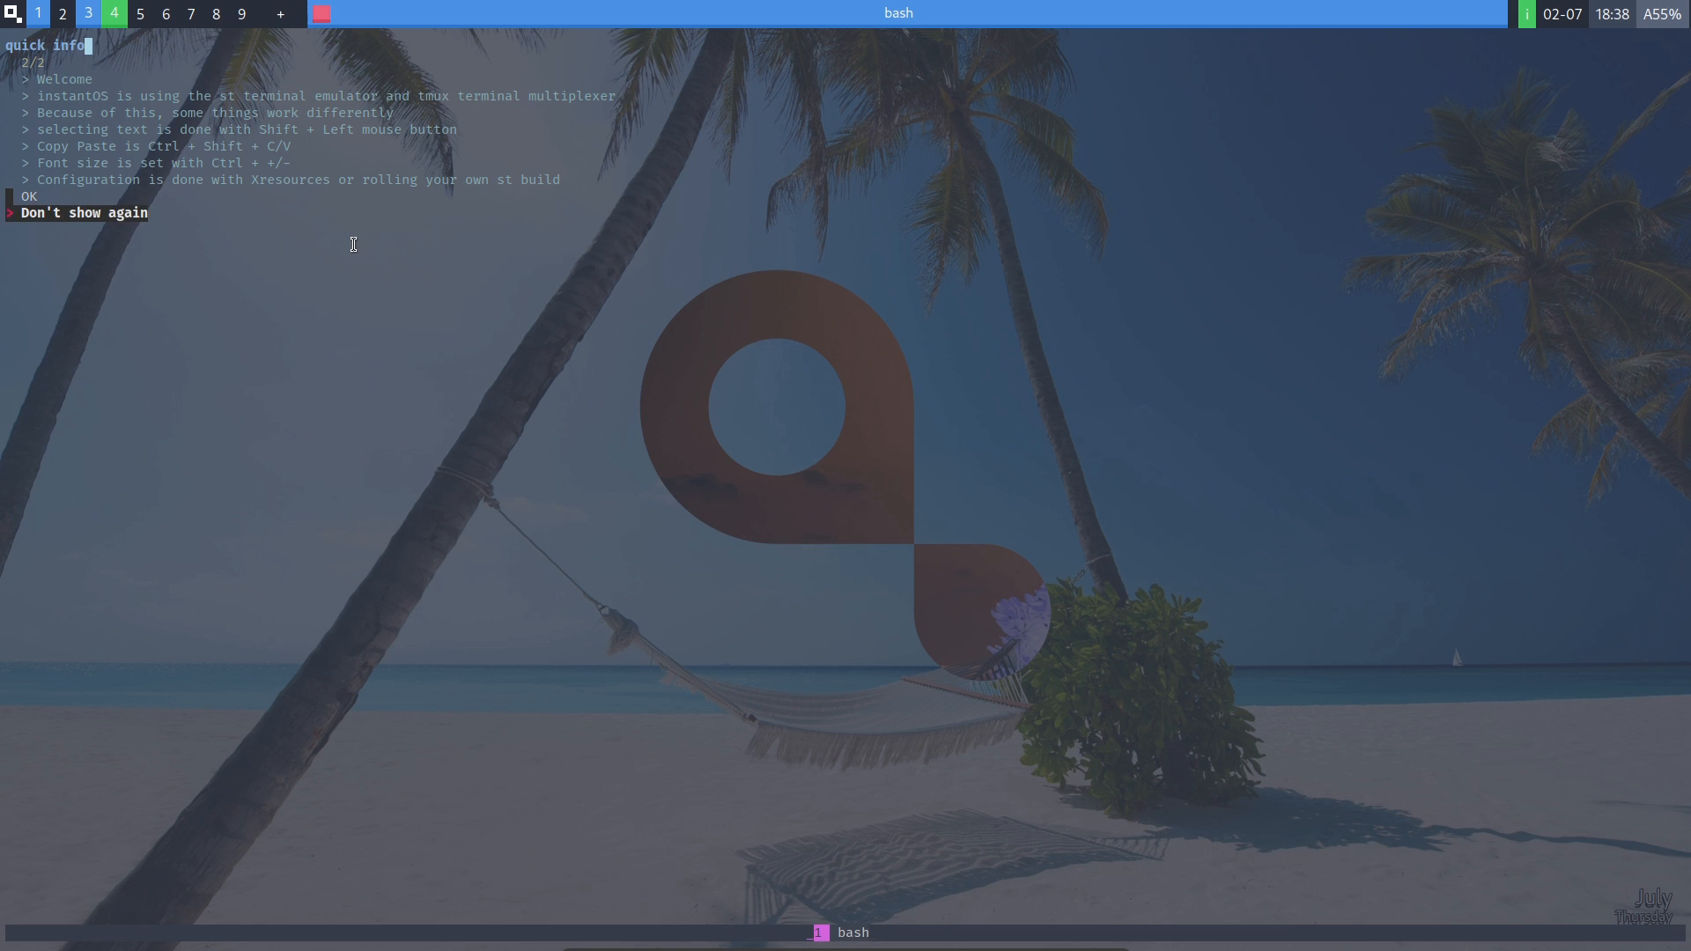
left_click(83, 213)
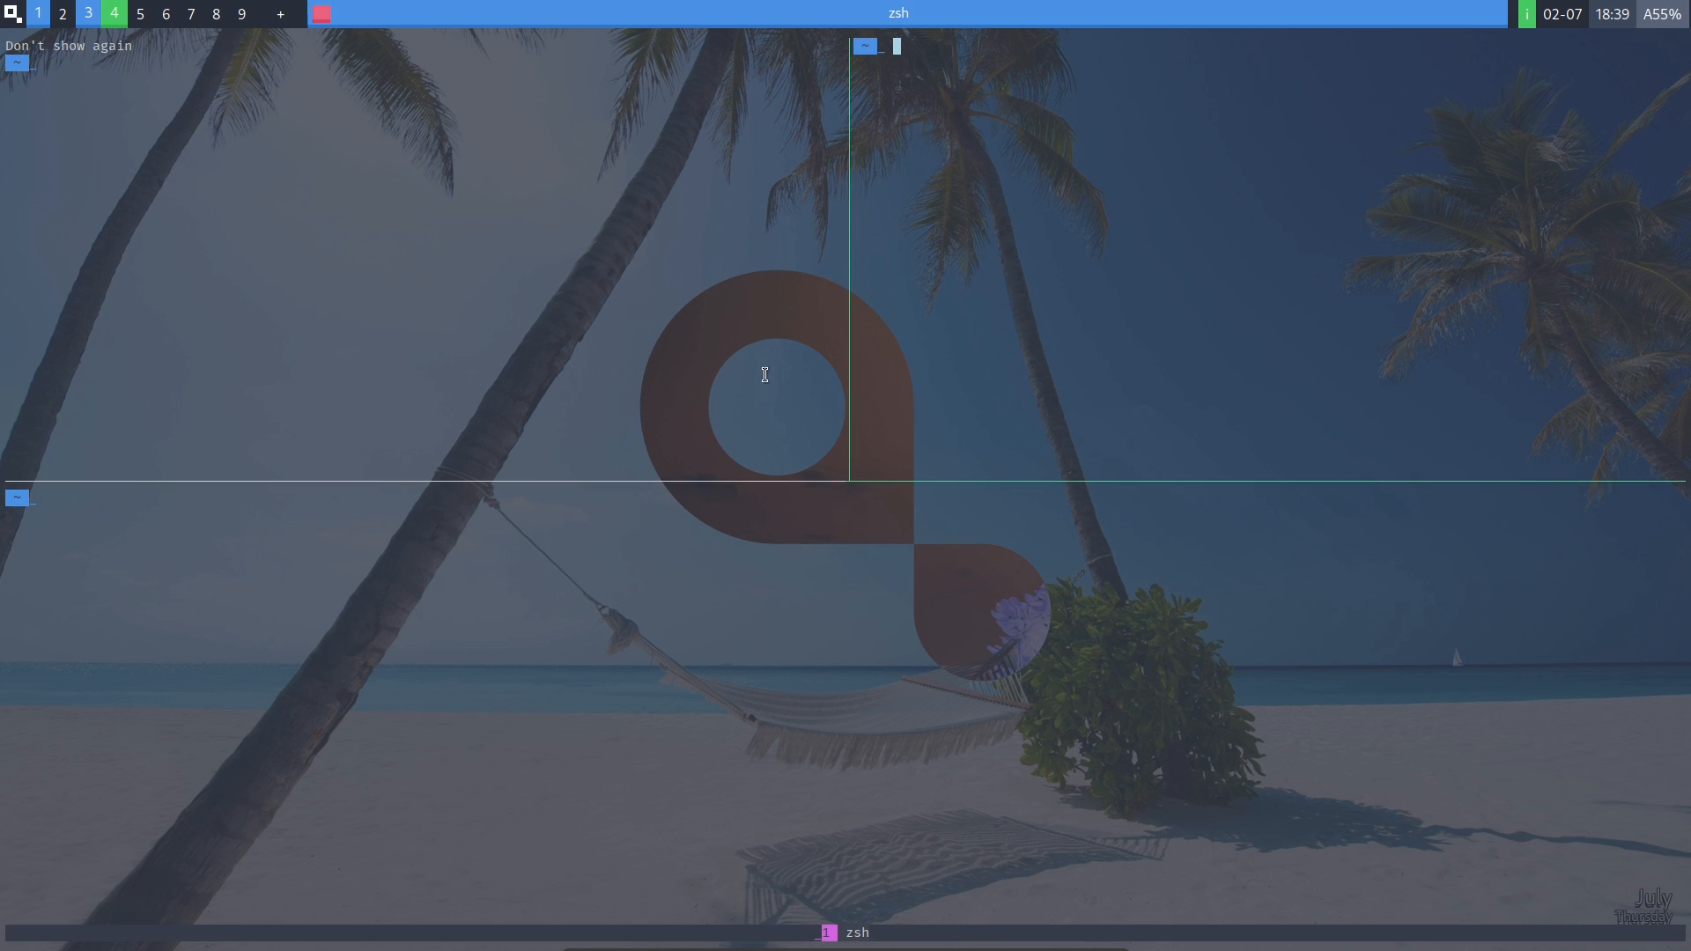
mouse_move(955, 509)
type("top")
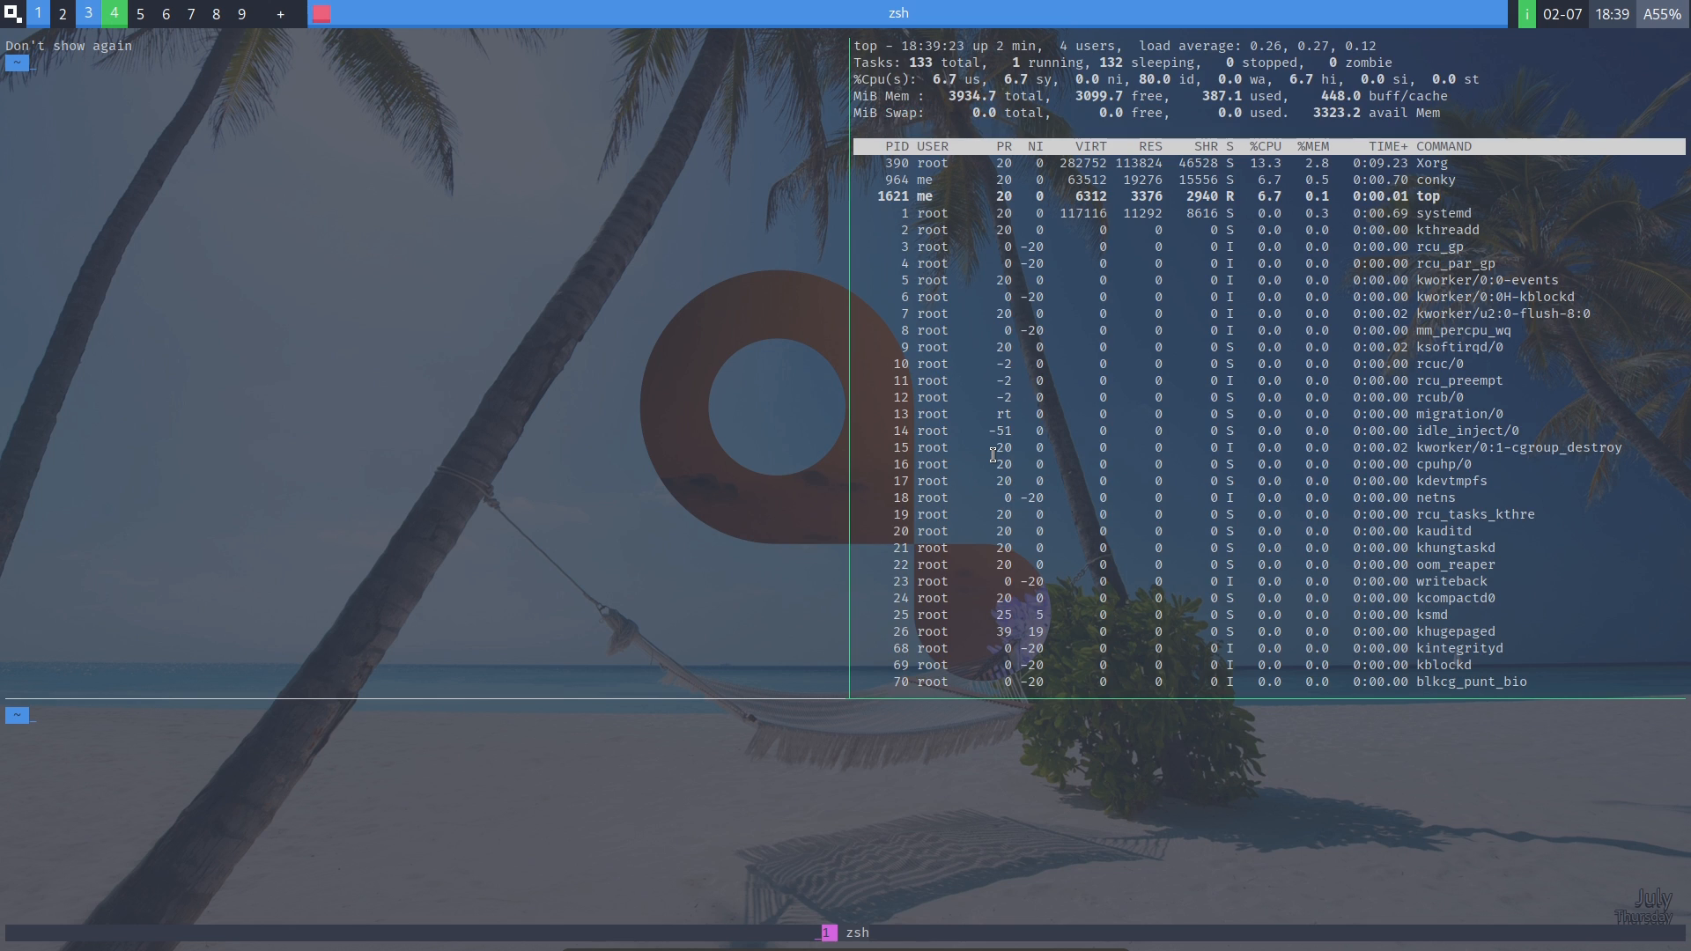
mouse_move(35, 70)
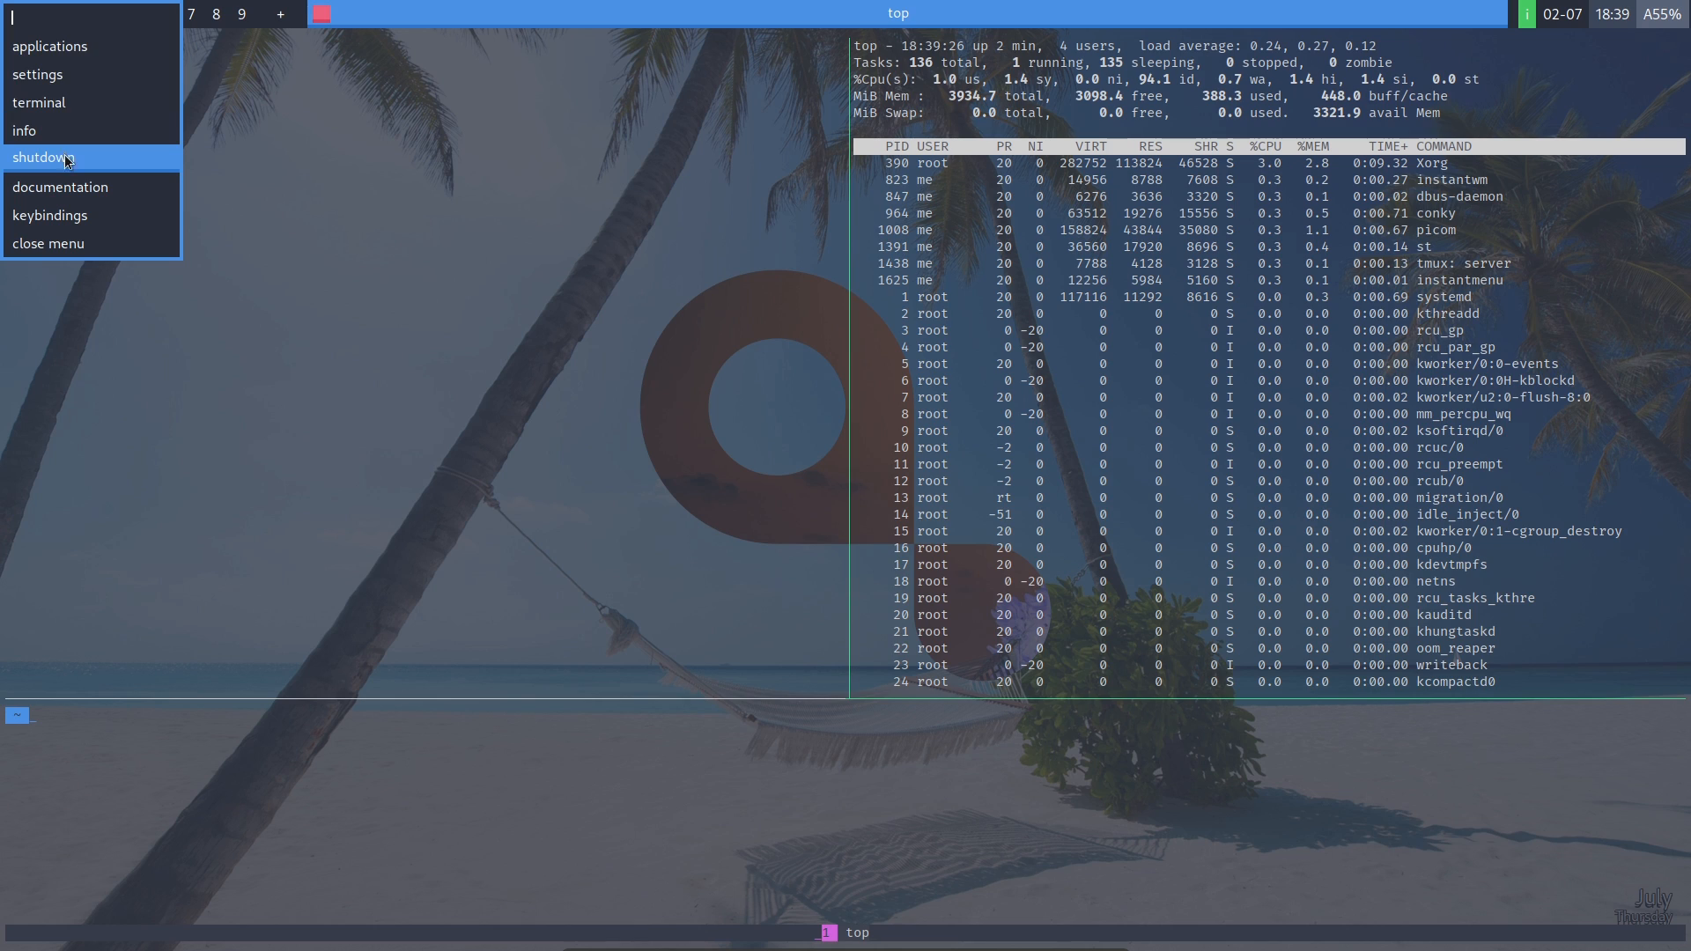
Shut down from the instantOS menu and confirm, leaving a plain red screen.
left_click(41, 157)
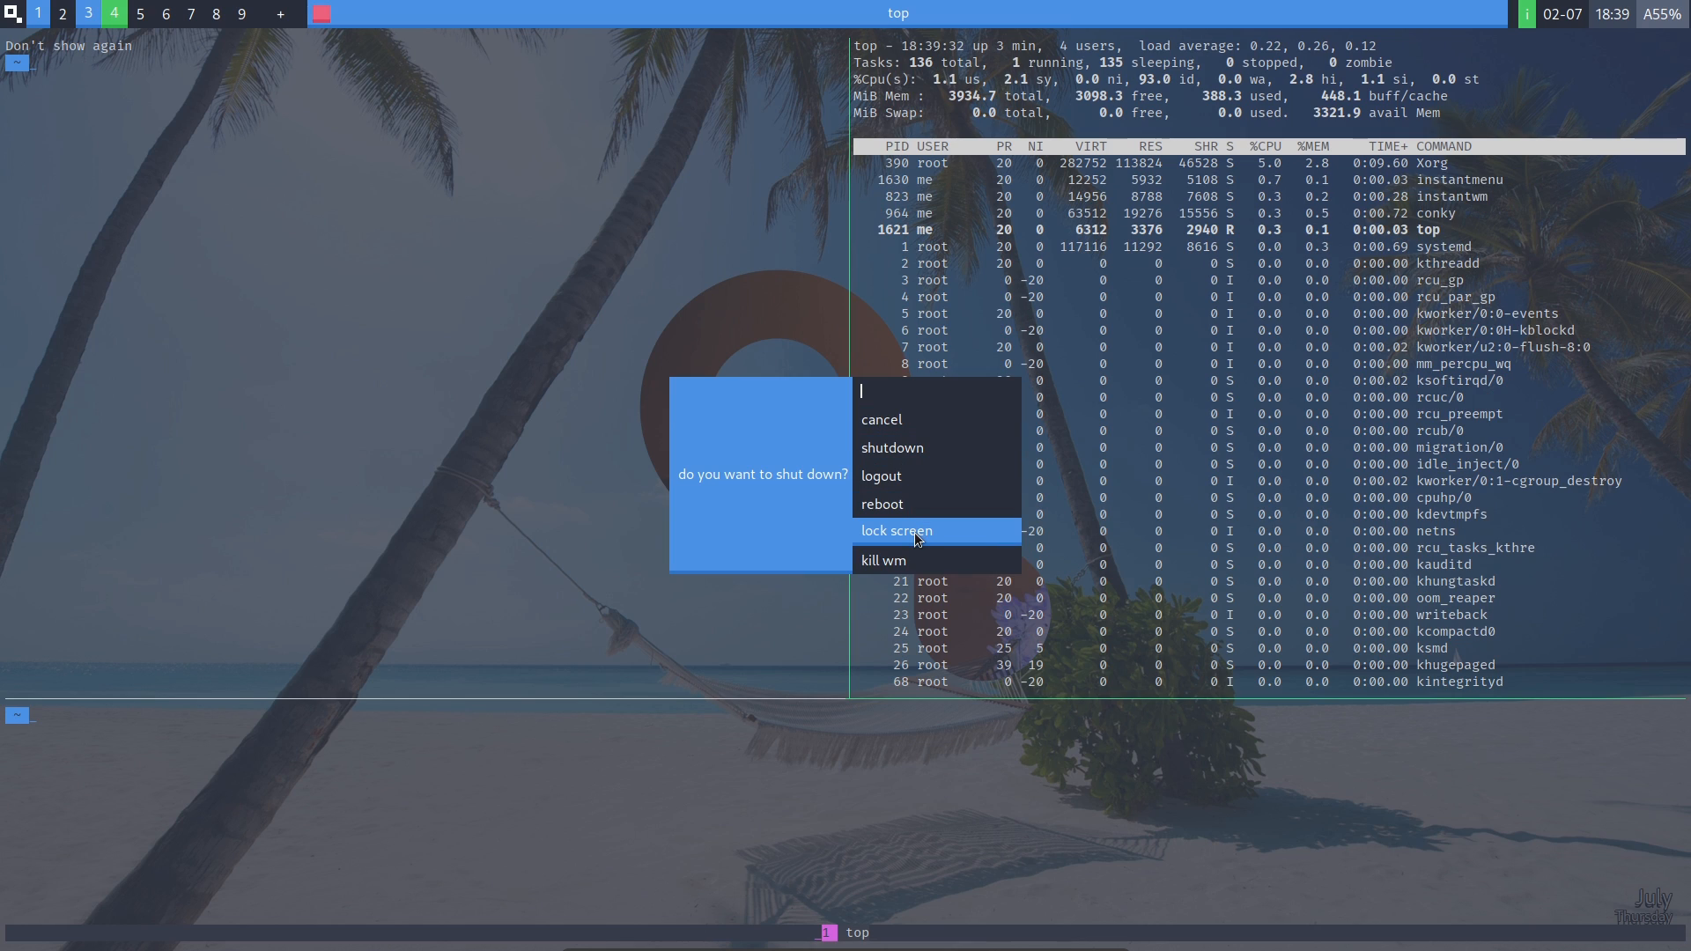
left_click(895, 530)
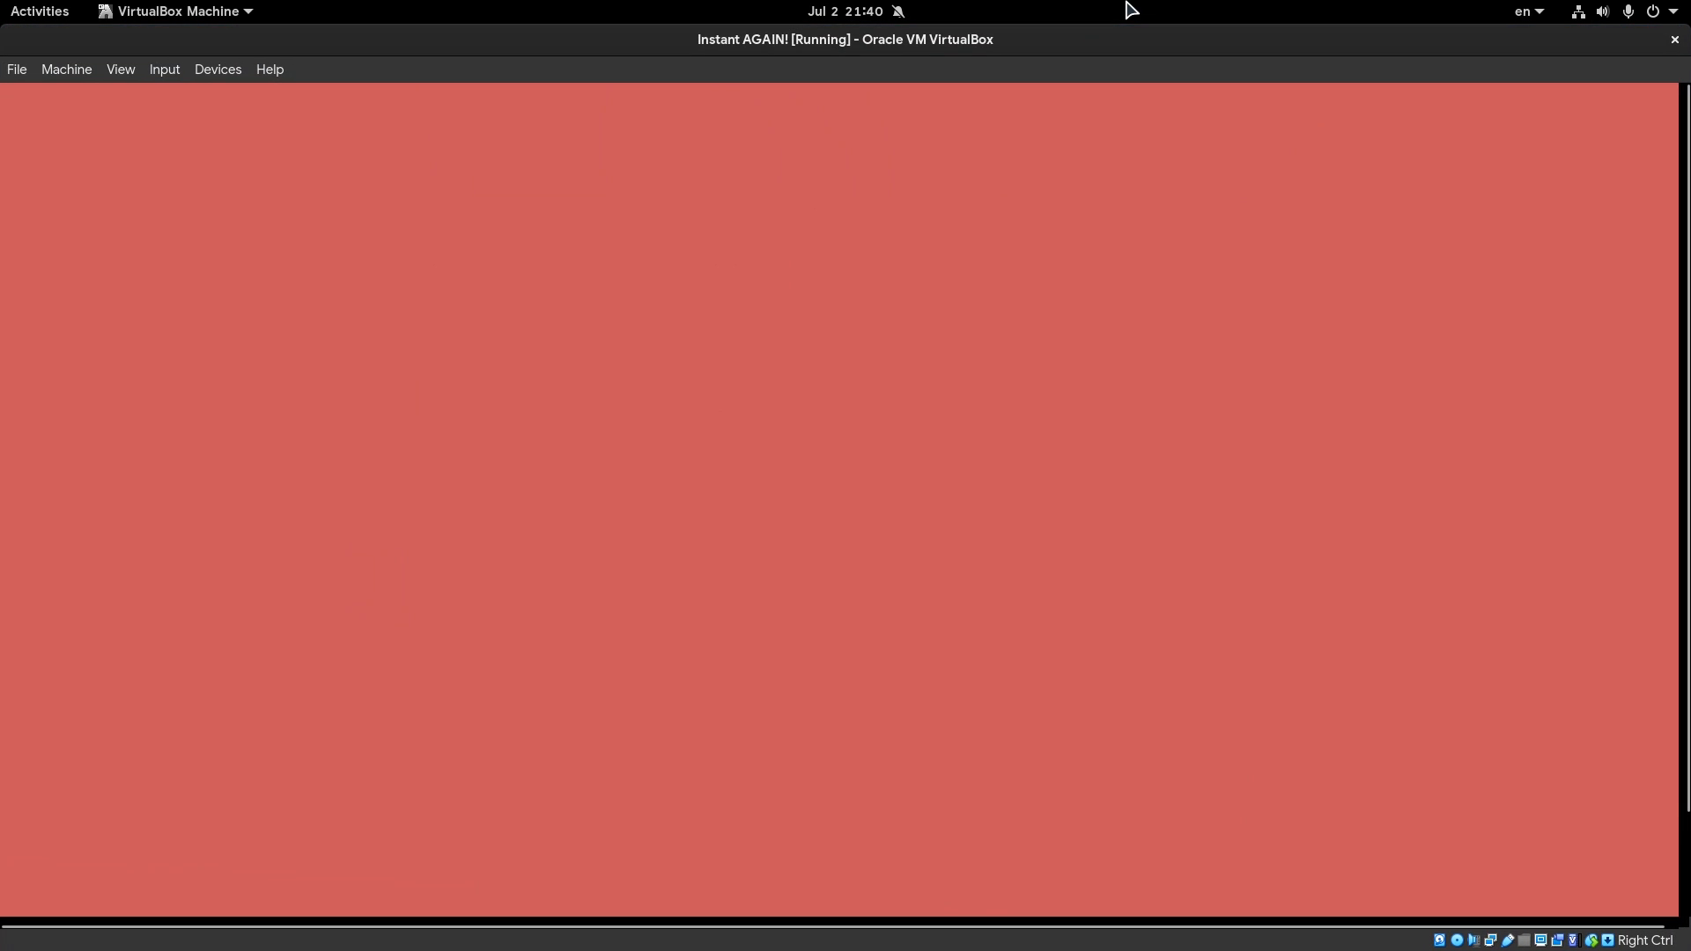
Close the Instant AGAIN! machine via File > Close with 'Power off the machine' selected.
left_click(16, 69)
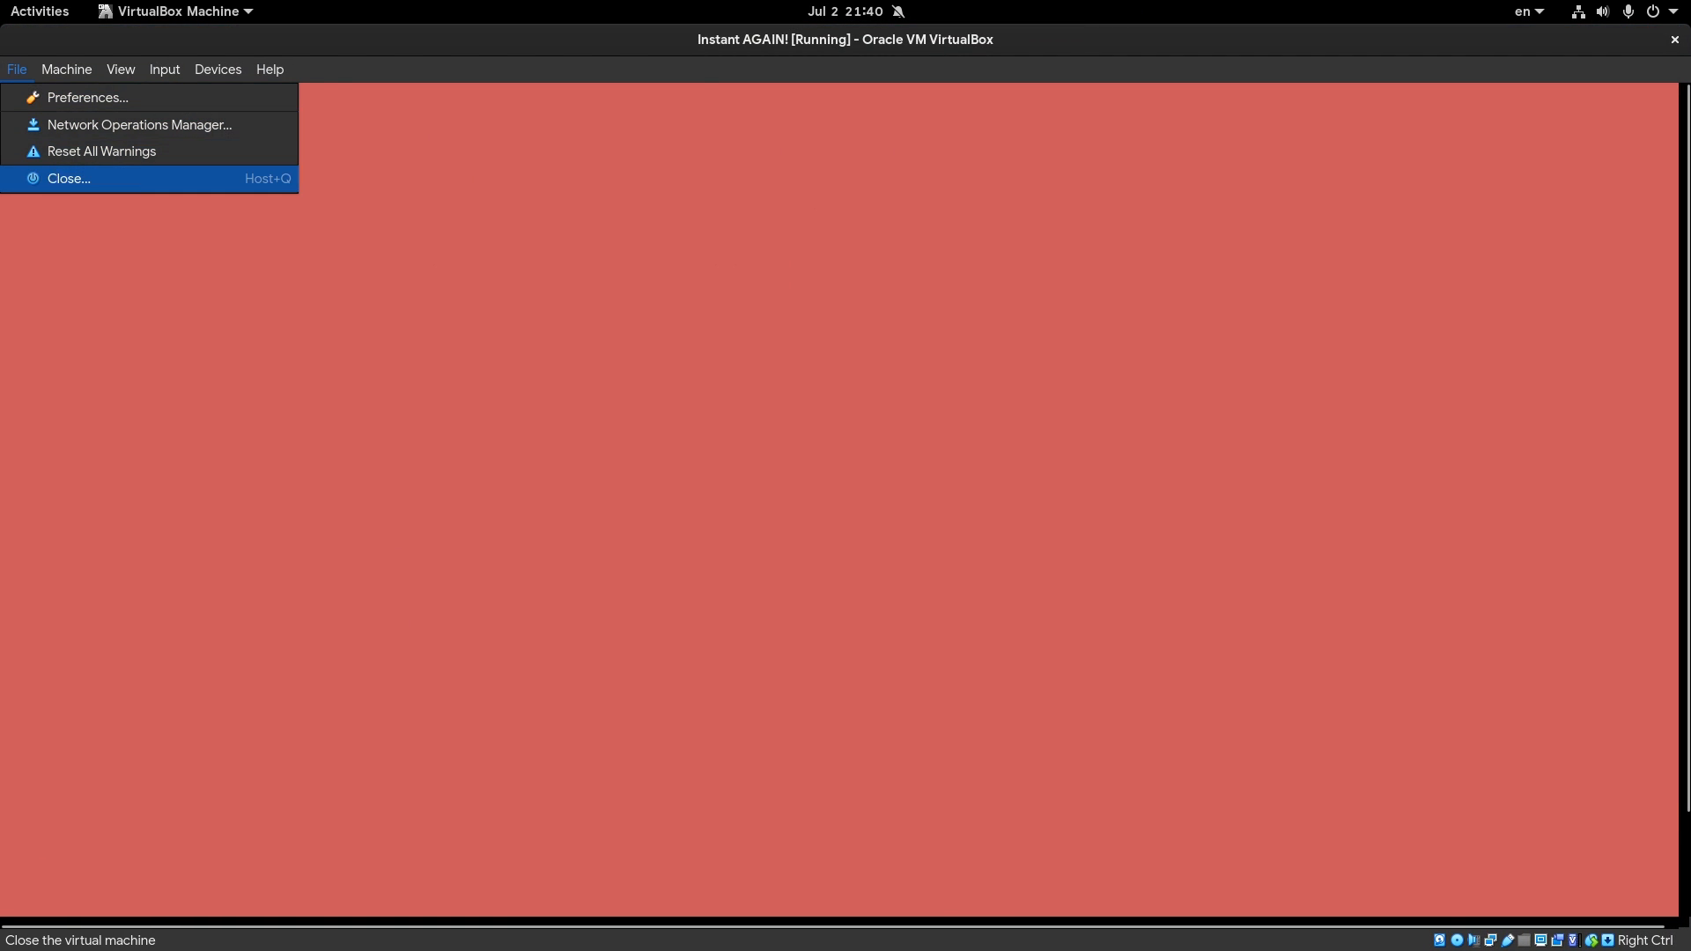
left_click(69, 178)
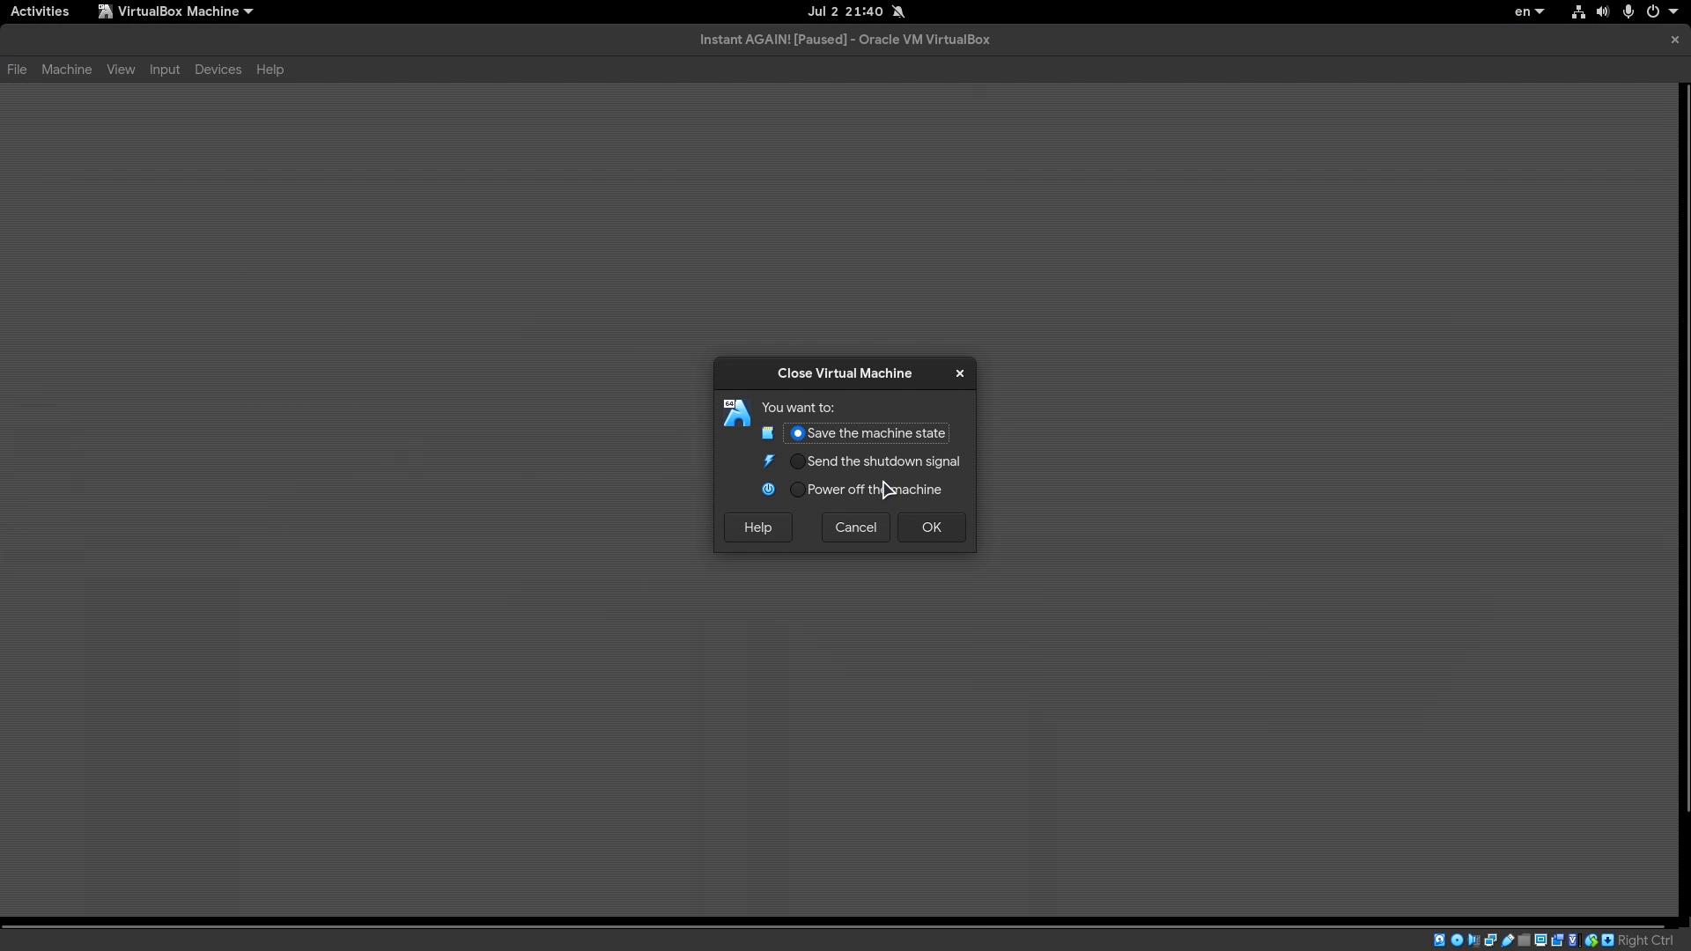
left_click(928, 526)
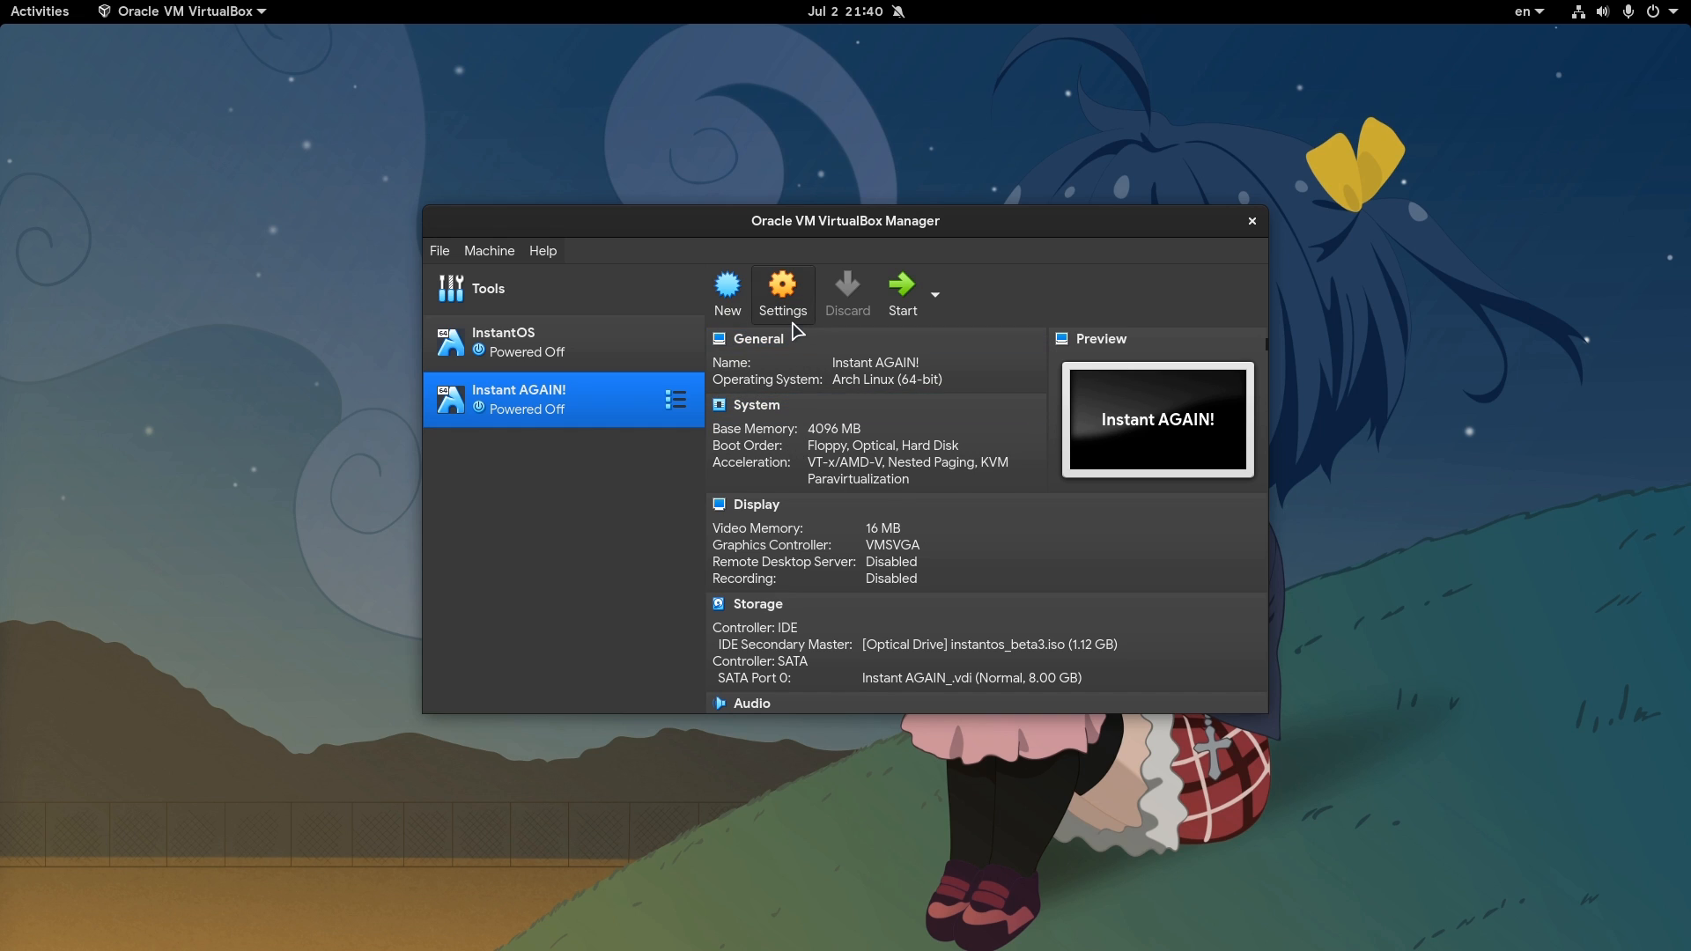
In Instant AGAIN!'s settings, glance at System chipset choices, then tick Enable 3D Acceleration under Display.
left_click(780, 286)
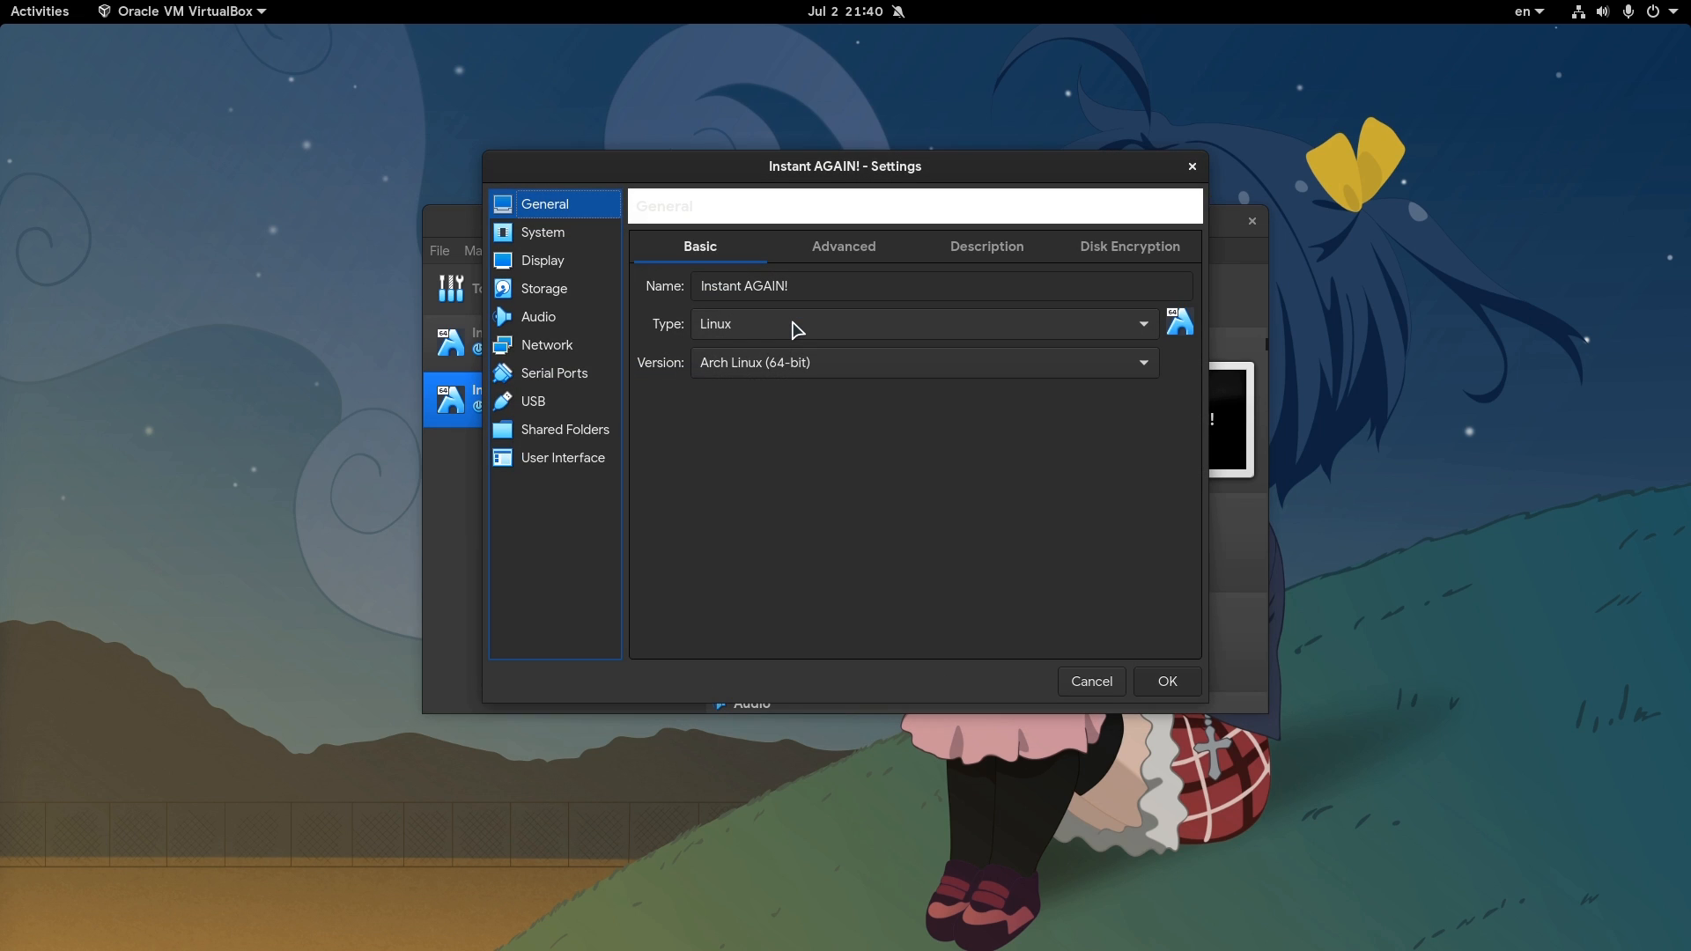
left_click(542, 232)
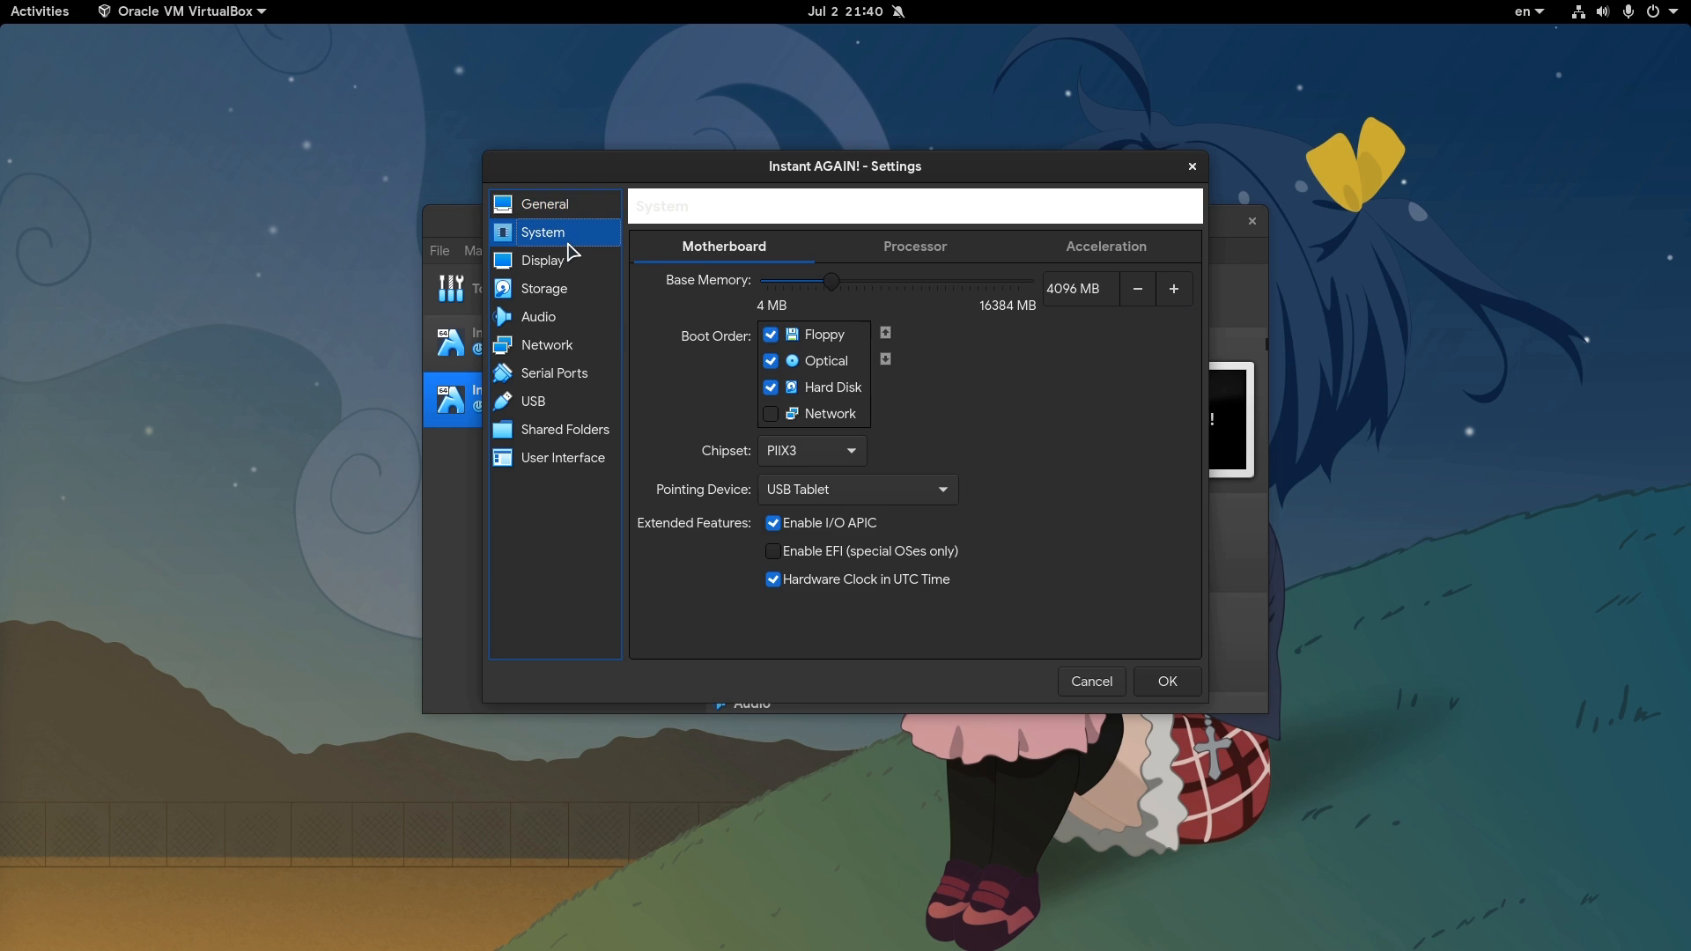
left_click(851, 449)
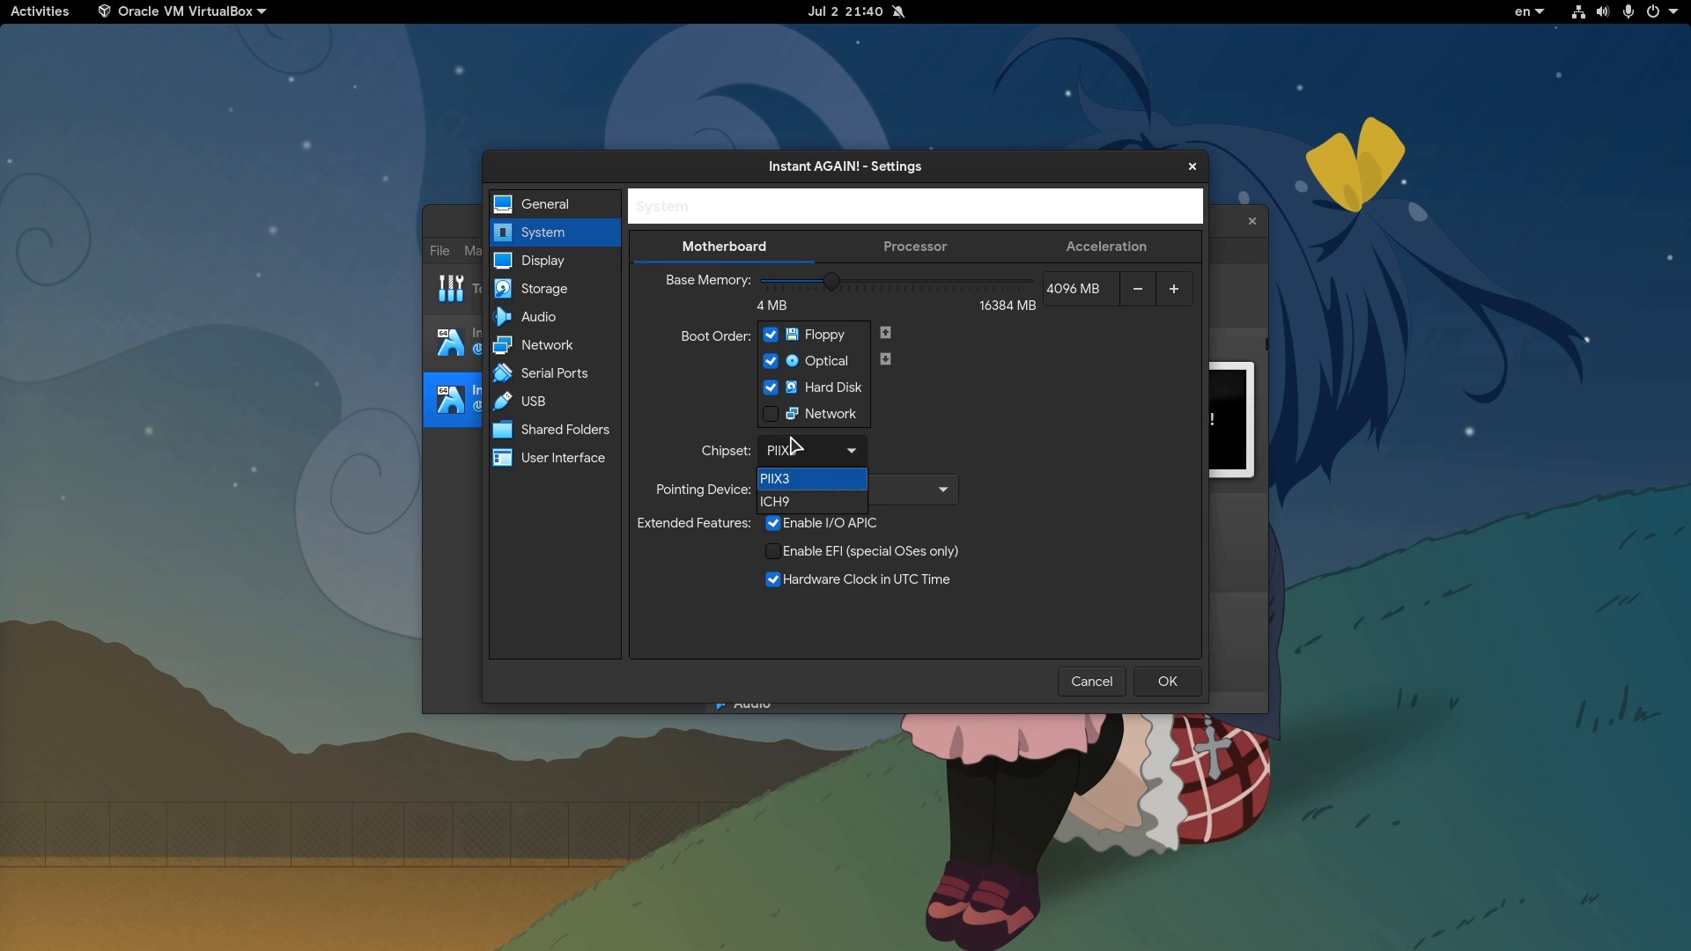
left_click(544, 261)
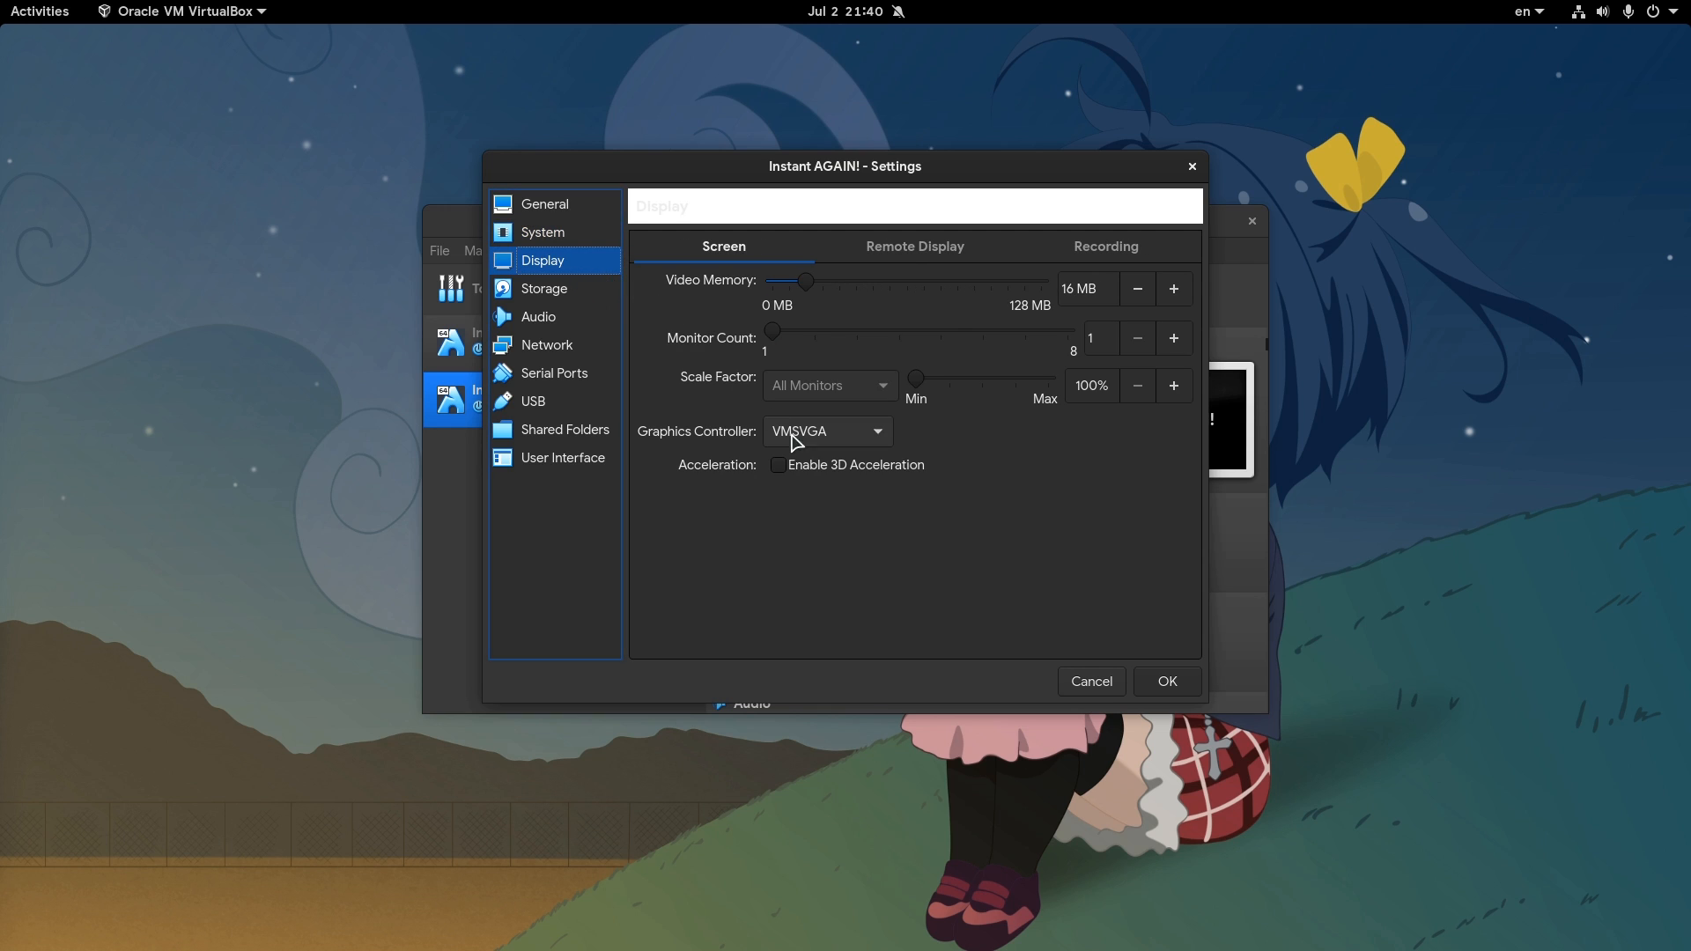
left_click(779, 465)
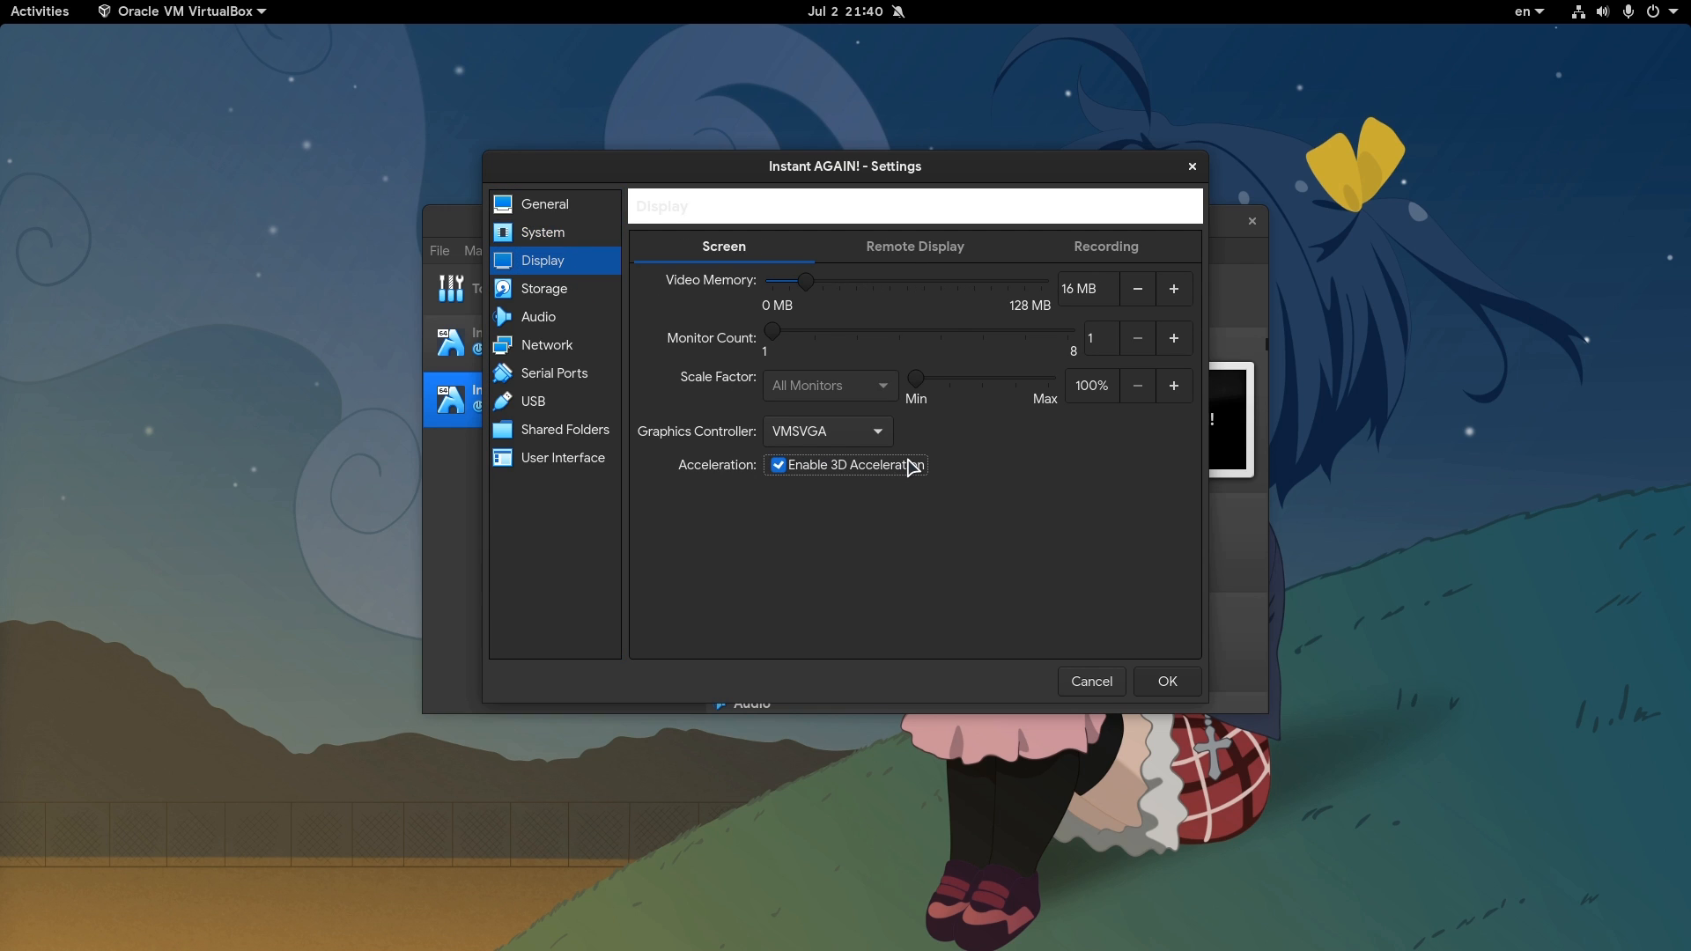
mouse_move(823, 294)
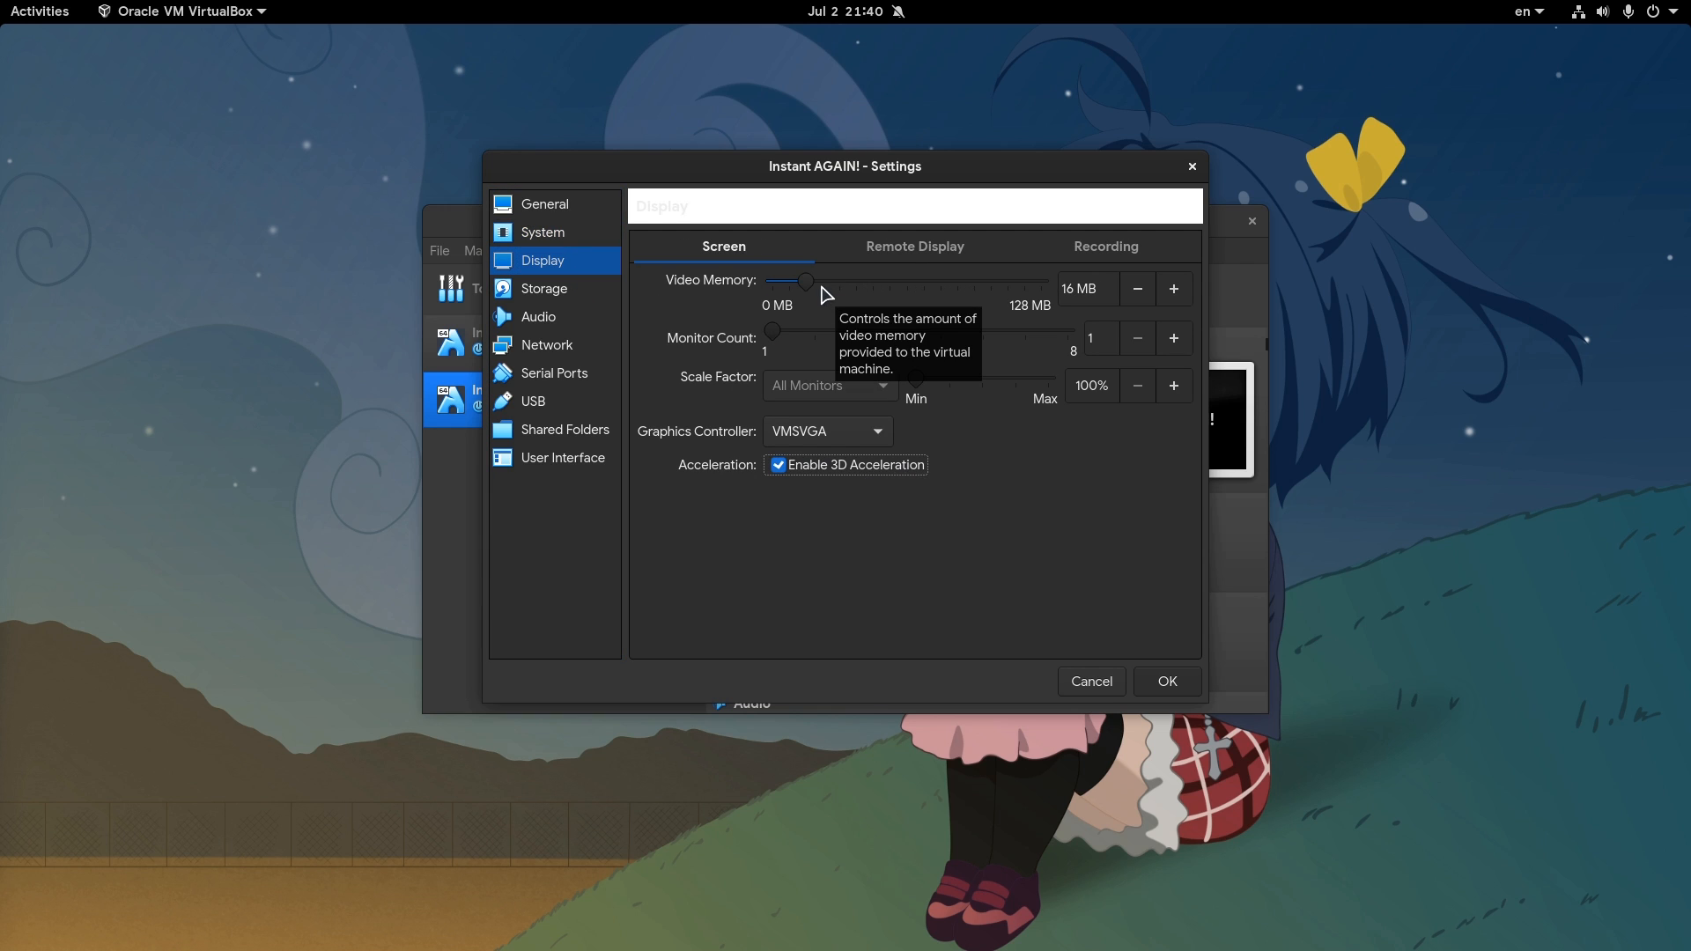